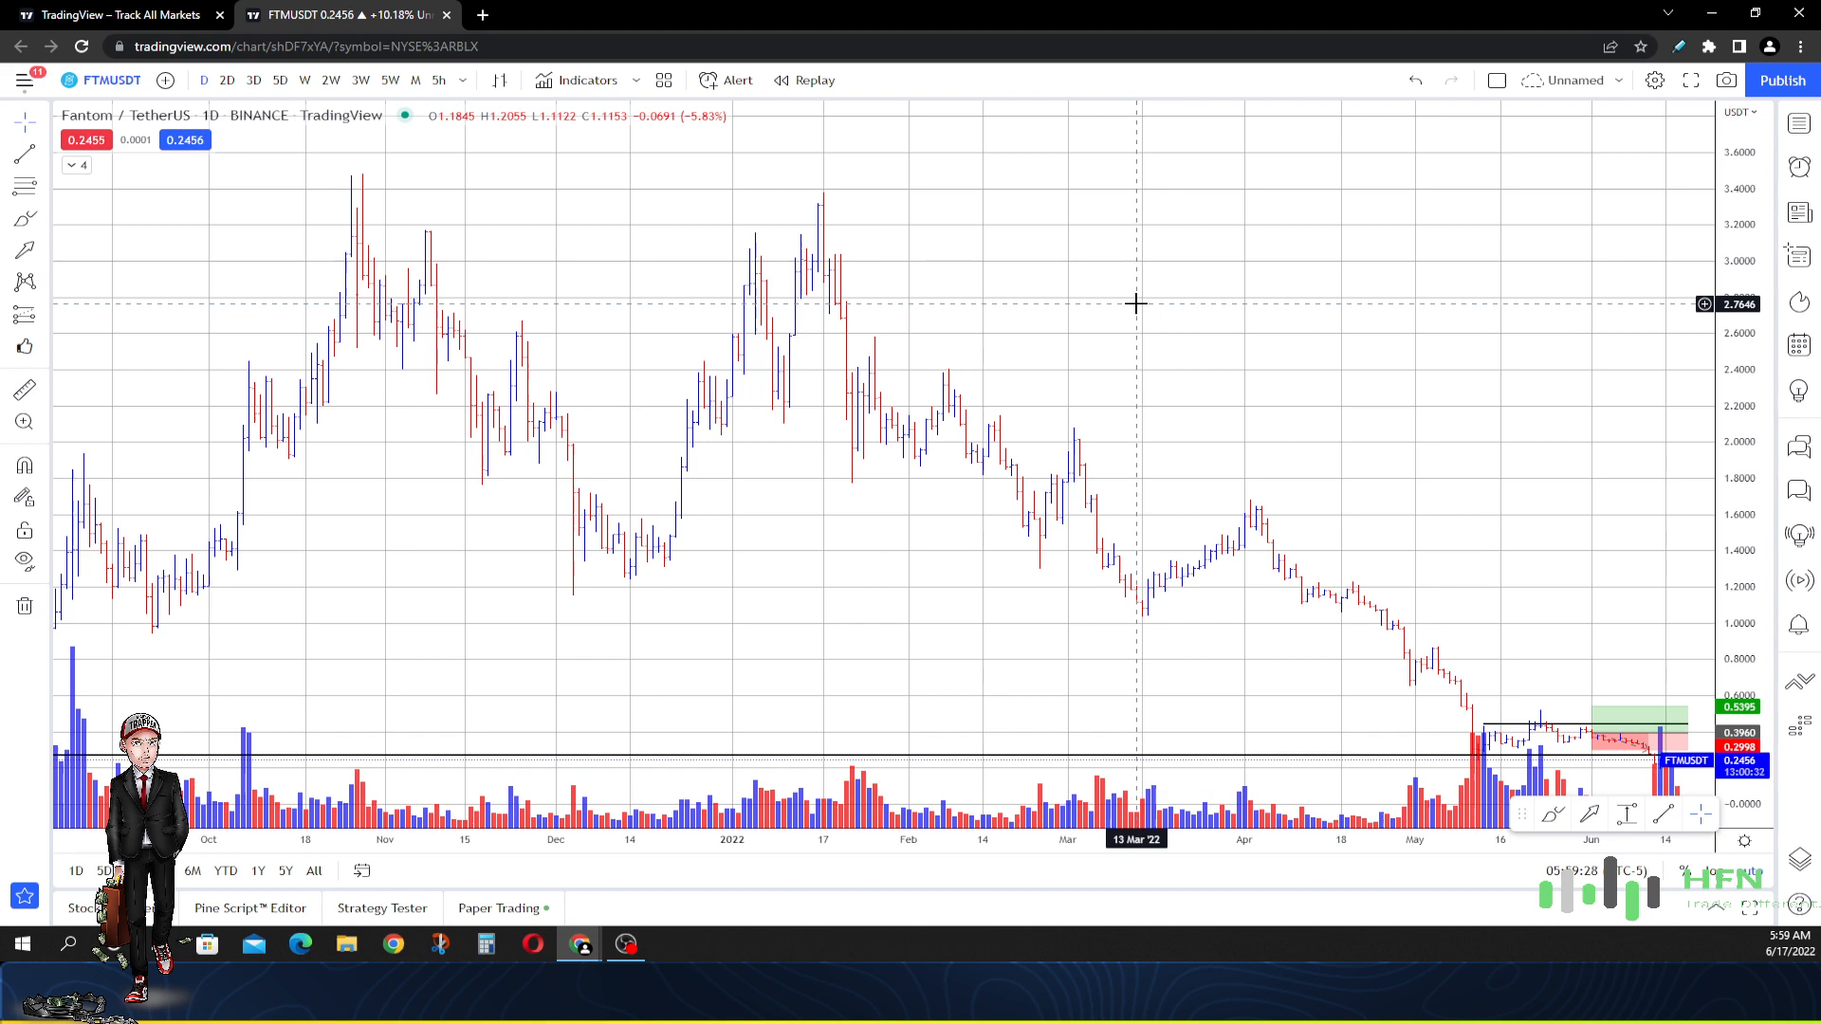
{"action": "mouse_move", "coordinate": [1490, 280]}
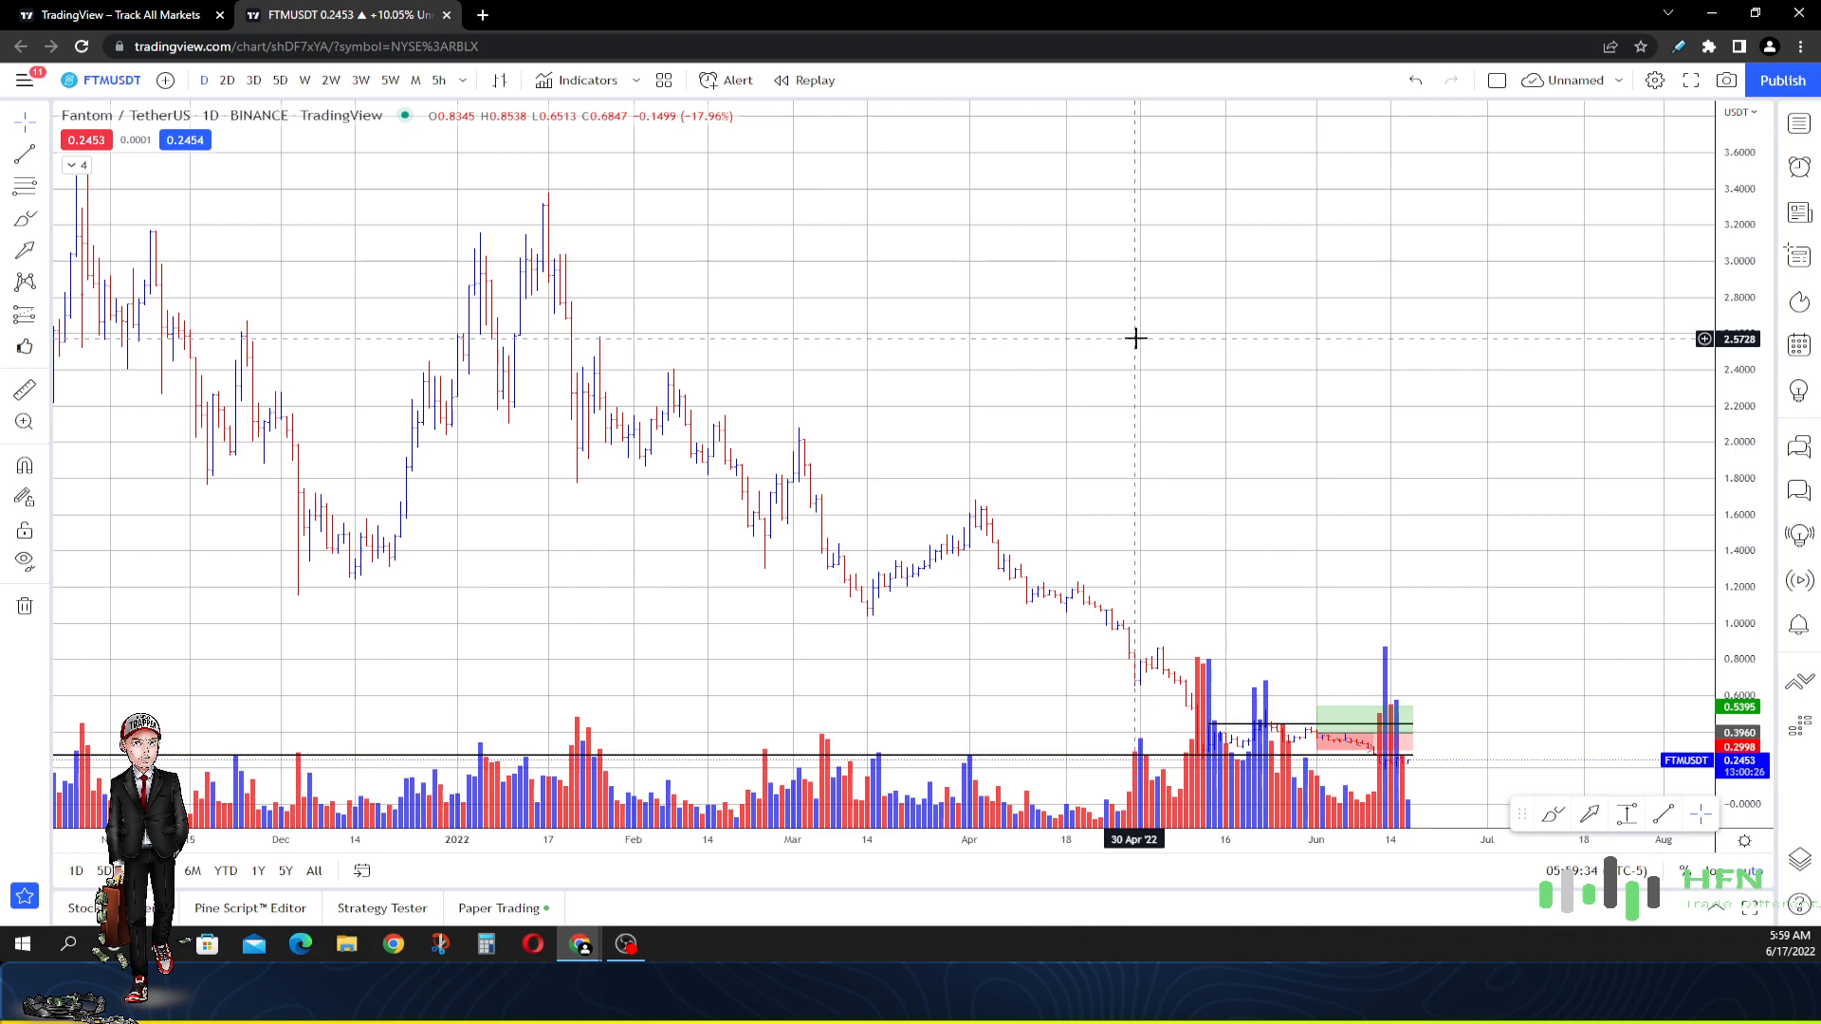
- Zoom the daily FTMUSDT chart onto the May–June candles around the long position zone
{"action": "scroll", "scroll_direction": "right", "scroll_amount": 3}
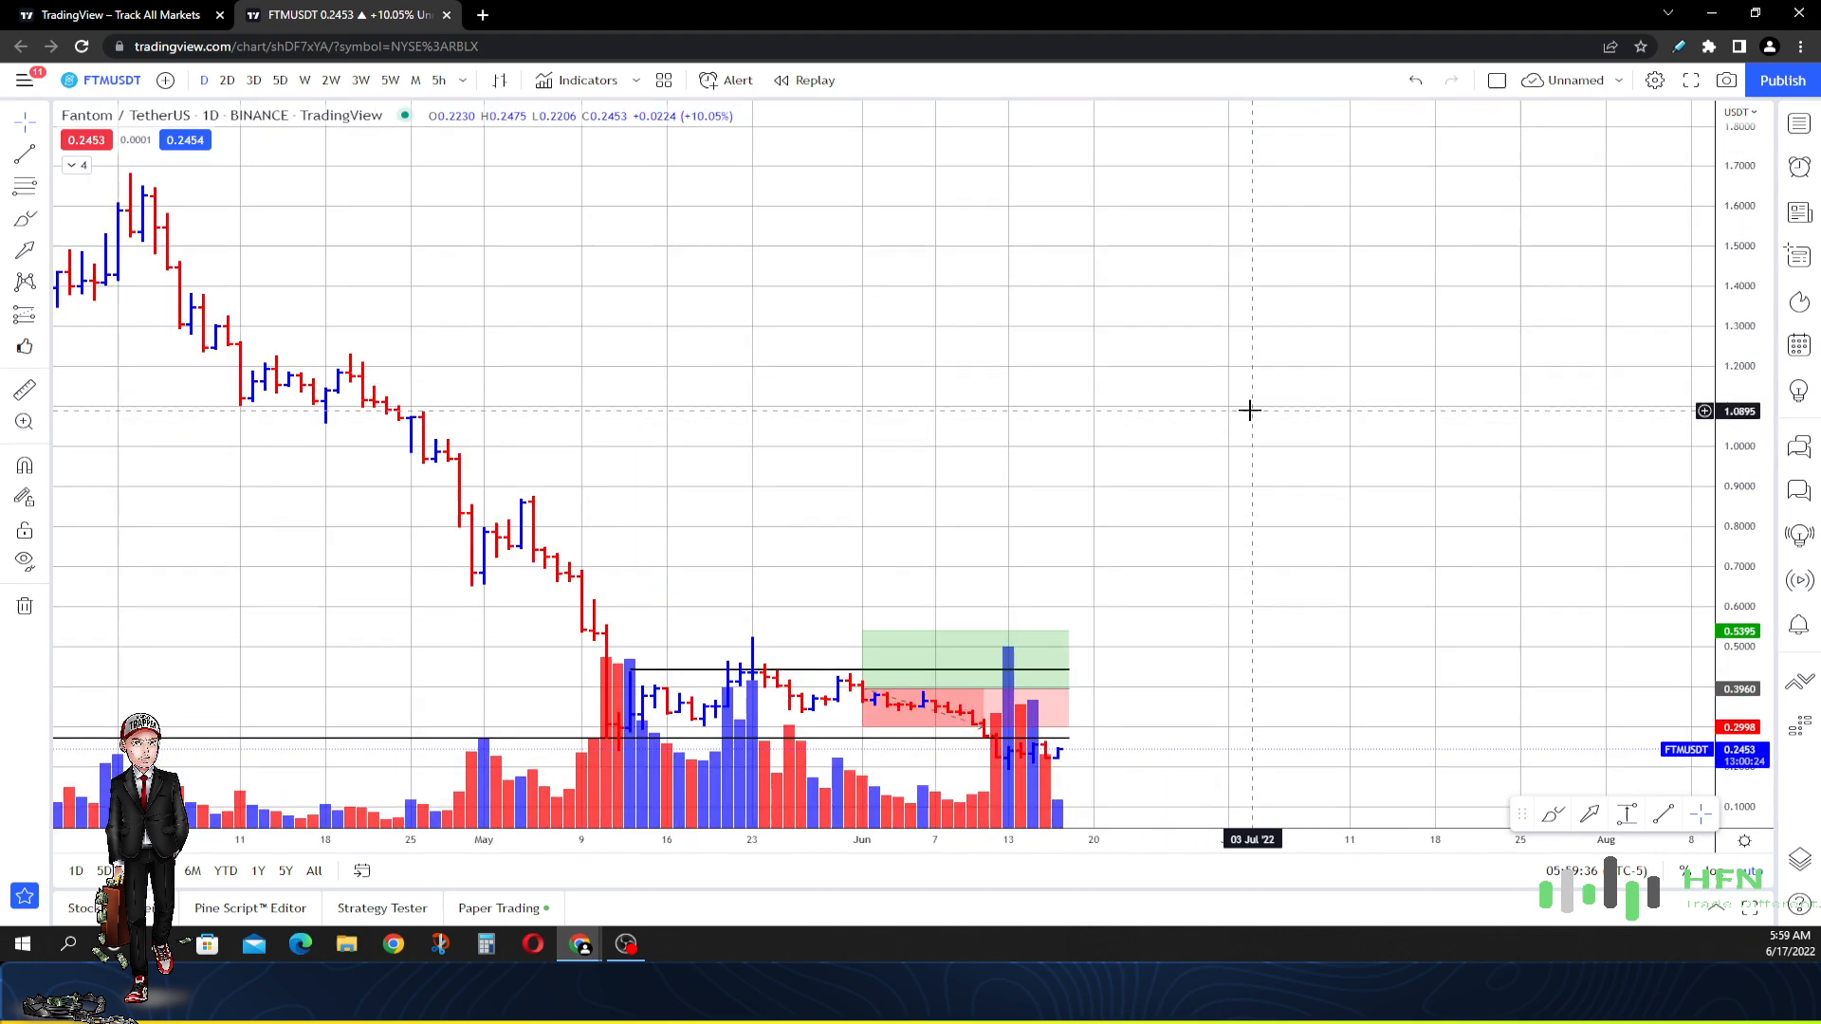
{"action": "mouse_move", "coordinate": [1026, 388]}
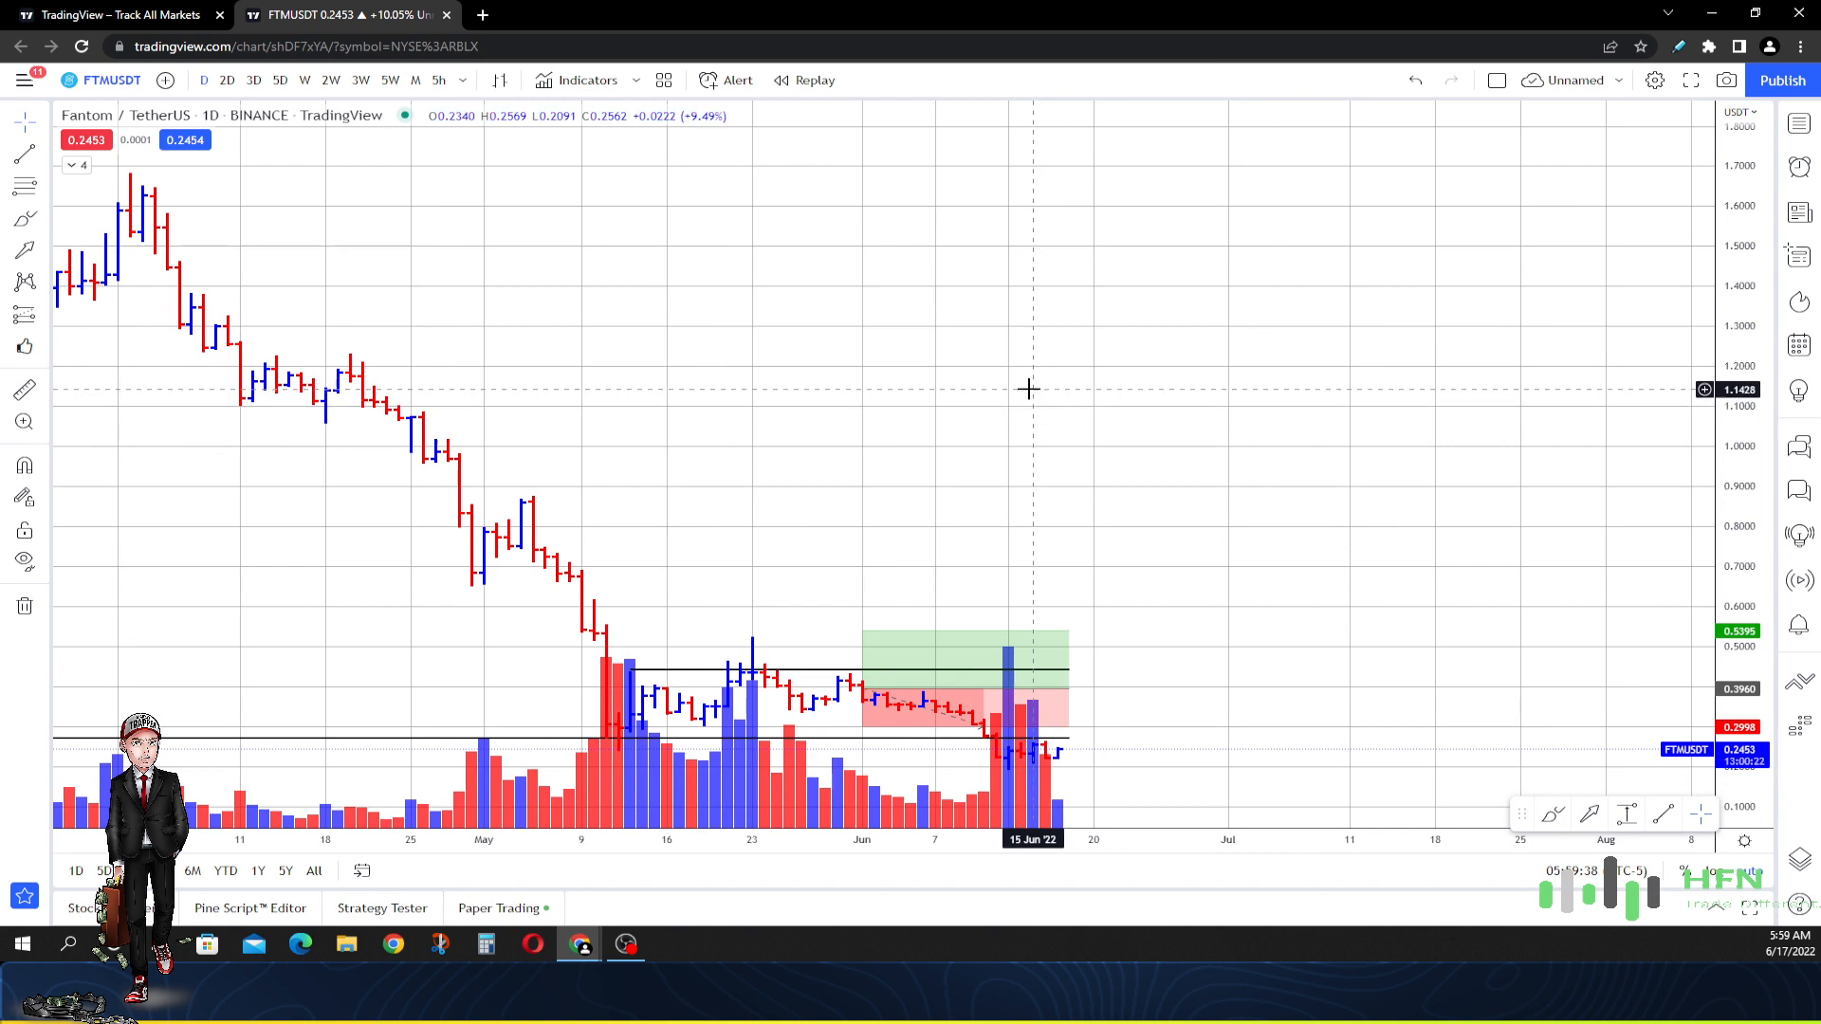
{"action": "mouse_move", "coordinate": [1037, 404]}
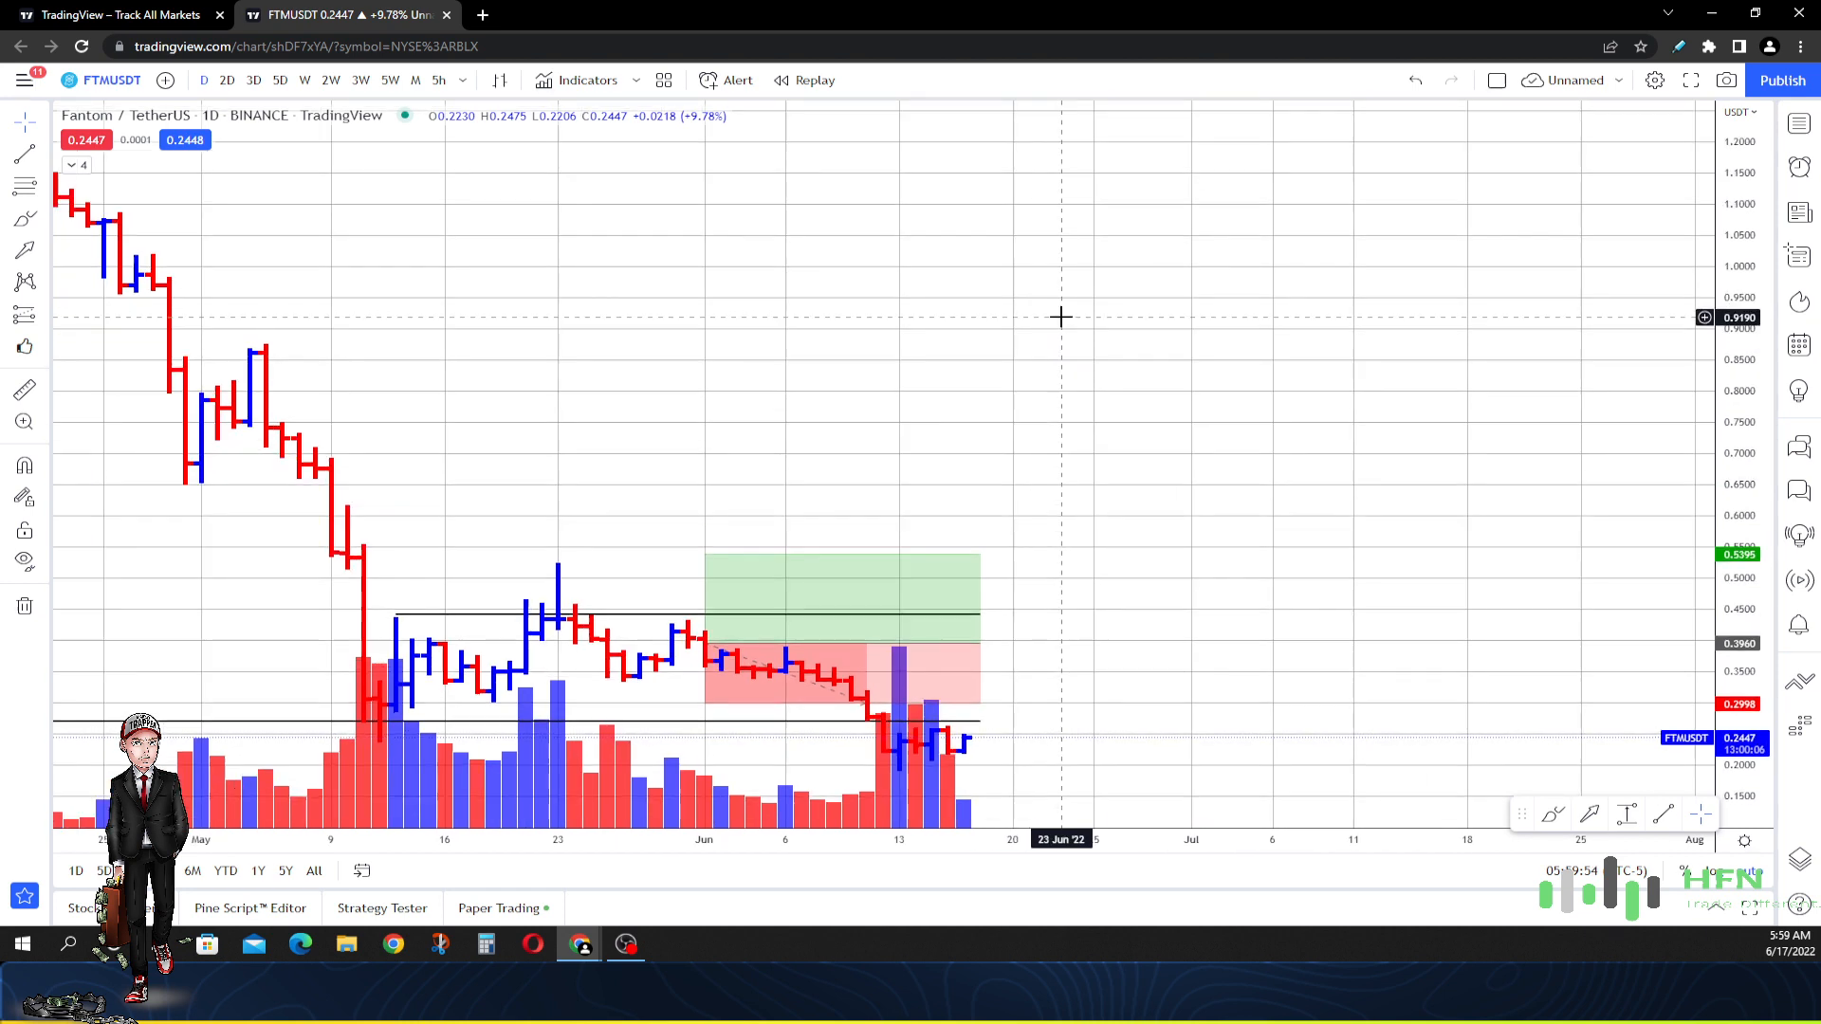
{"action": "mouse_move", "coordinate": [1050, 269]}
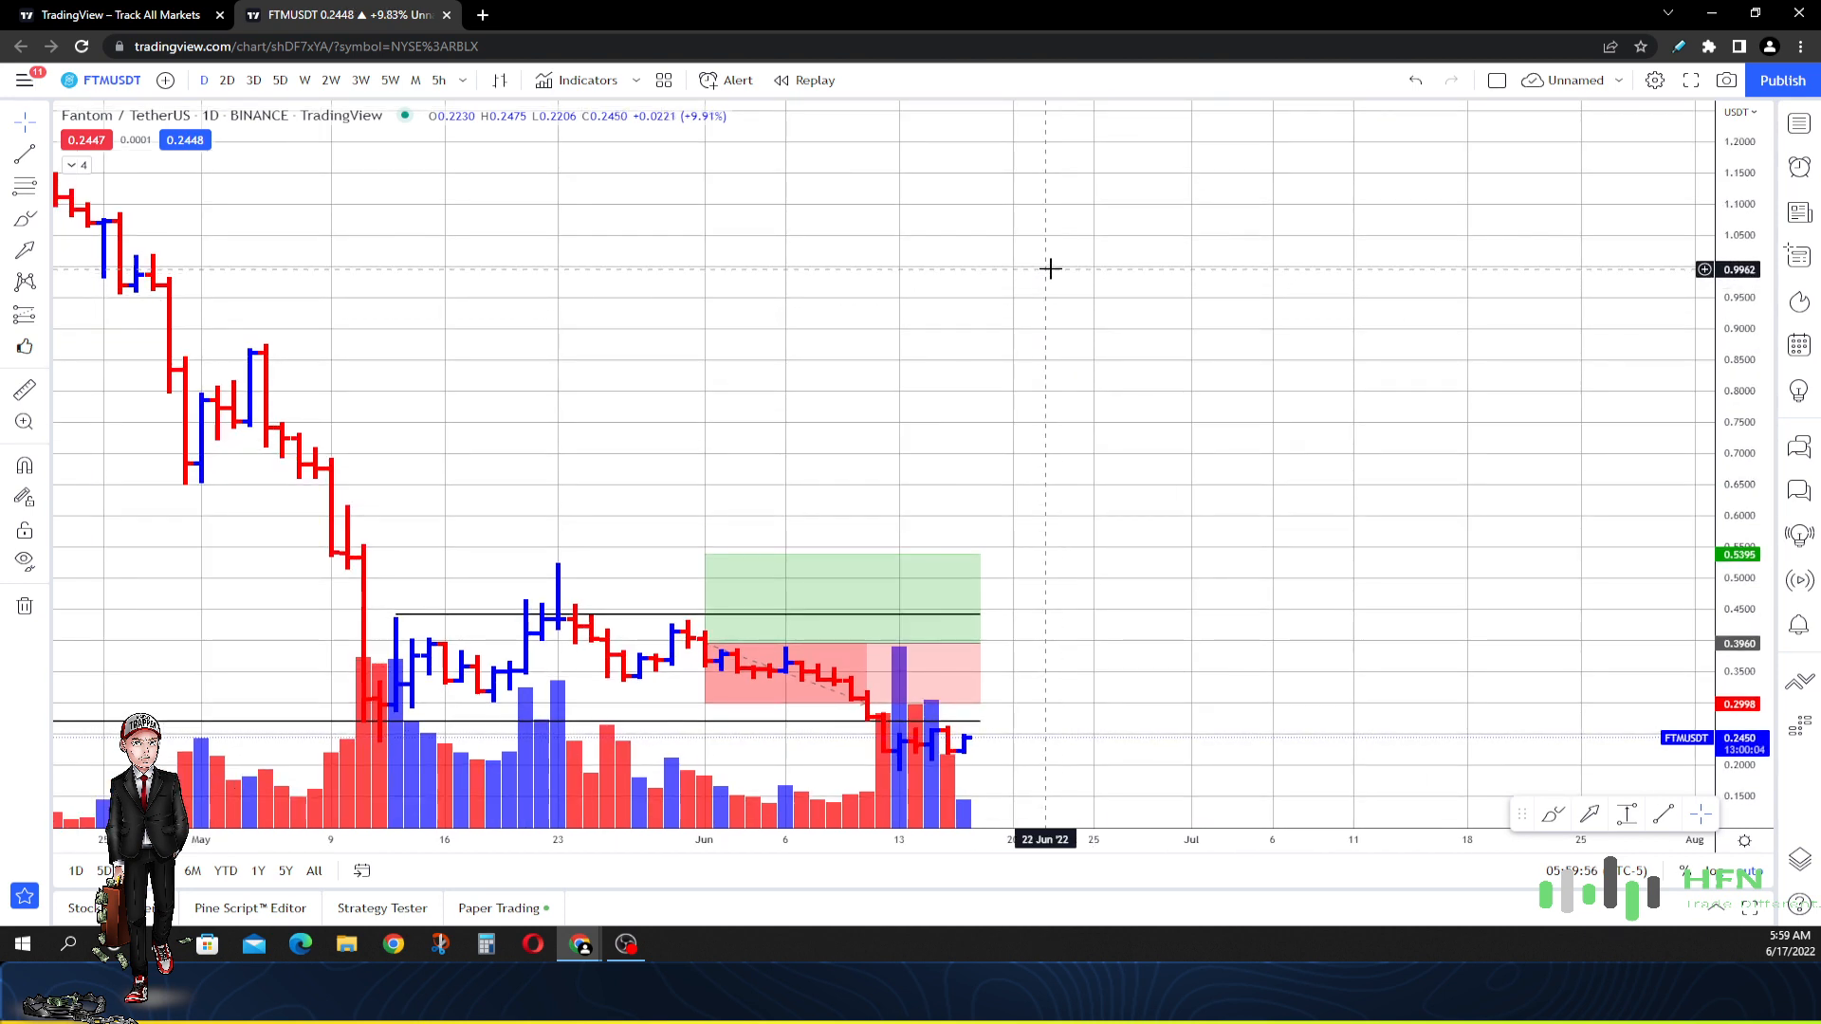
{"action": "mouse_move", "coordinate": [1037, 311]}
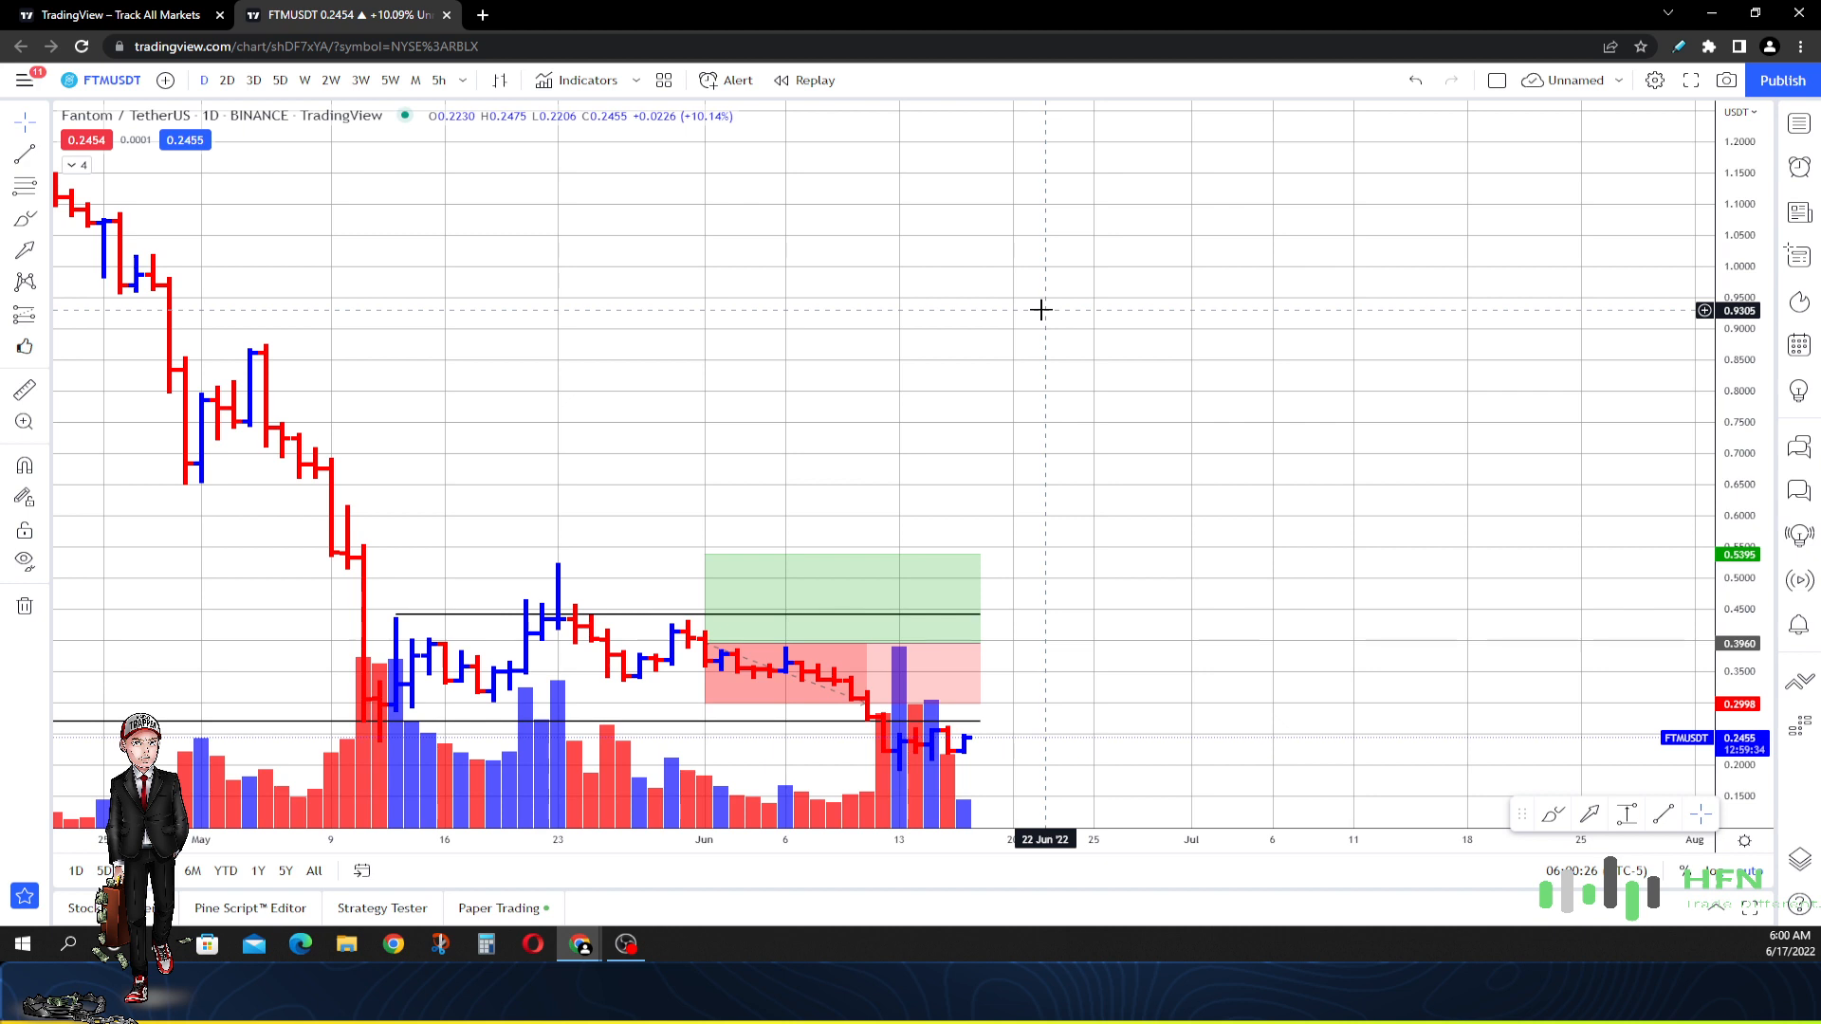
{"action": "mouse_move", "coordinate": [1059, 322]}
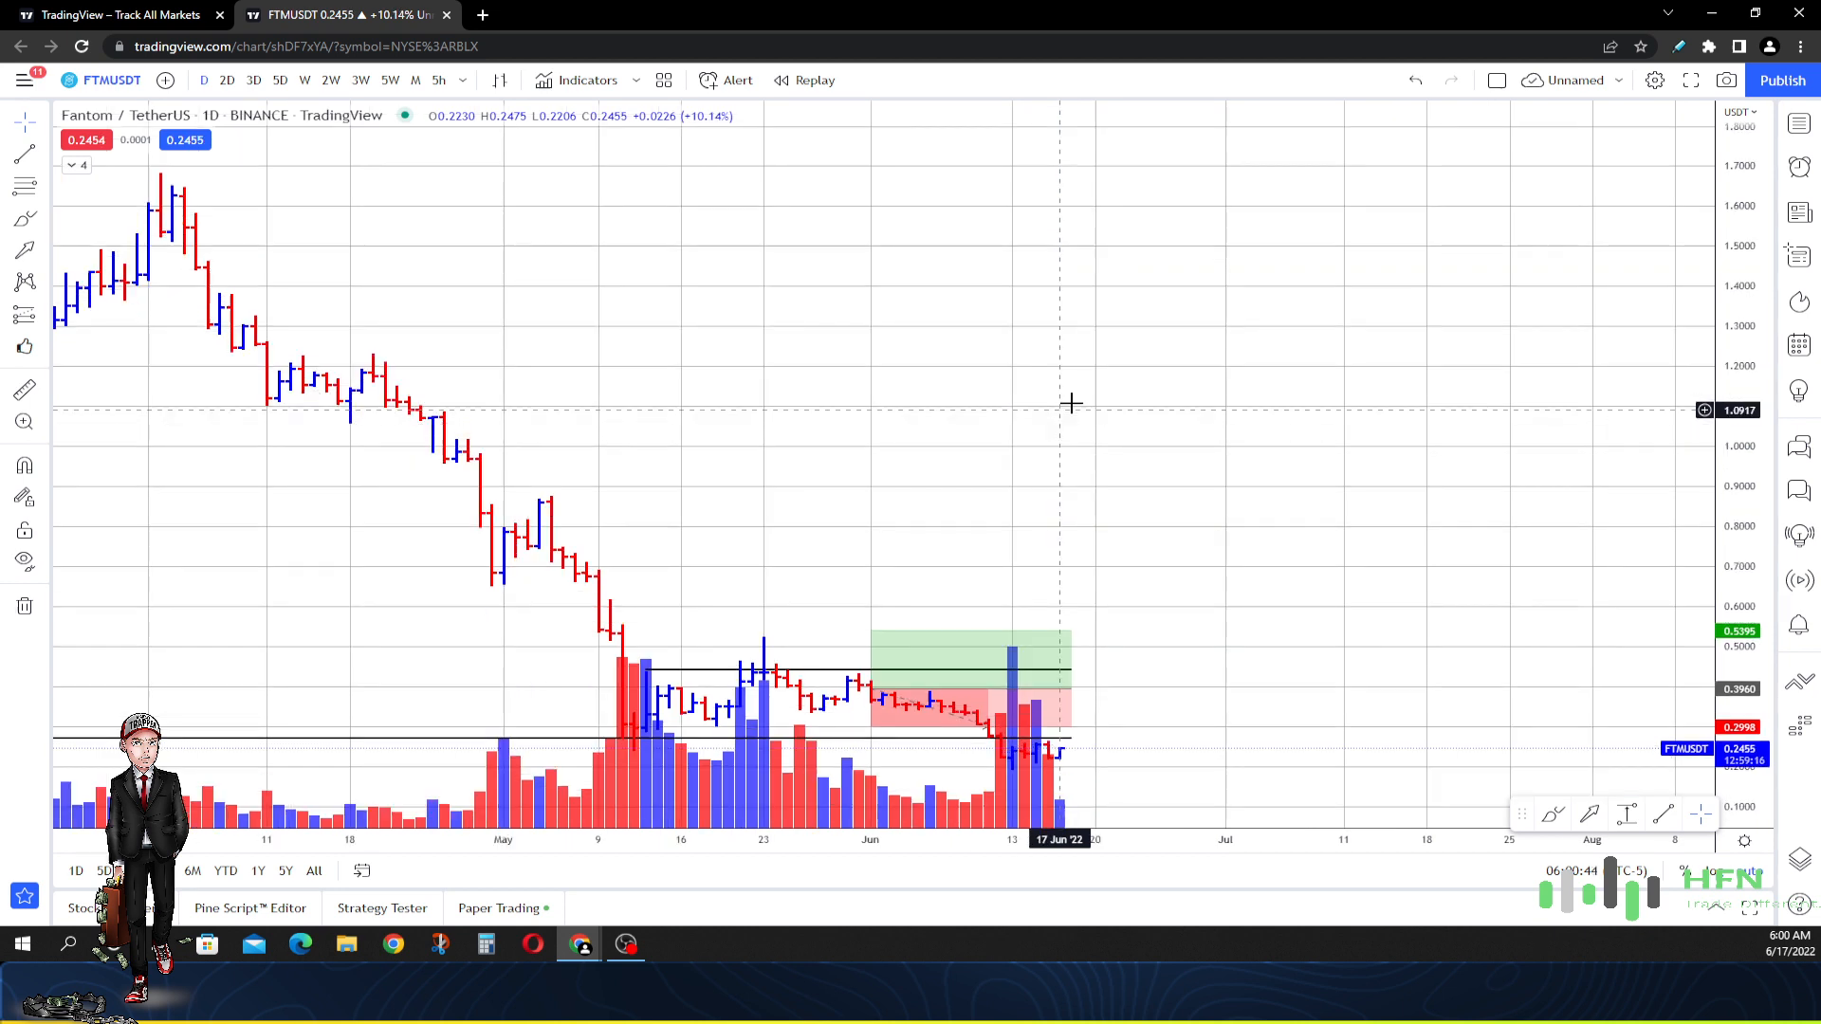
{"action": "mouse_move", "coordinate": [1069, 390]}
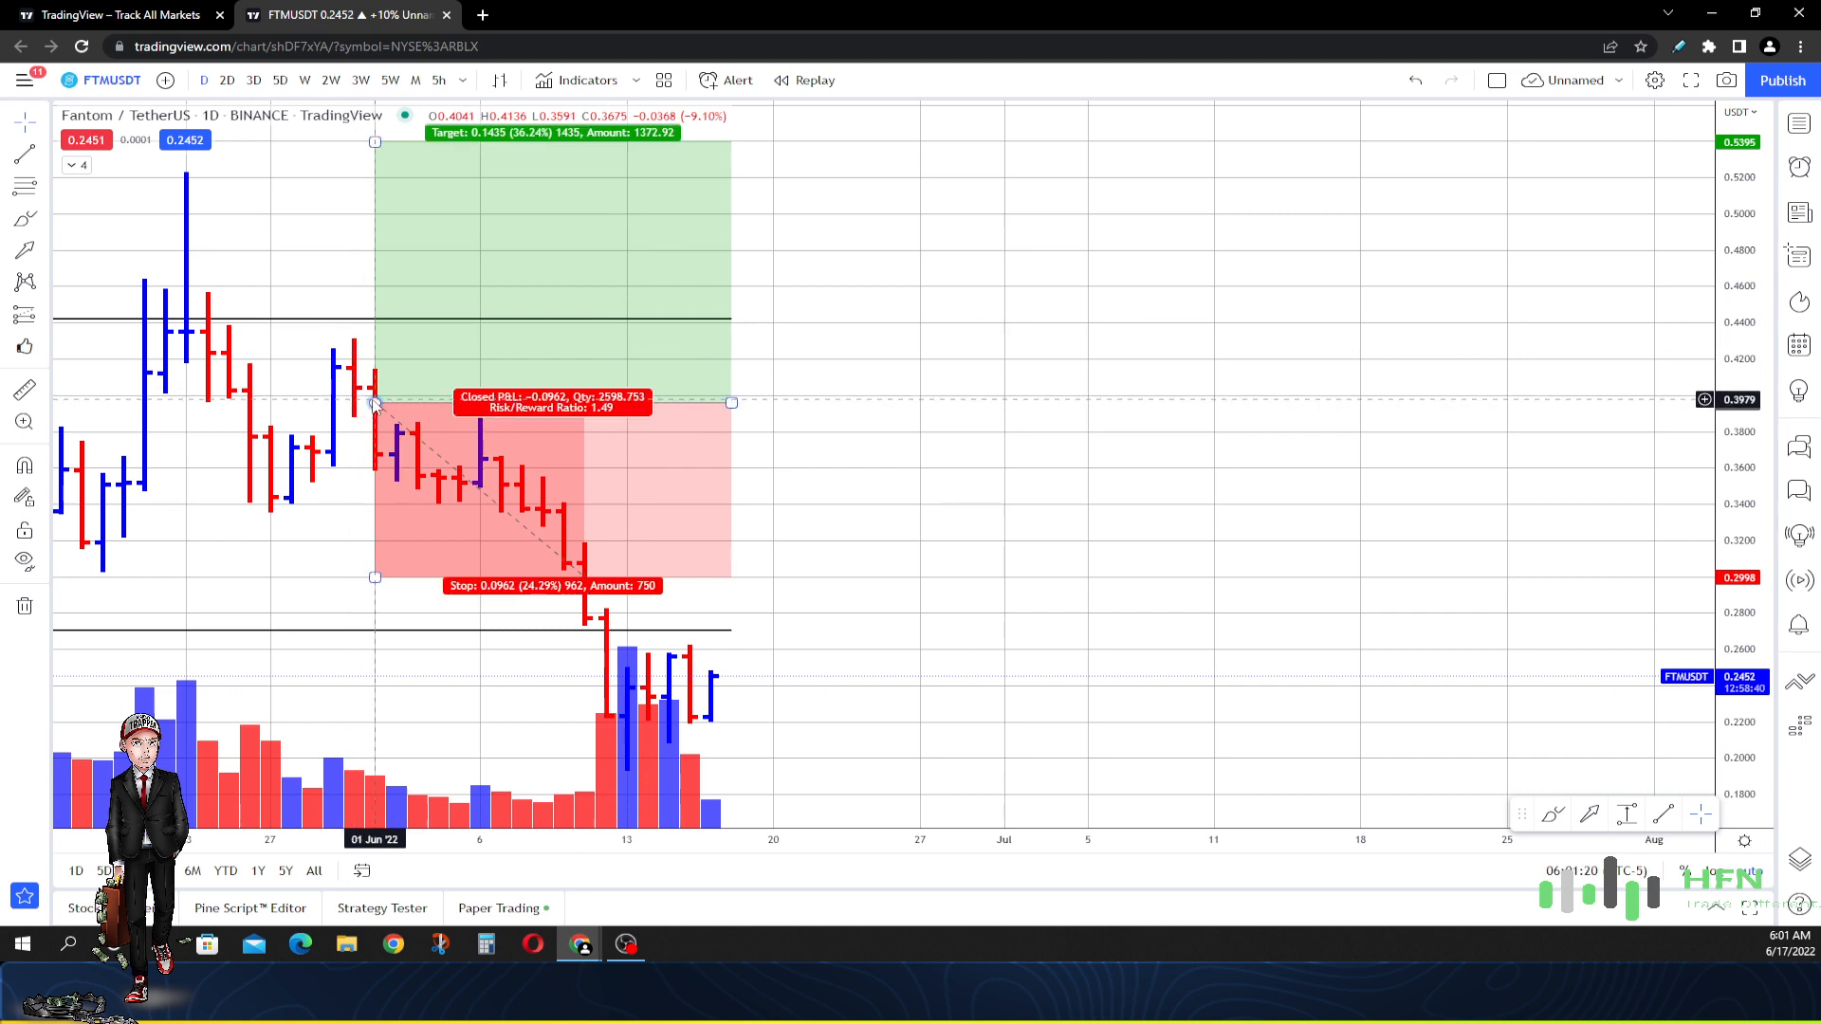
{"action": "mouse_move", "coordinate": [459, 412]}
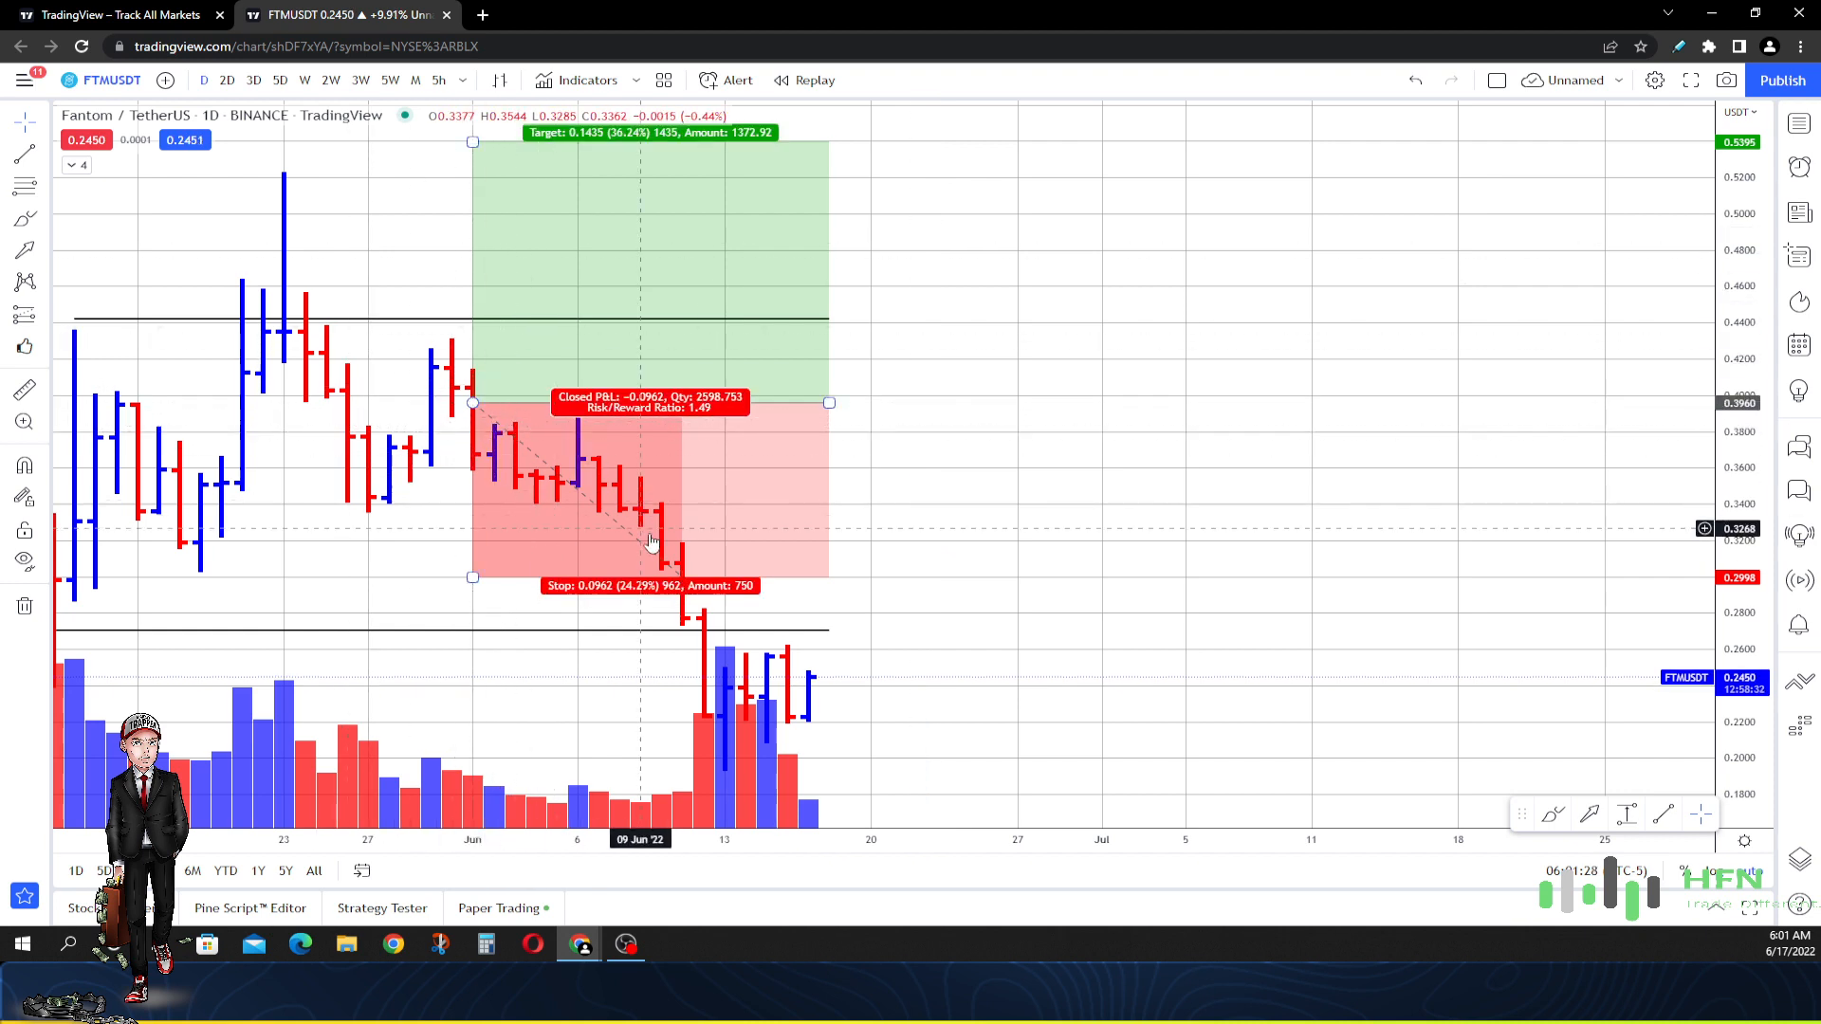
{"action": "mouse_move", "coordinate": [642, 558]}
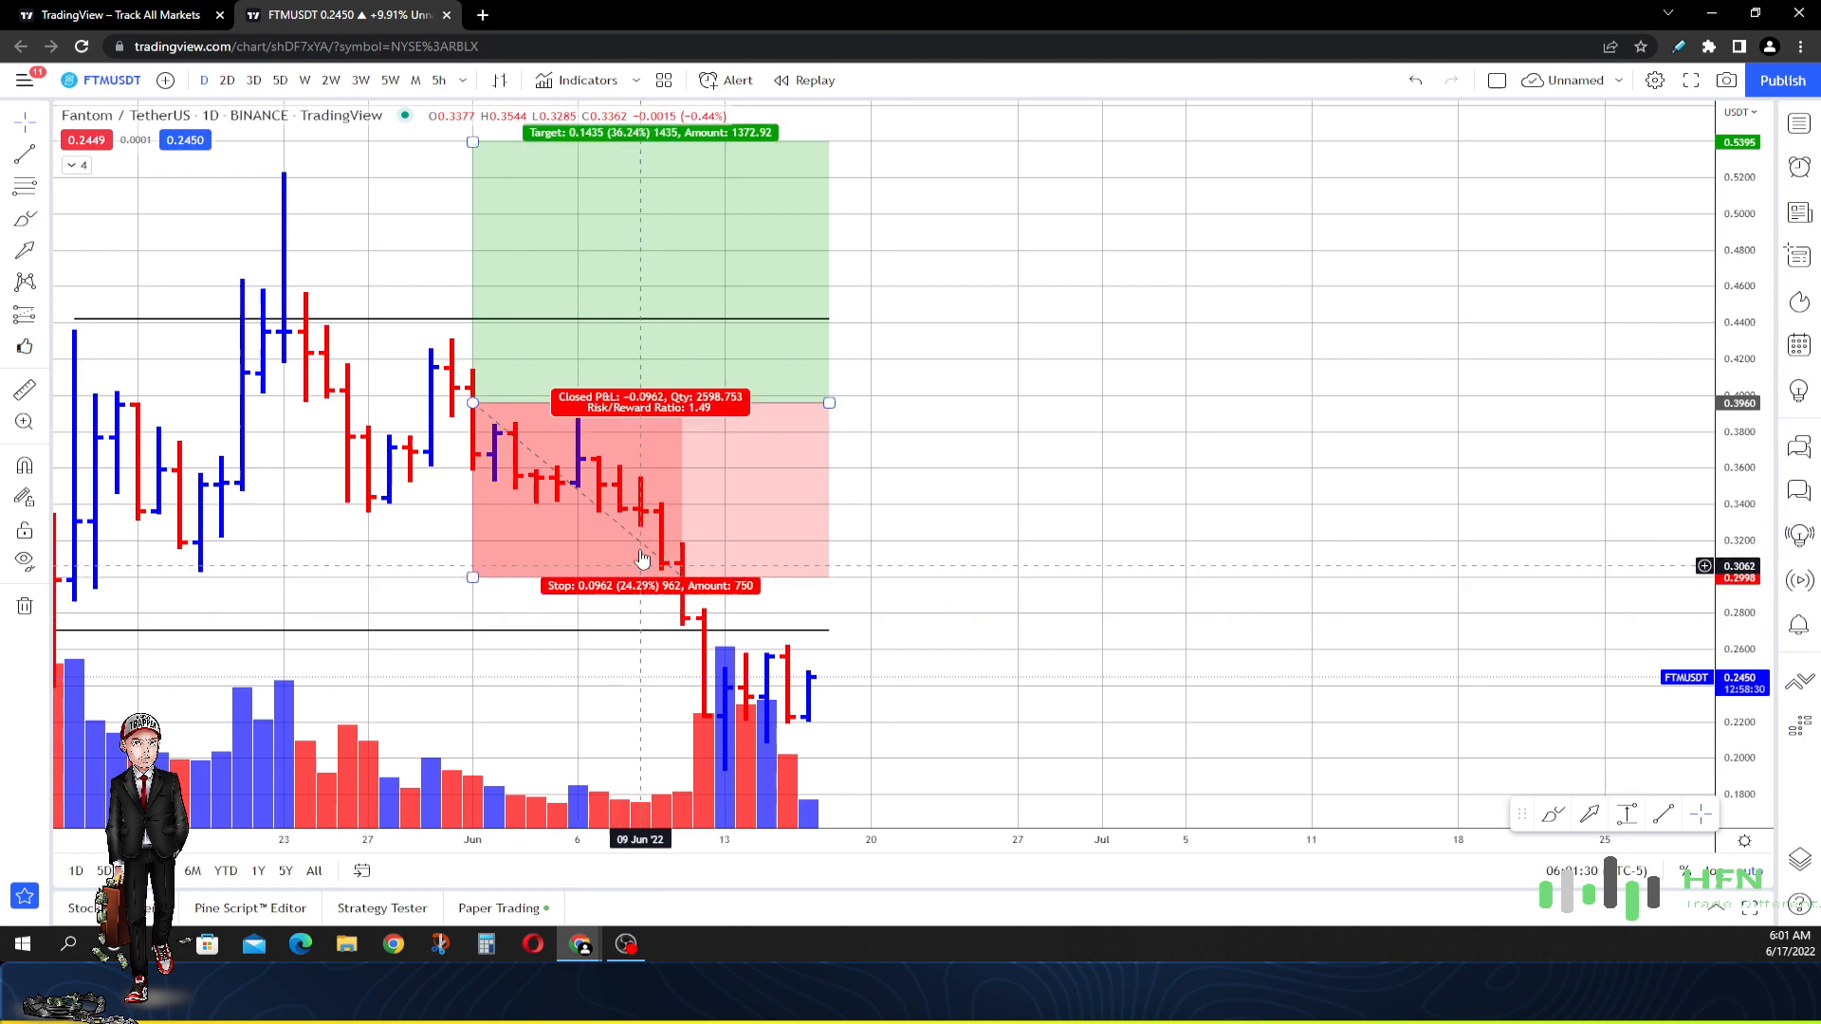
{"action": "mouse_move", "coordinate": [651, 573]}
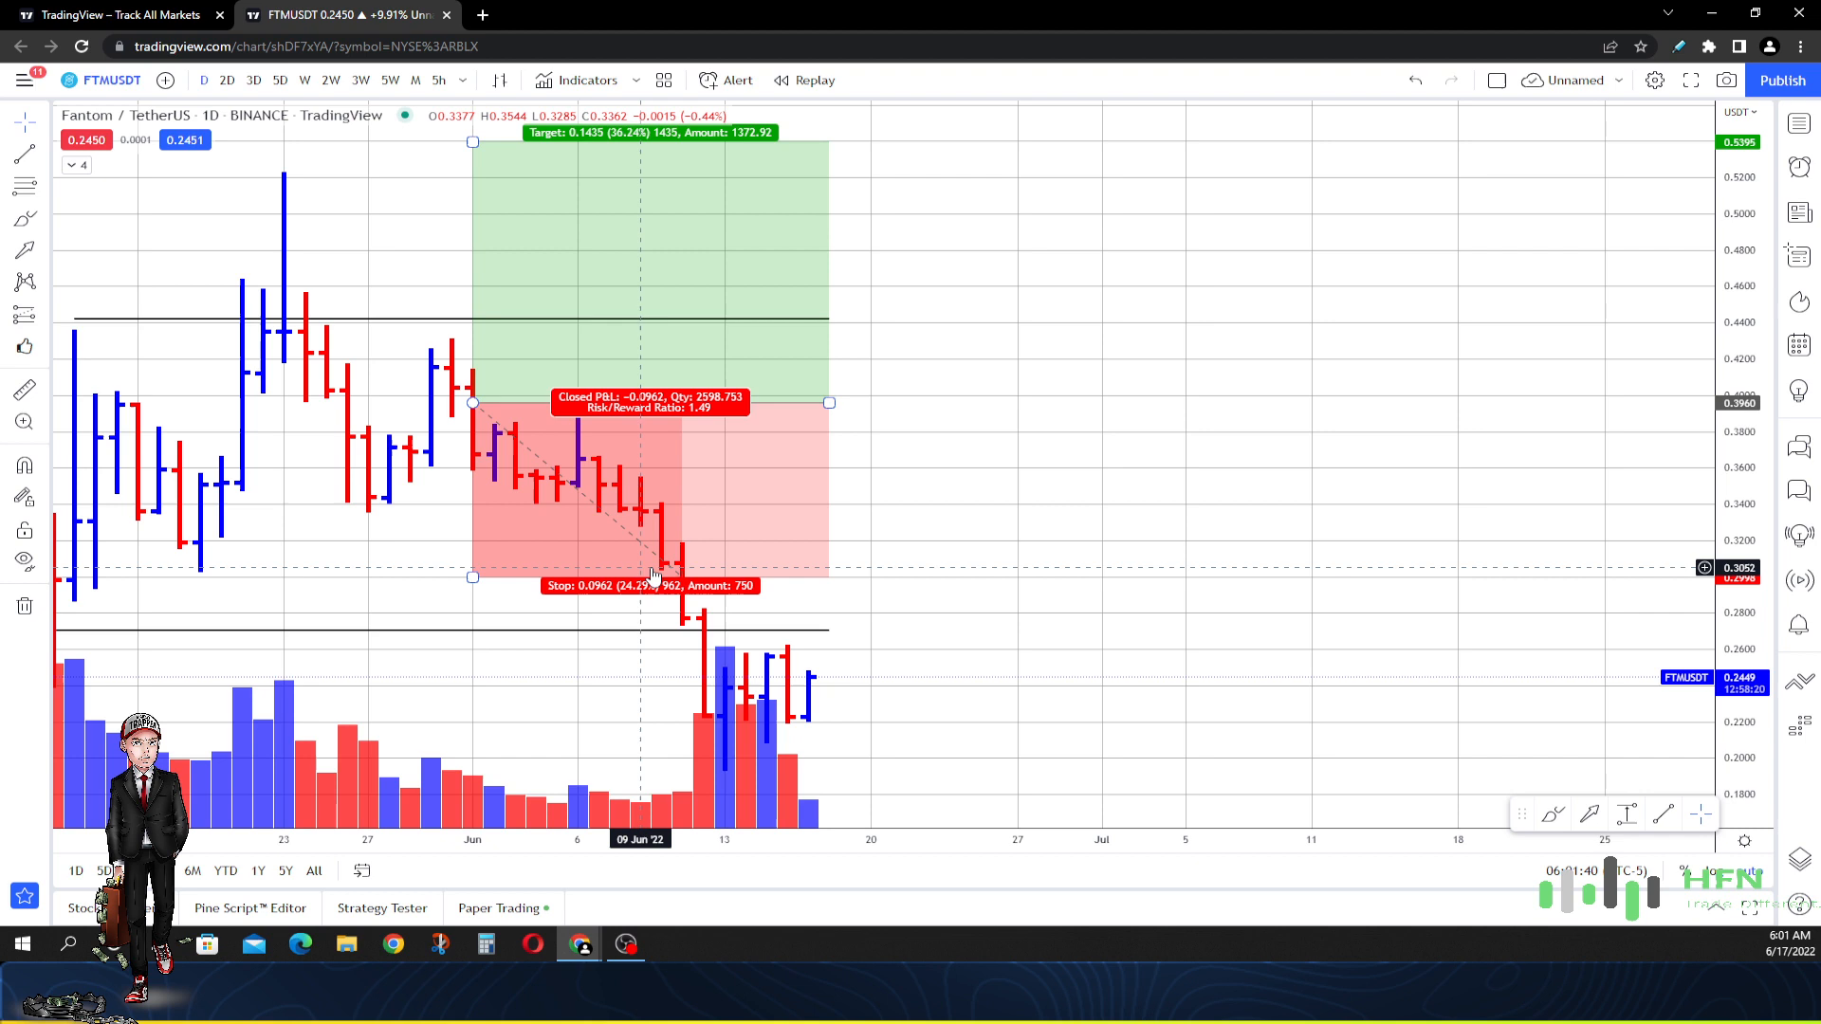
{"action": "mouse_move", "coordinate": [1516, 869]}
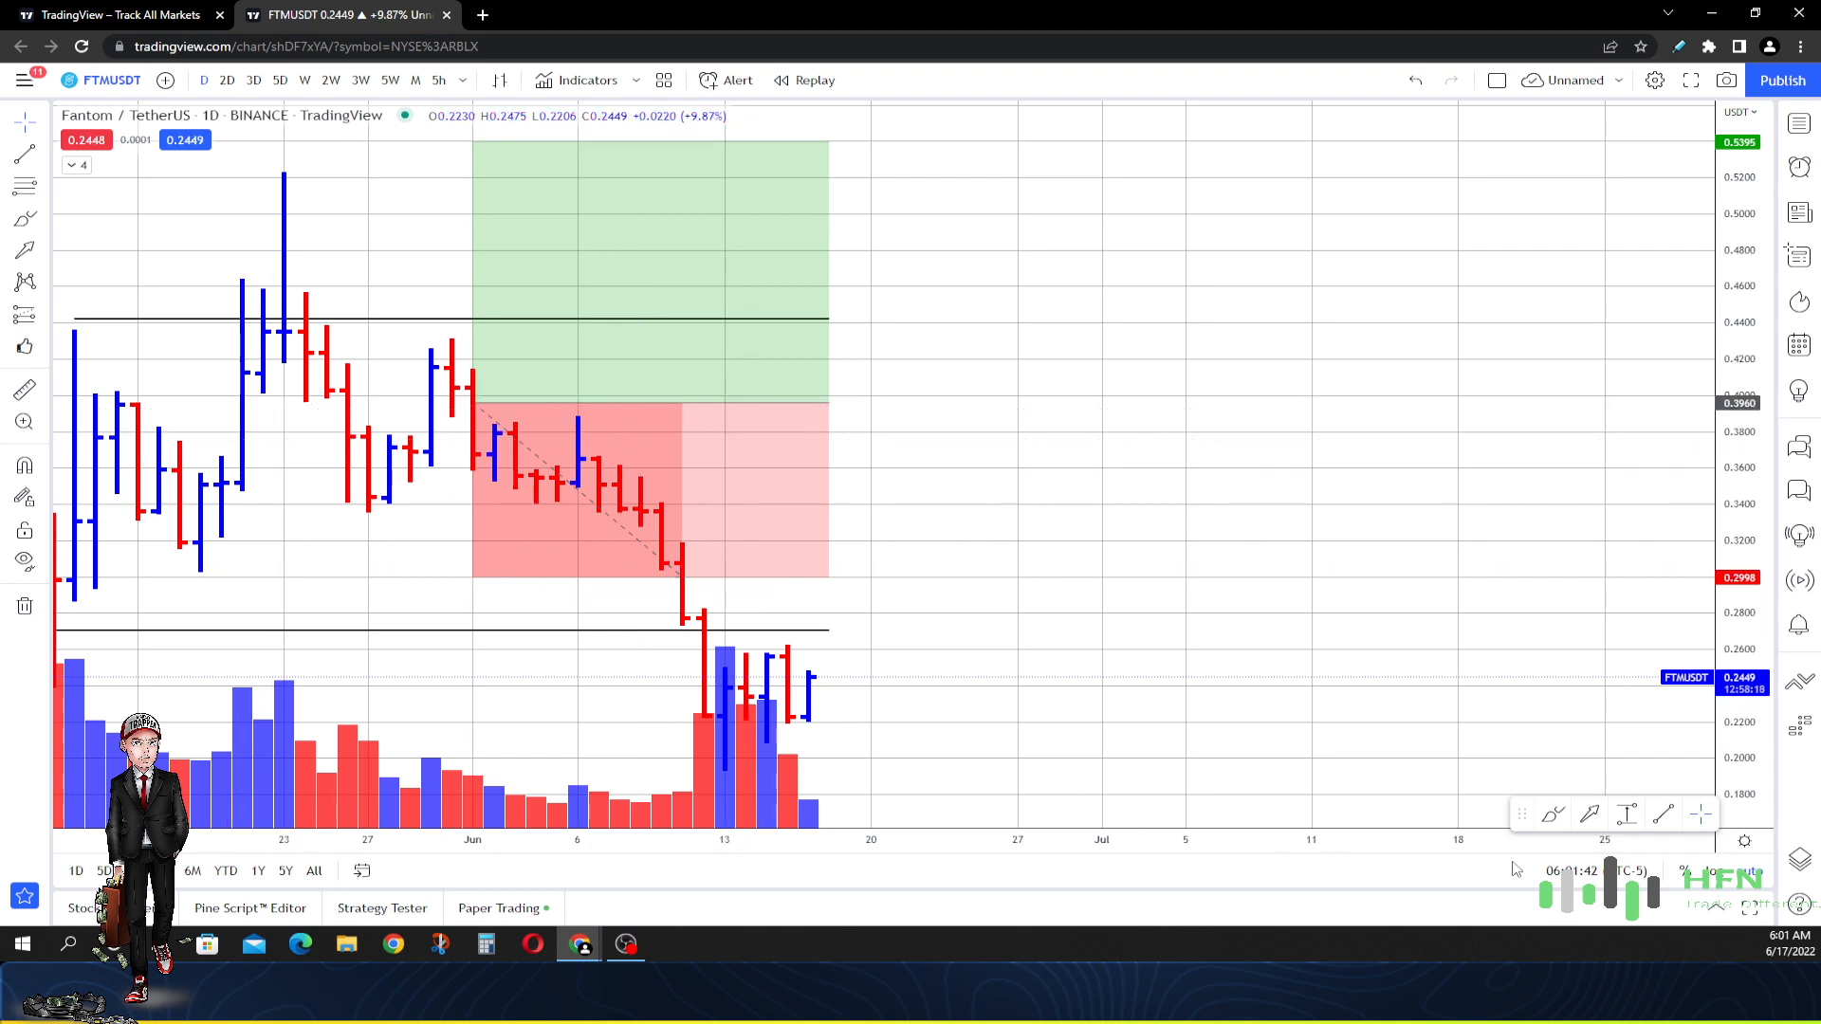
{"action": "mouse_move", "coordinate": [506, 569]}
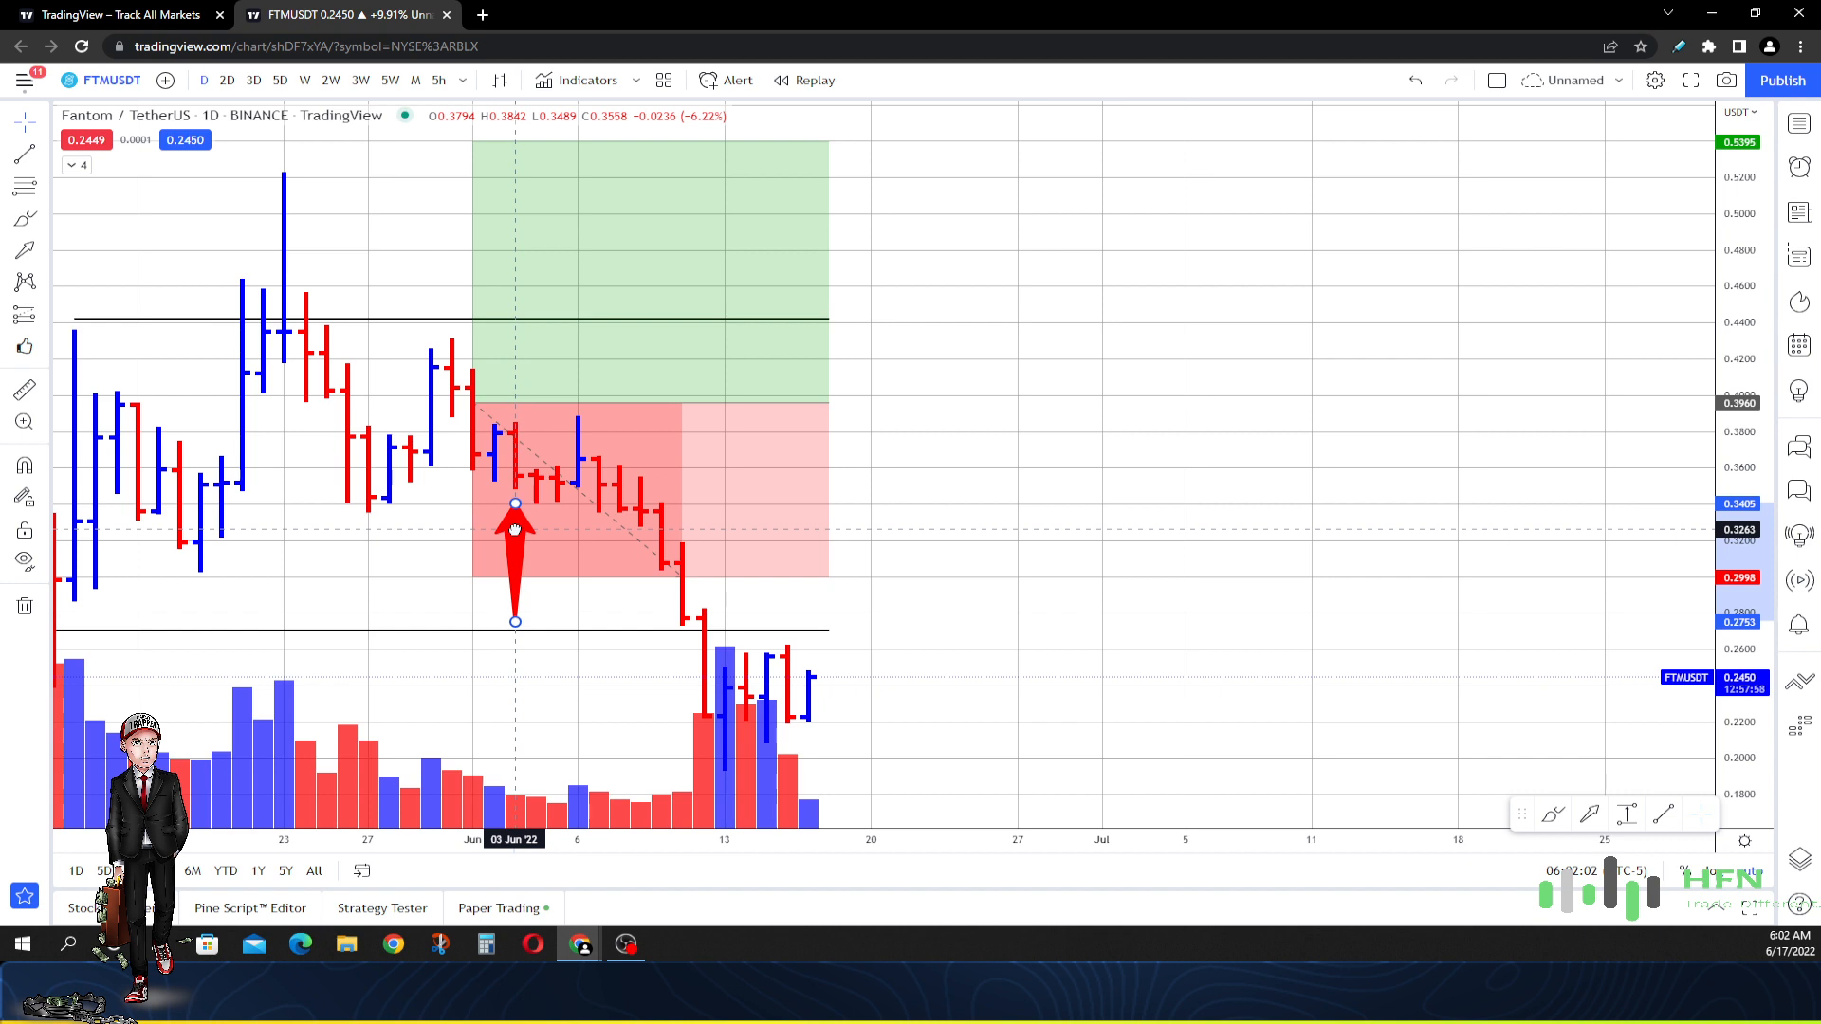
- Reposition the red arrow so it points at the stop zone's lower edge near 10 June
{"action": "left_click", "coordinate": [514, 547]}
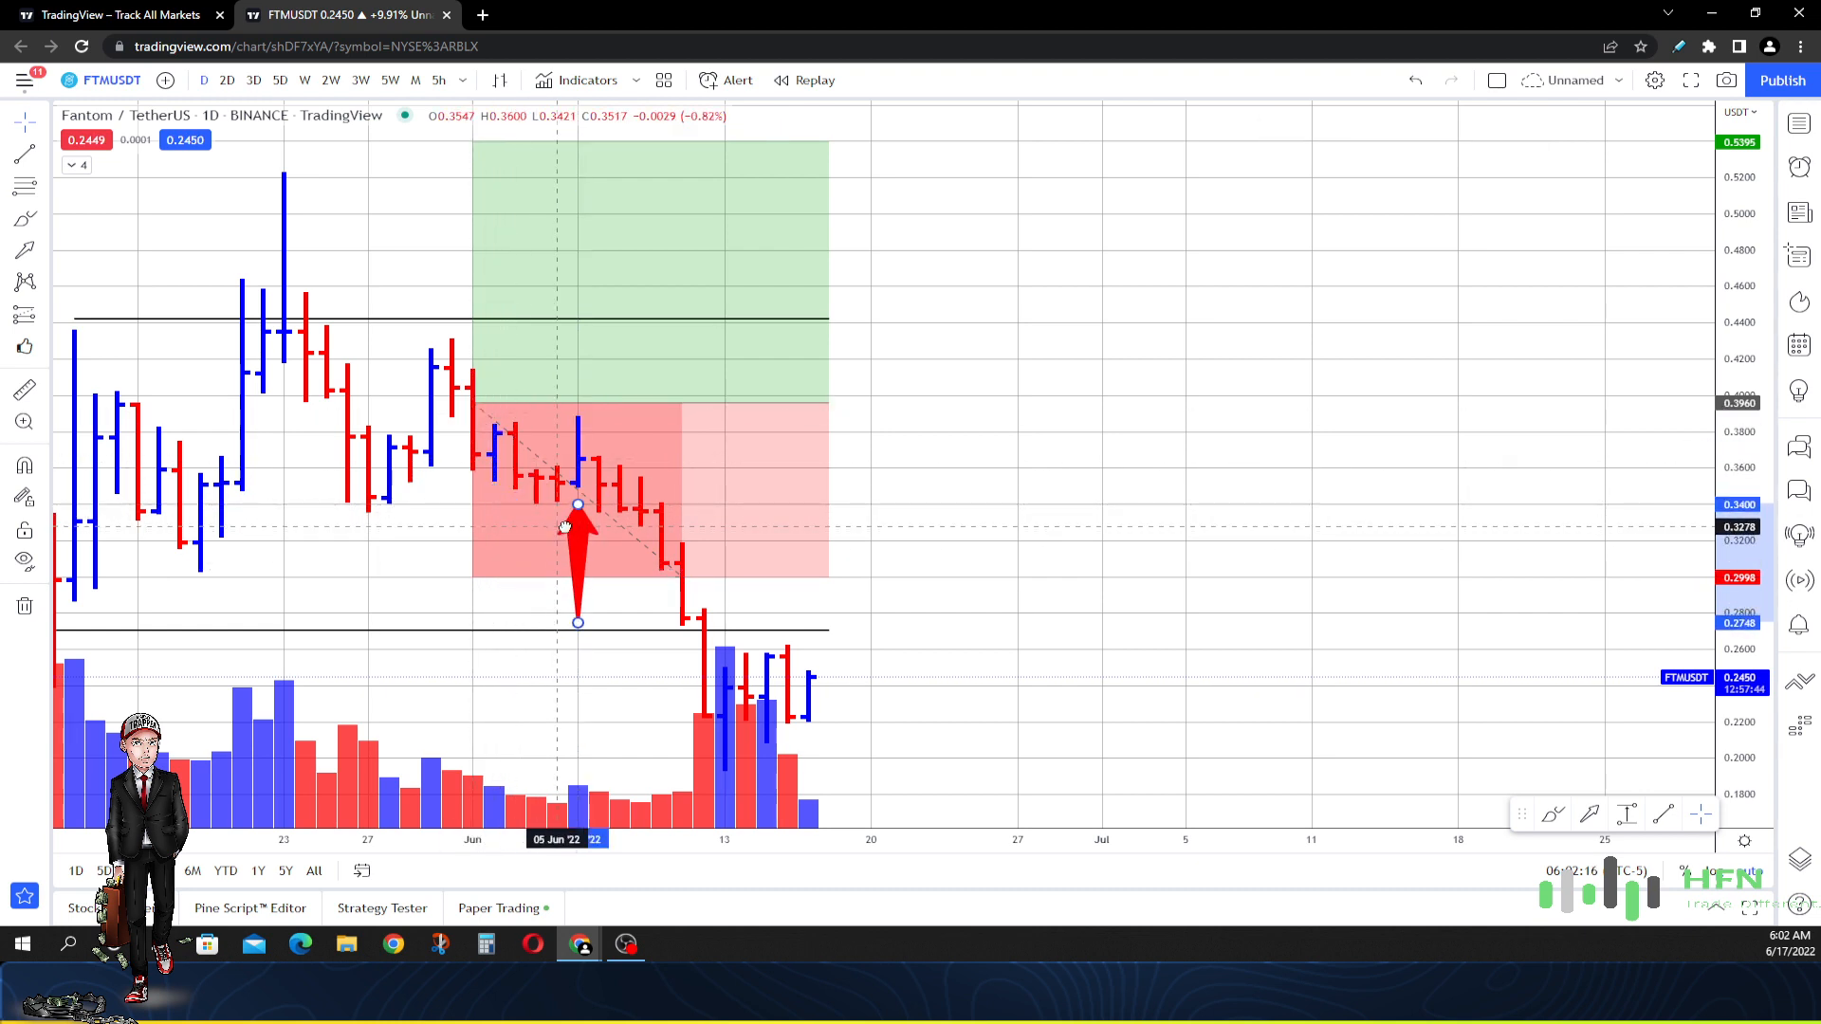
{"action": "left_click", "coordinate": [577, 503]}
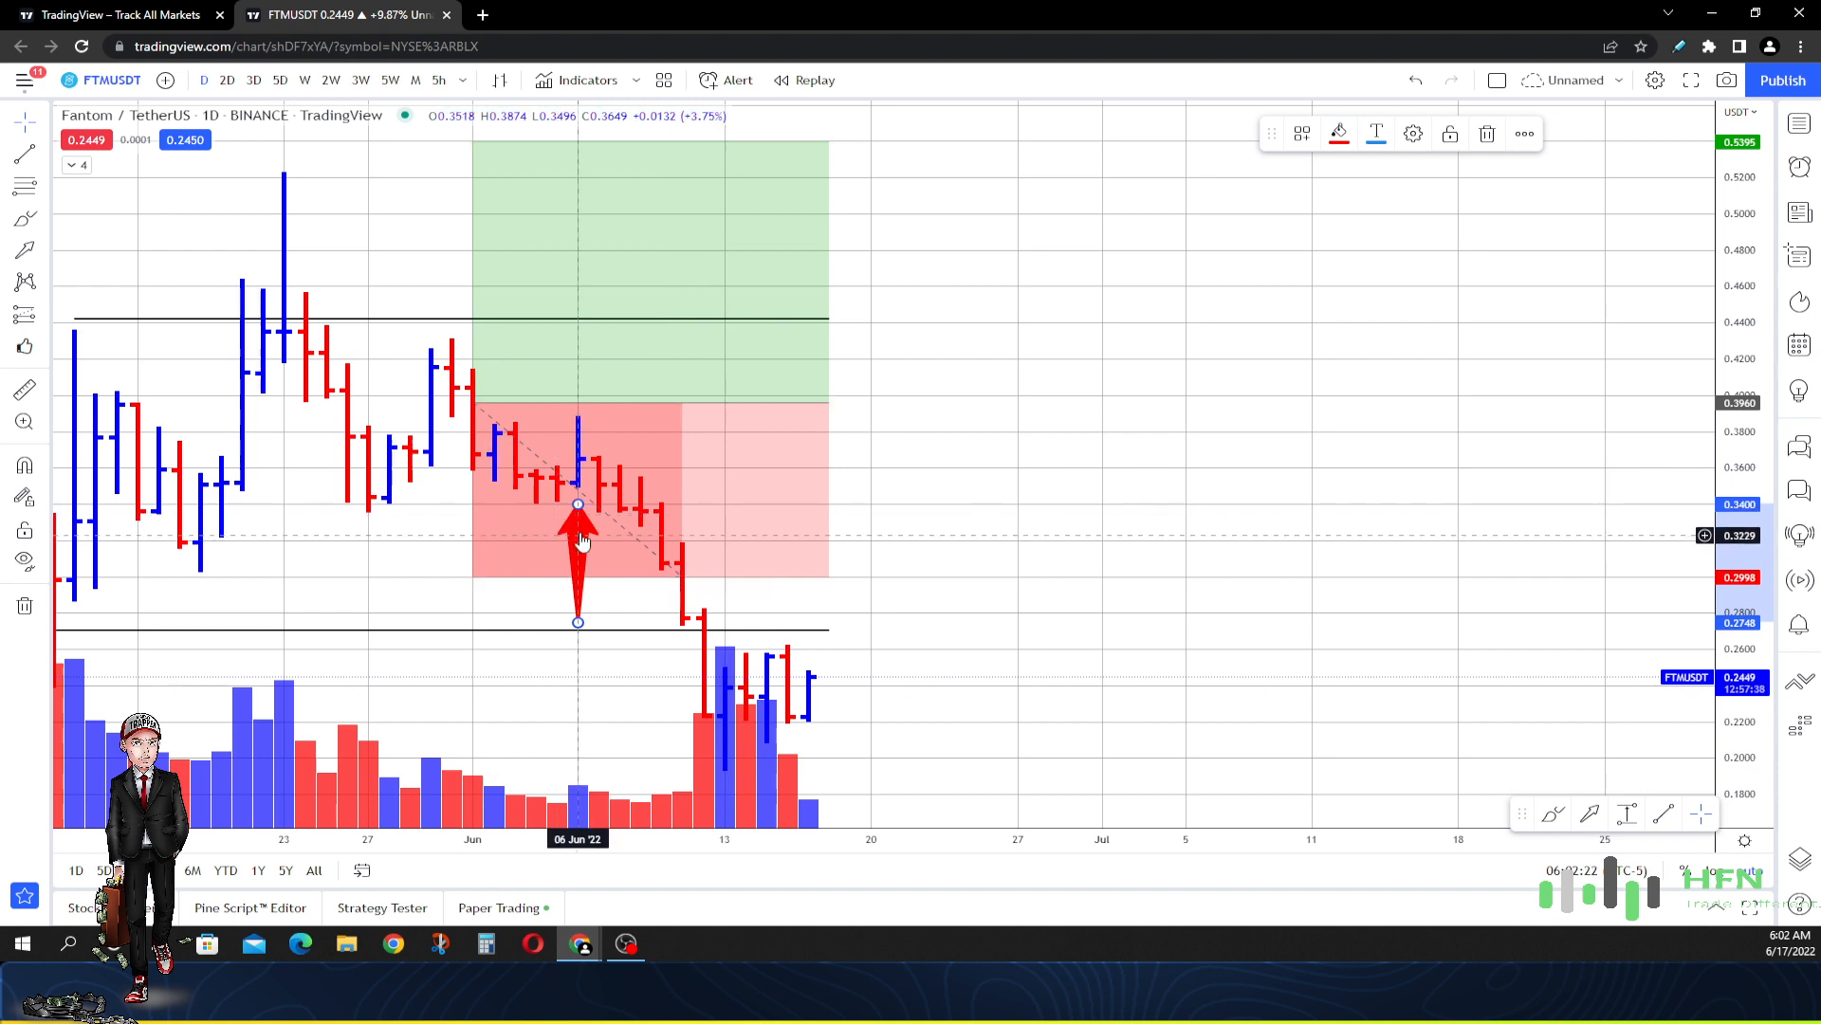
{"action": "mouse_move", "coordinate": [580, 534]}
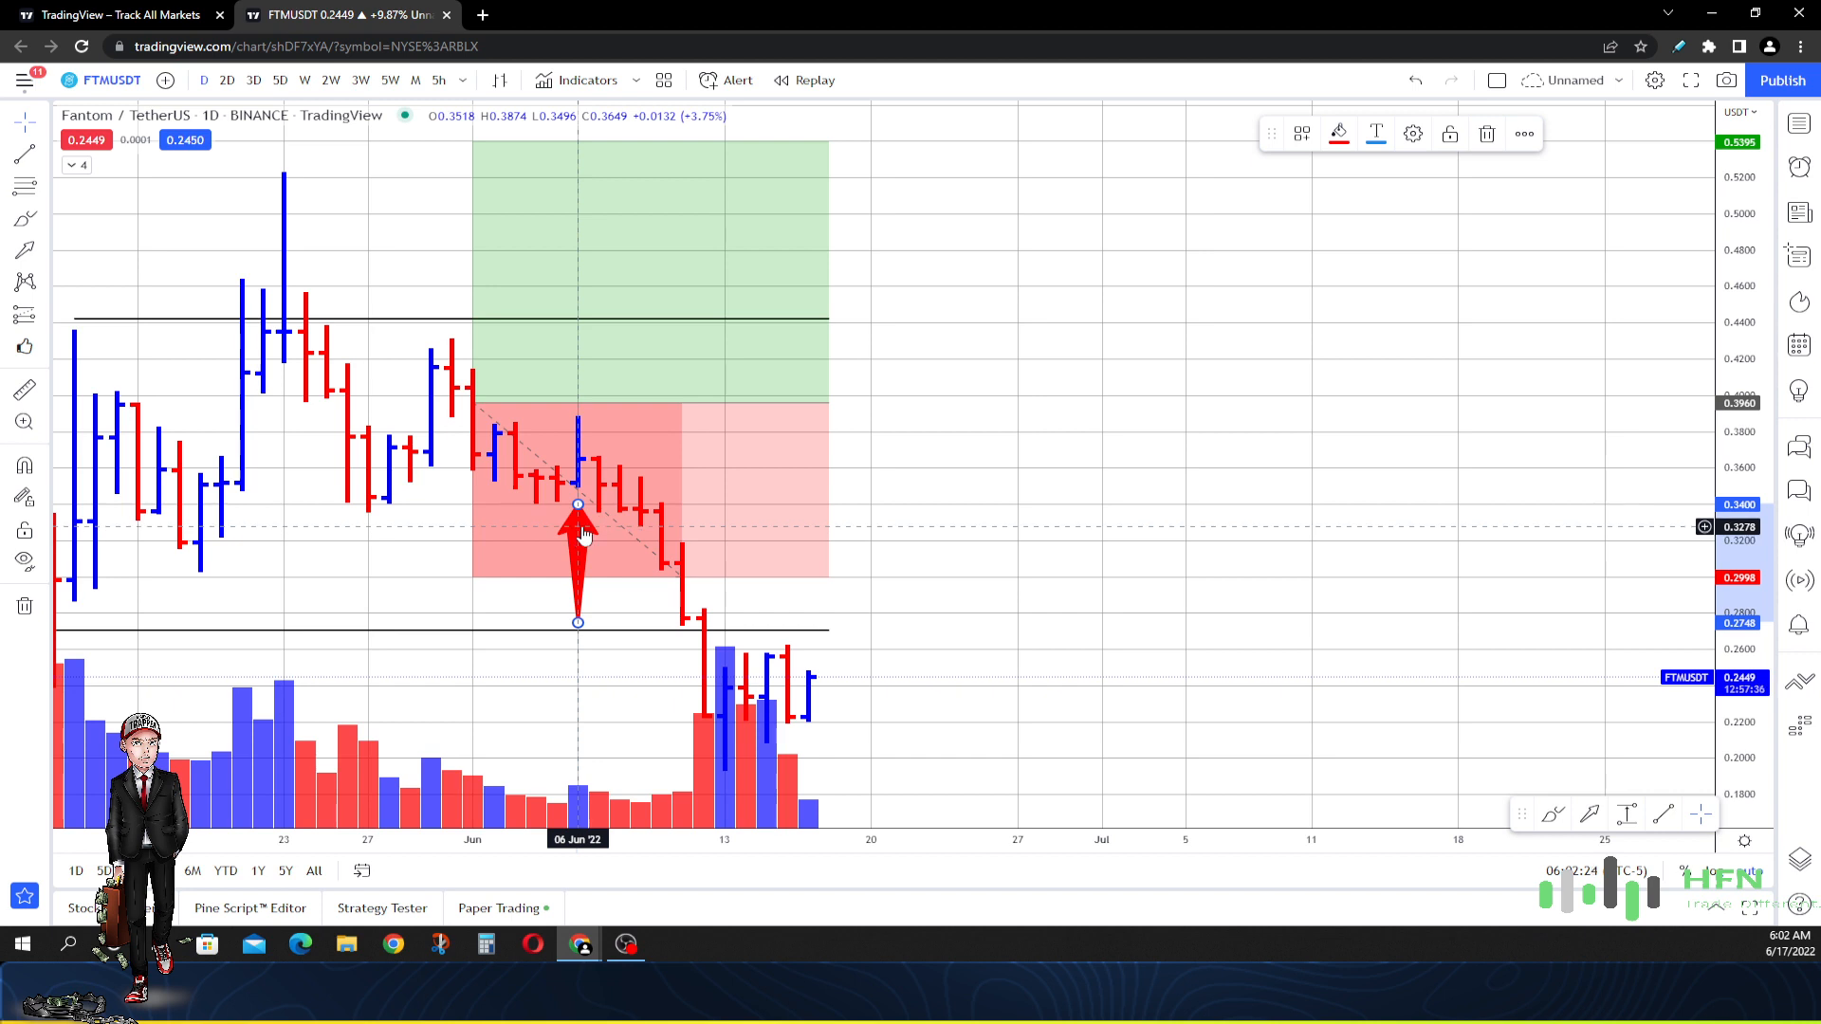
{"action": "mouse_move", "coordinate": [470, 451]}
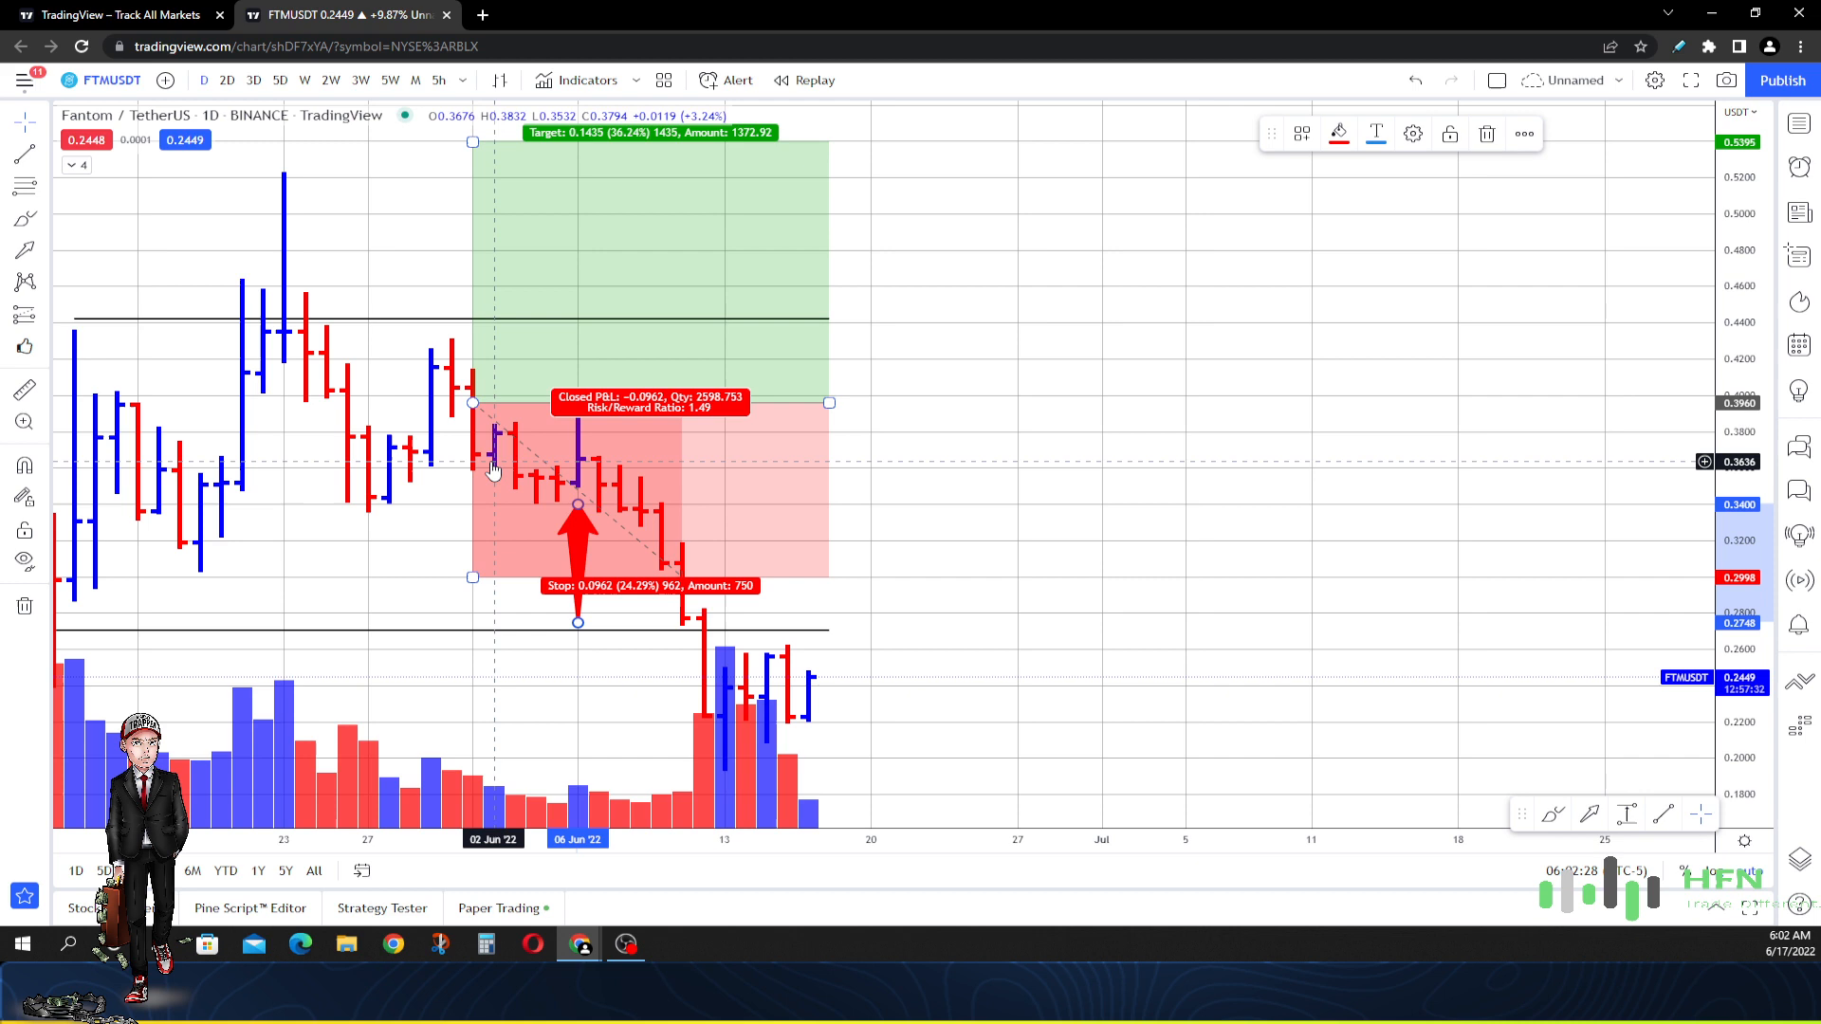
{"action": "mouse_move", "coordinate": [534, 485]}
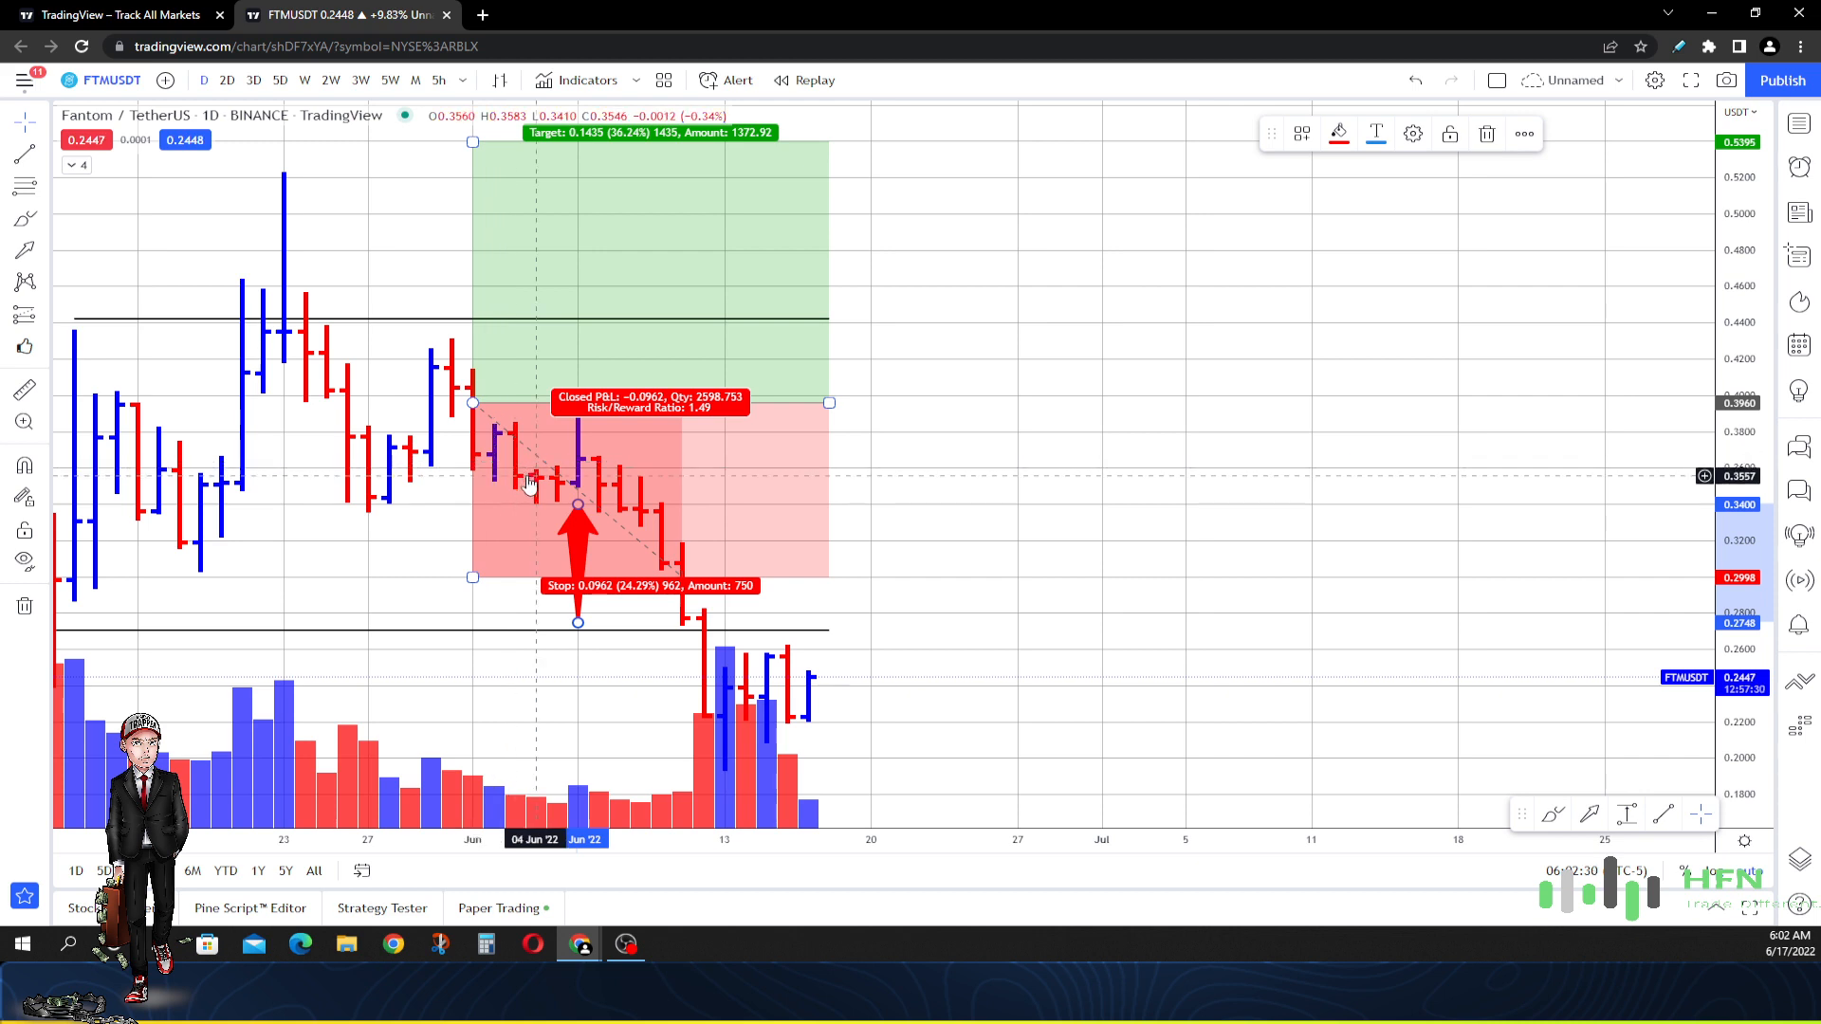
{"action": "mouse_move", "coordinate": [579, 476]}
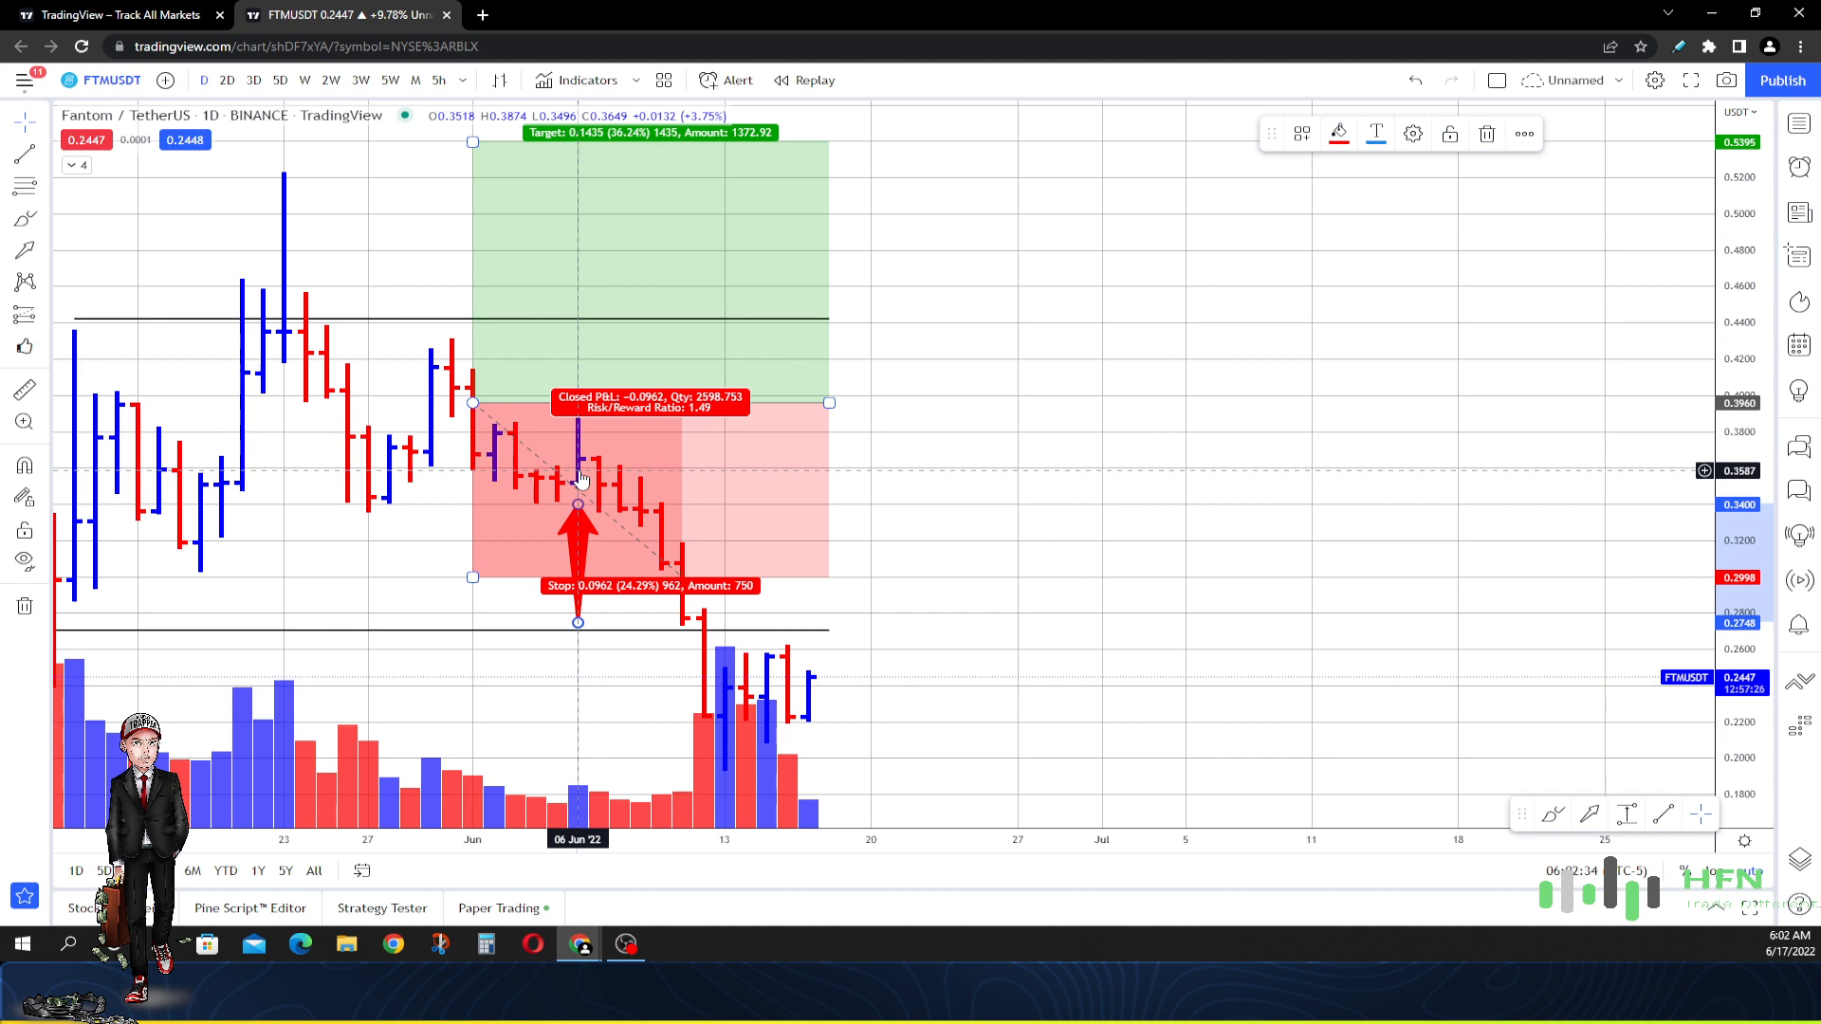
{"action": "mouse_move", "coordinate": [581, 488]}
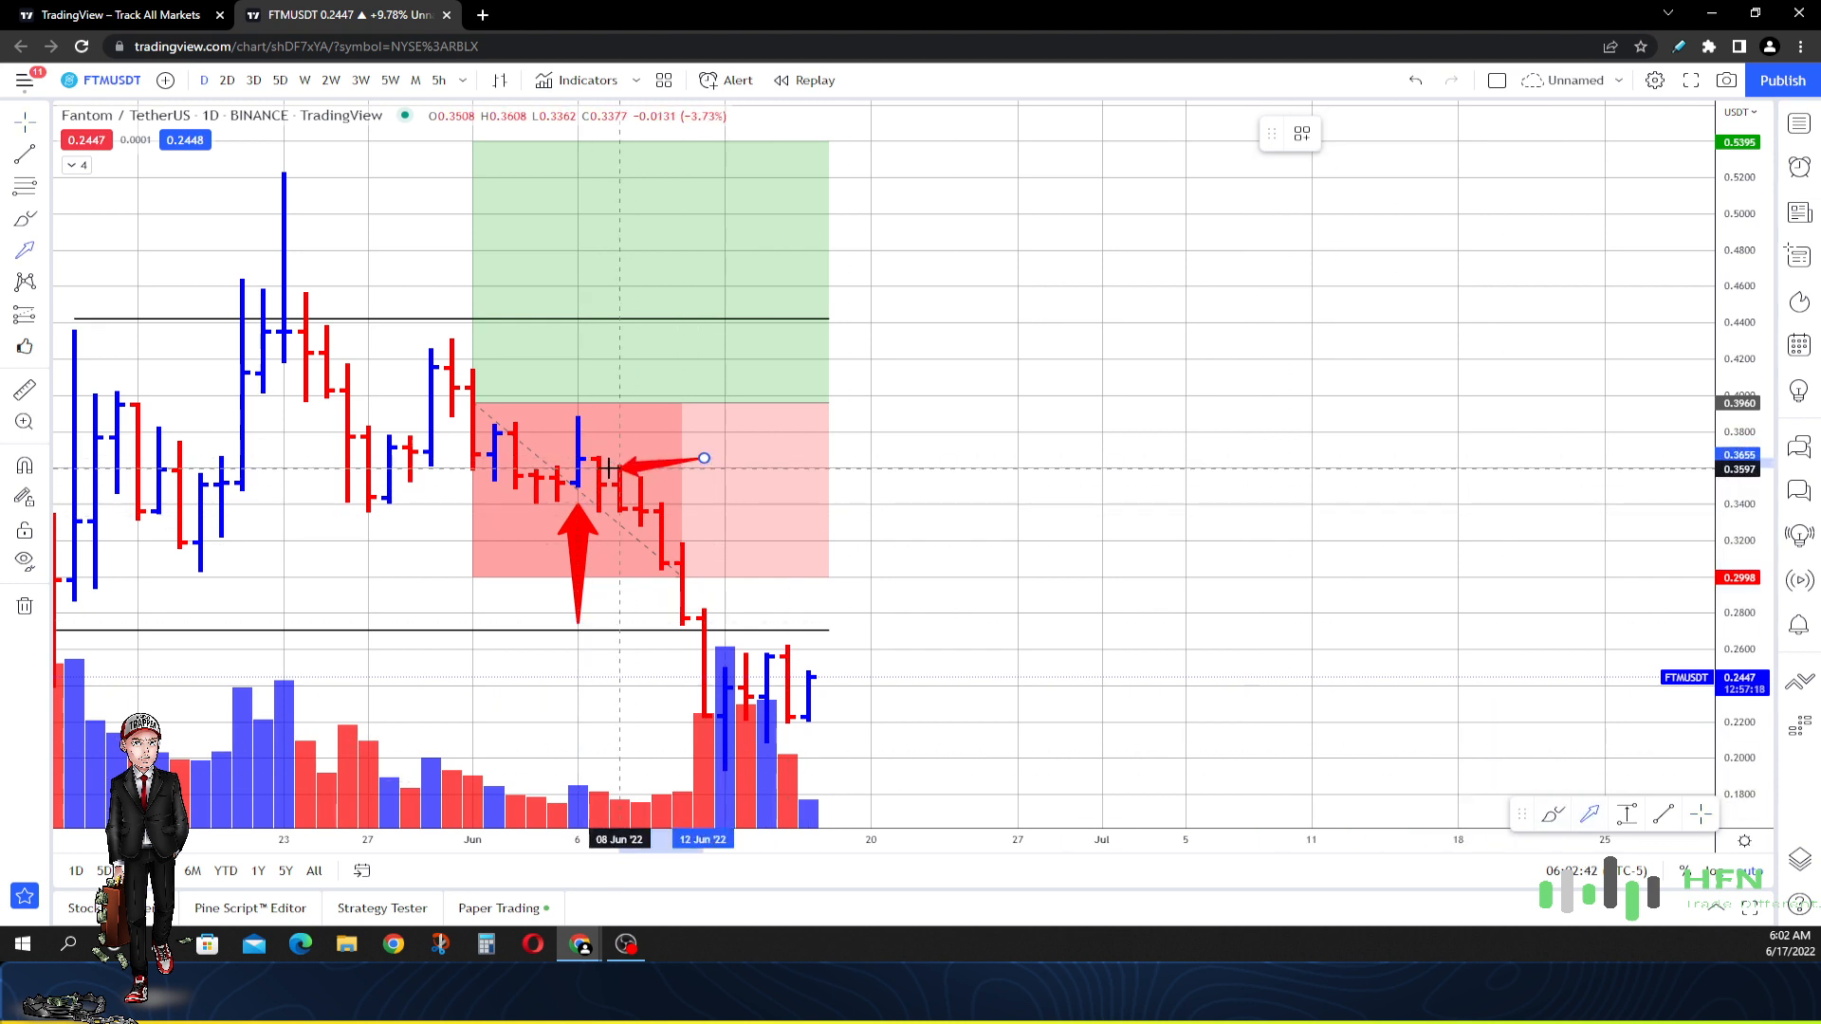
{"action": "left_click", "coordinate": [619, 459]}
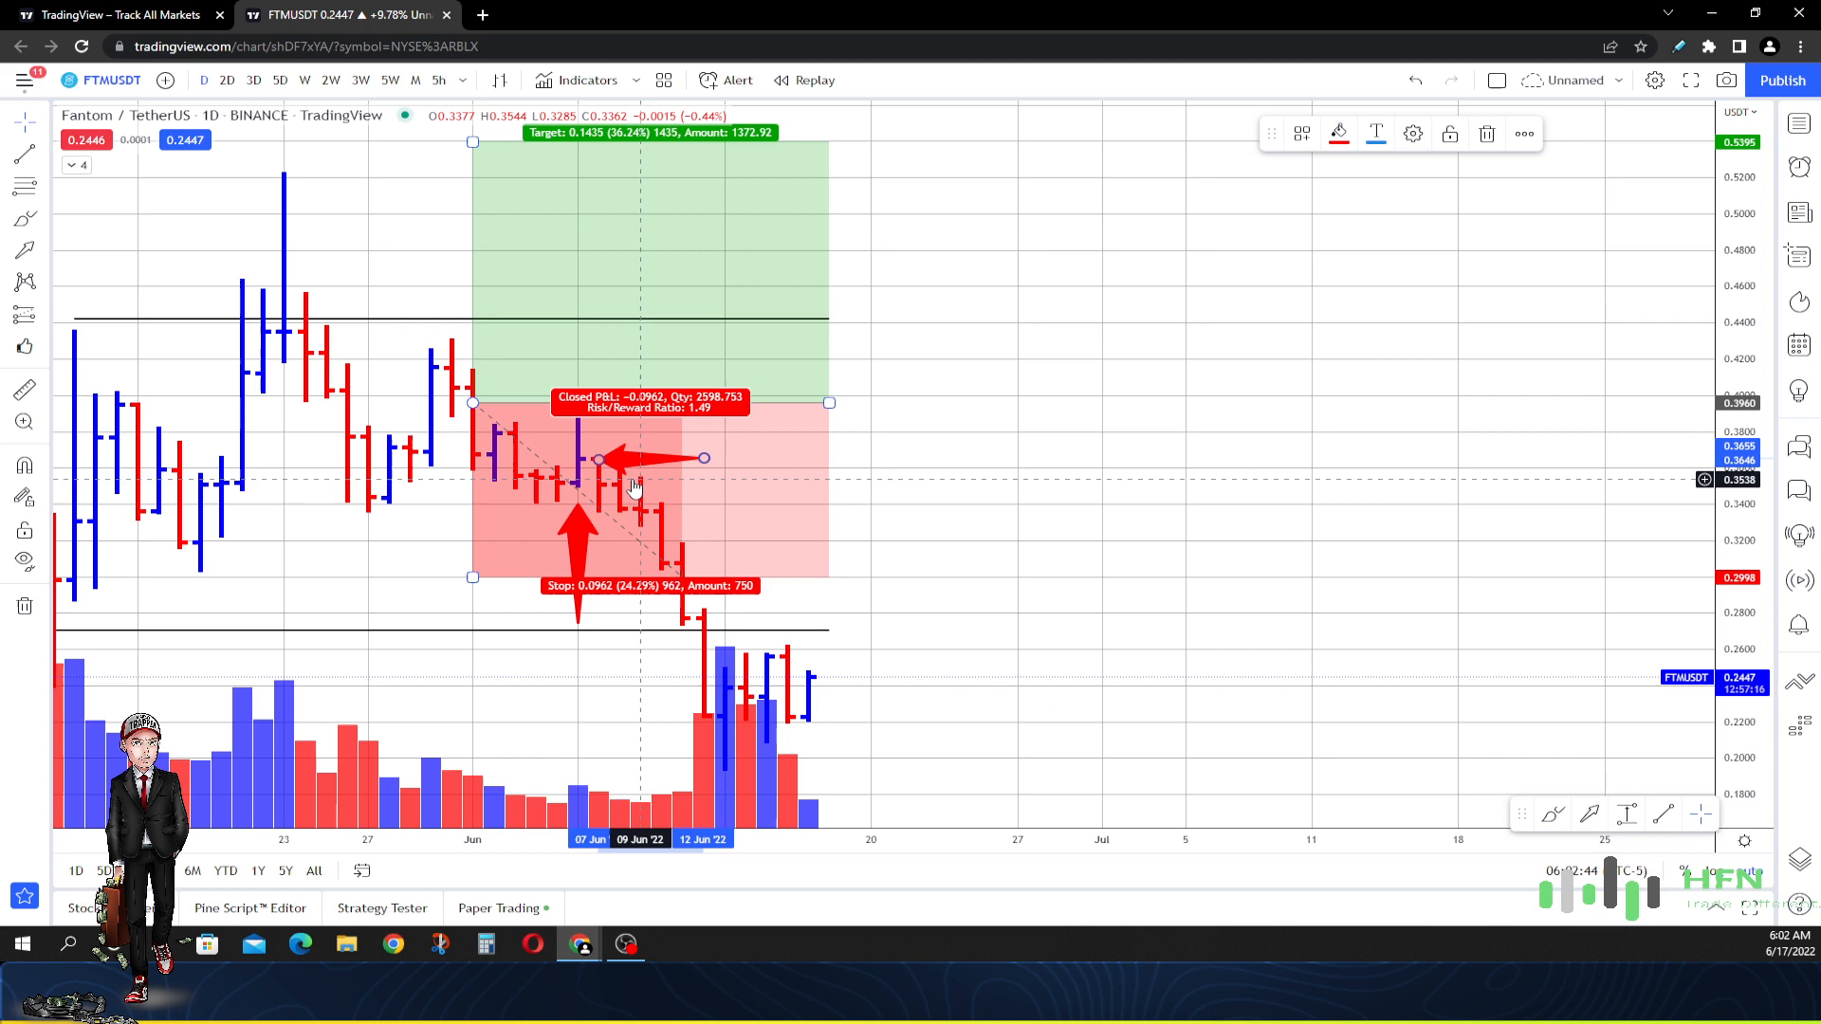
{"action": "mouse_move", "coordinate": [574, 480]}
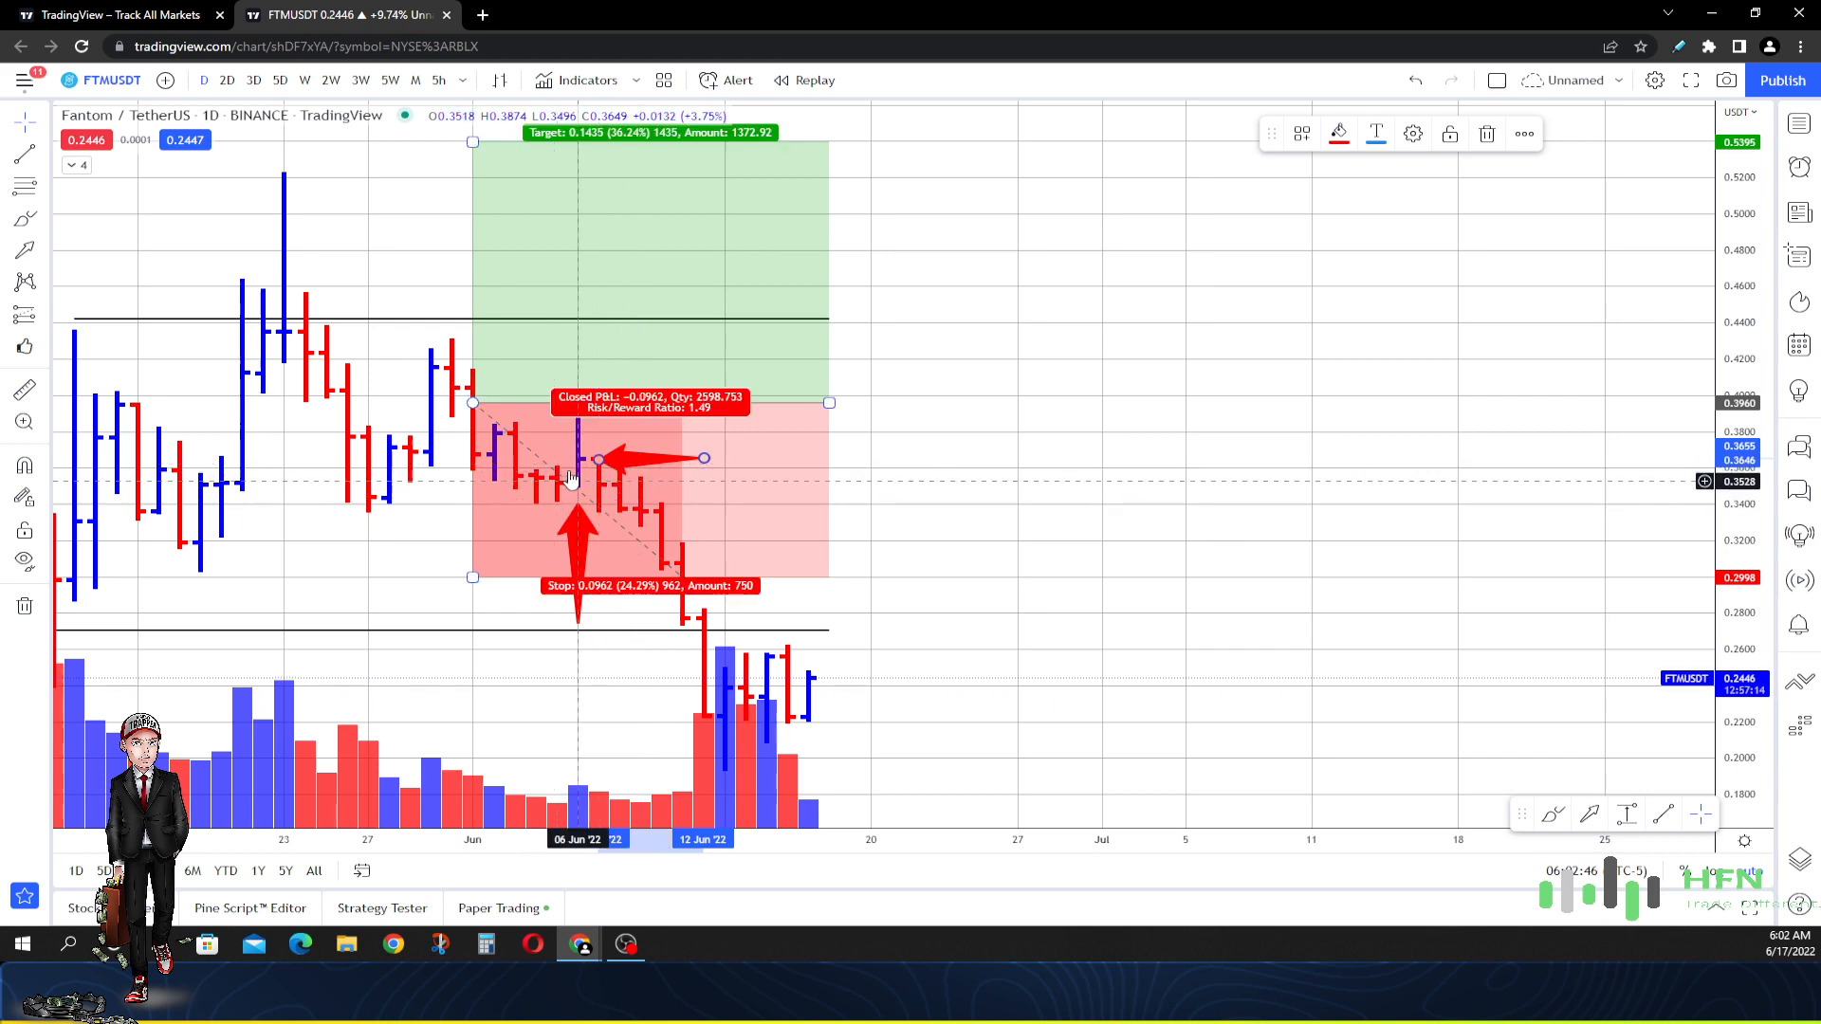
{"action": "mouse_move", "coordinate": [584, 485]}
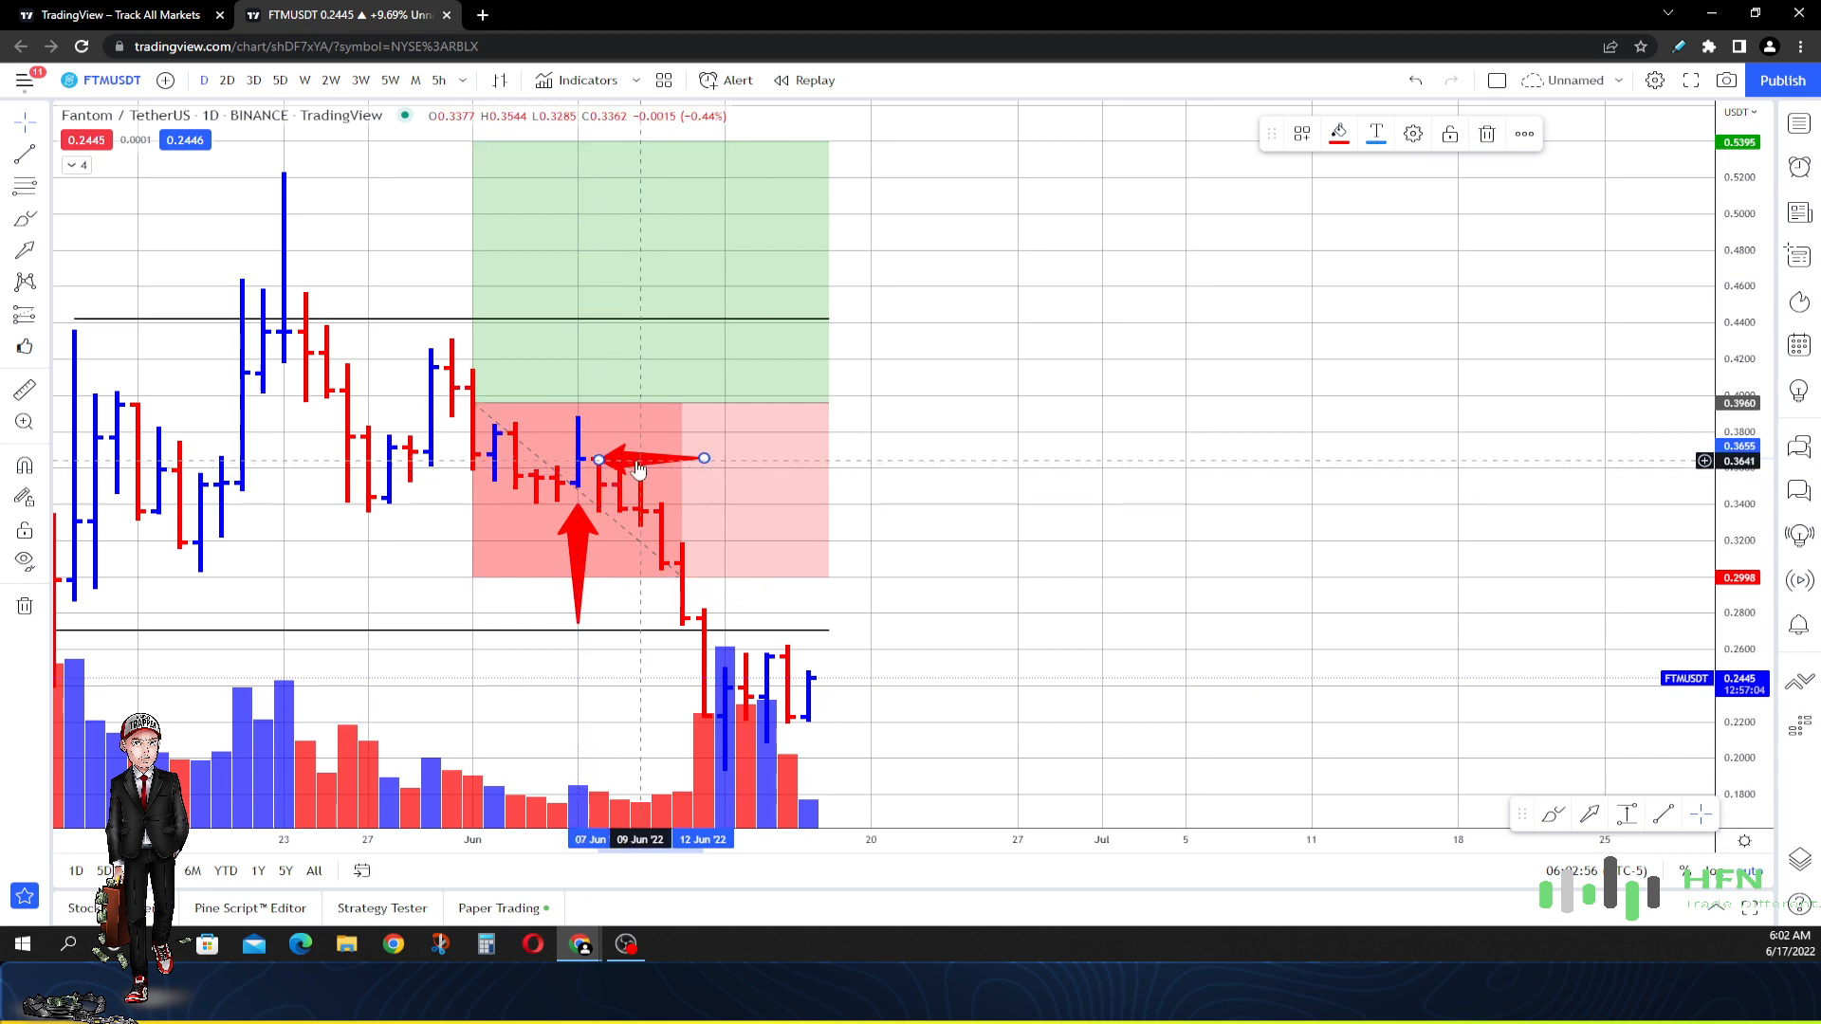
{"action": "mouse_move", "coordinate": [1236, 170]}
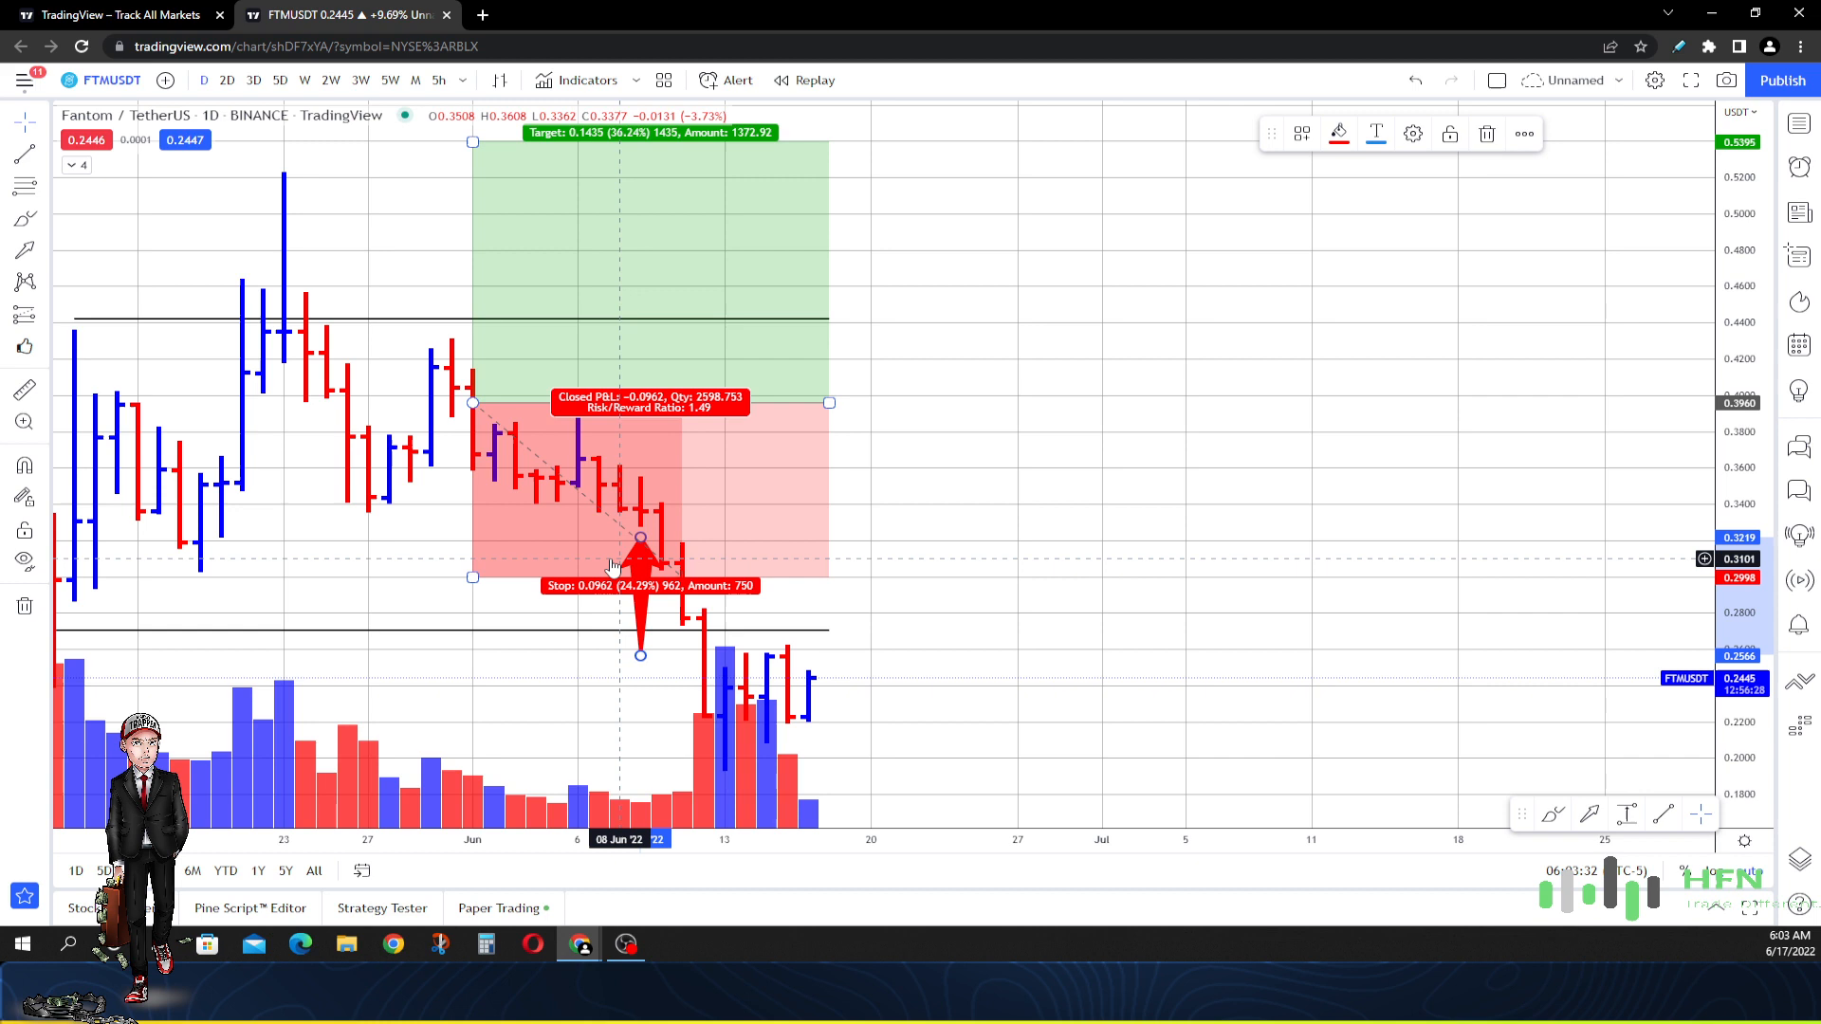
{"action": "mouse_move", "coordinate": [609, 558]}
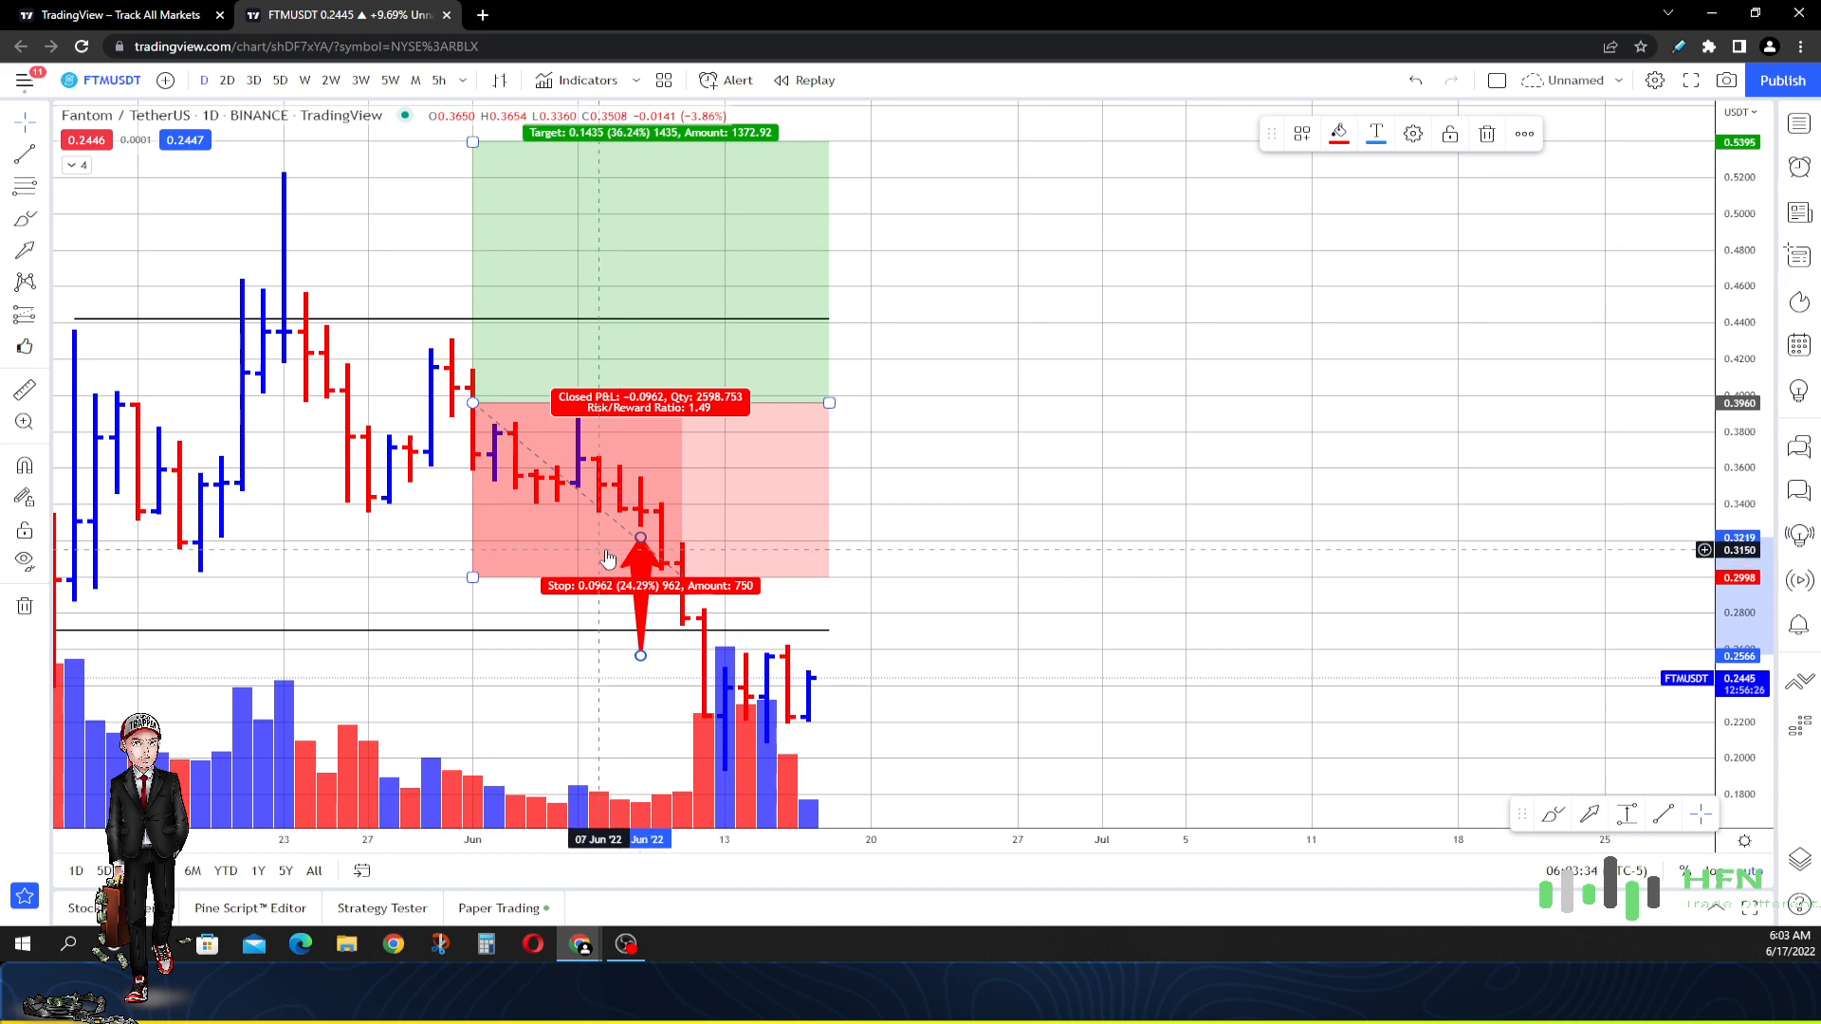
{"action": "mouse_move", "coordinate": [639, 577]}
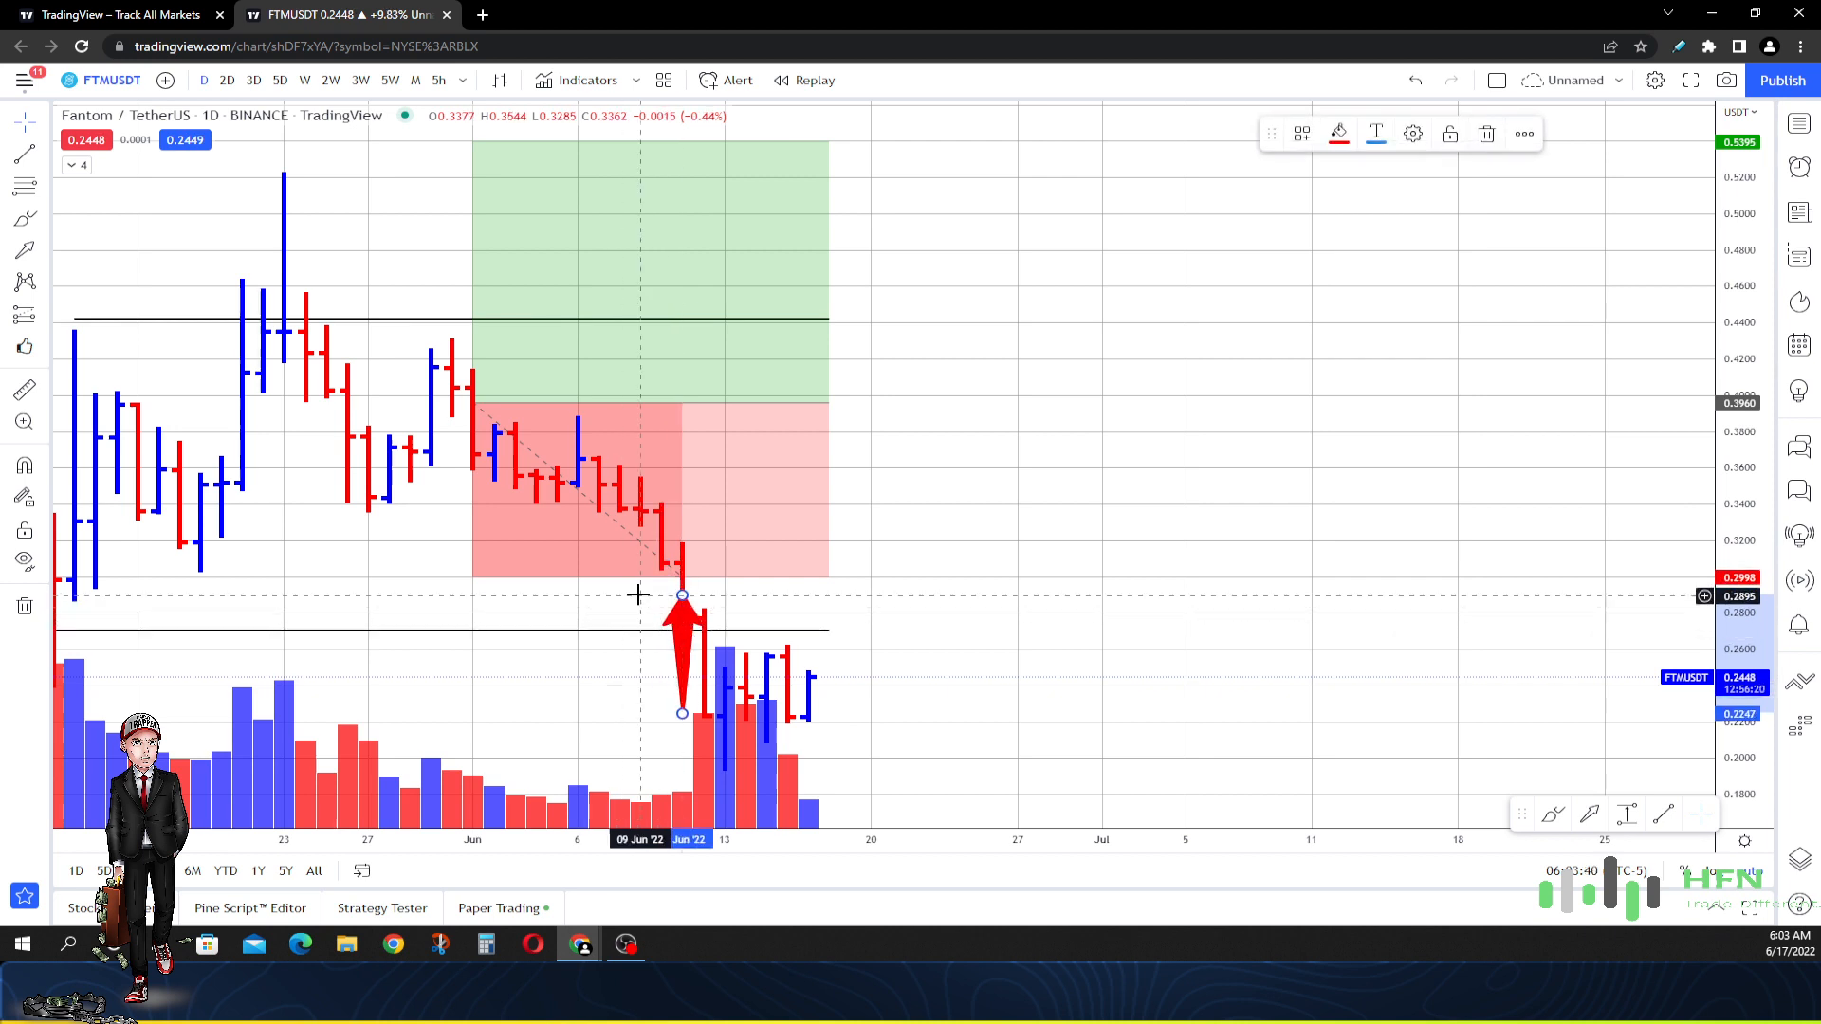
{"action": "mouse_move", "coordinate": [682, 627]}
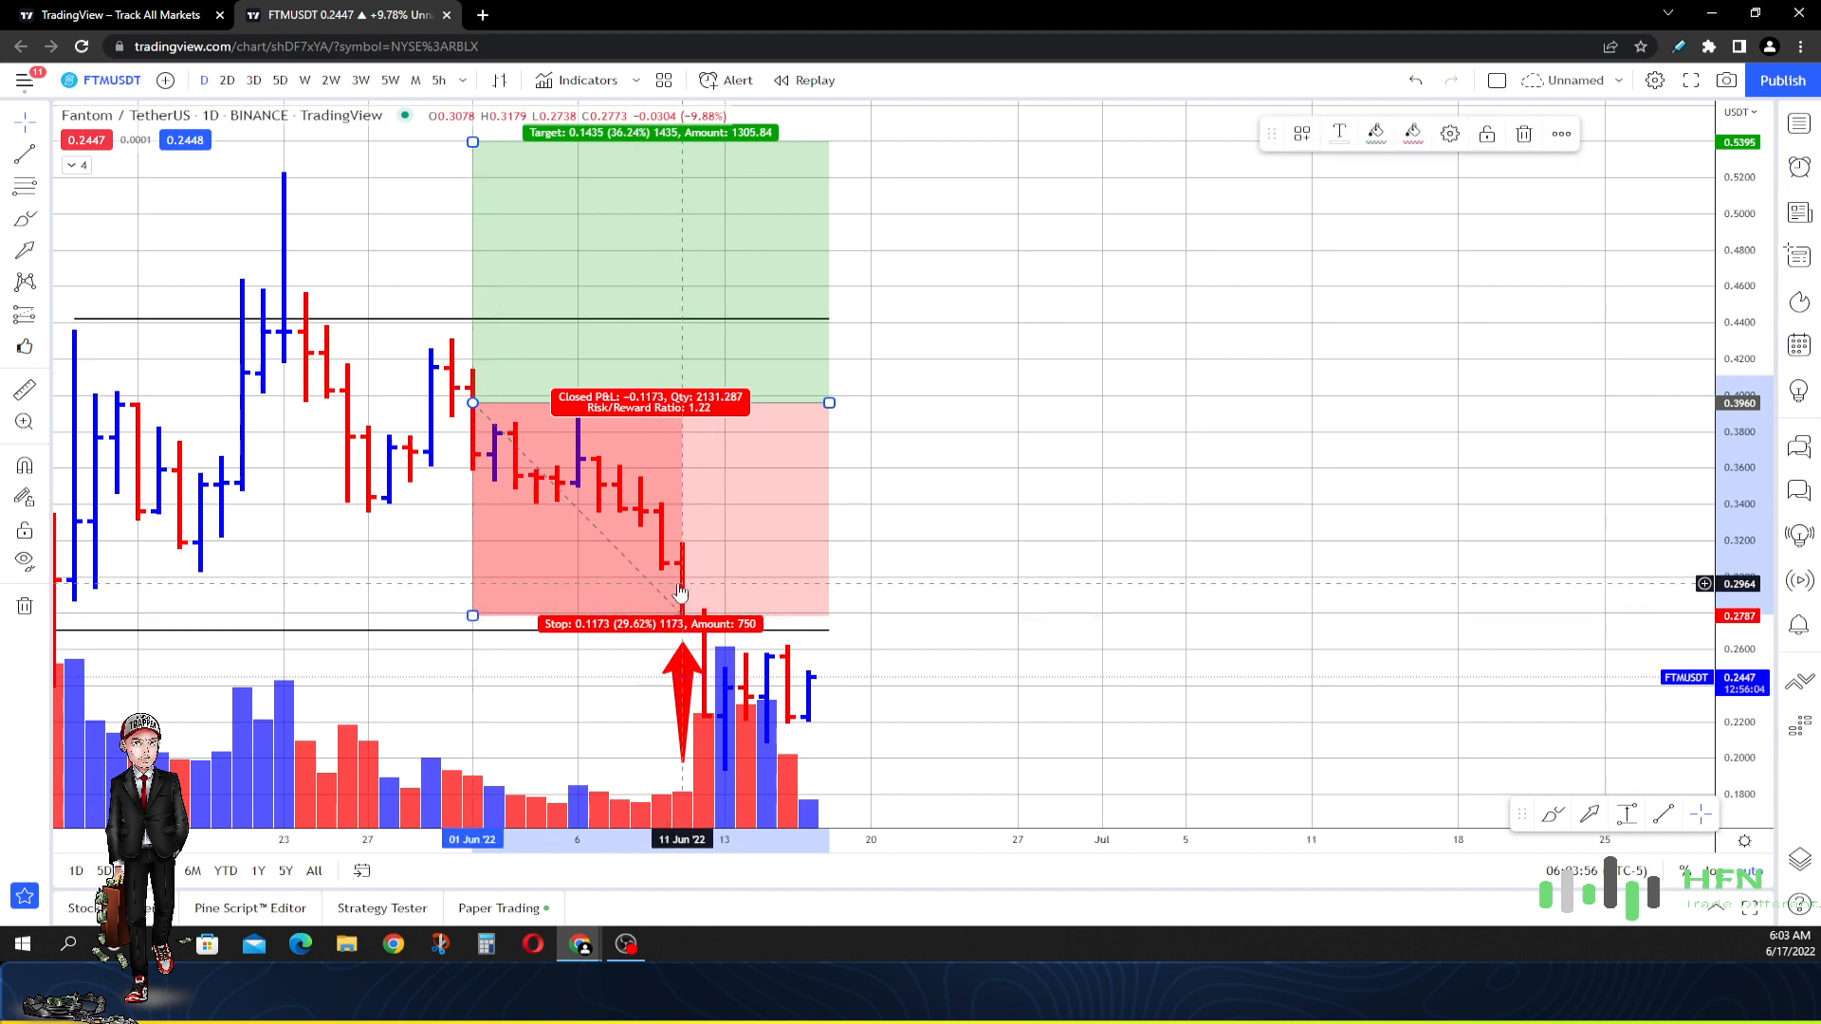
{"action": "mouse_move", "coordinate": [681, 565]}
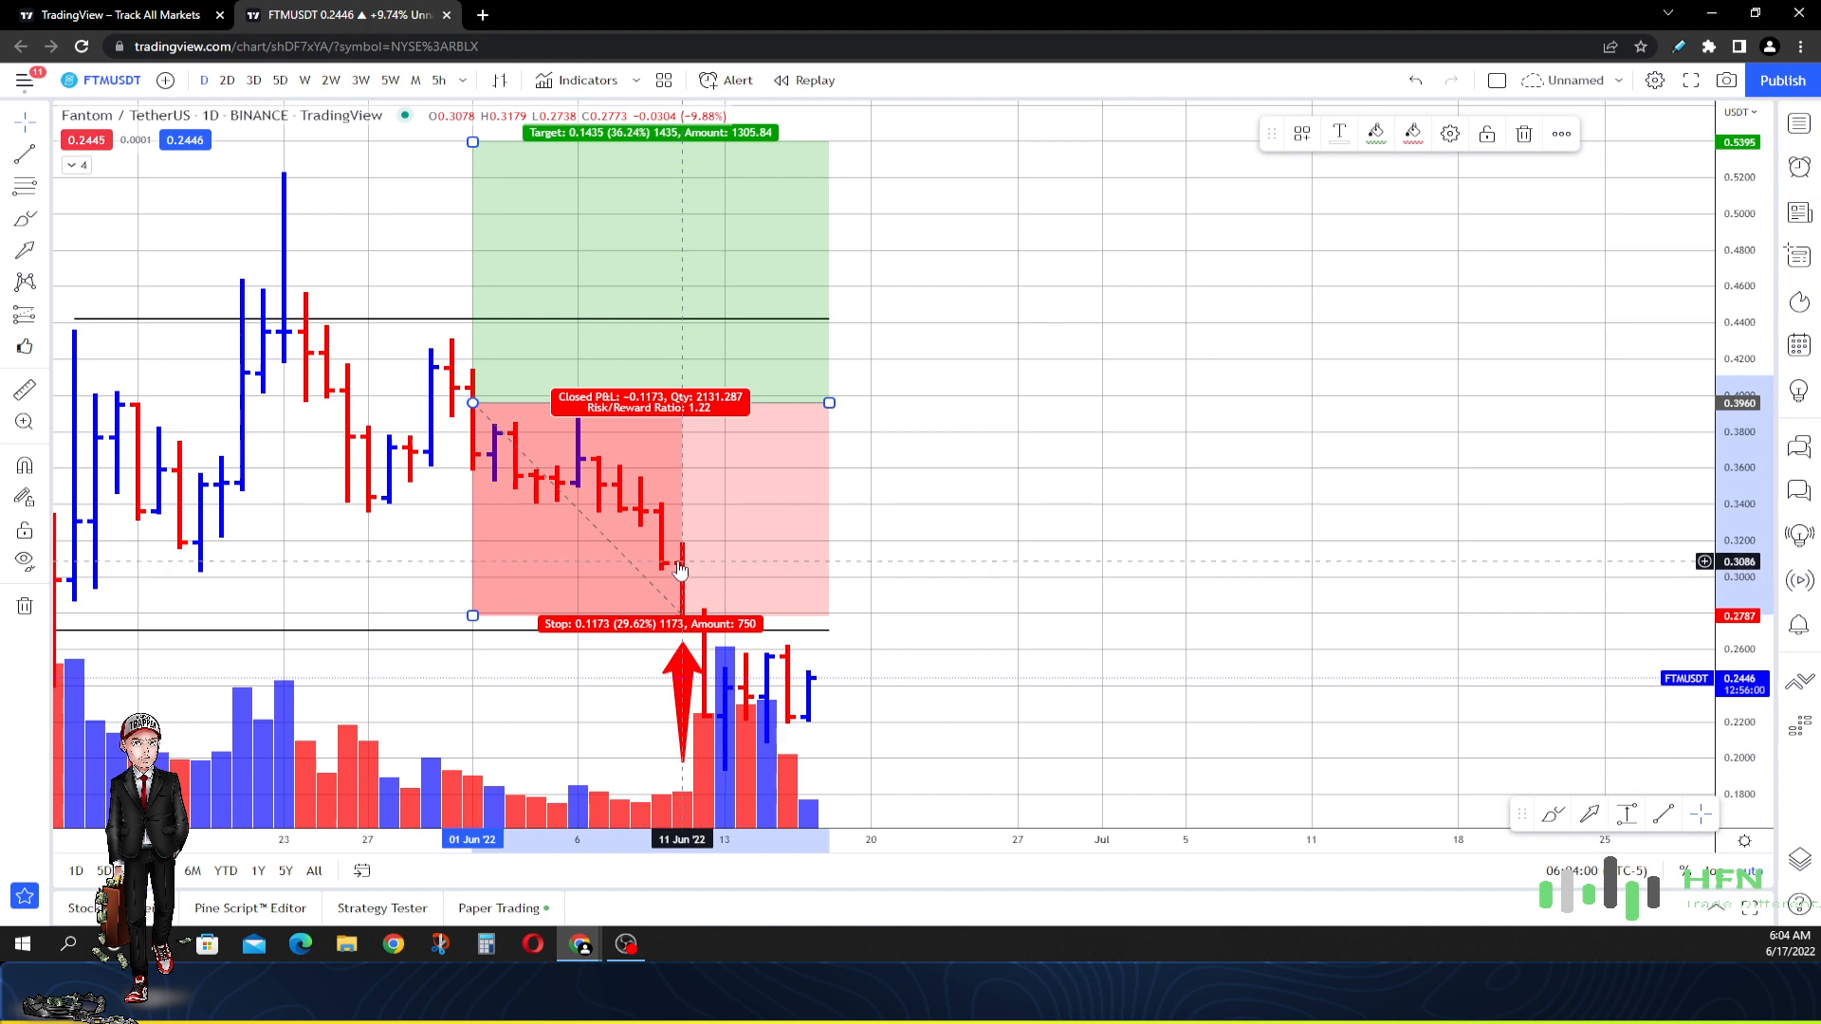
{"action": "mouse_move", "coordinate": [680, 557]}
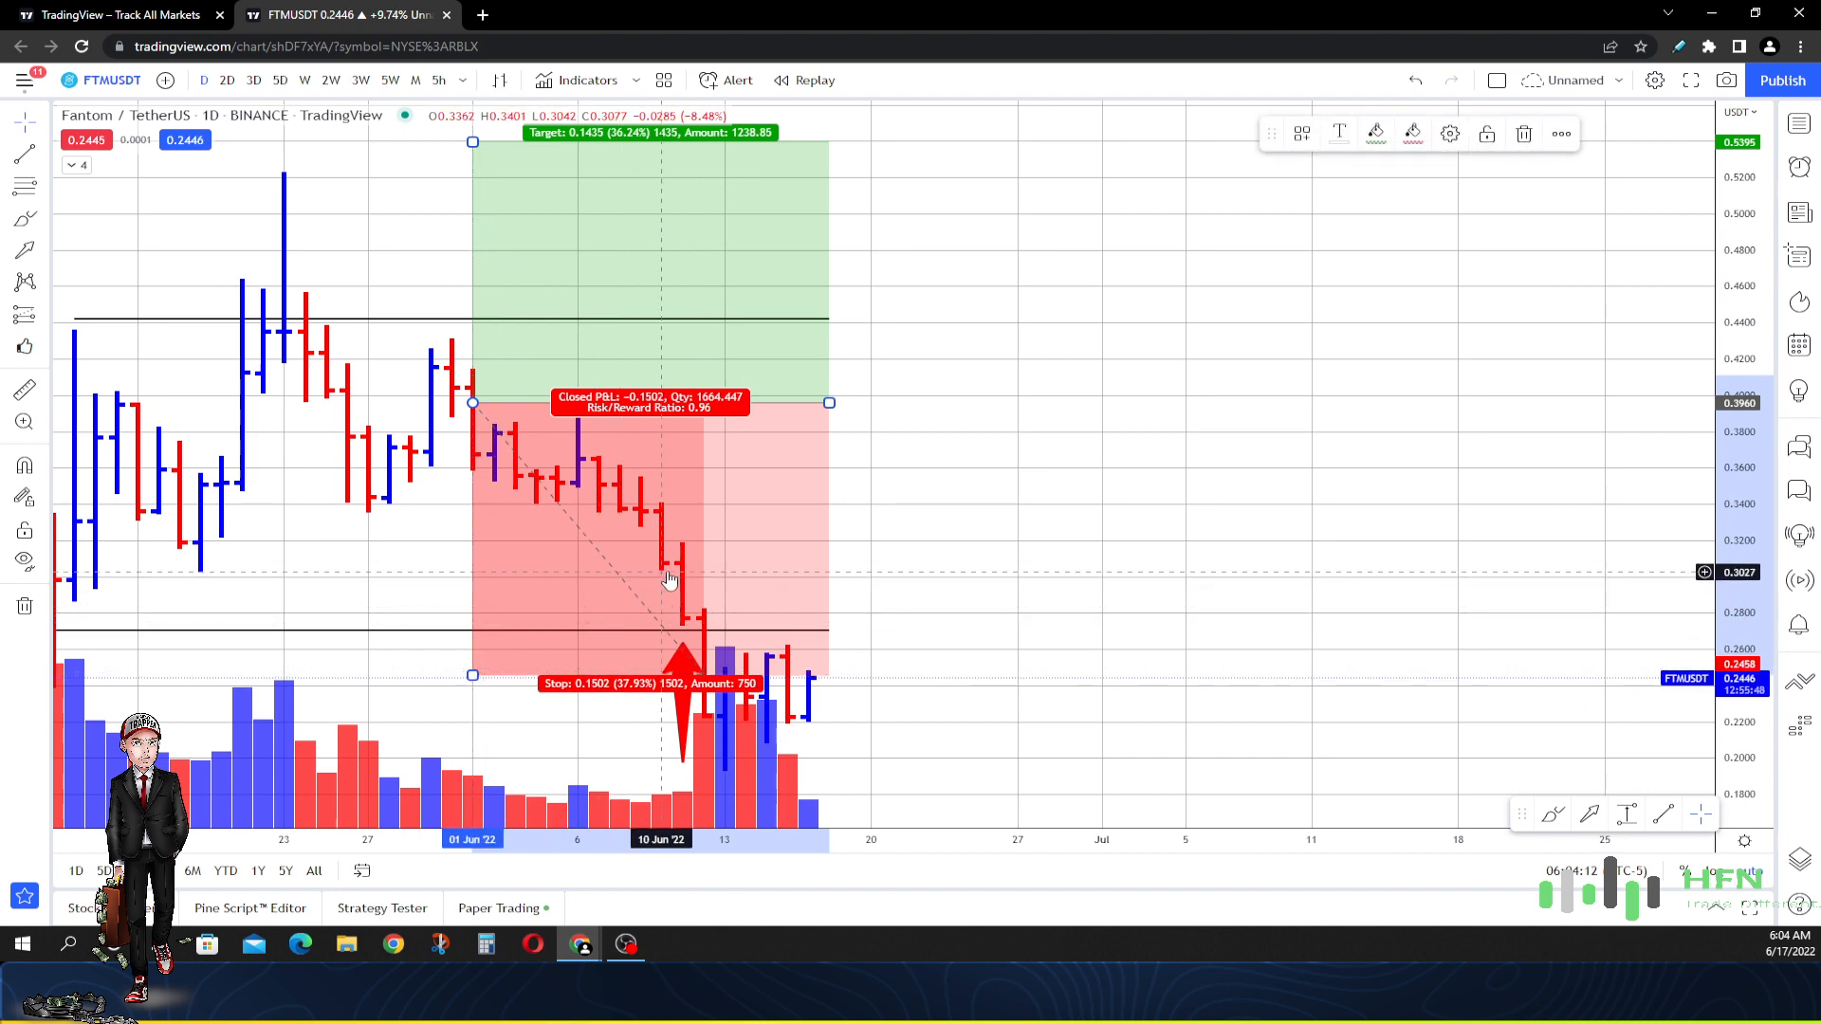
{"action": "mouse_move", "coordinate": [1500, 149]}
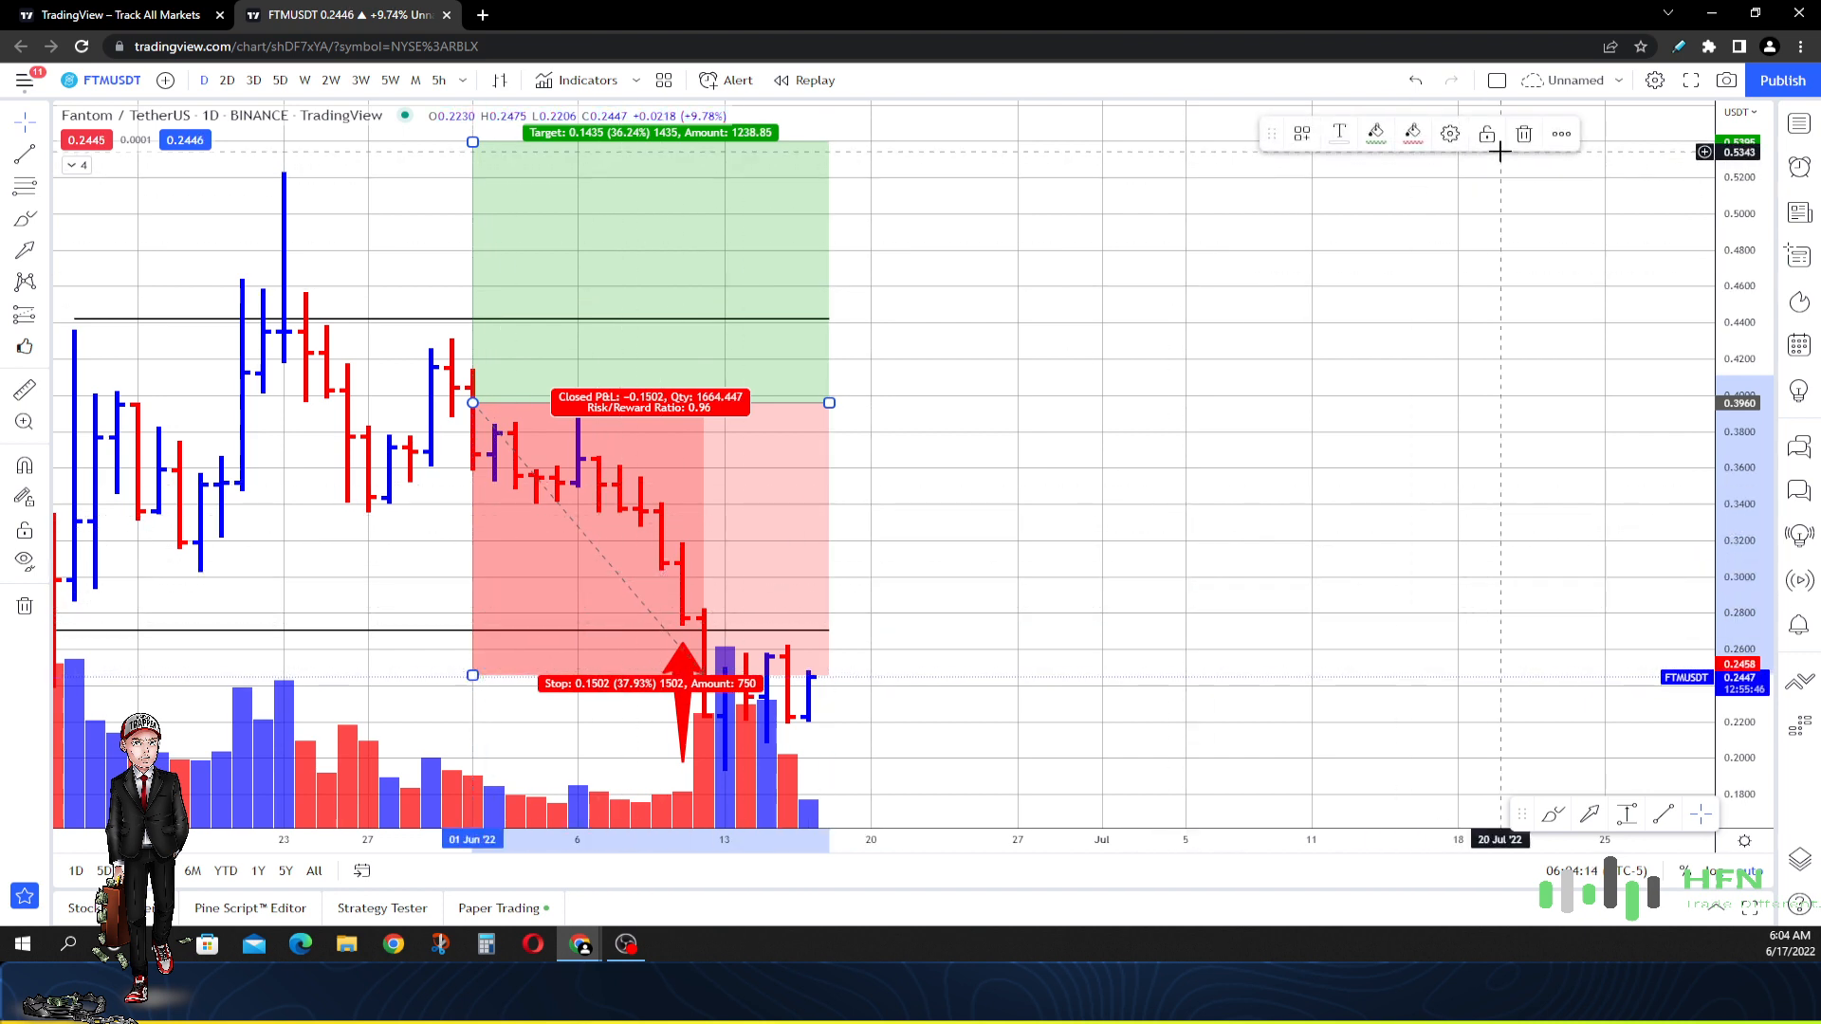
- Delete the long position drawing and the red arrow, keeping the two horizontal lines
{"action": "left_click", "coordinate": [1522, 134]}
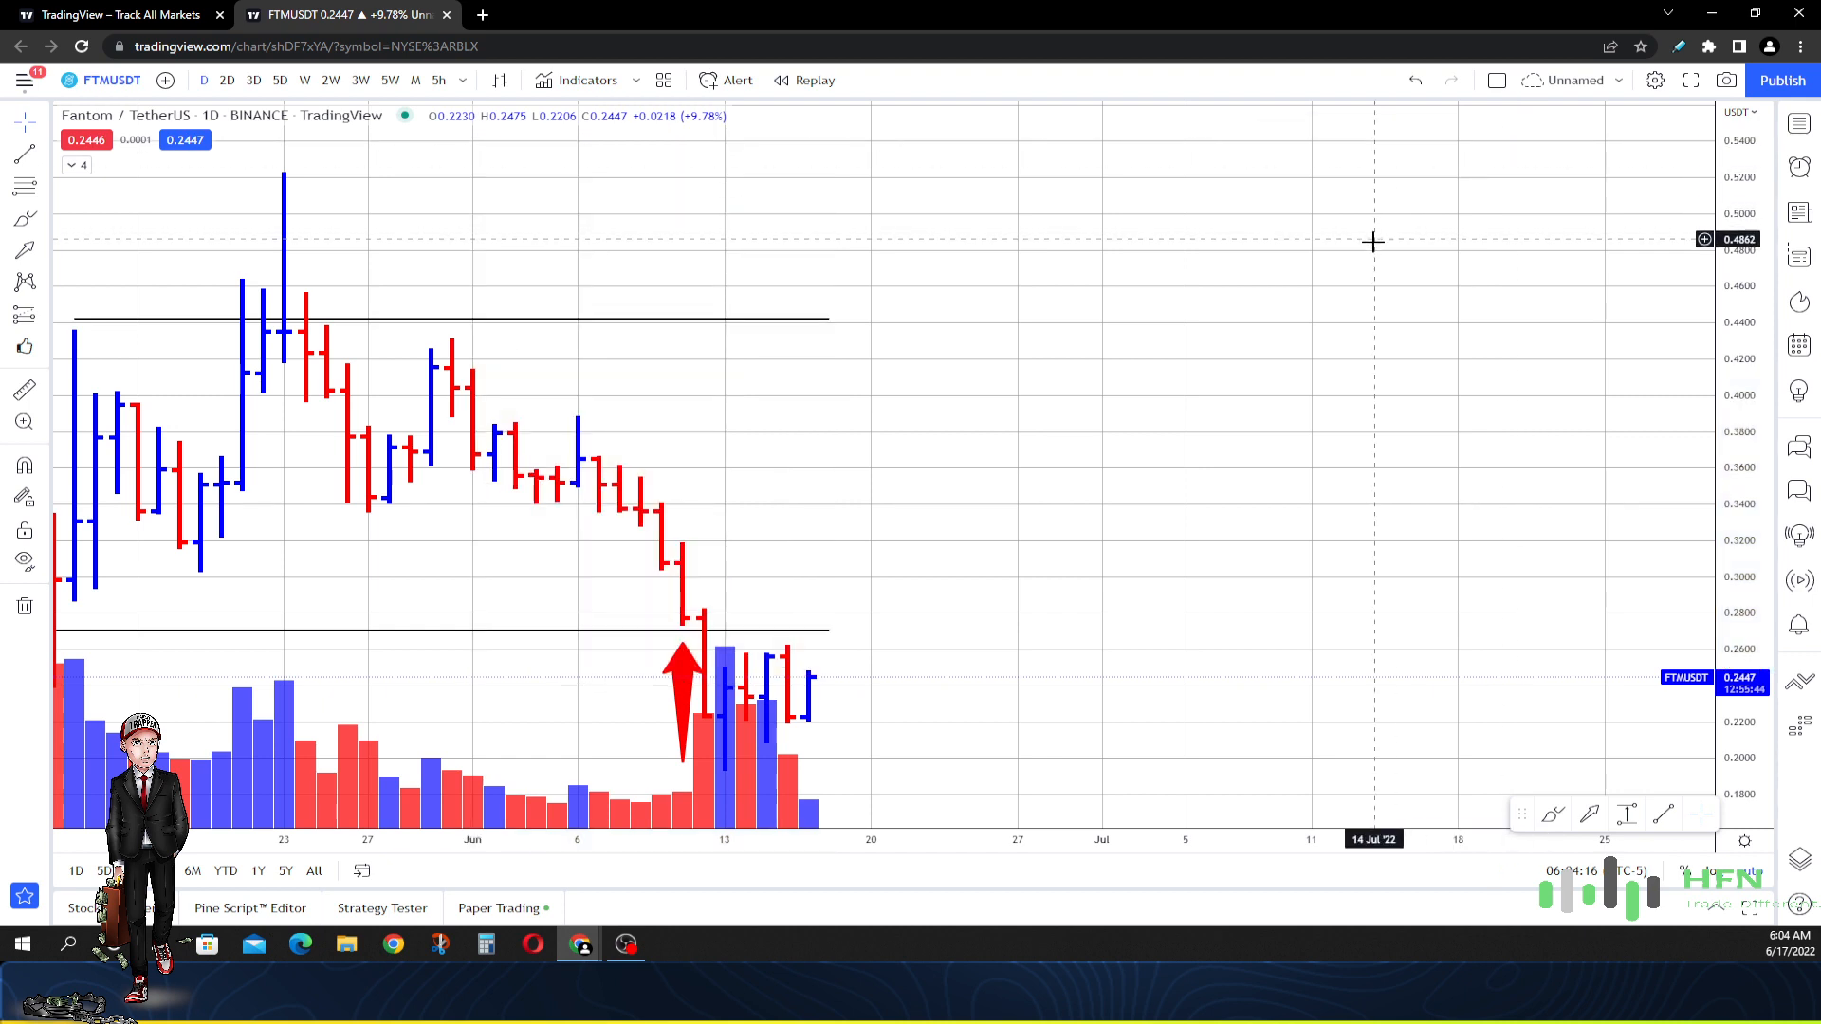
{"action": "mouse_move", "coordinate": [1366, 216]}
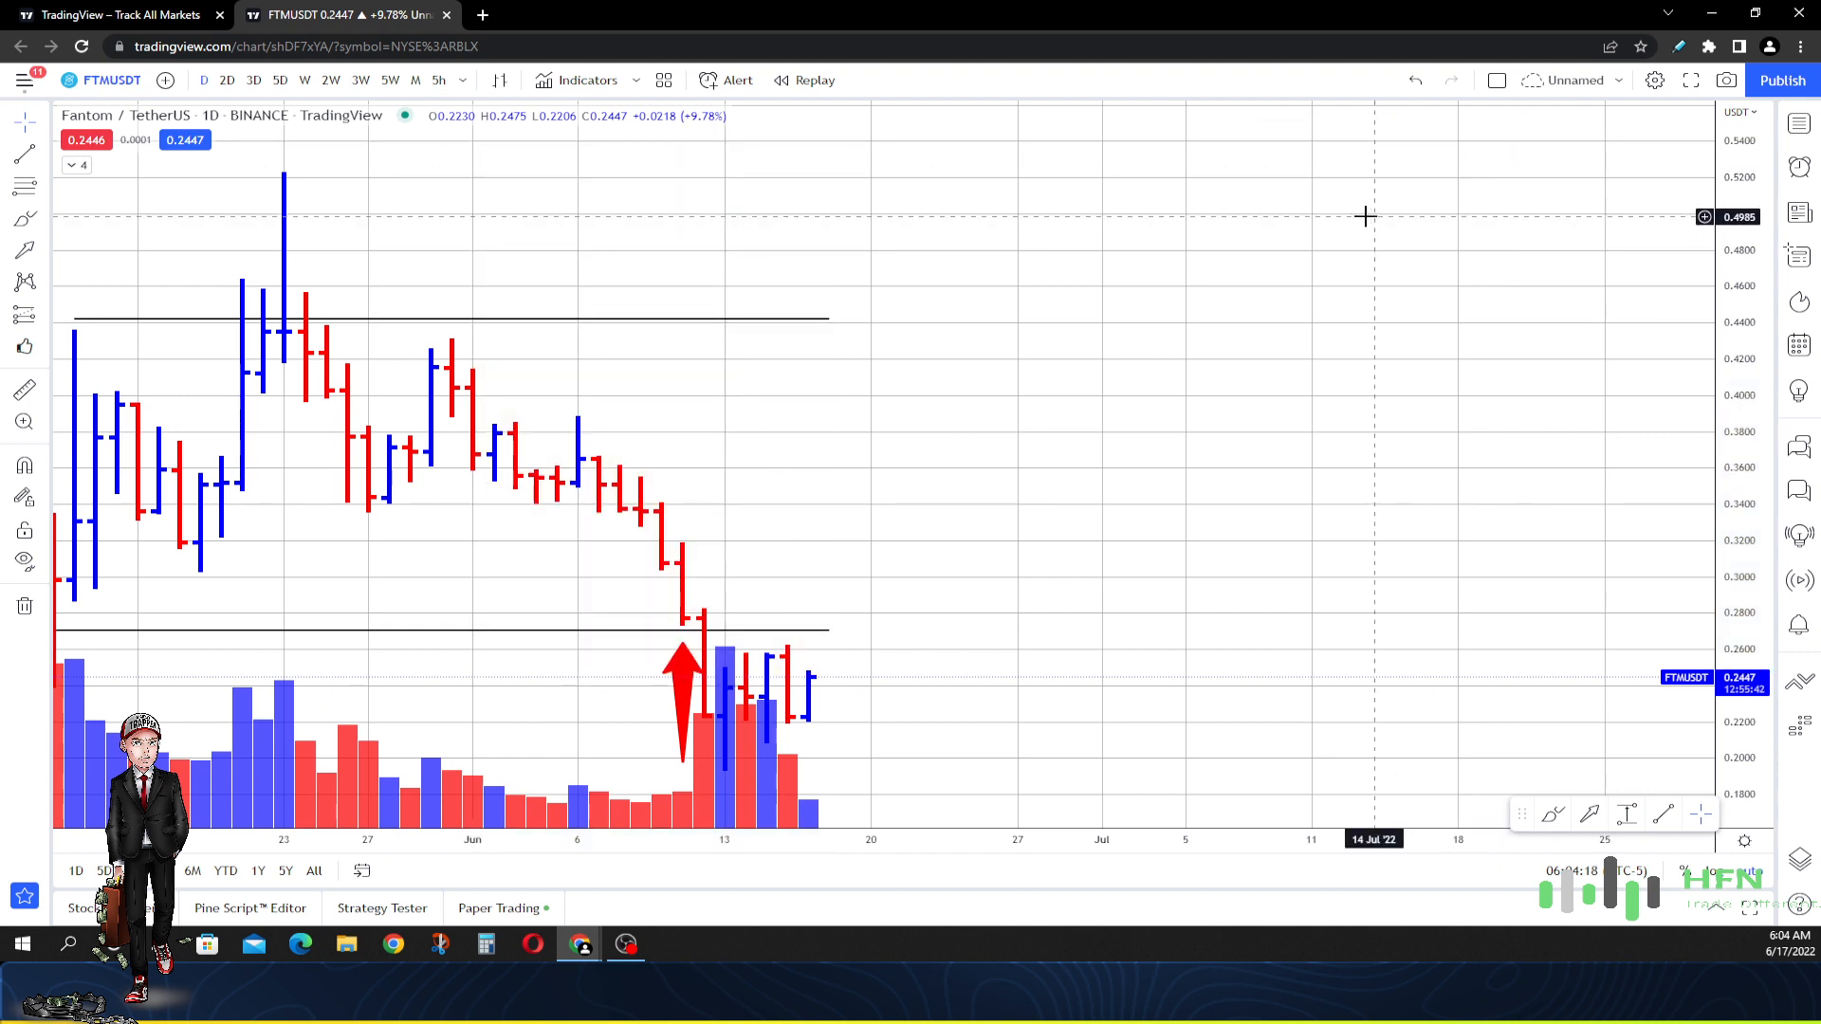
{"action": "left_click", "coordinate": [683, 685]}
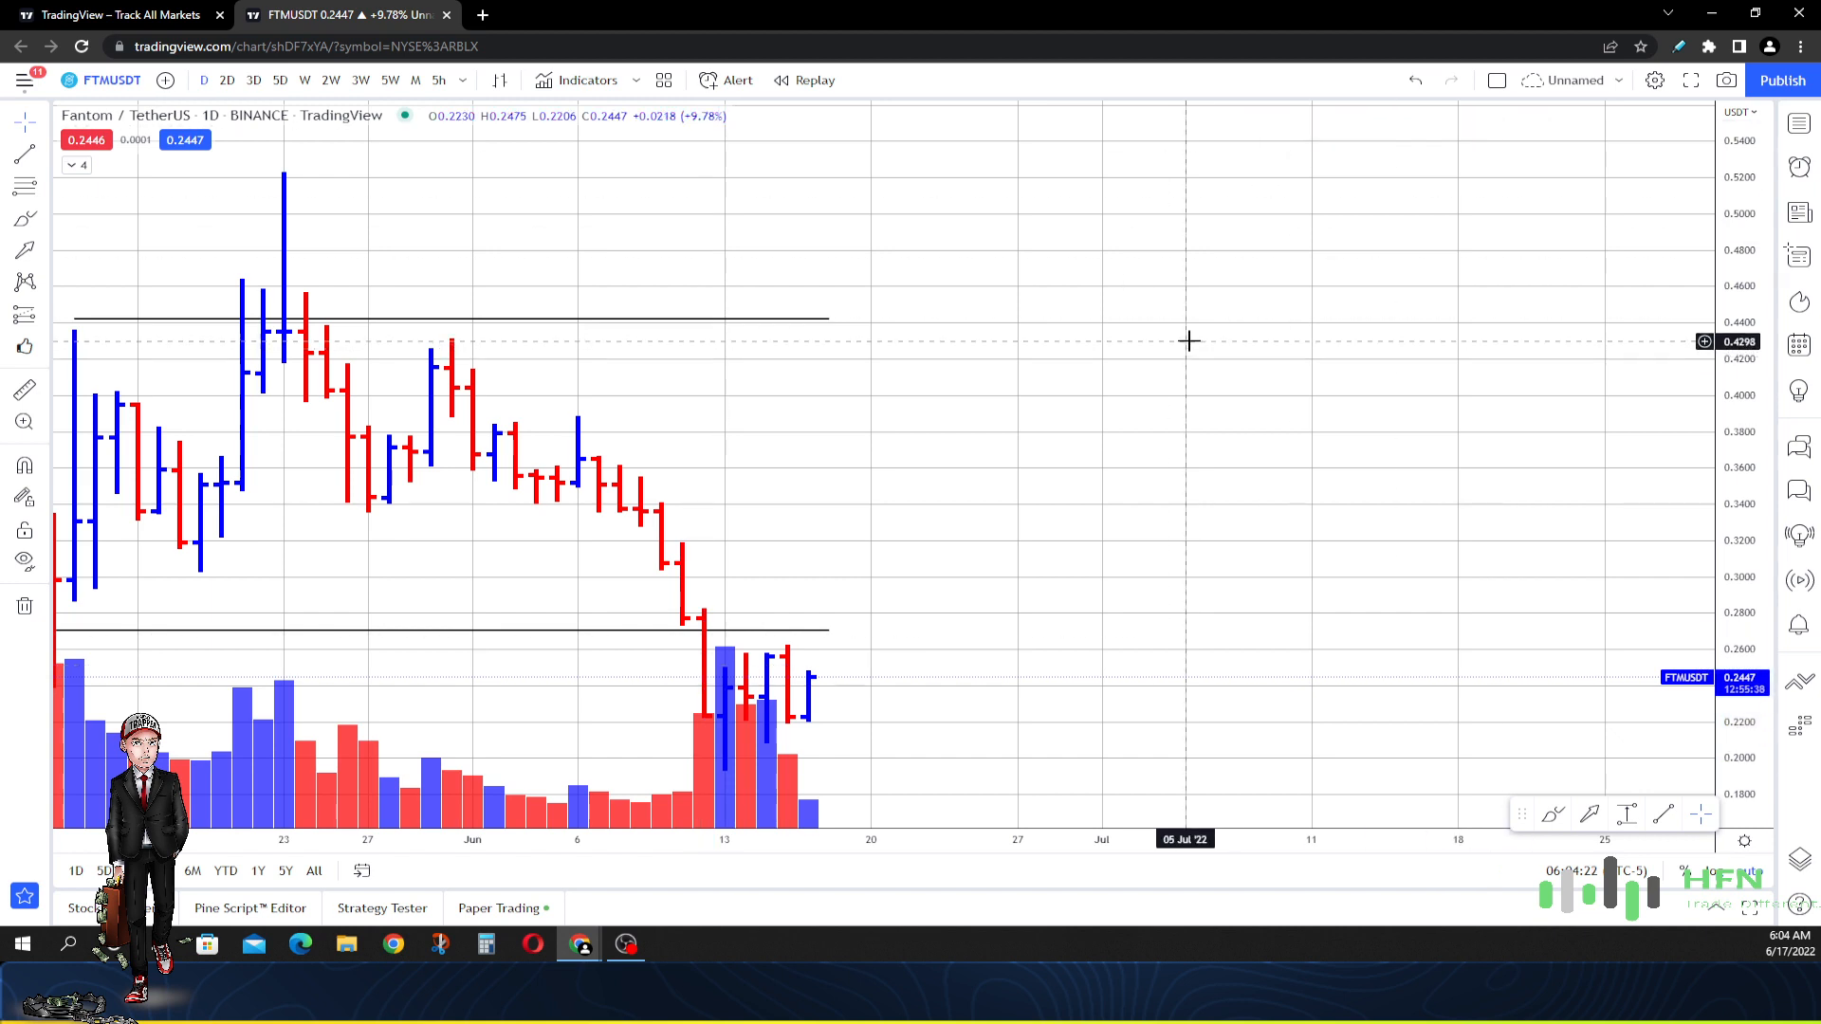
{"action": "mouse_move", "coordinate": [1202, 320]}
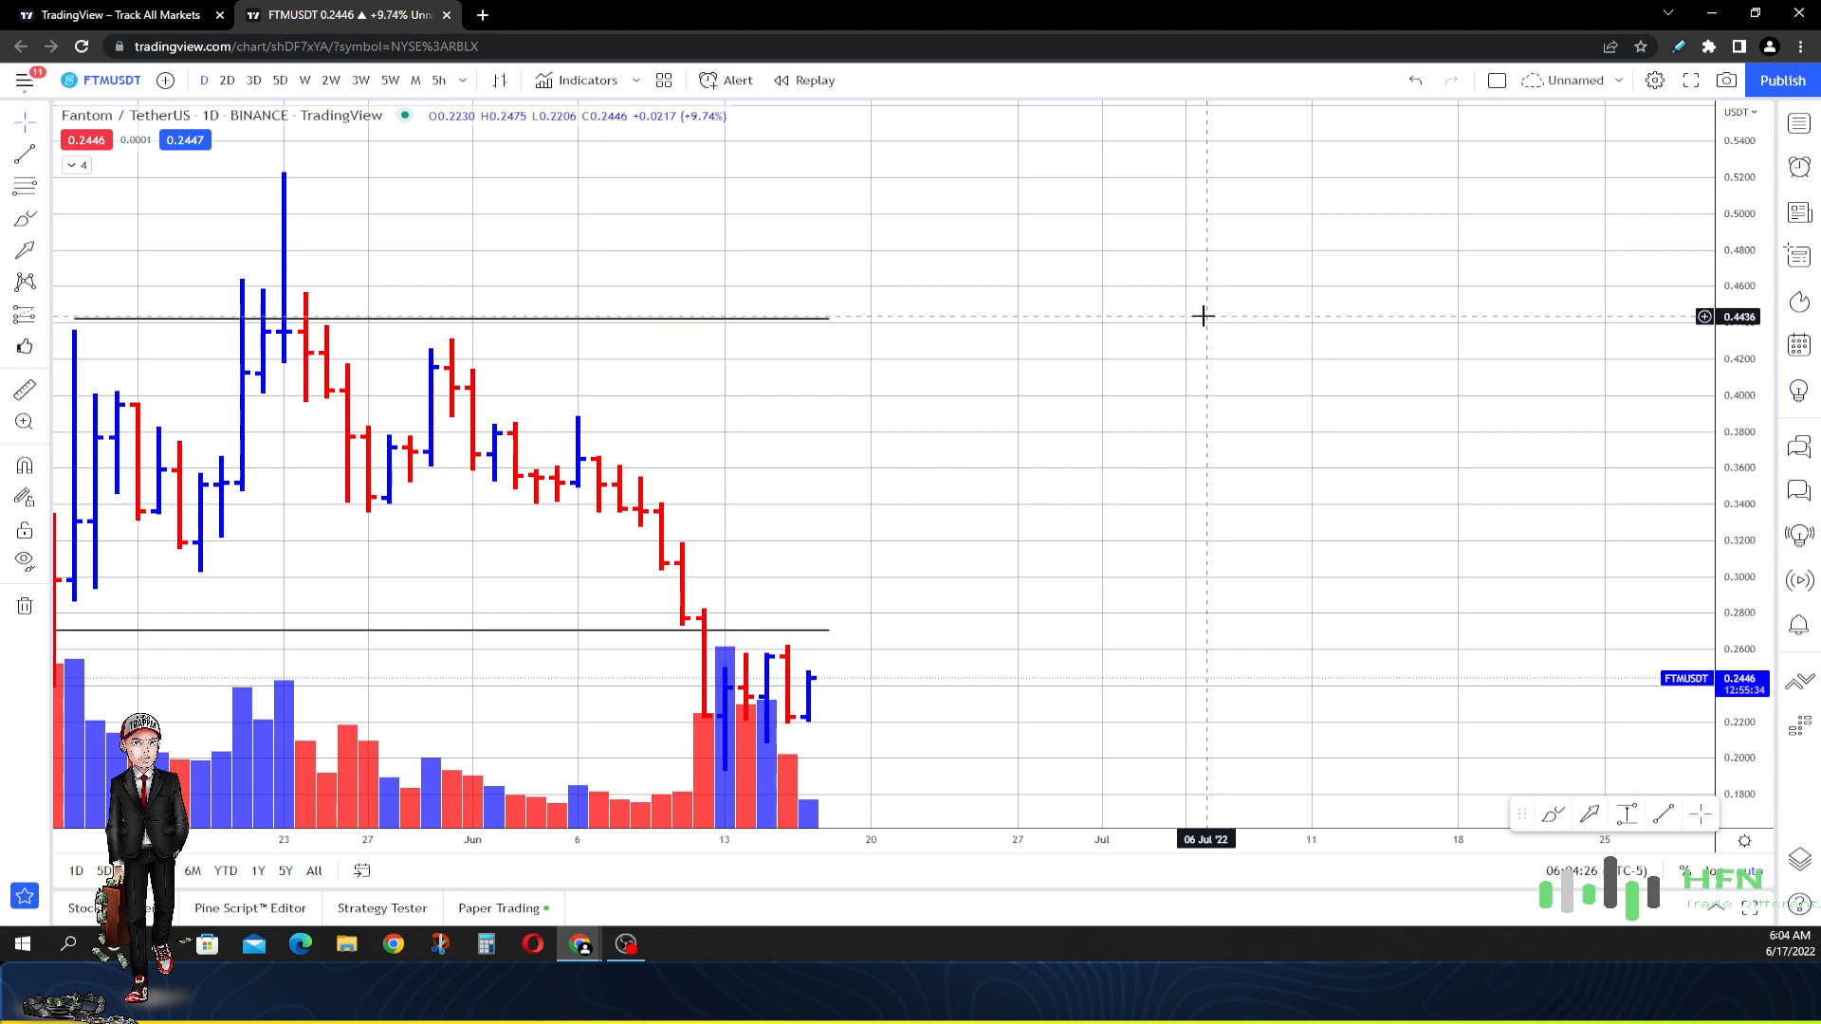
{"action": "mouse_move", "coordinate": [1397, 638]}
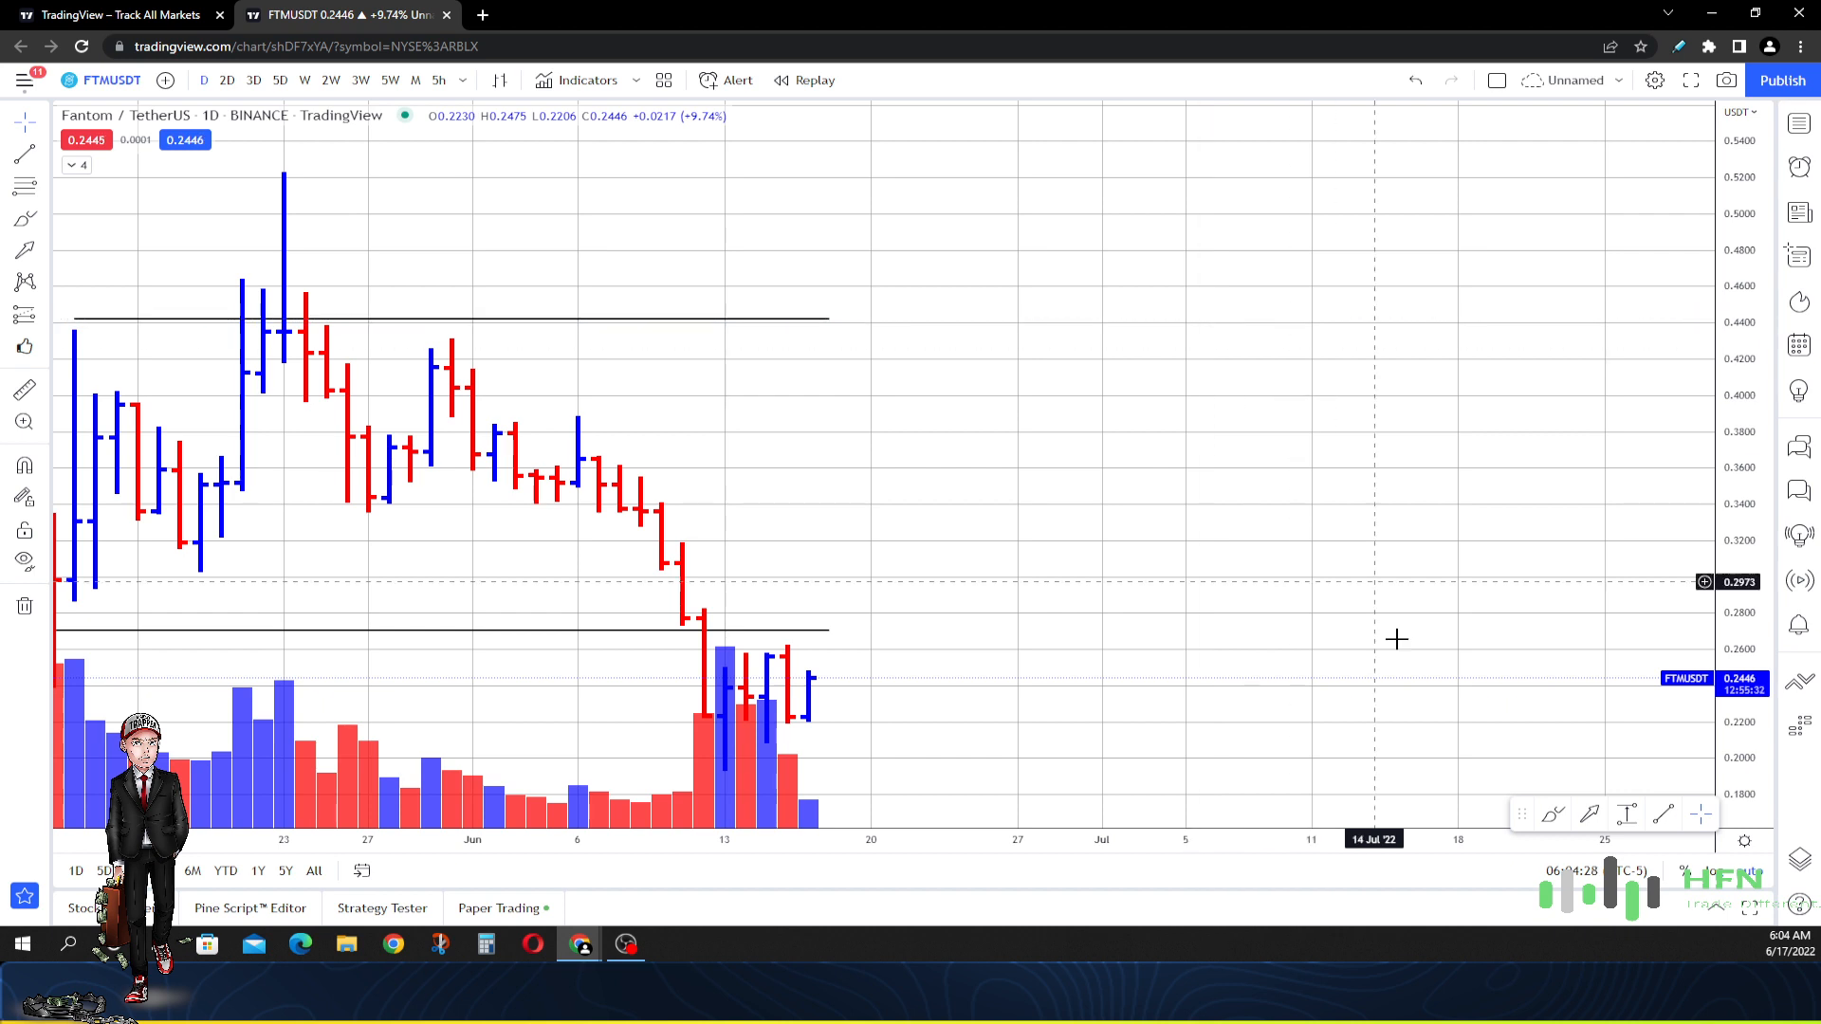
{"action": "mouse_move", "coordinate": [681, 659]}
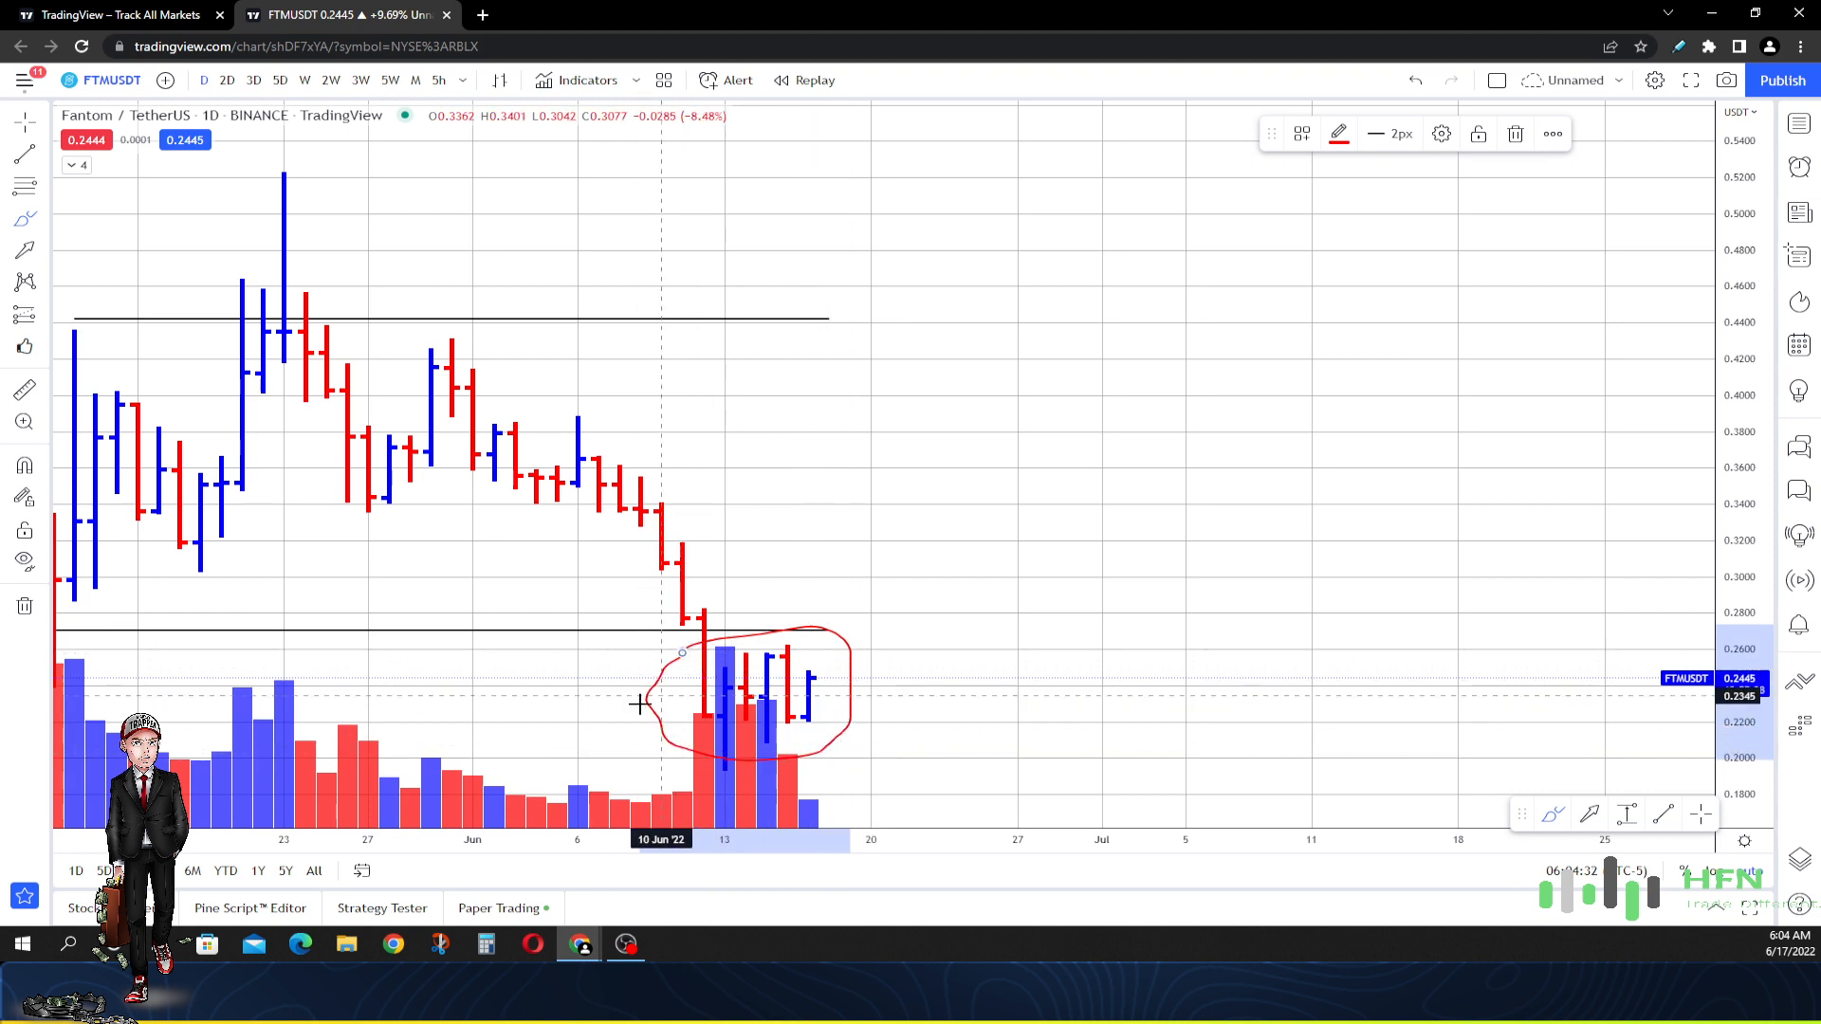
{"action": "mouse_move", "coordinate": [704, 670]}
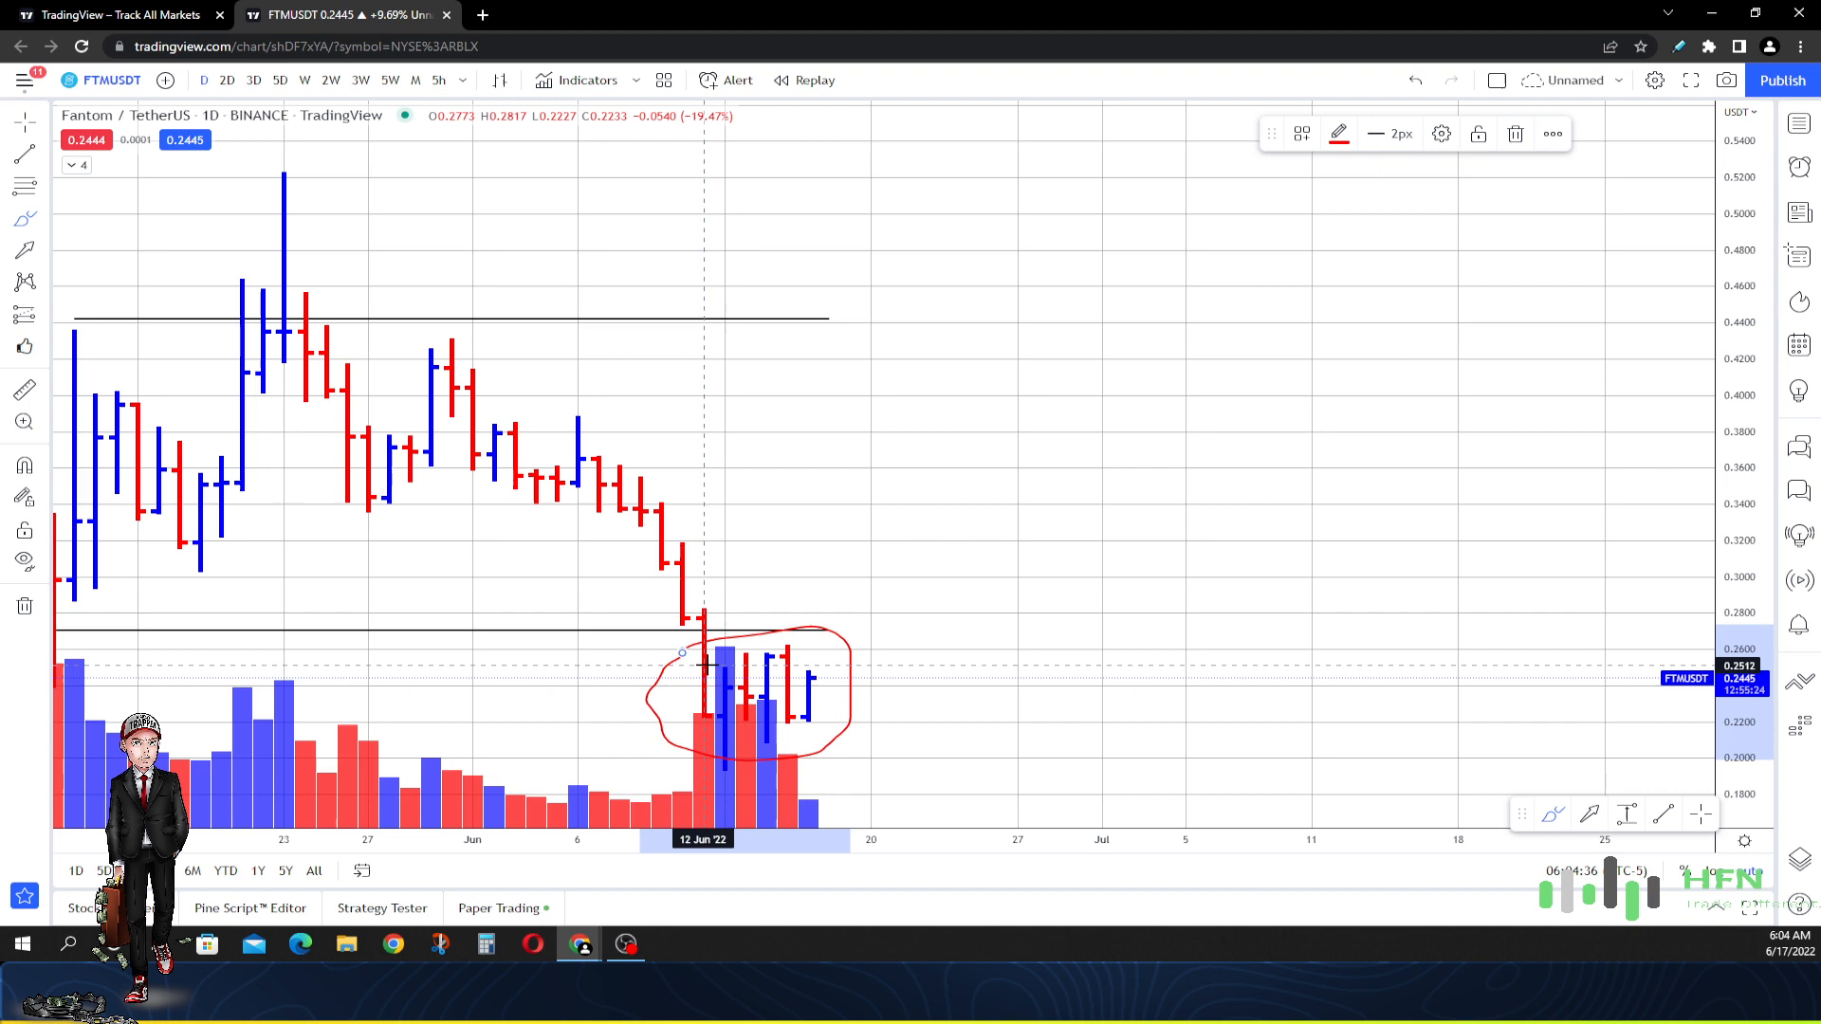
{"action": "mouse_move", "coordinate": [746, 672]}
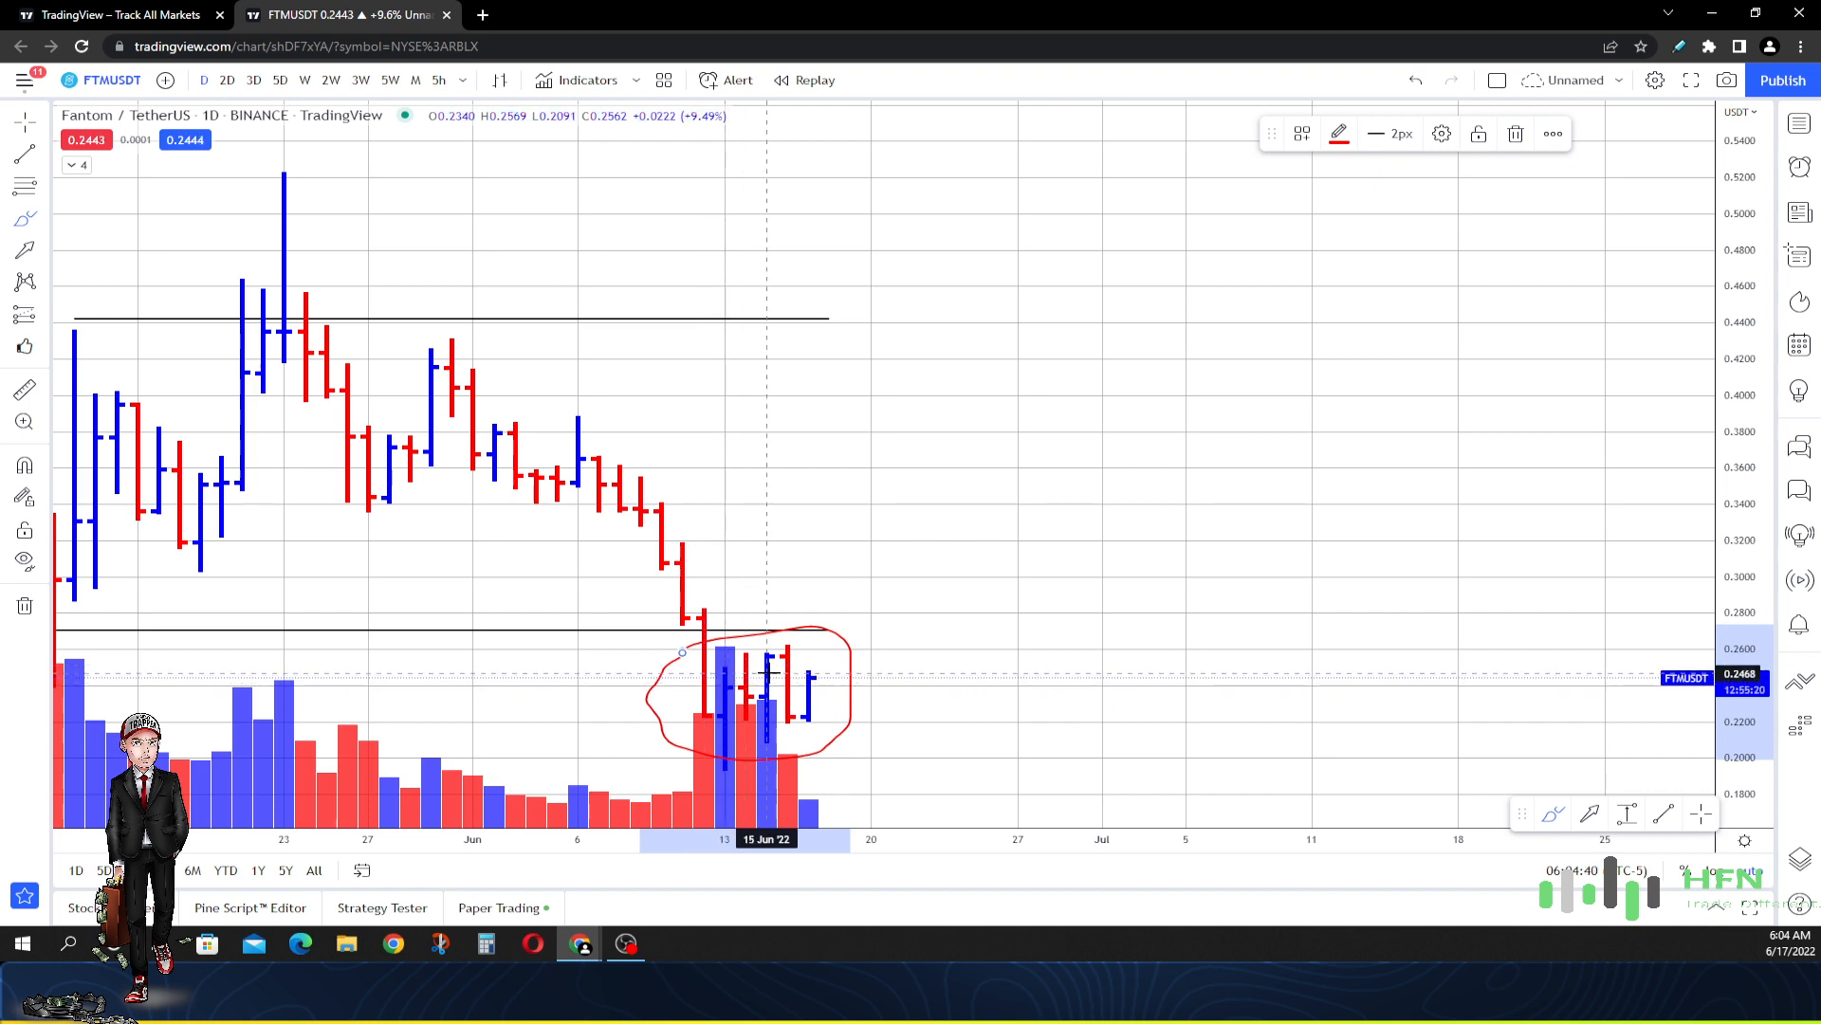
{"action": "mouse_move", "coordinate": [1496, 151]}
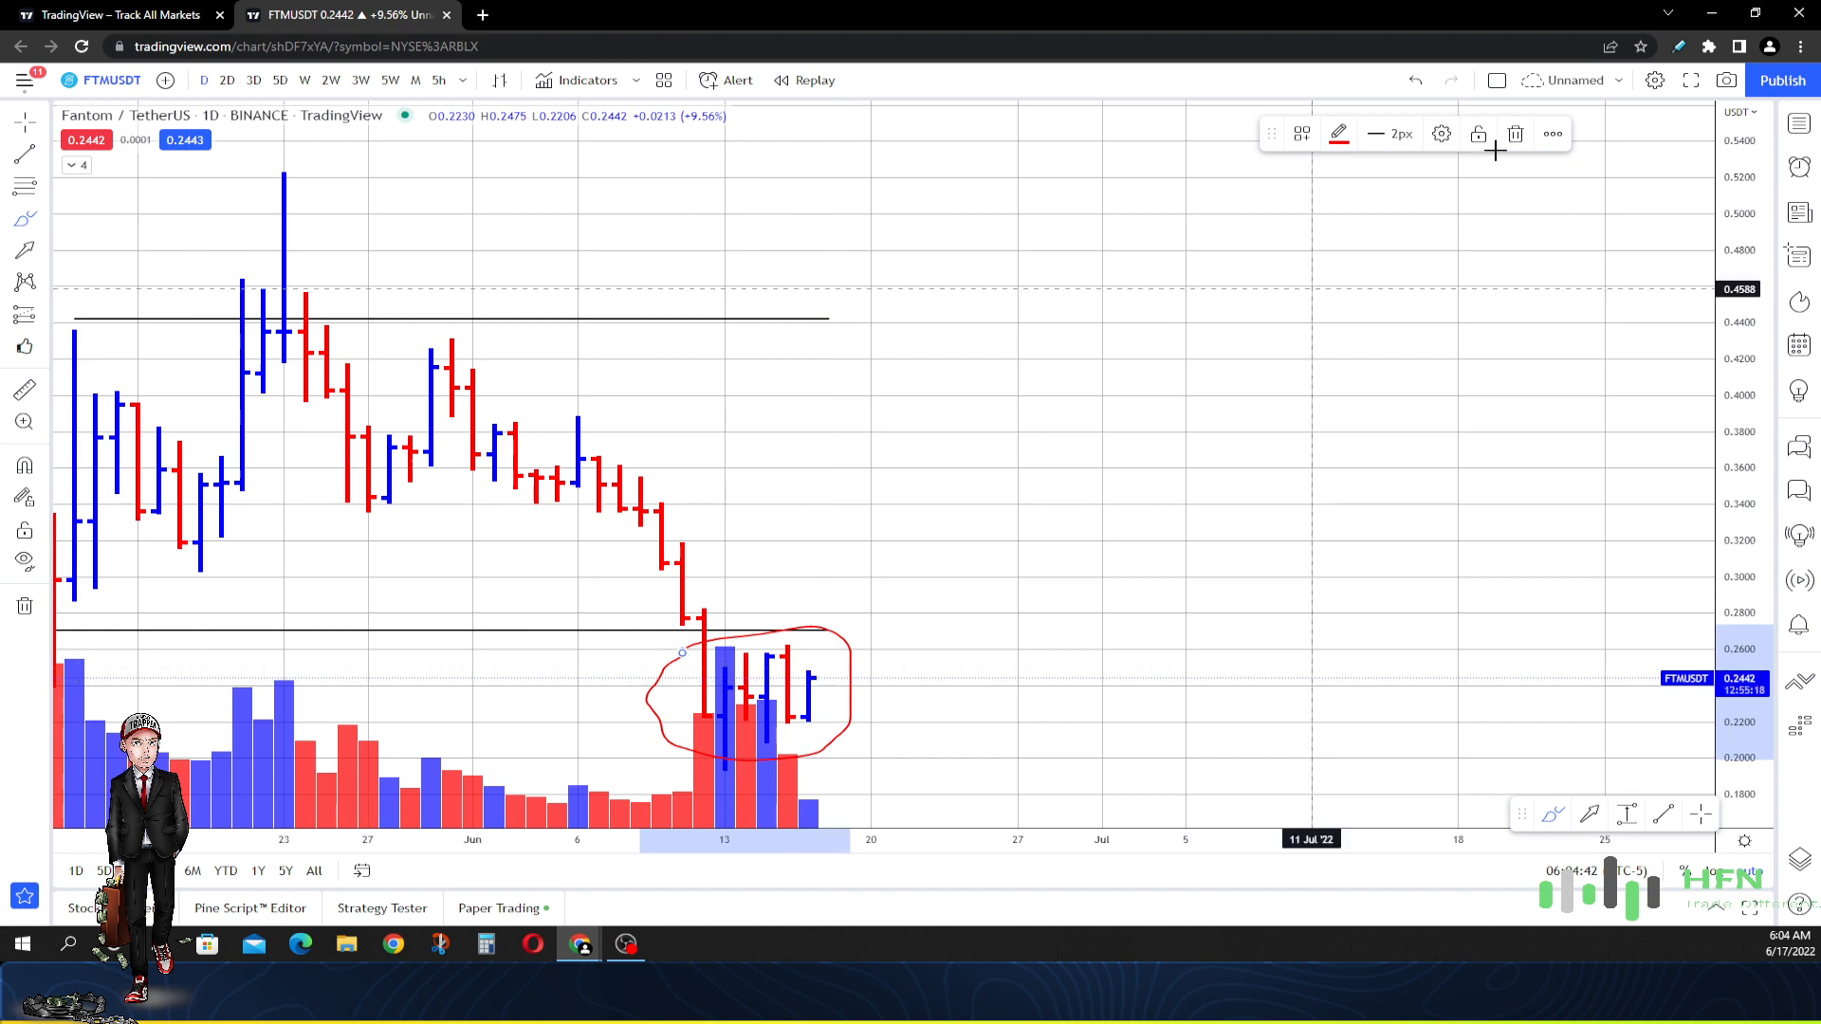
- Zoom the chart back out to show price action from April onward
{"action": "scroll", "scroll_direction": "down", "scroll_amount": 3}
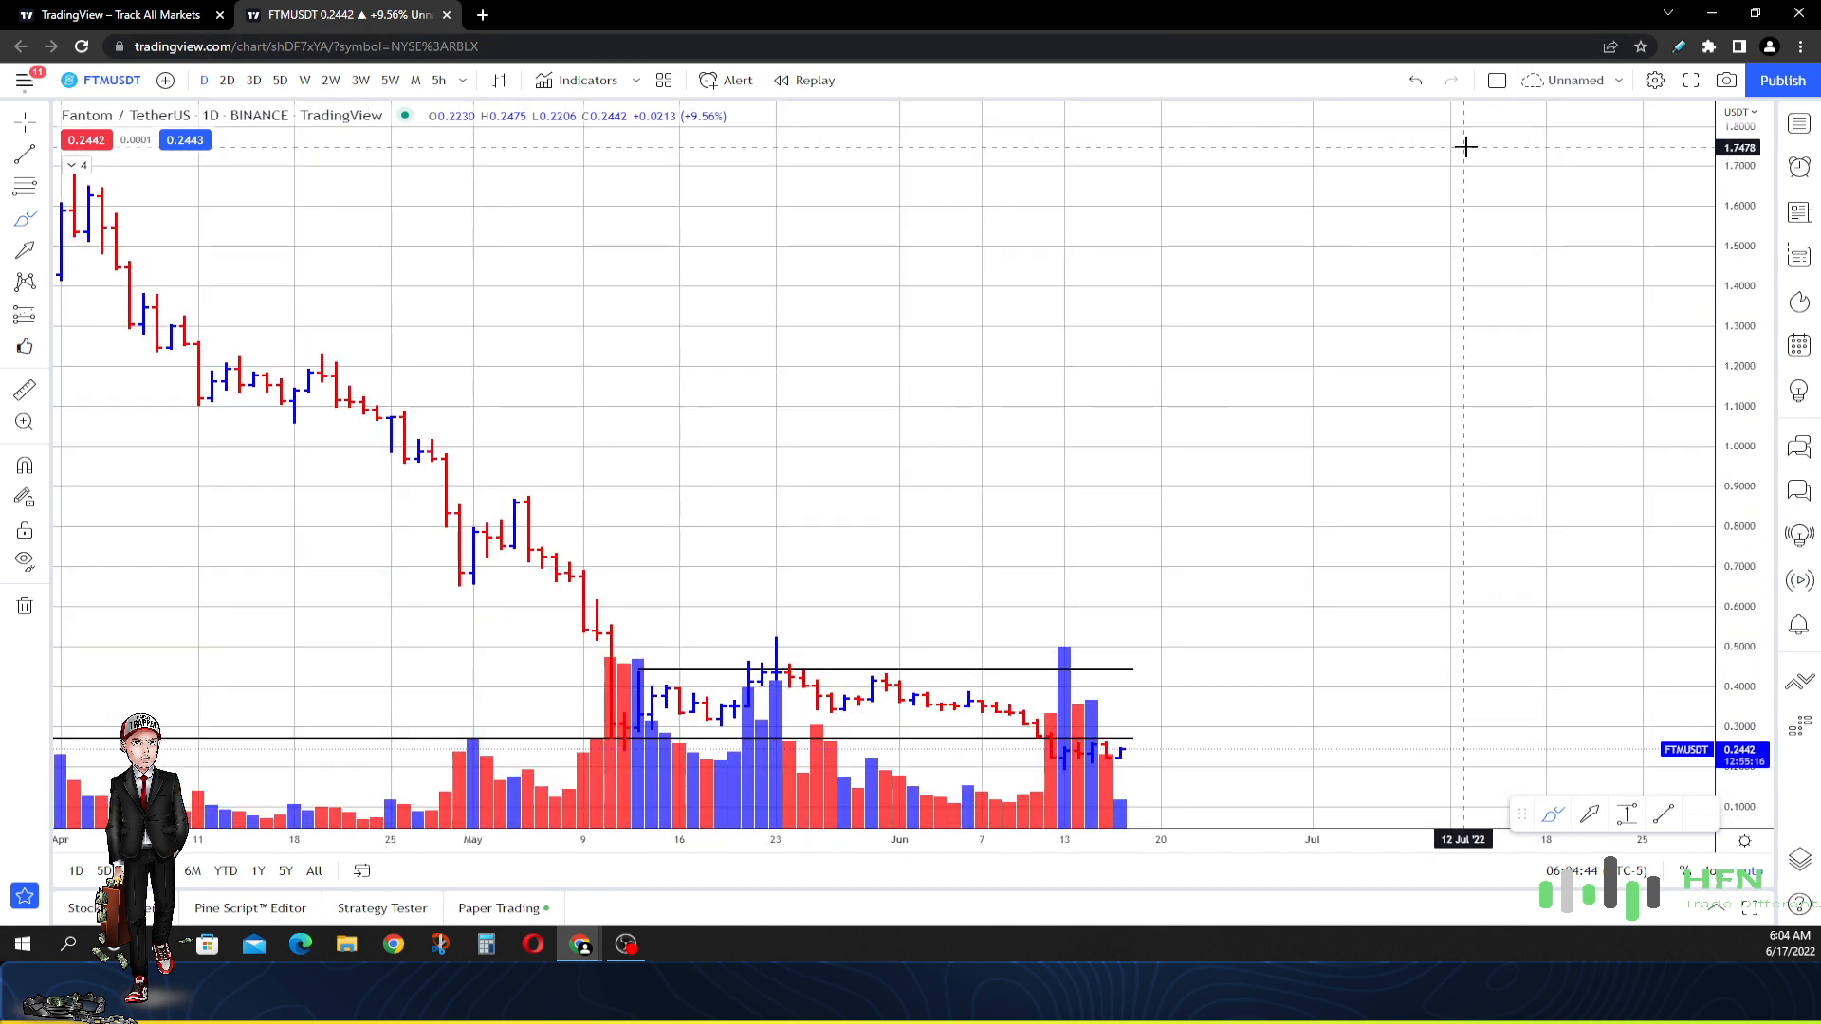
{"action": "mouse_move", "coordinate": [1459, 172]}
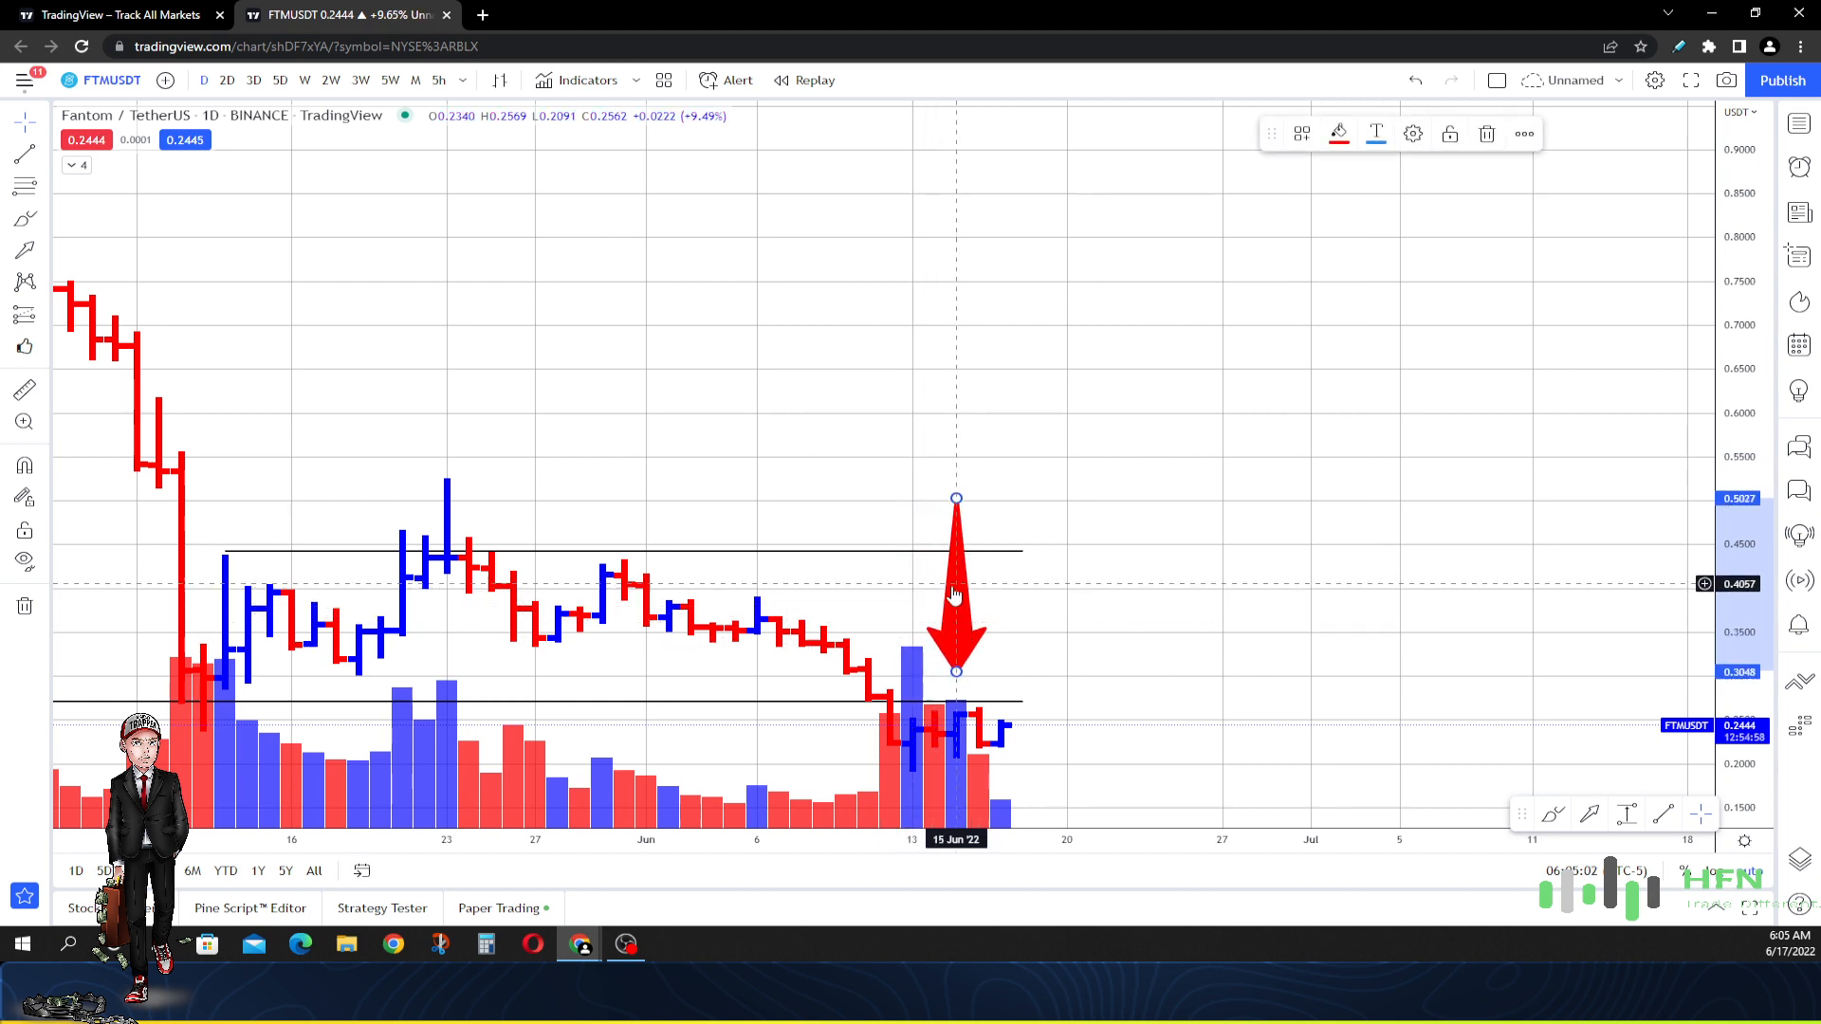
{"action": "mouse_move", "coordinate": [990, 585]}
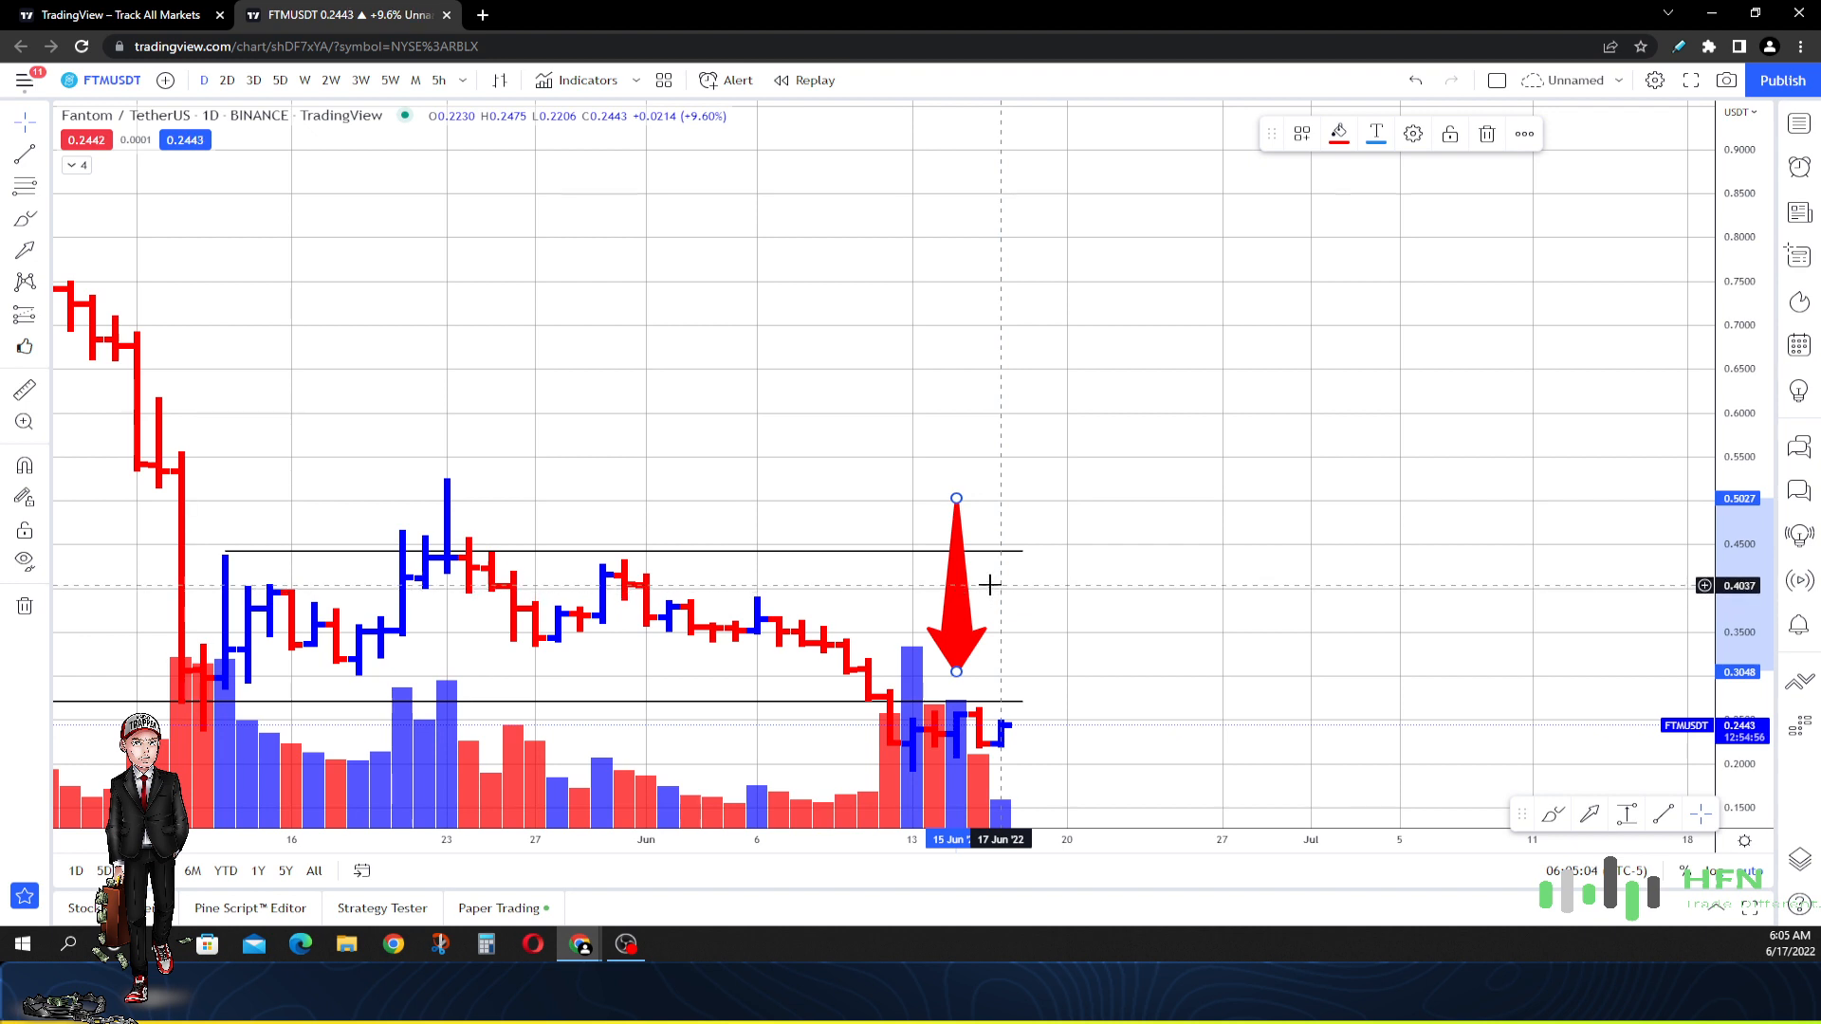
{"action": "mouse_move", "coordinate": [995, 569]}
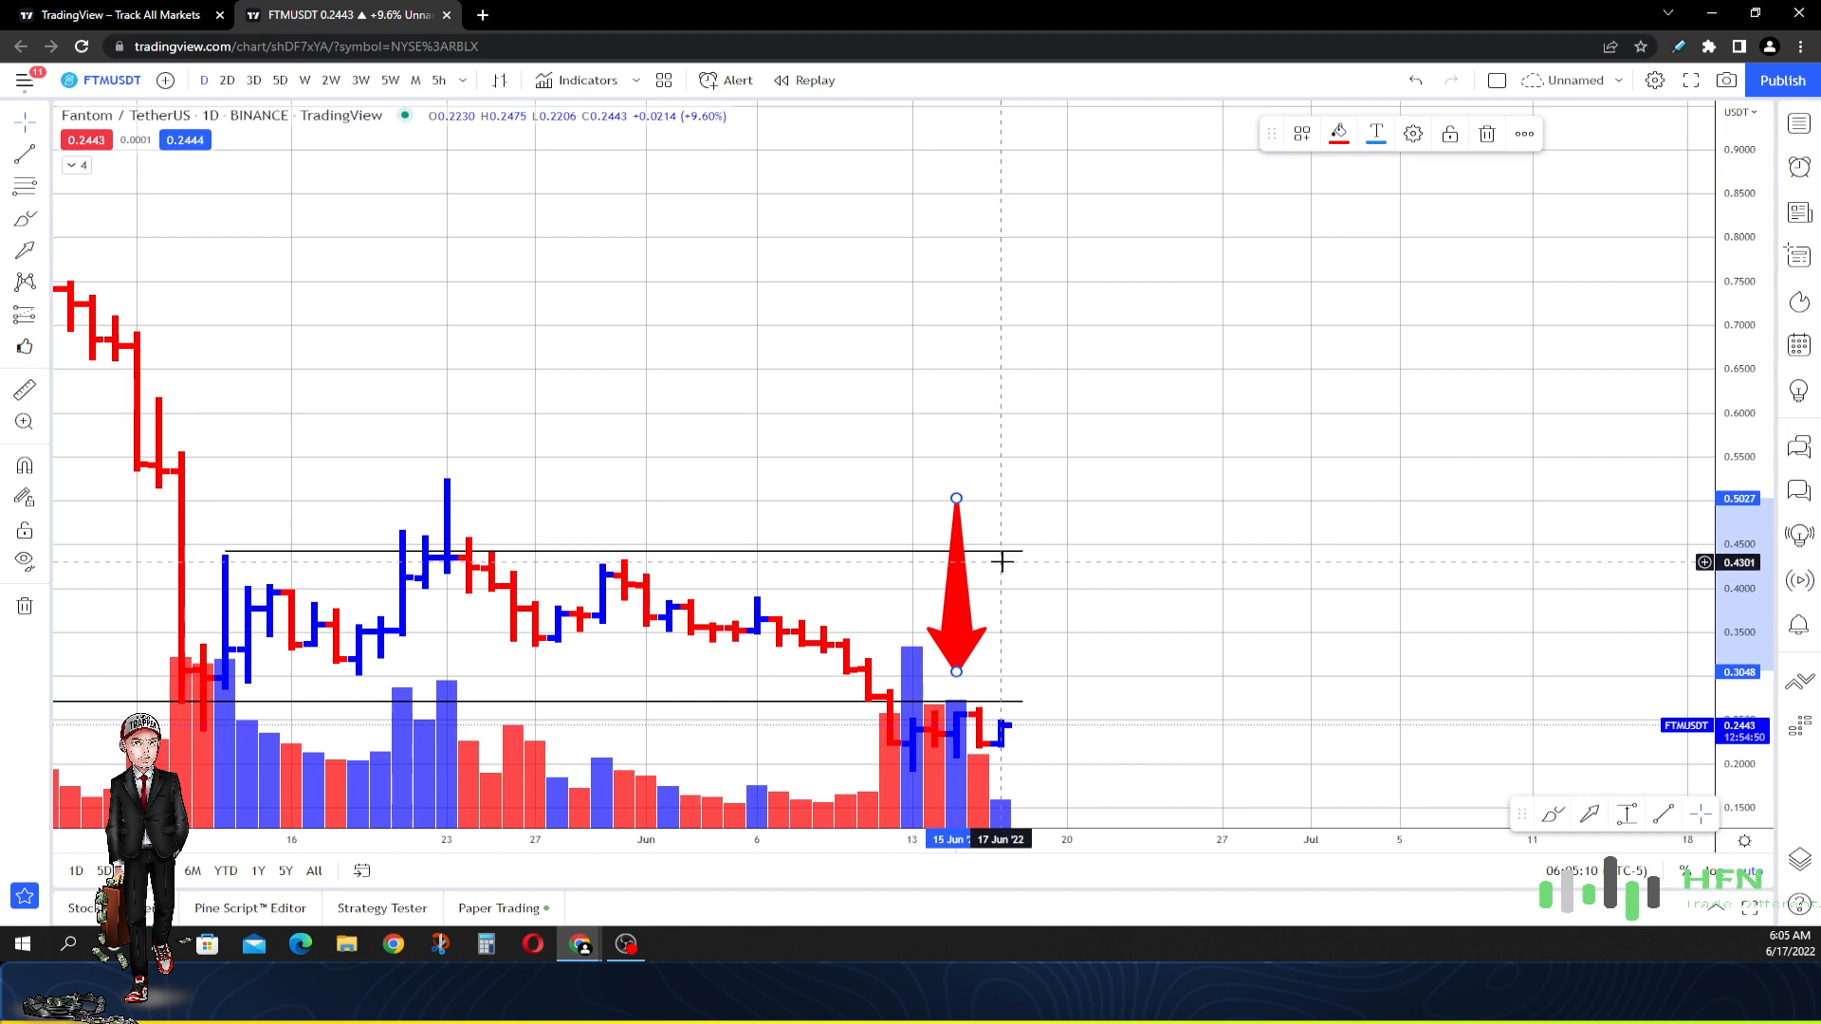
{"action": "mouse_move", "coordinate": [1002, 547]}
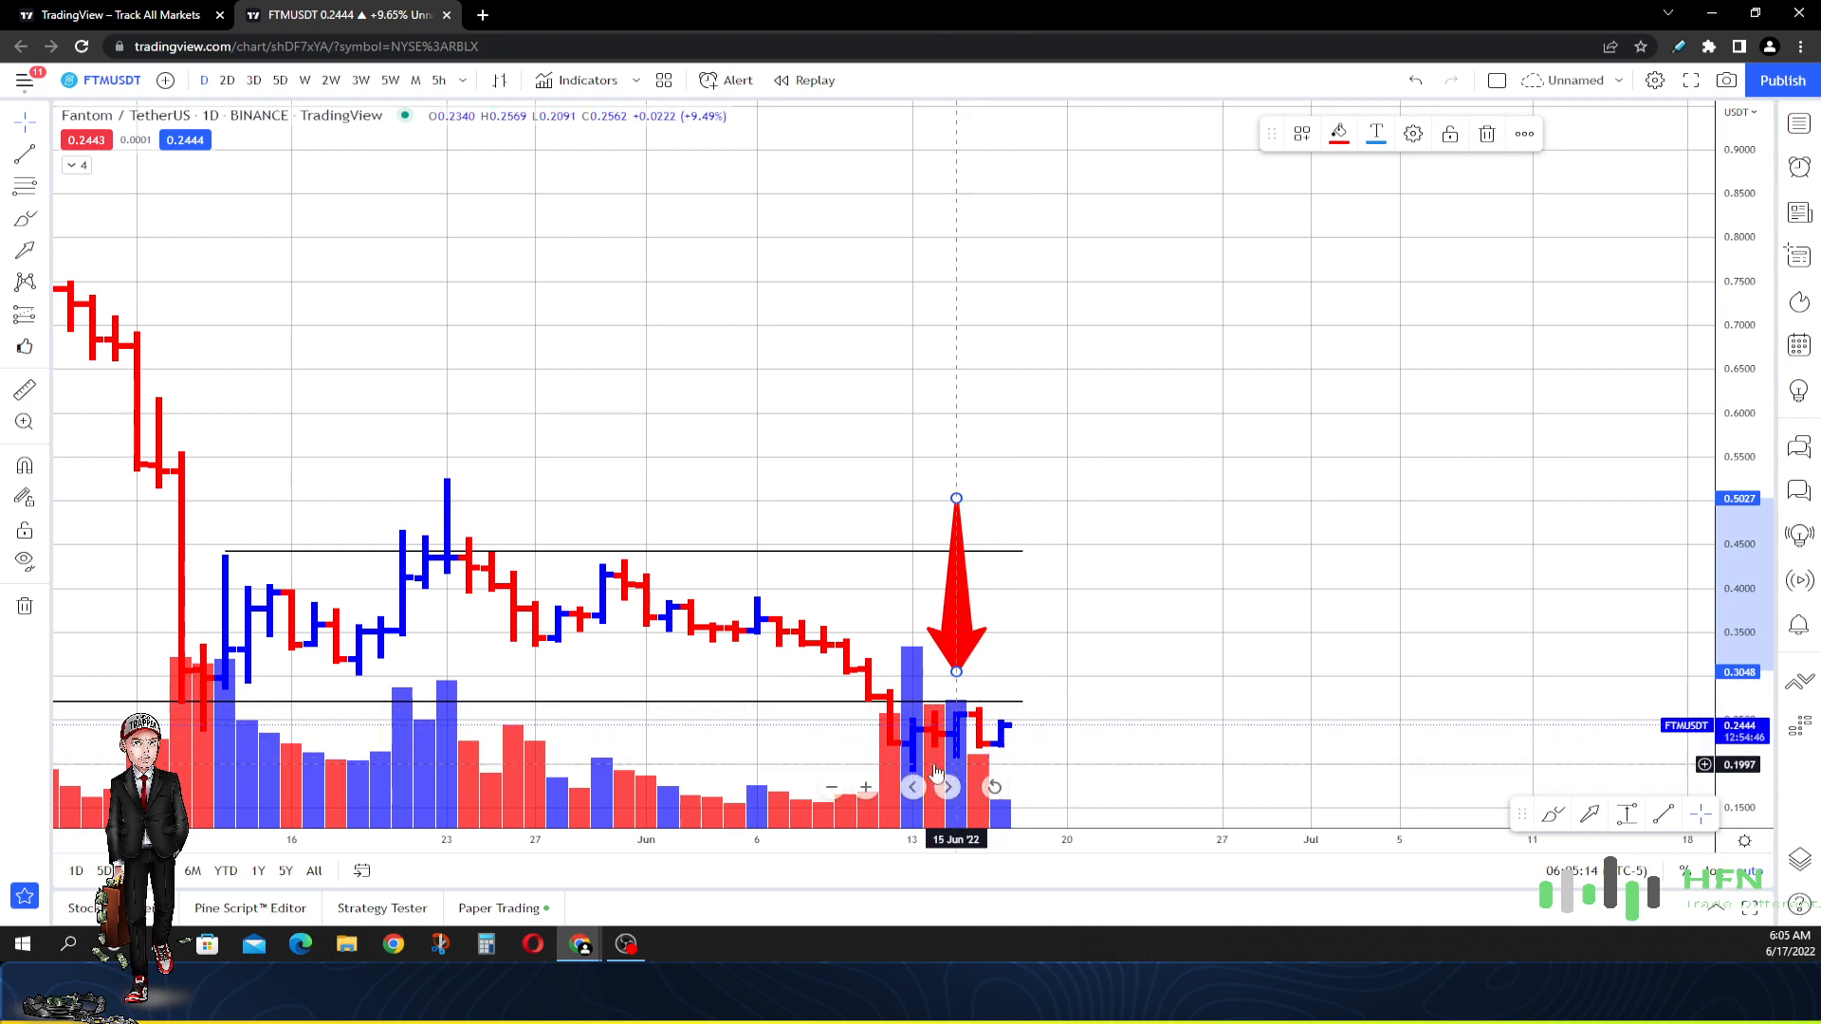
{"action": "mouse_move", "coordinate": [976, 755]}
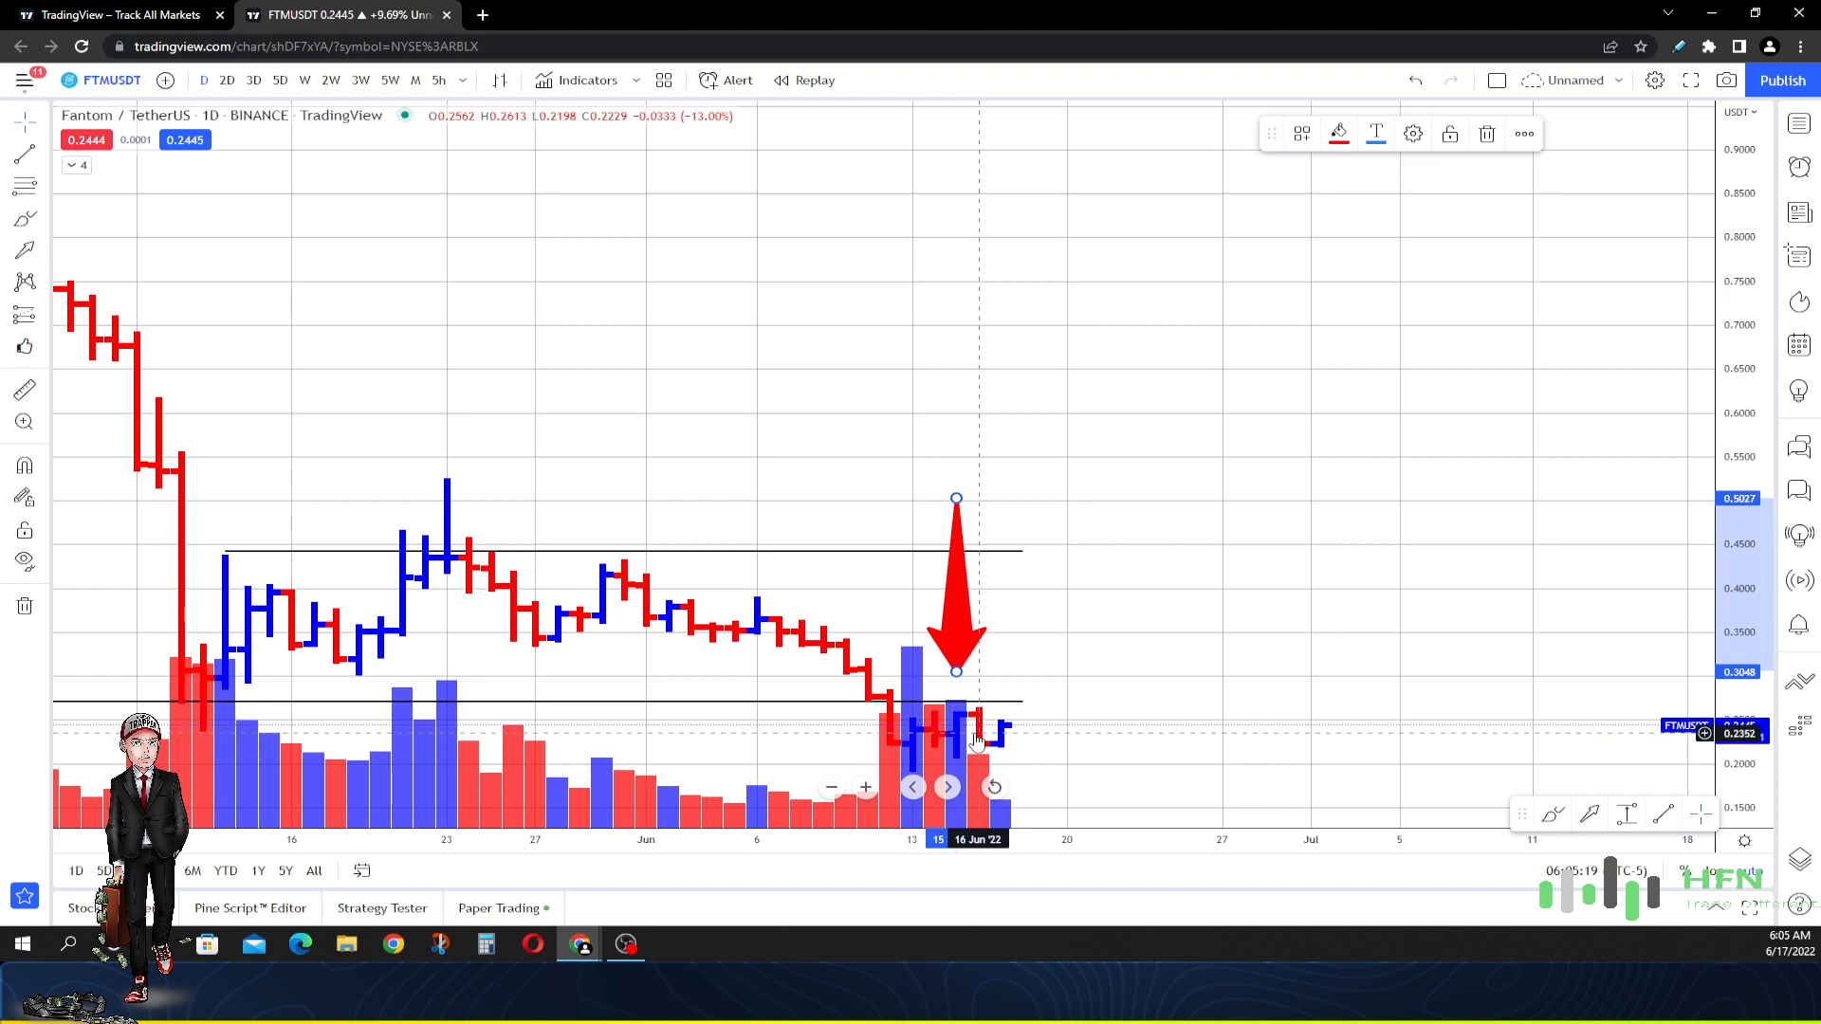
{"action": "mouse_move", "coordinate": [974, 731]}
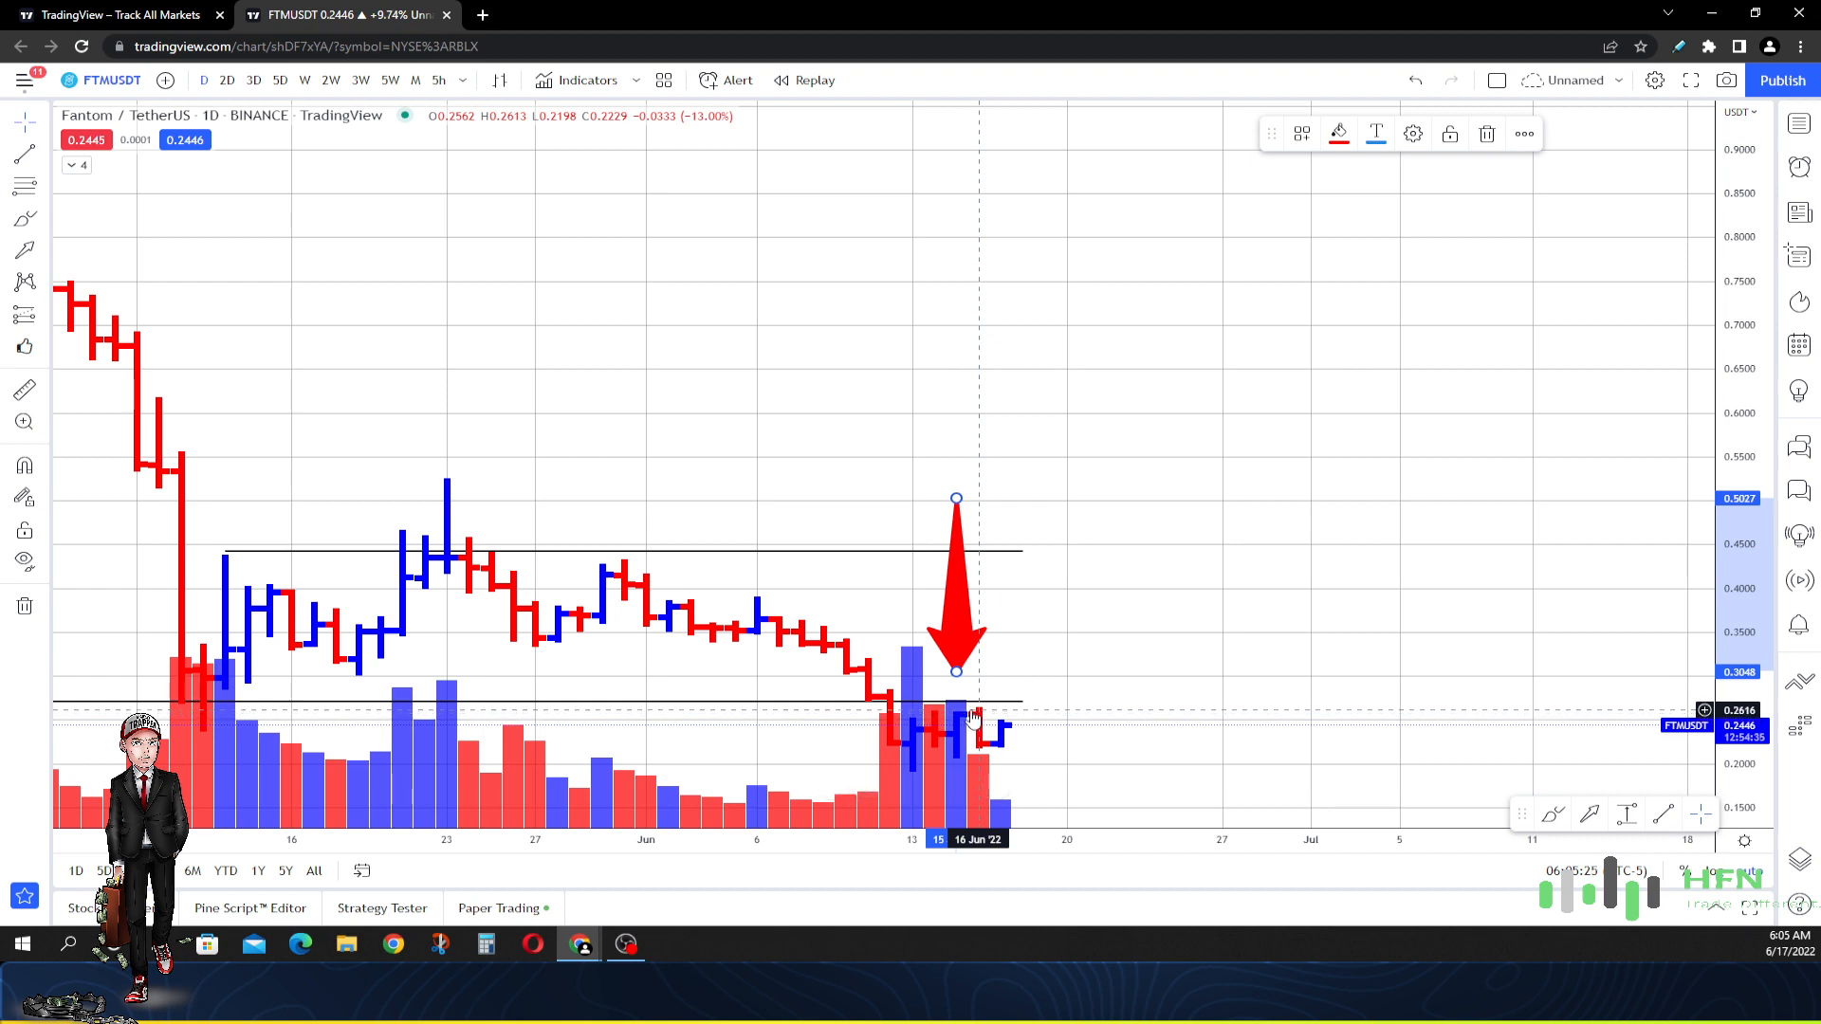
{"action": "mouse_move", "coordinate": [960, 620]}
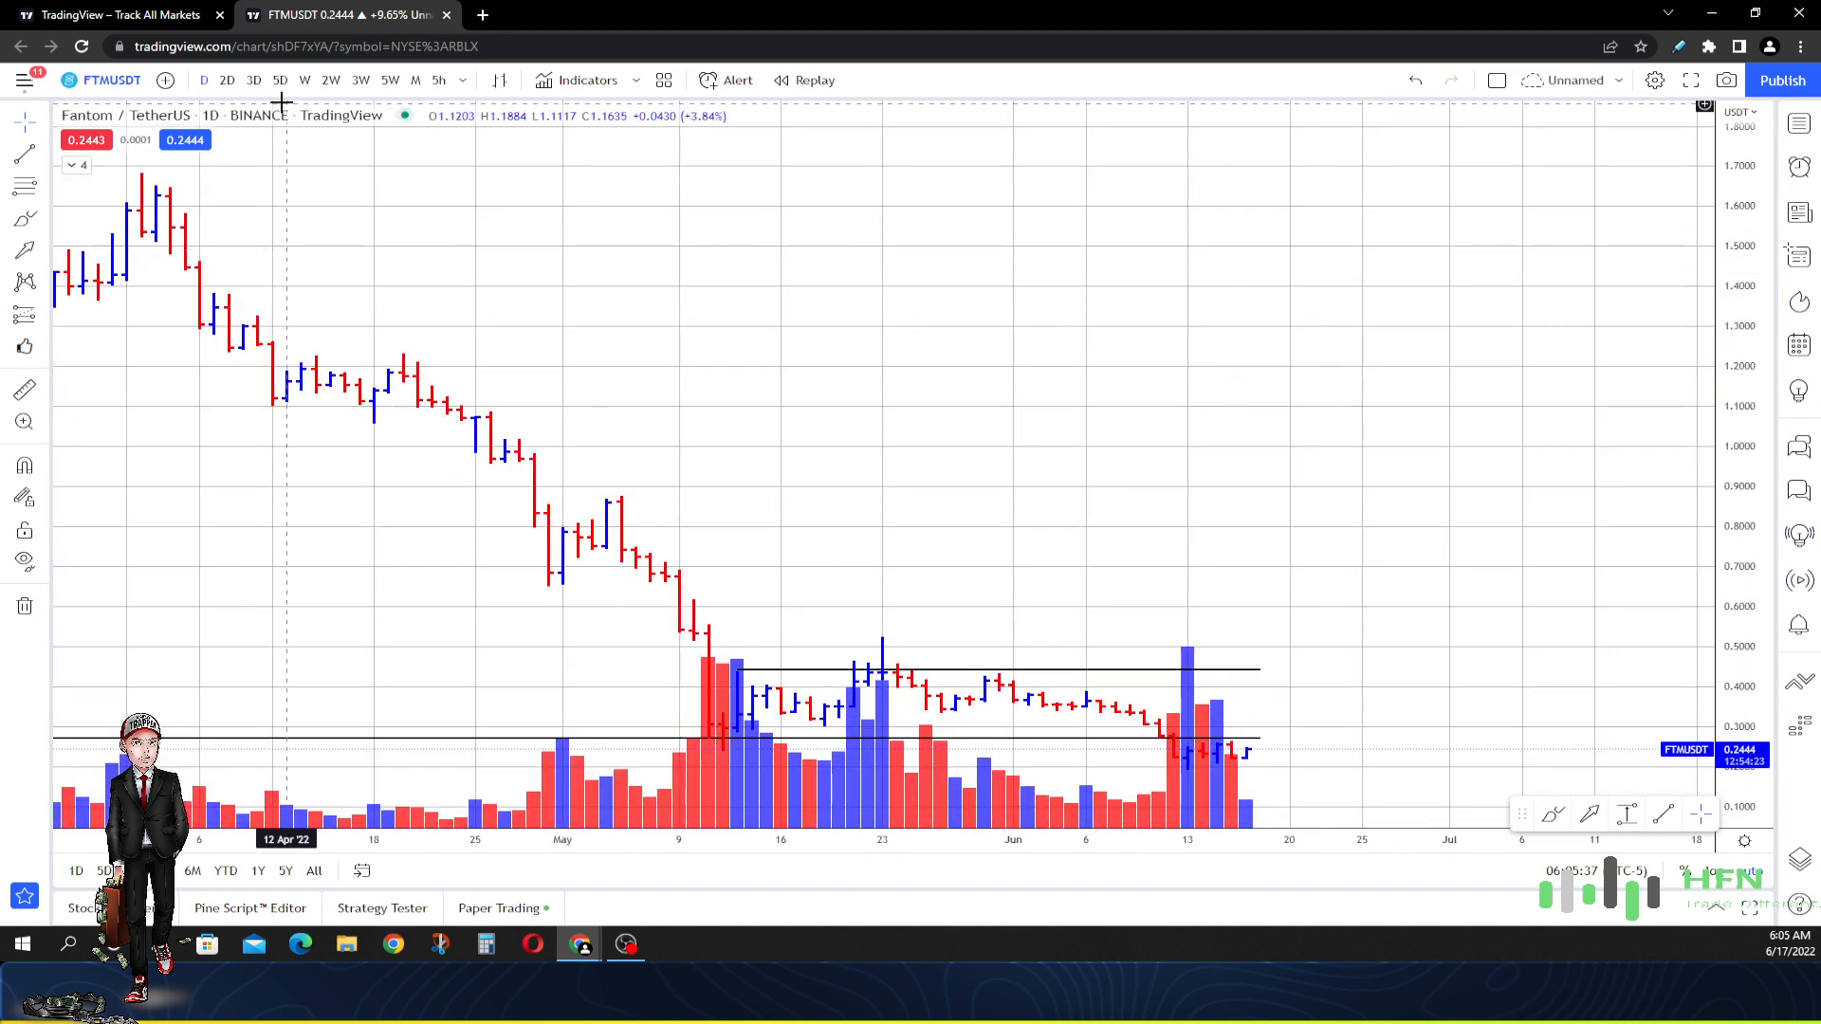
- Switch FTMUSDT to 2D bars and zoom to show late March through June
{"action": "left_click", "coordinate": [227, 80]}
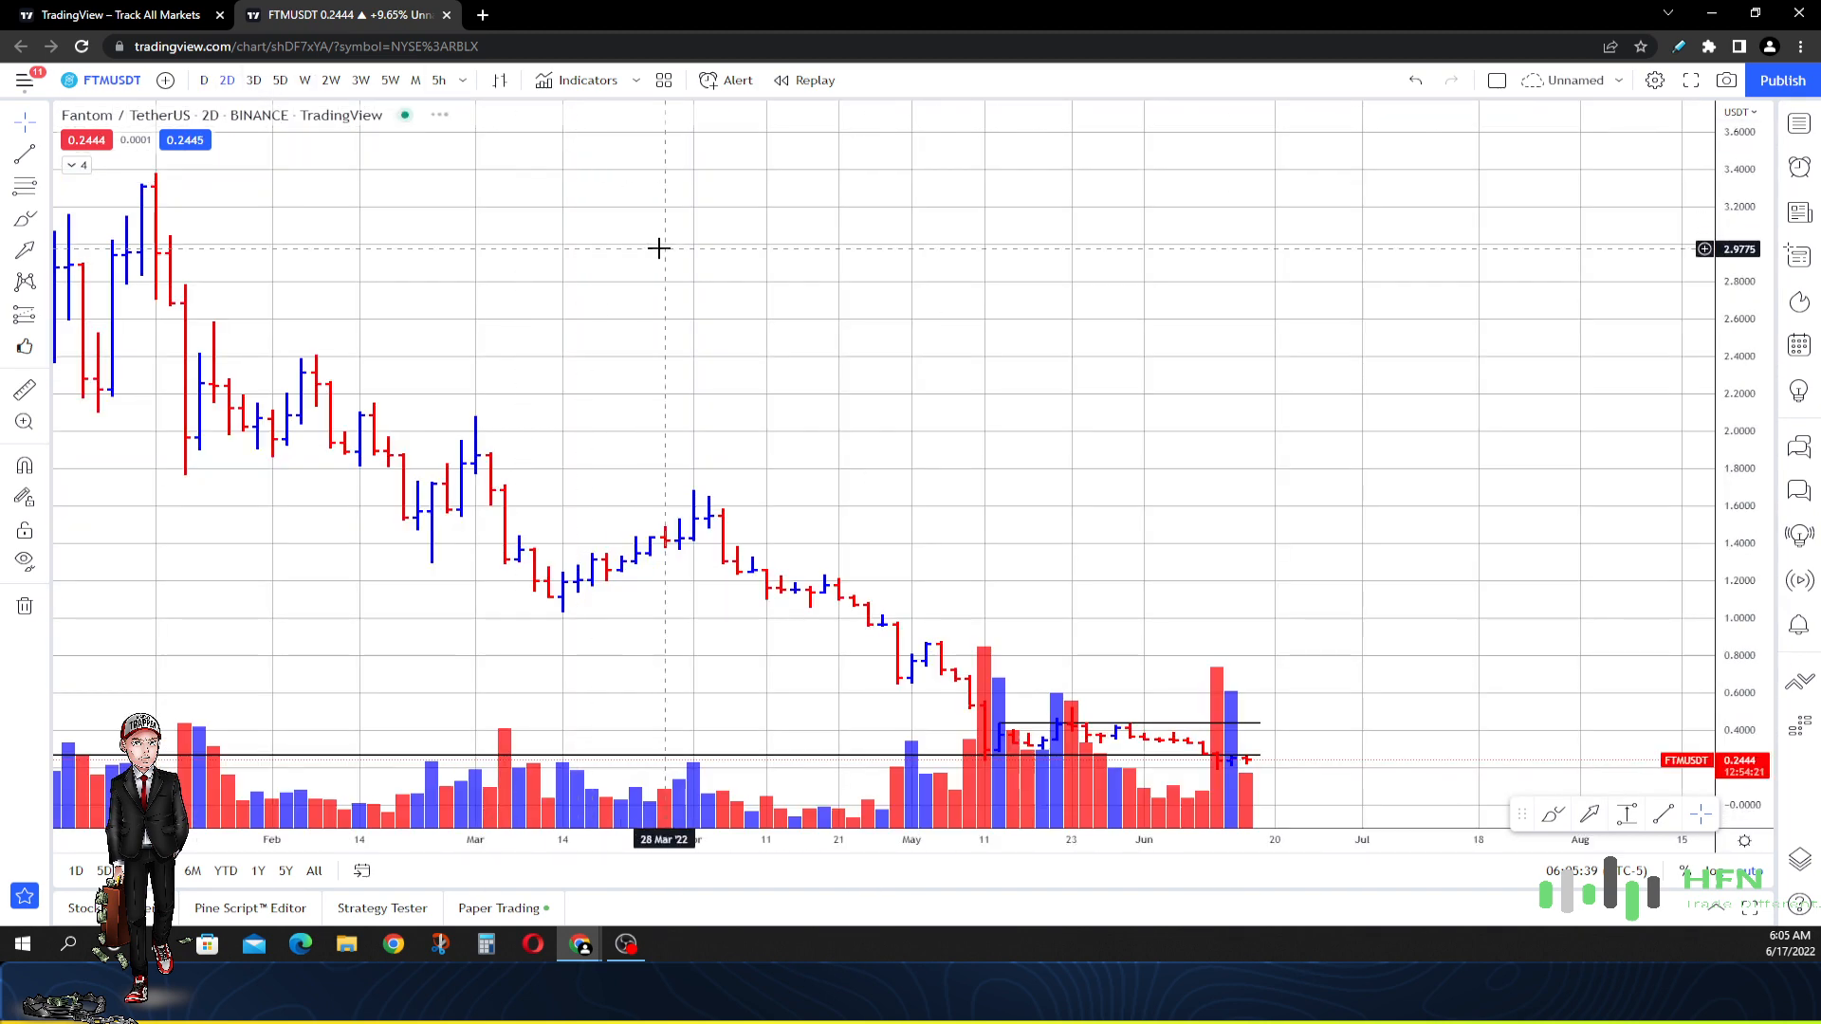
{"action": "scroll", "scroll_direction": "up", "scroll_amount": 3}
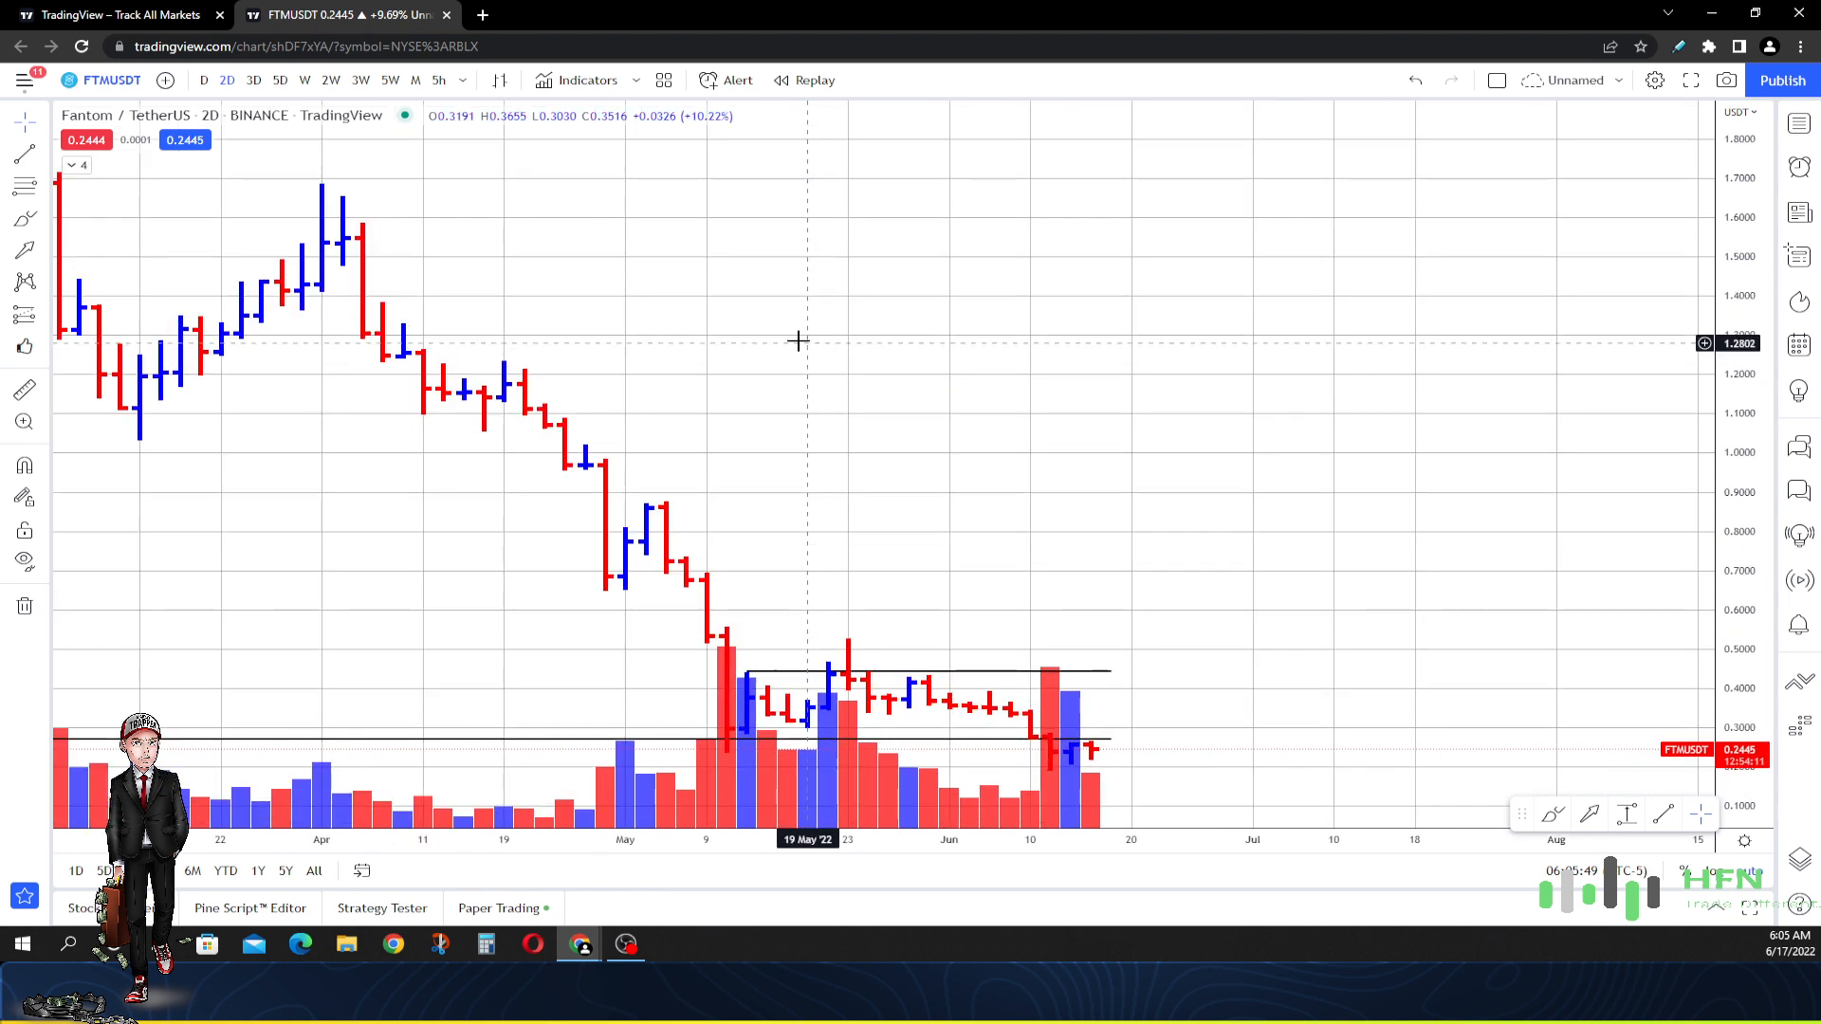
{"action": "mouse_move", "coordinate": [778, 314]}
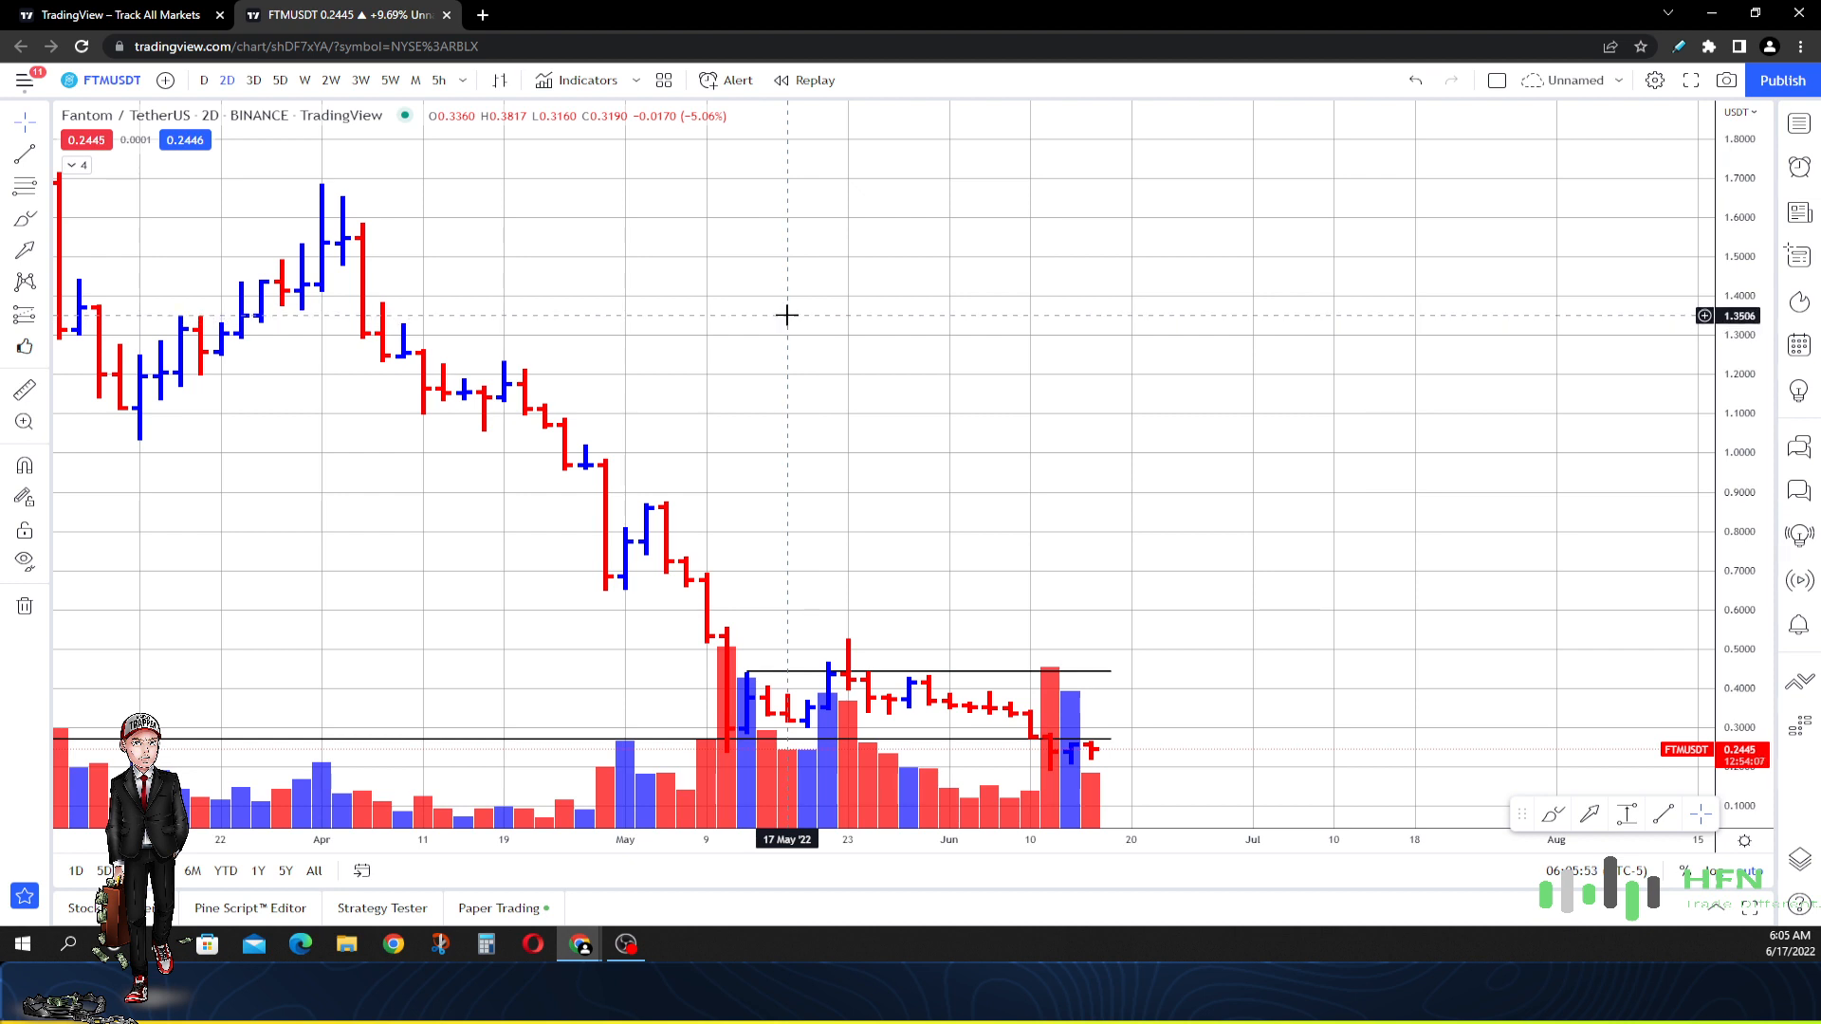
{"action": "mouse_move", "coordinate": [770, 304]}
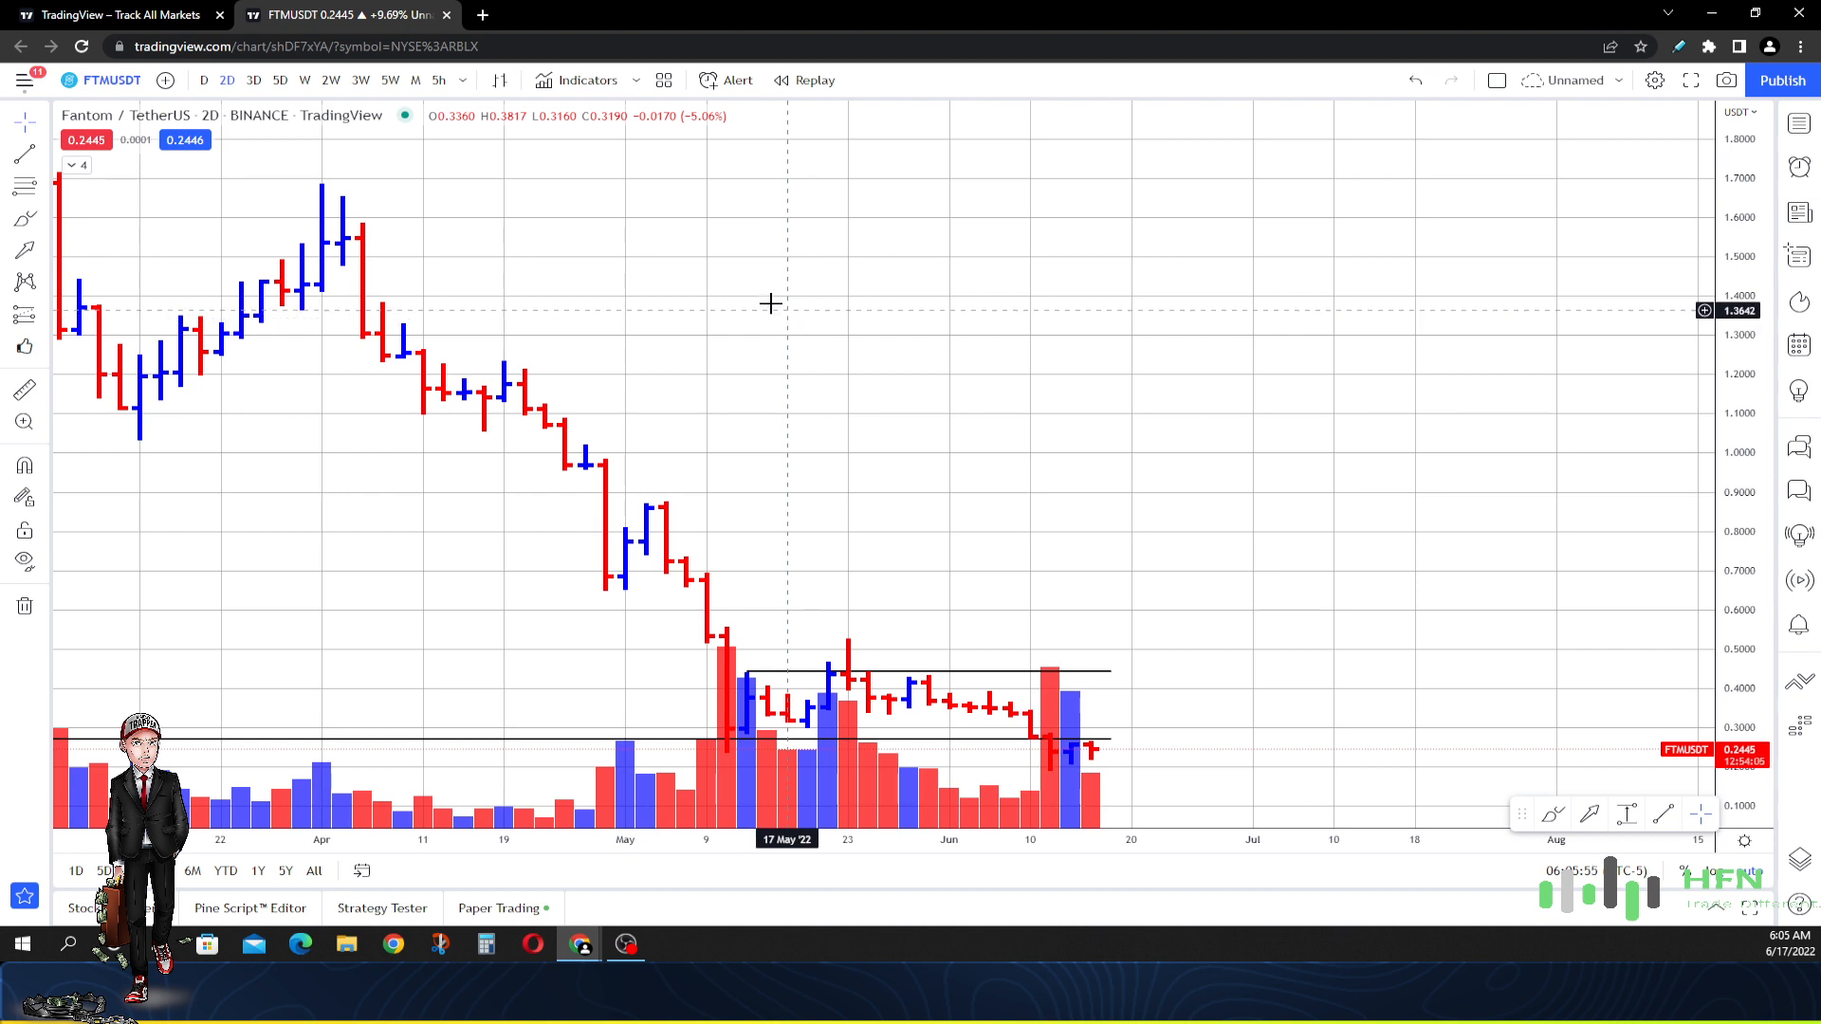
{"action": "mouse_move", "coordinate": [786, 291]}
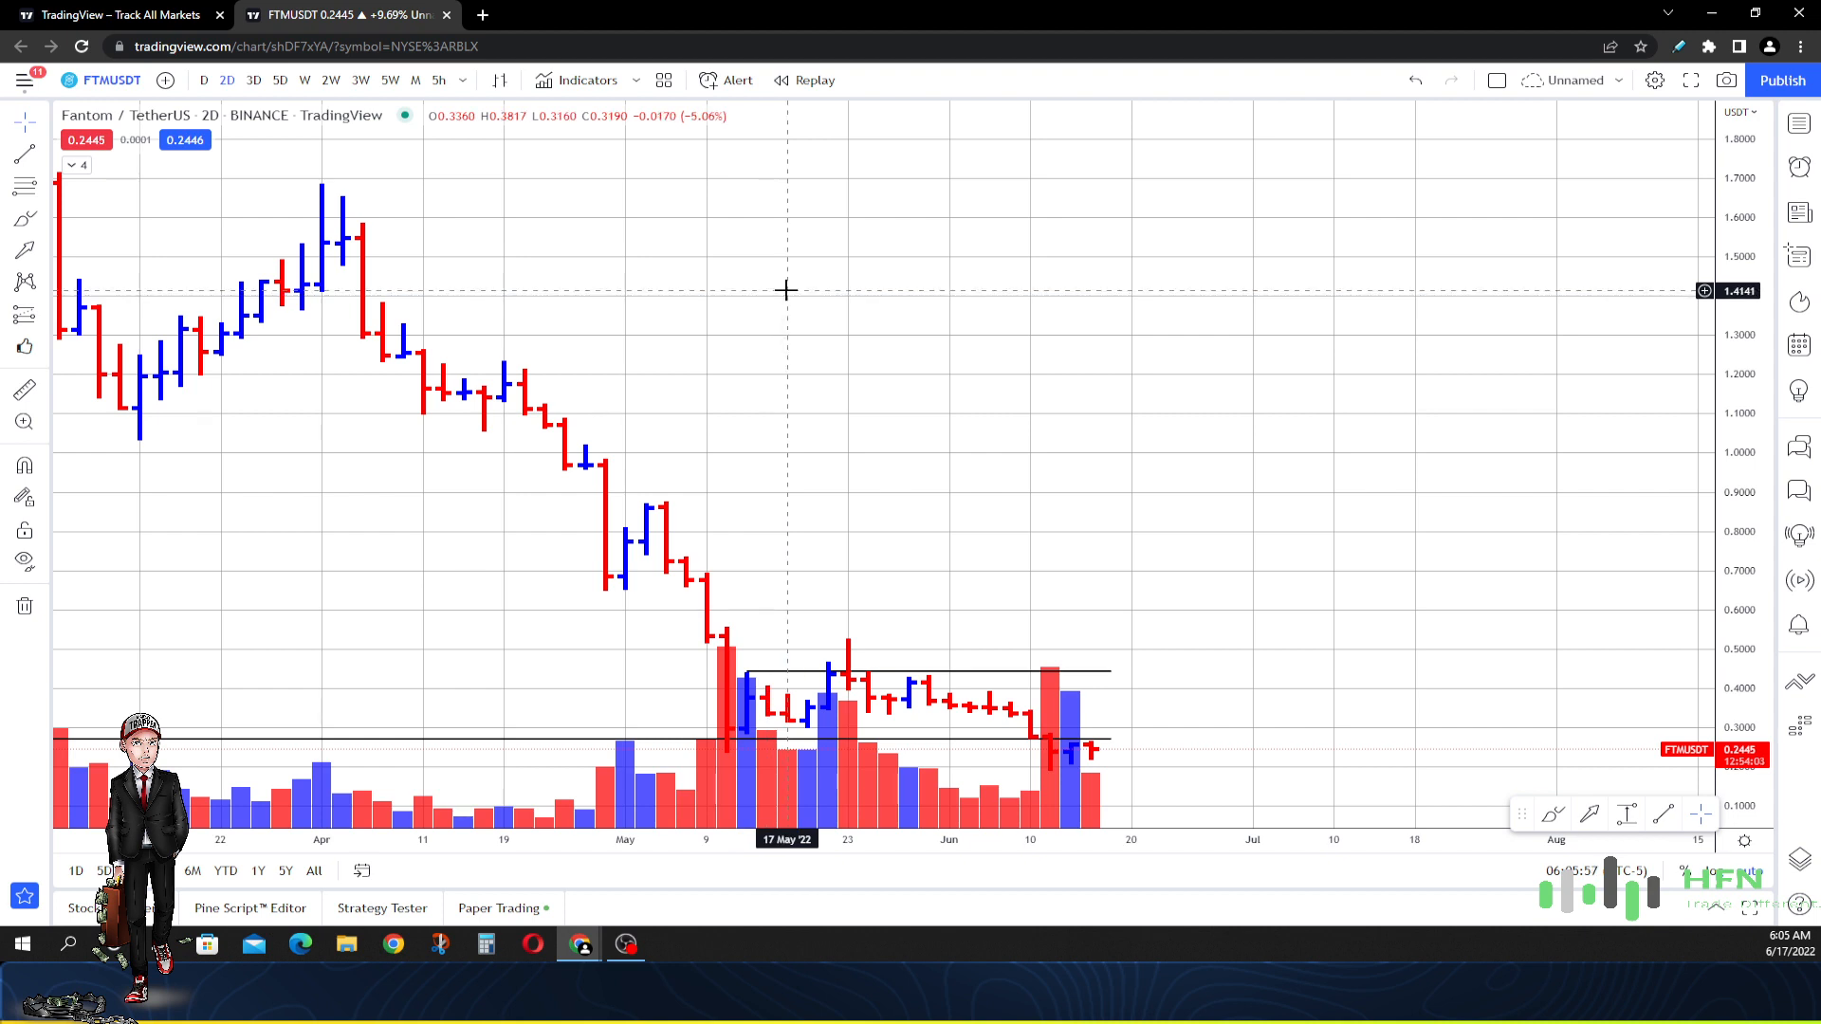
{"action": "mouse_move", "coordinate": [1112, 743]}
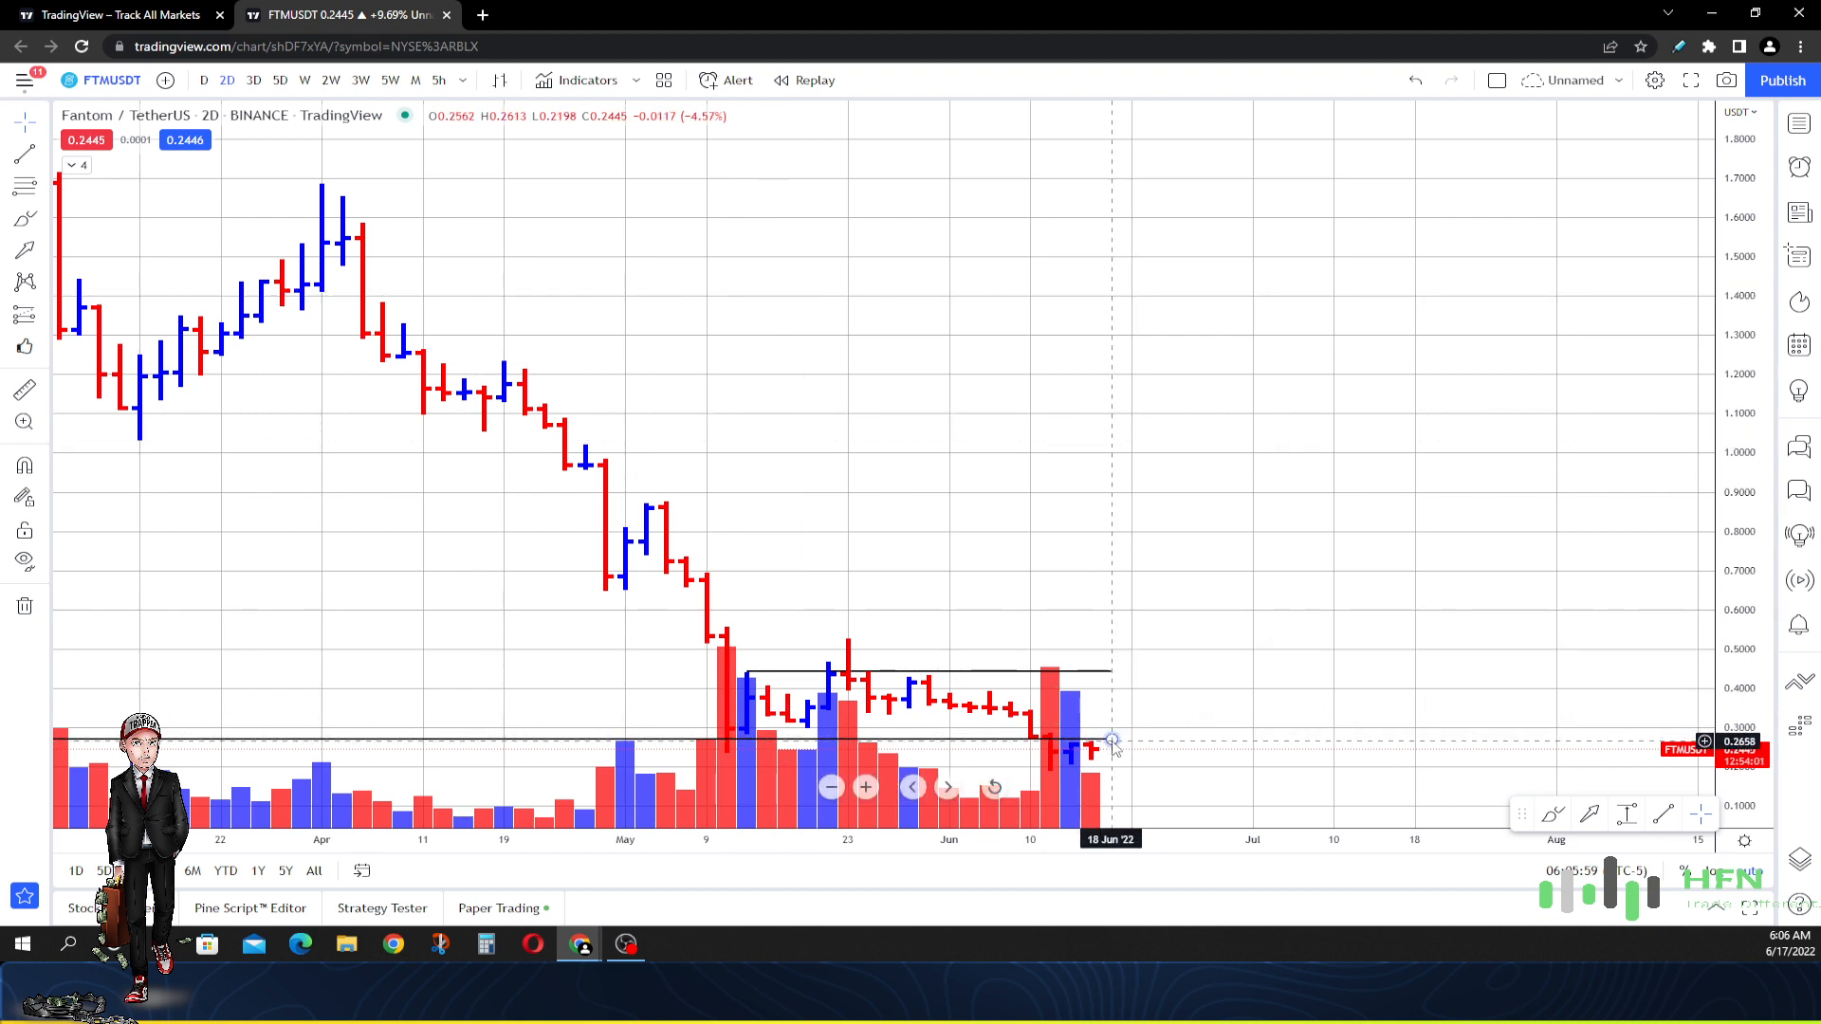
{"action": "mouse_move", "coordinate": [1154, 740]}
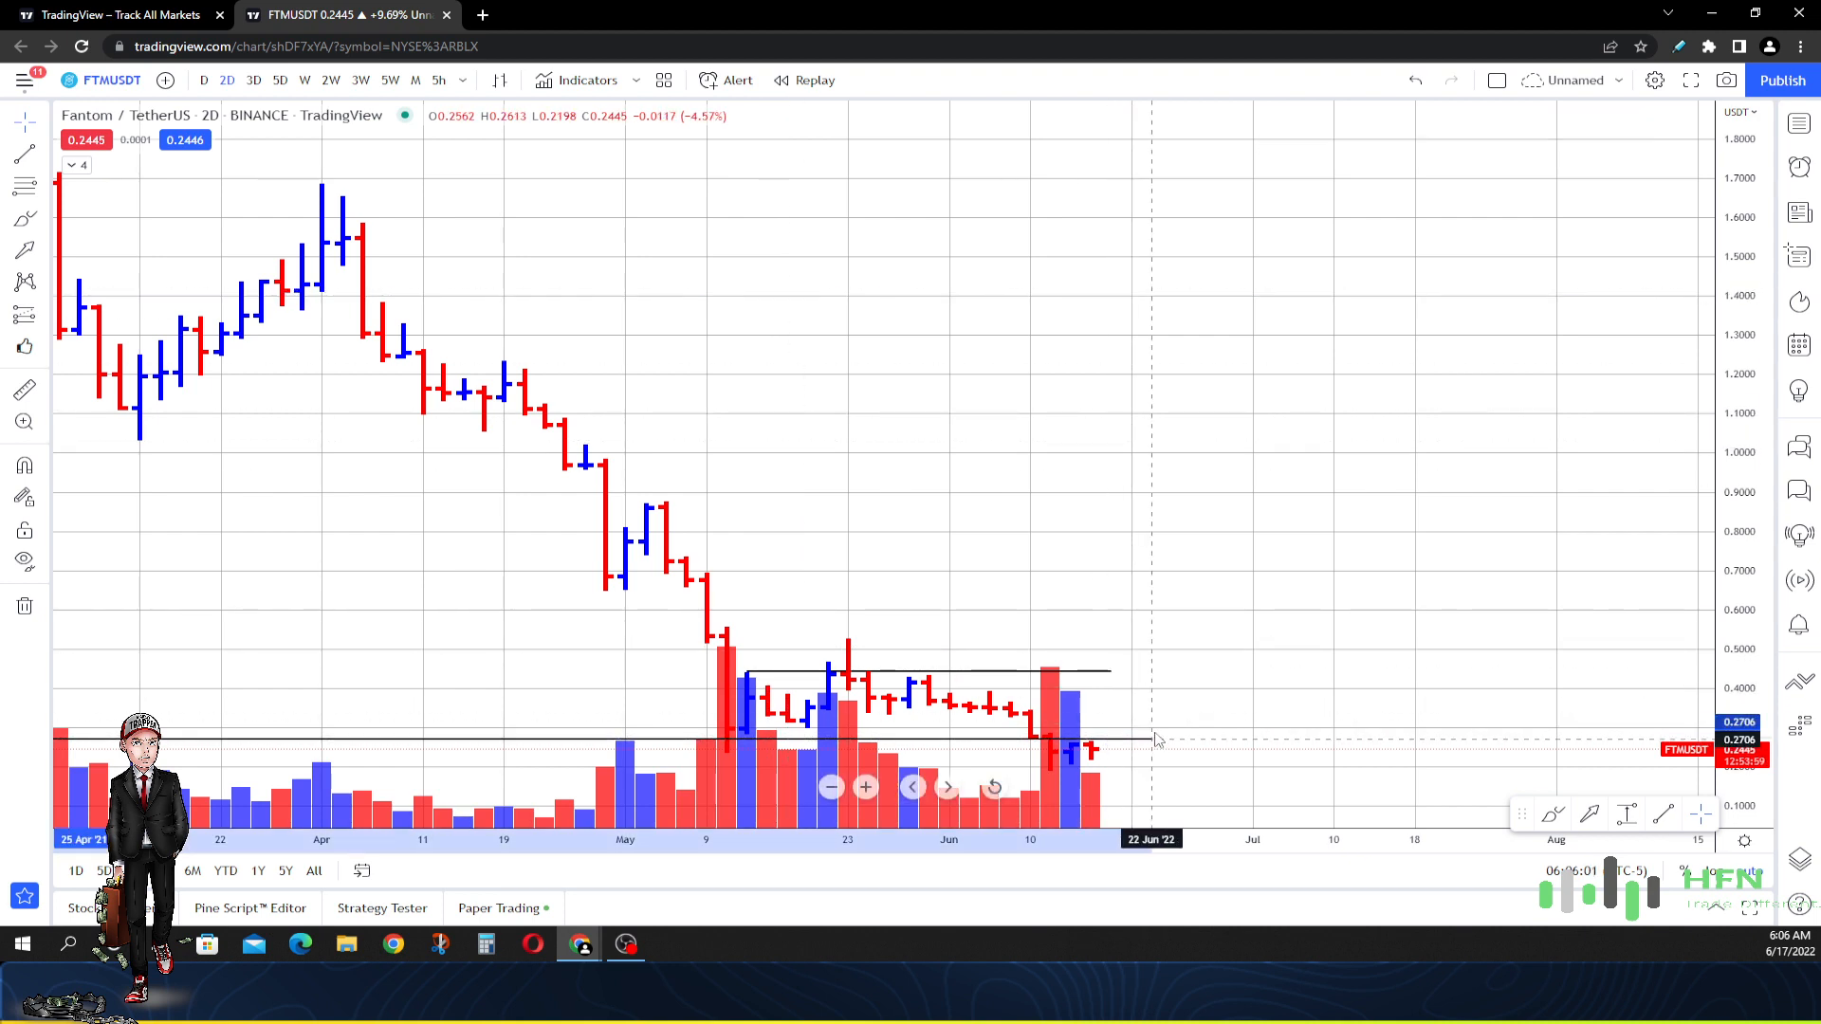
{"action": "mouse_move", "coordinate": [1140, 663]}
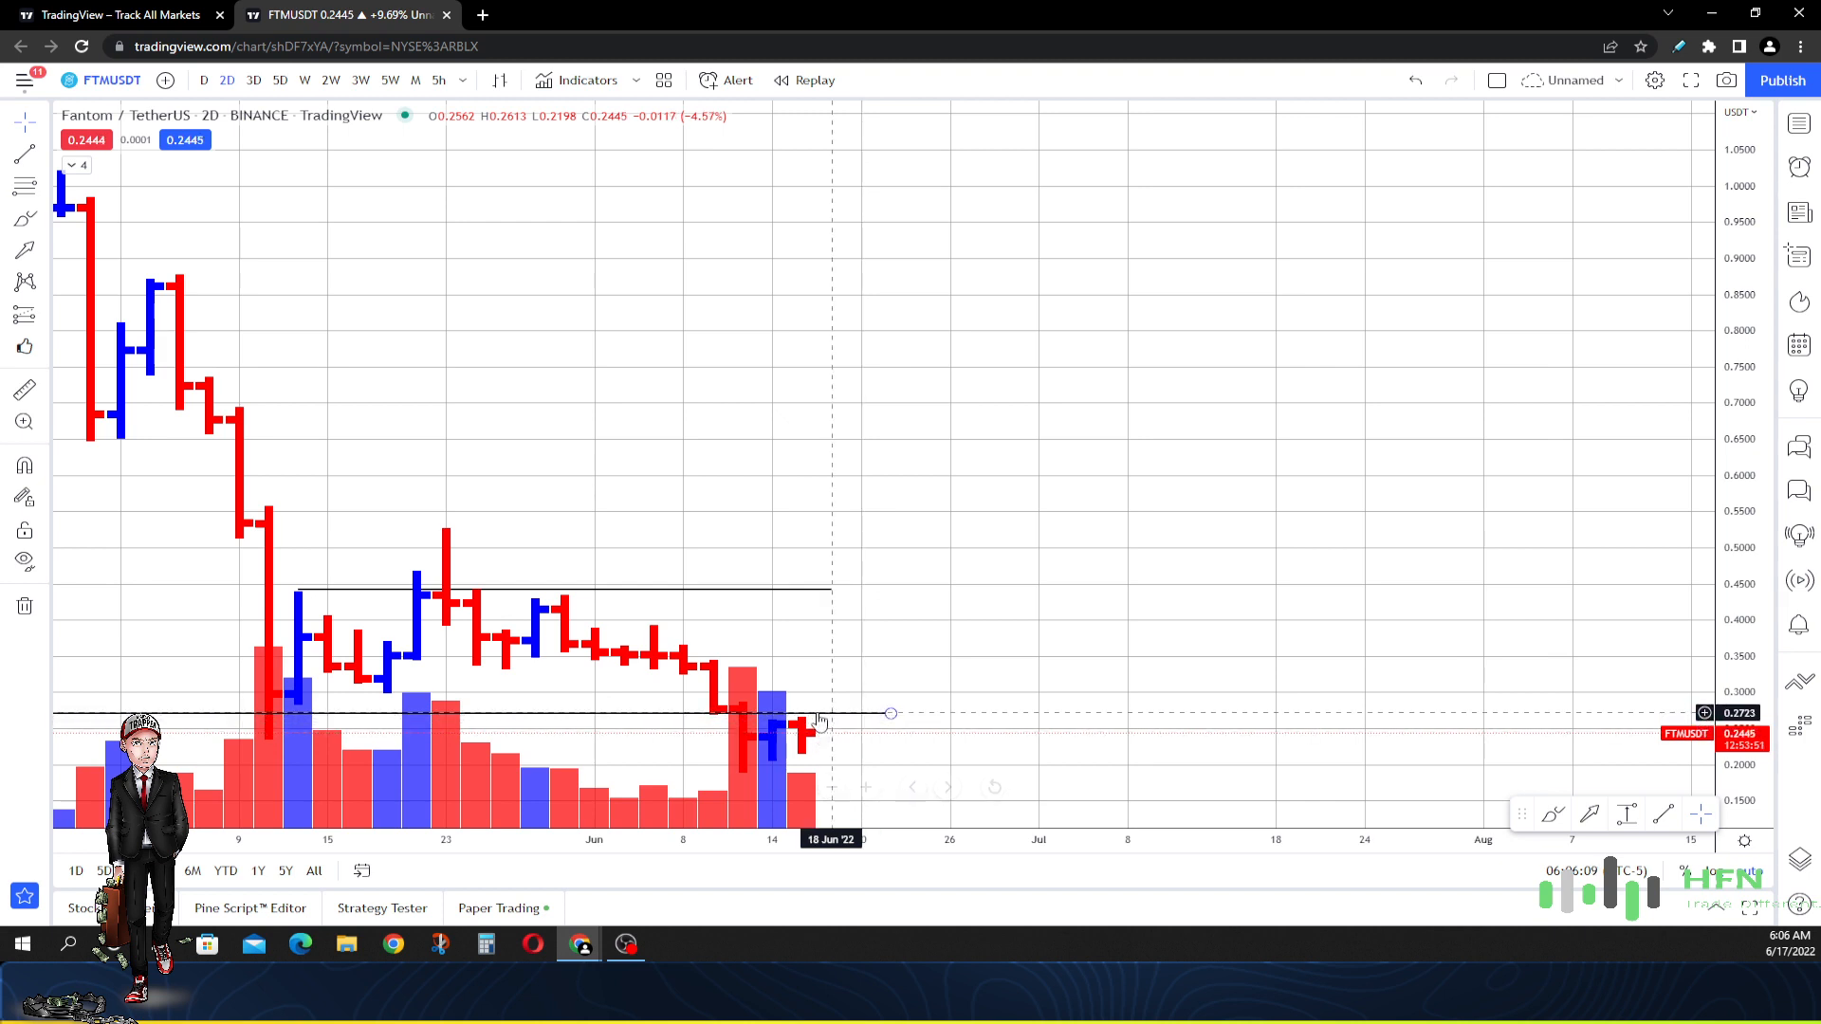
{"action": "mouse_move", "coordinate": [340, 213]}
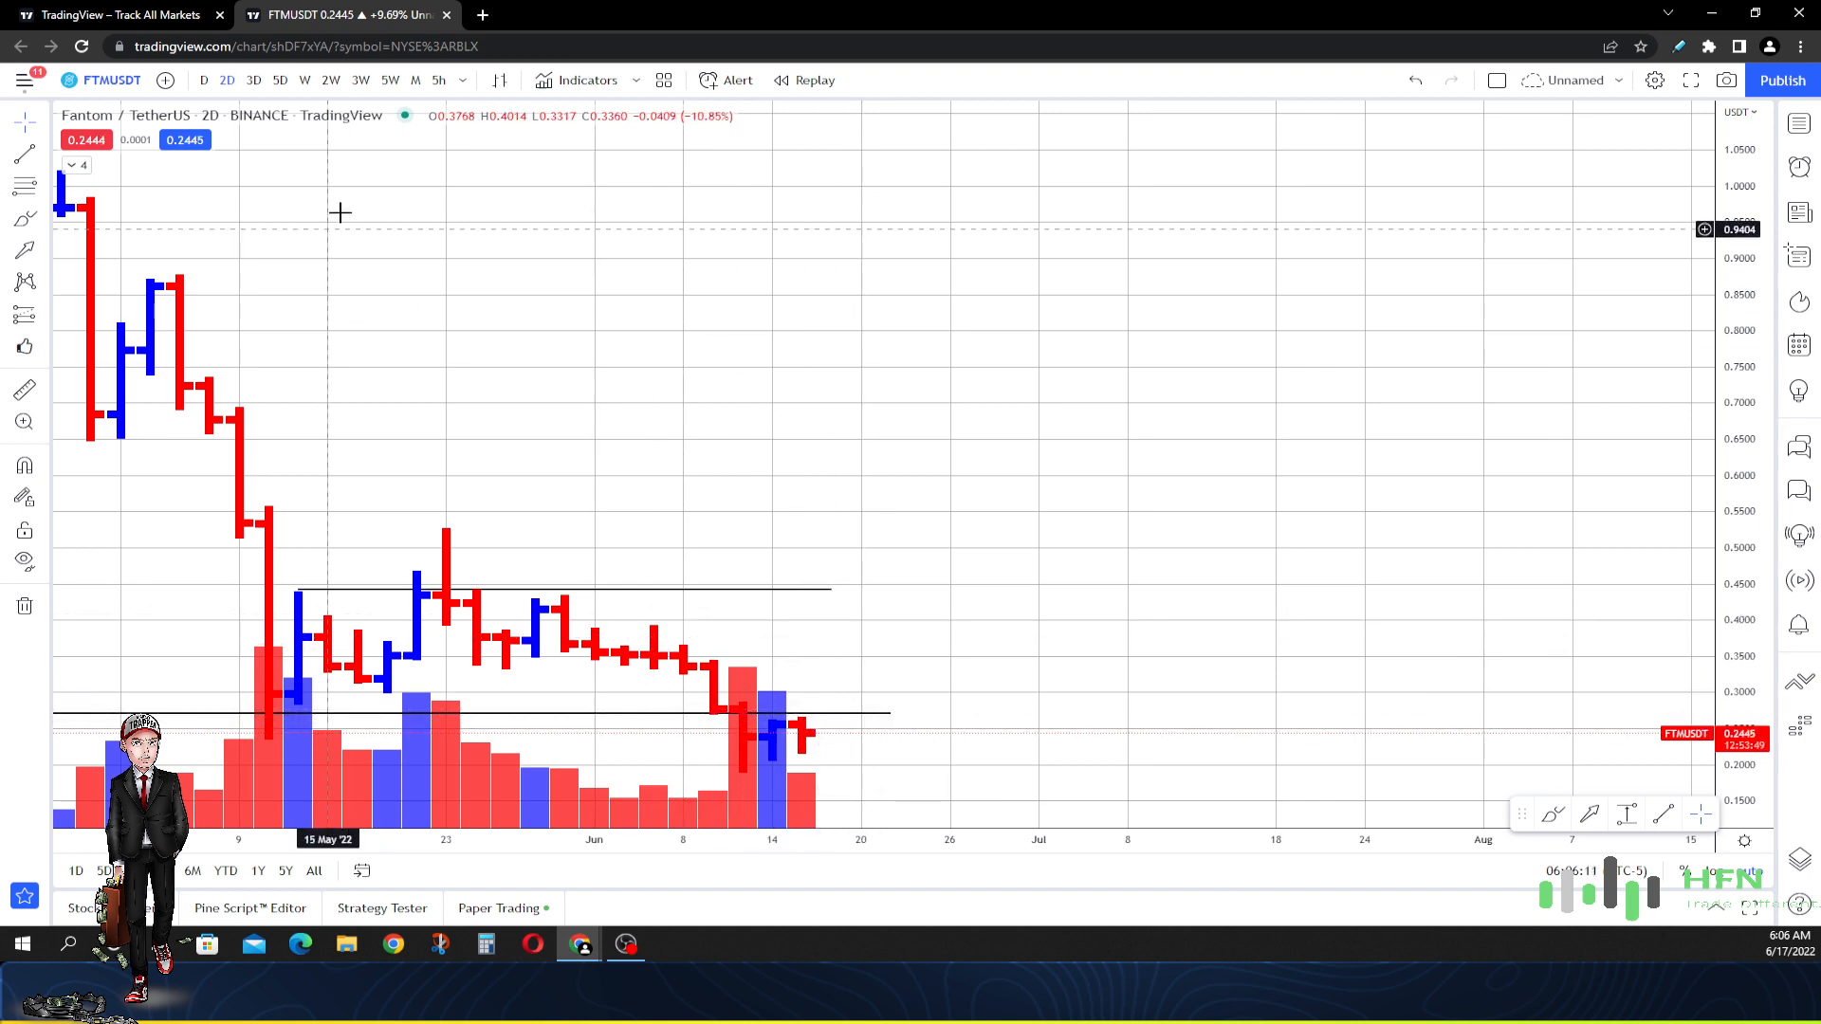
- Change the interval to 3D, then to 5D bars
{"action": "left_click", "coordinate": [254, 80]}
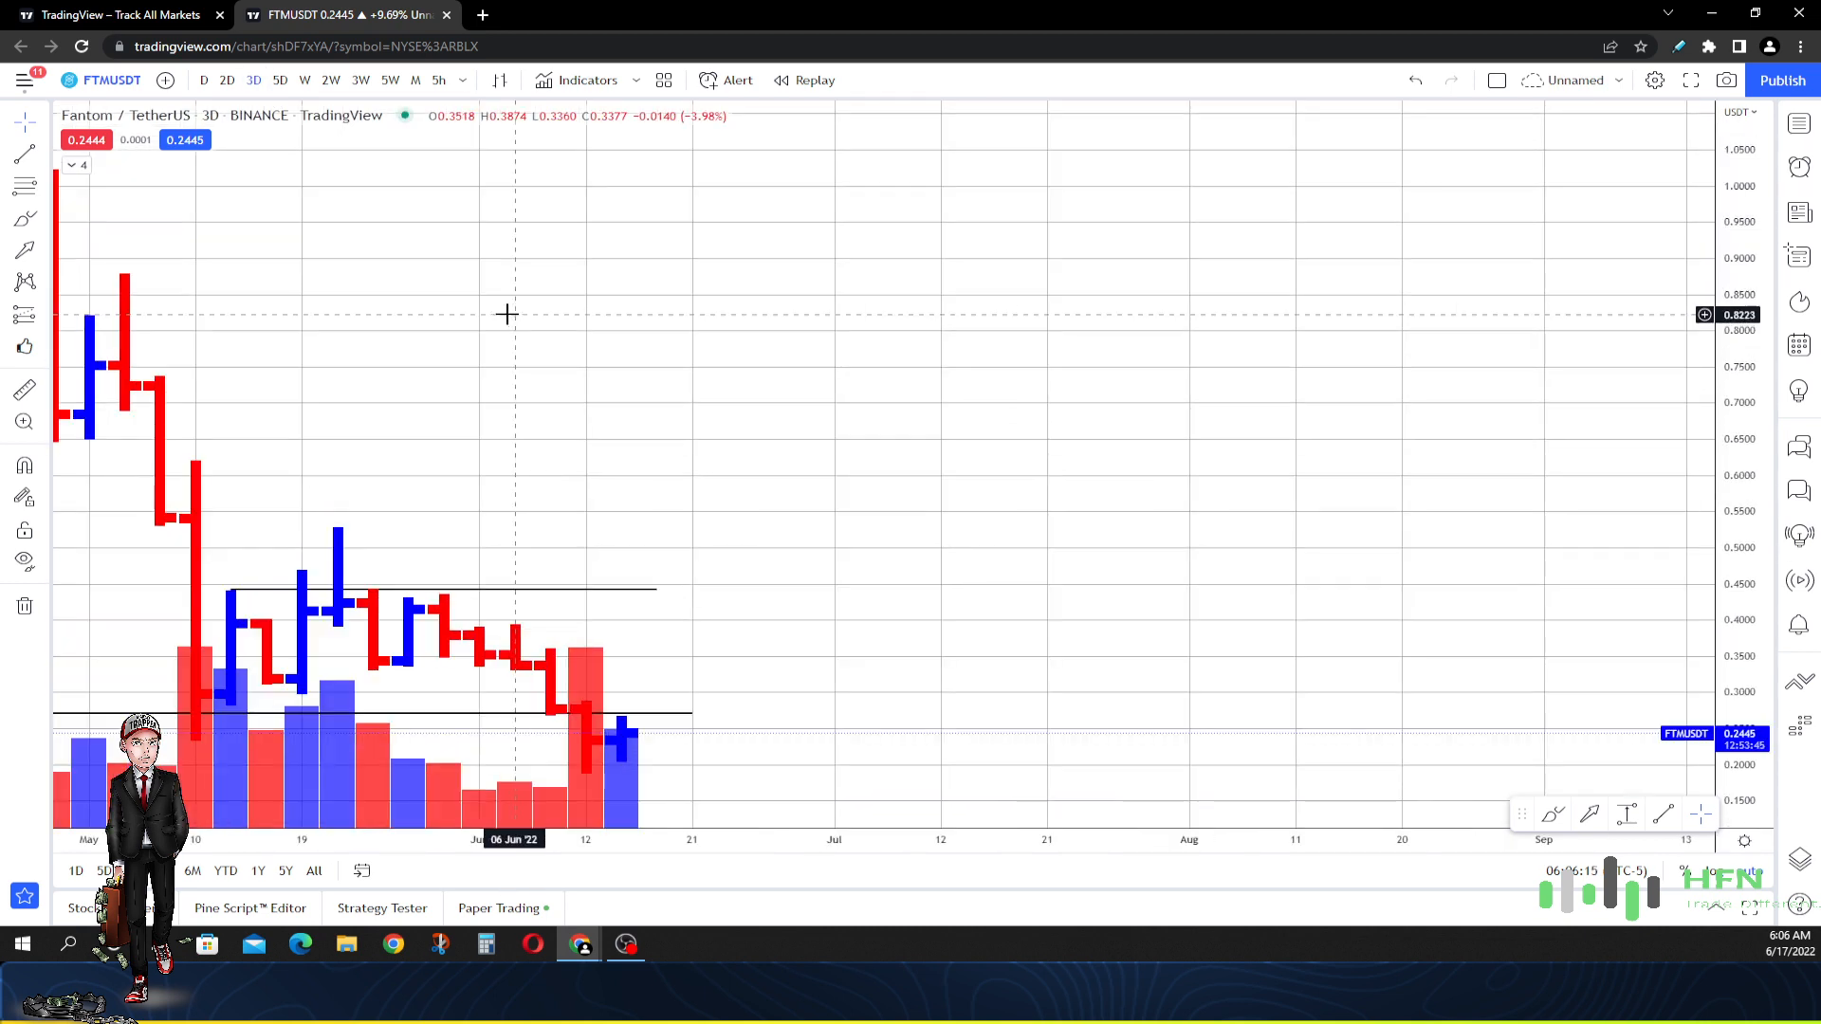
{"action": "mouse_move", "coordinate": [497, 289]}
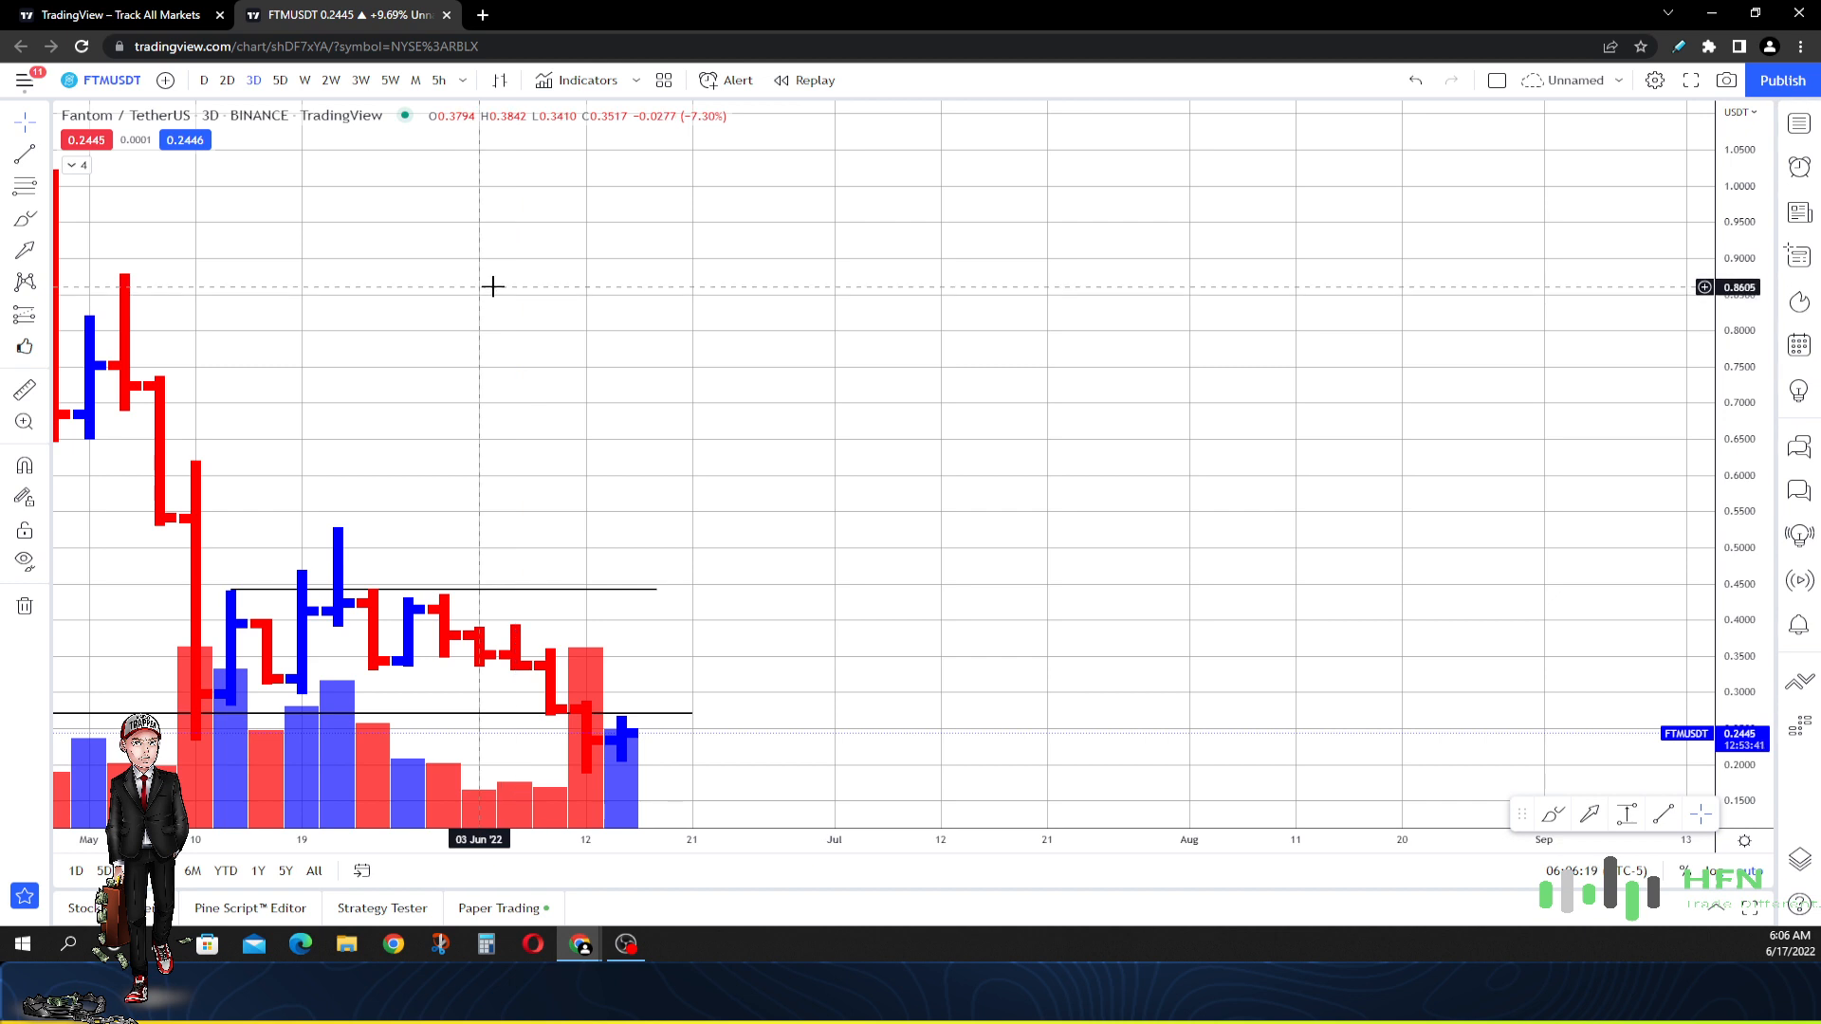
{"action": "mouse_move", "coordinate": [594, 709]}
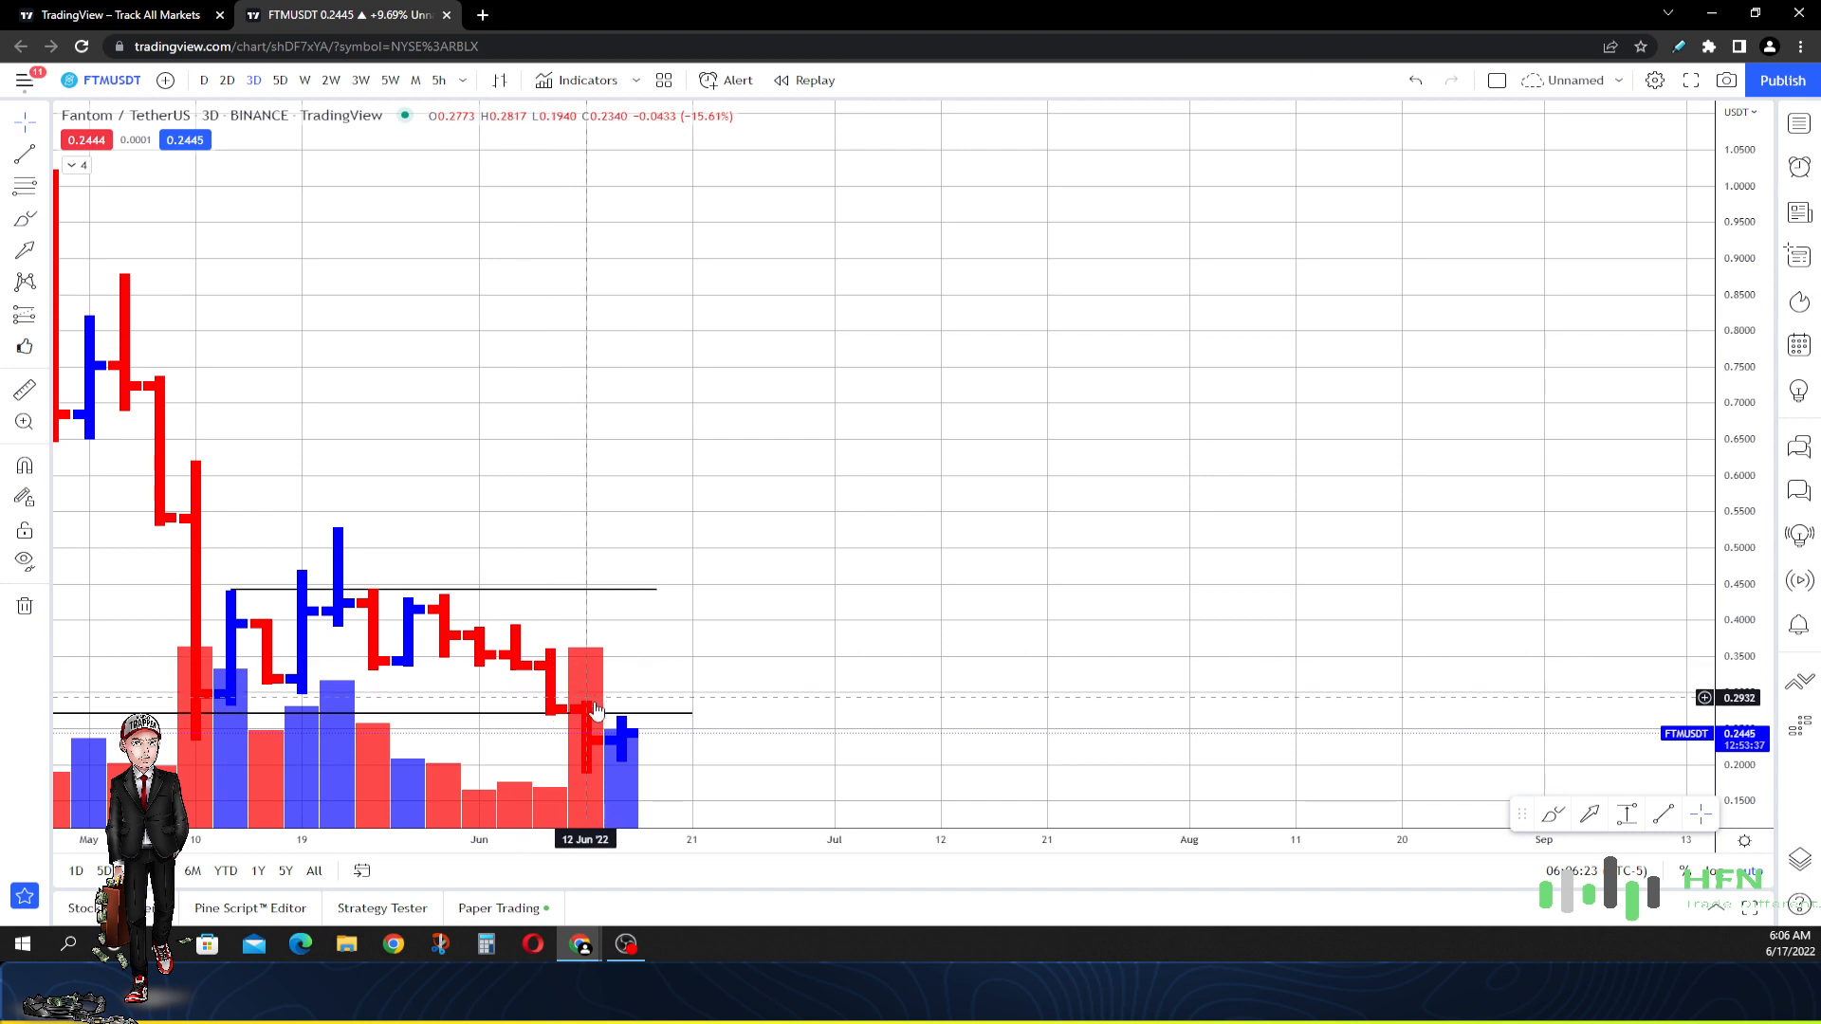
{"action": "mouse_move", "coordinate": [621, 720]}
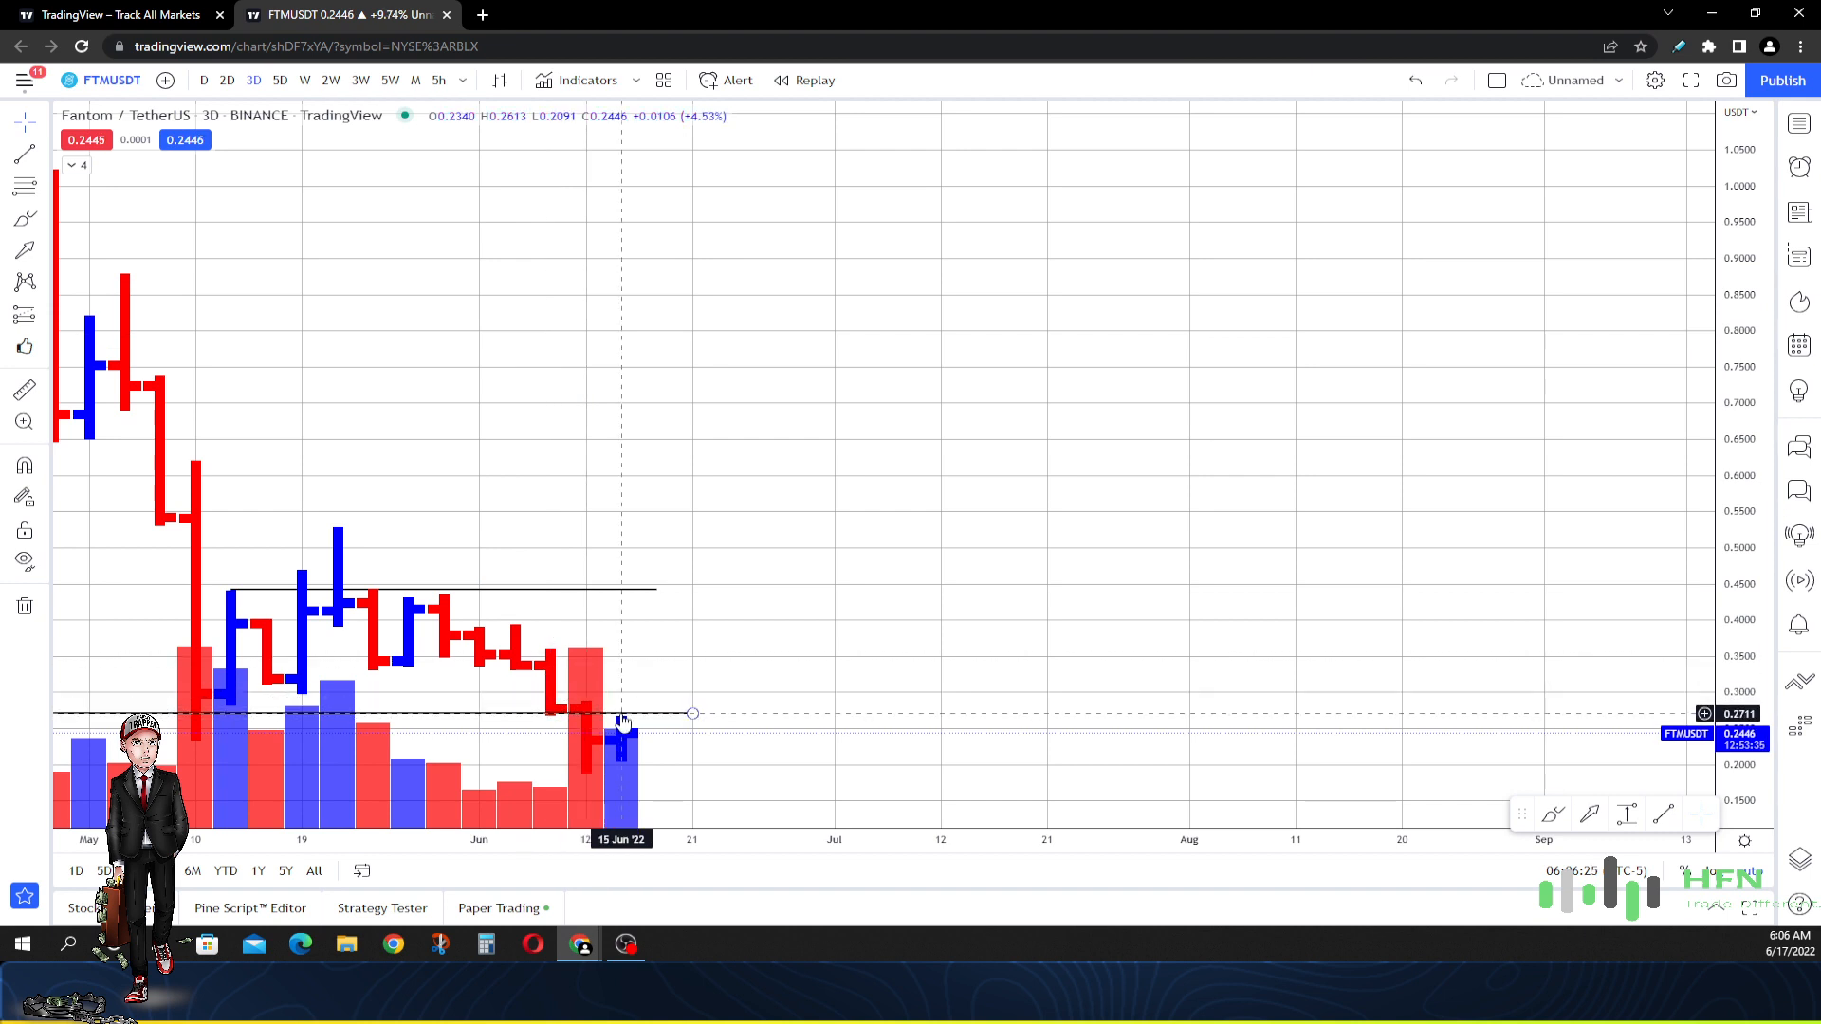
{"action": "mouse_move", "coordinate": [621, 691]}
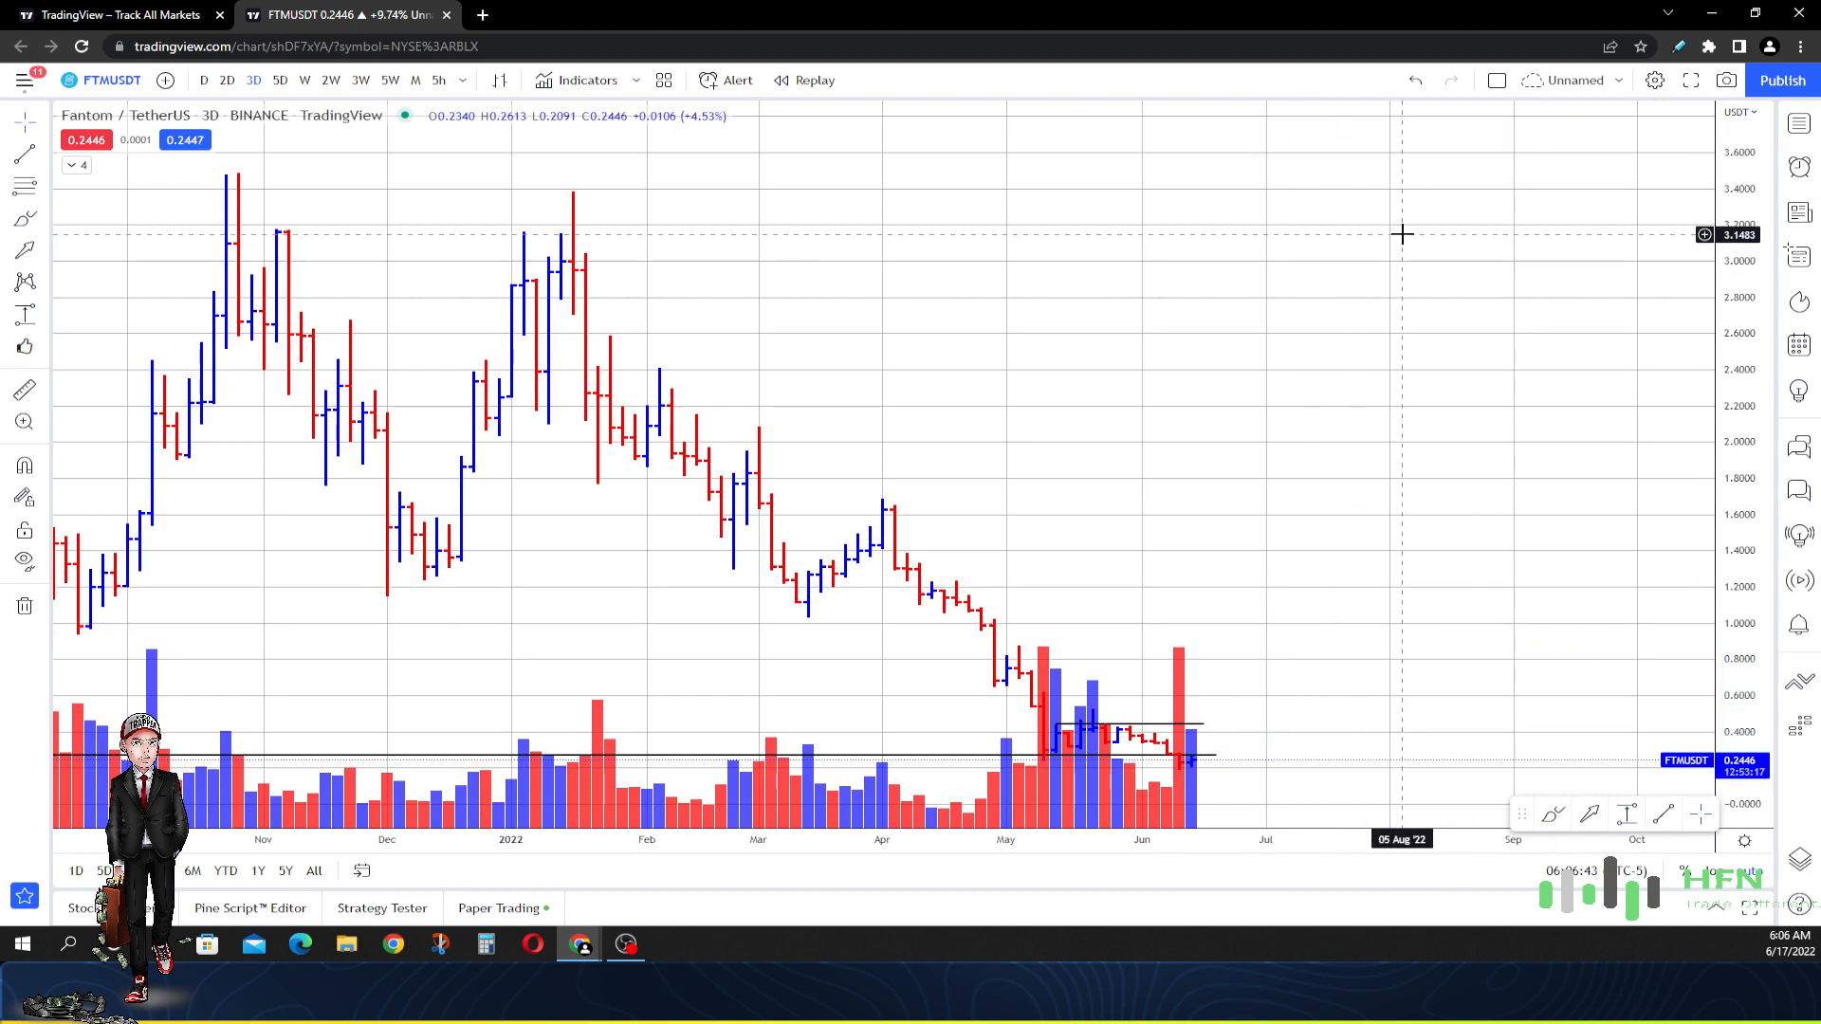
{"action": "mouse_move", "coordinate": [1402, 226]}
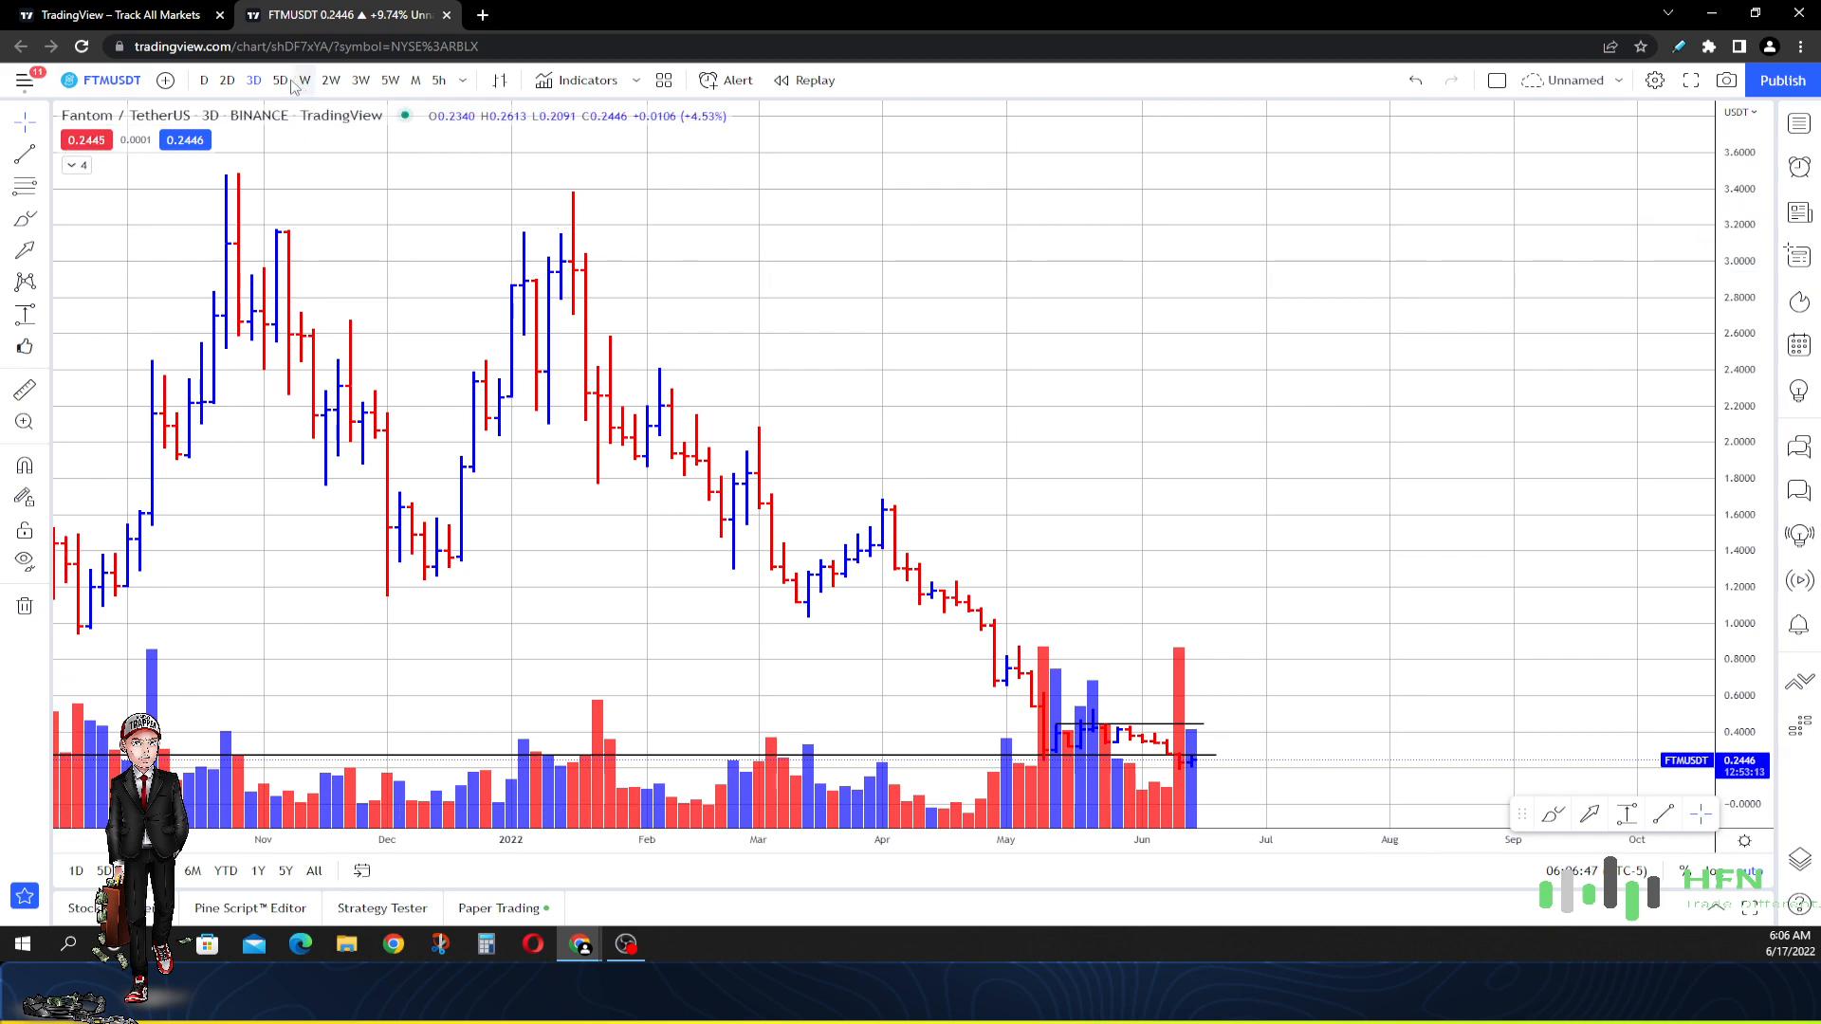
{"action": "left_click", "coordinate": [279, 79]}
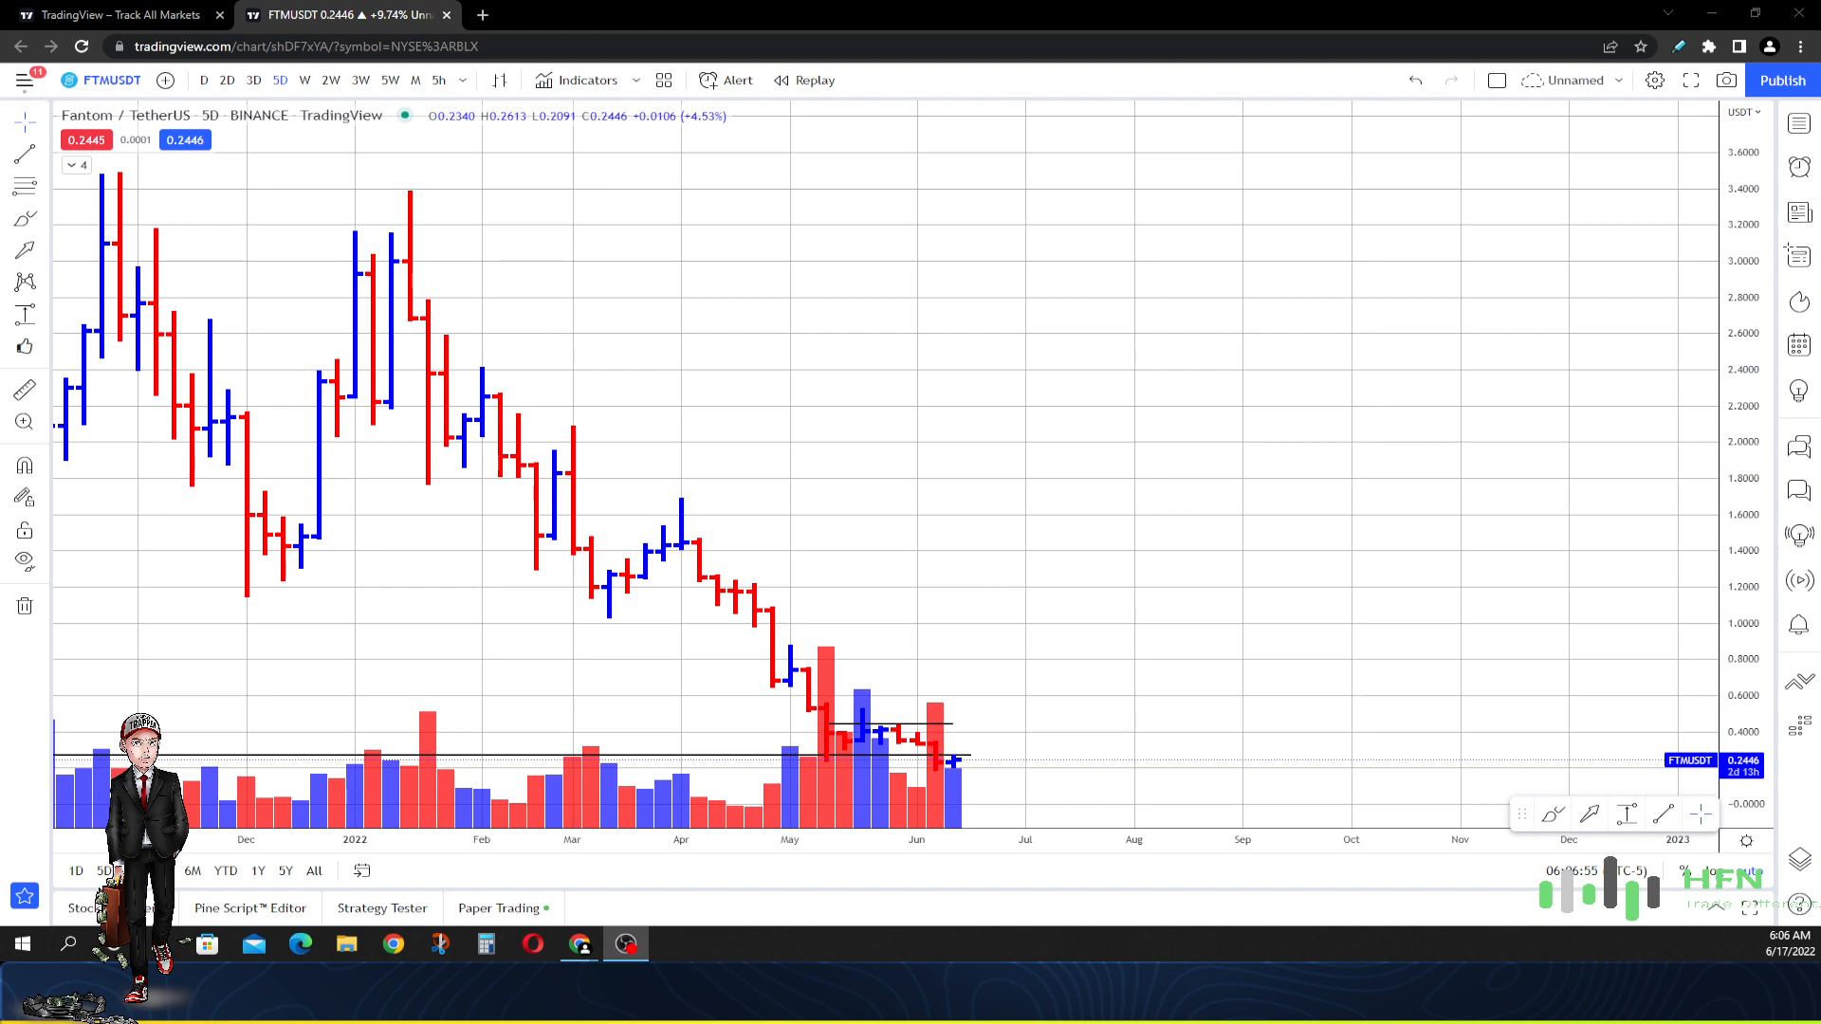
- Switch the chart back to the daily (D) interval
{"action": "left_click", "coordinate": [203, 80]}
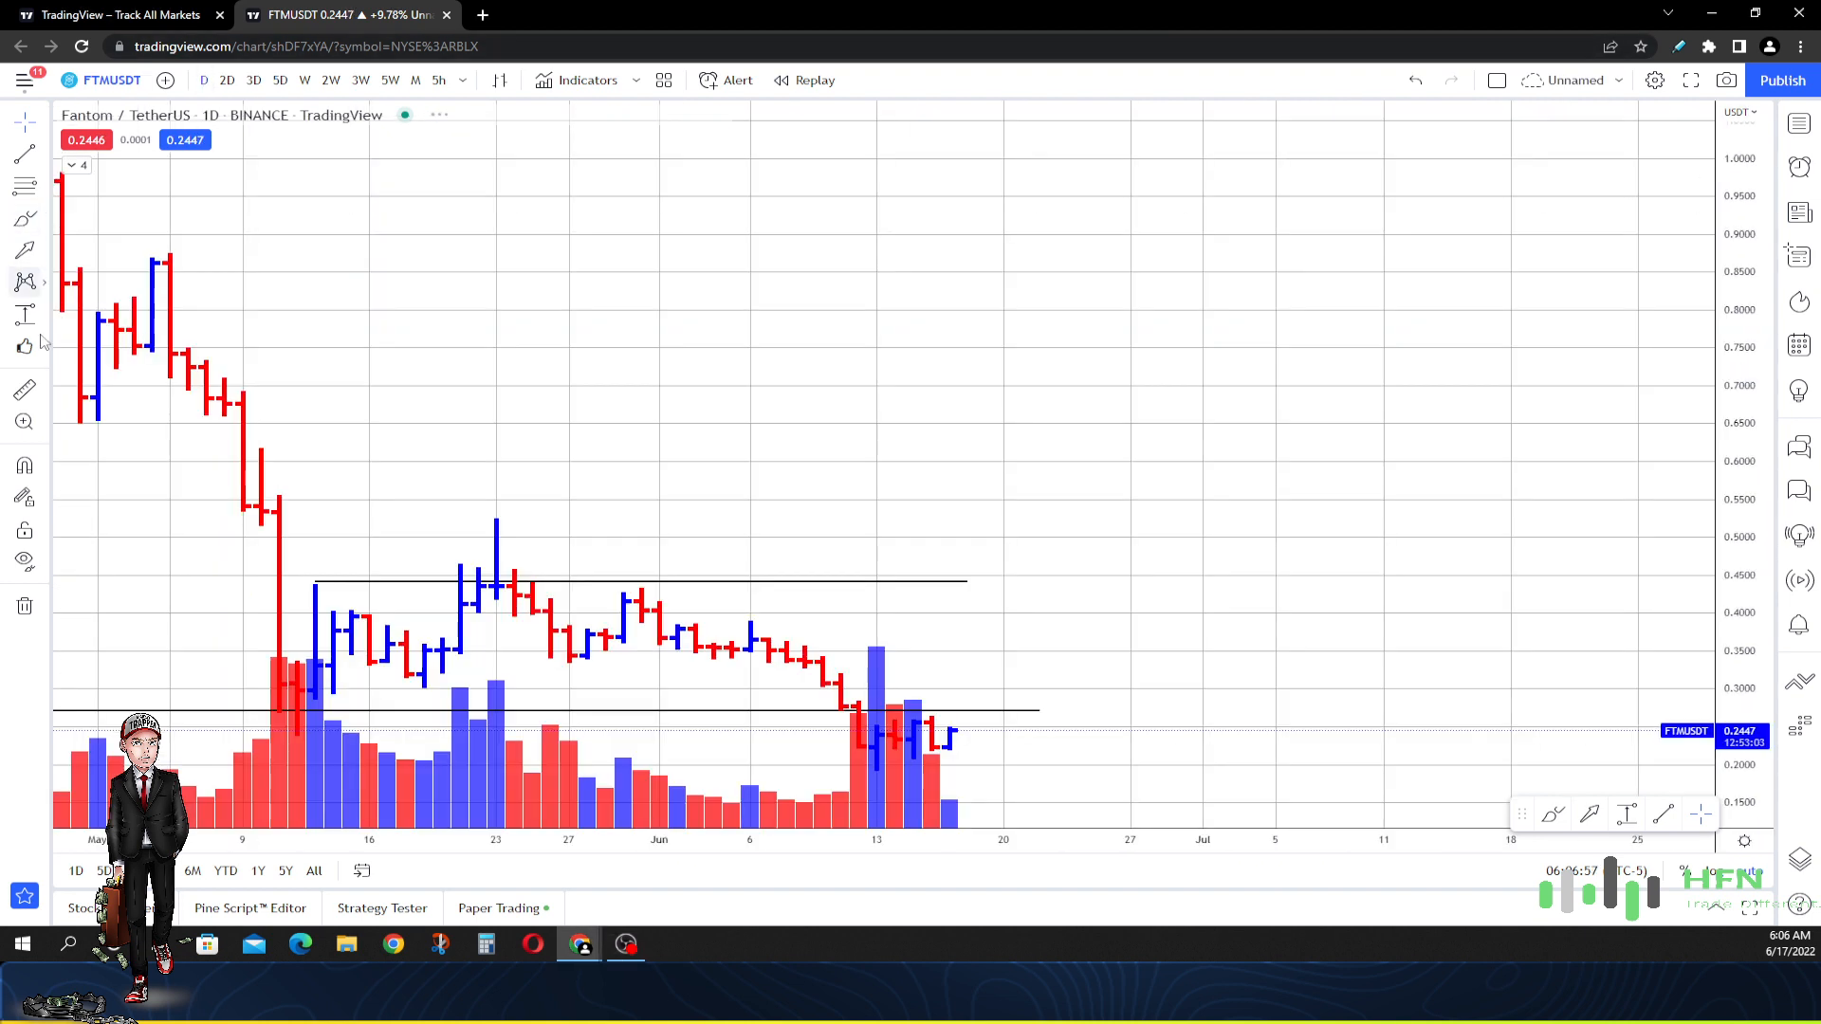
{"action": "mouse_move", "coordinate": [891, 702]}
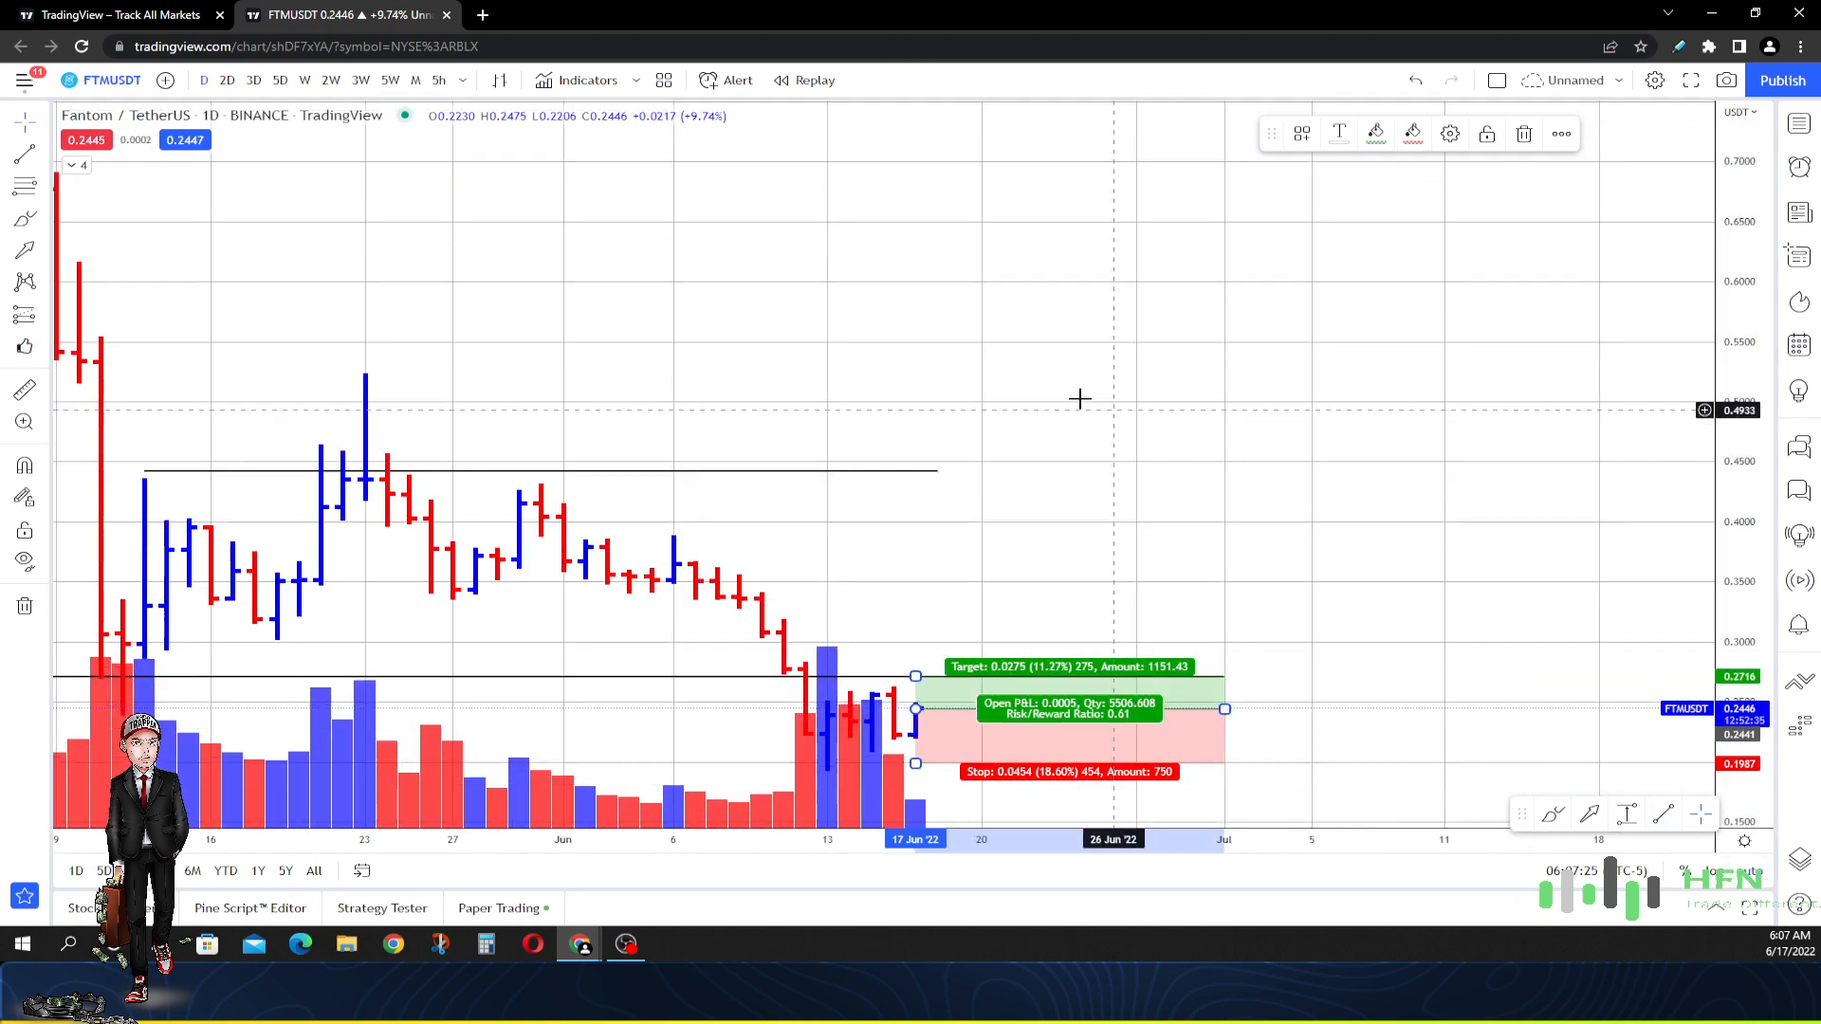
{"action": "mouse_move", "coordinate": [1117, 508]}
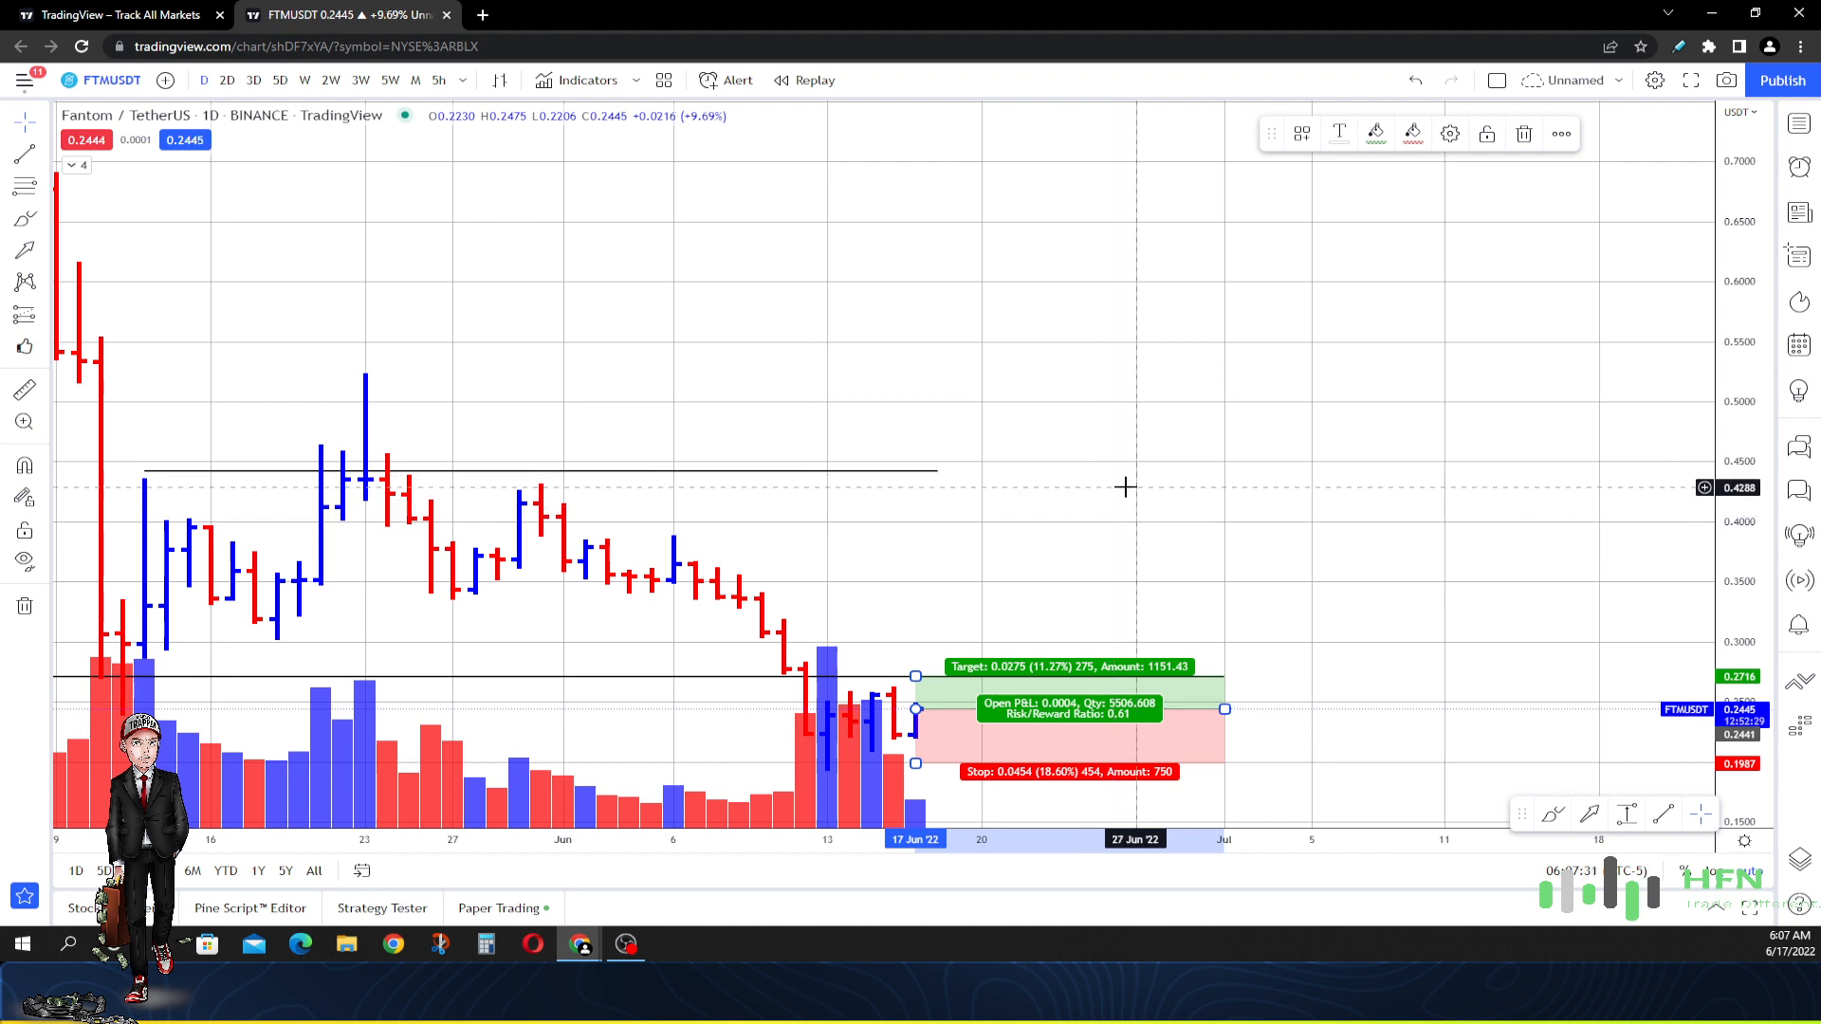
{"action": "mouse_move", "coordinate": [917, 674]}
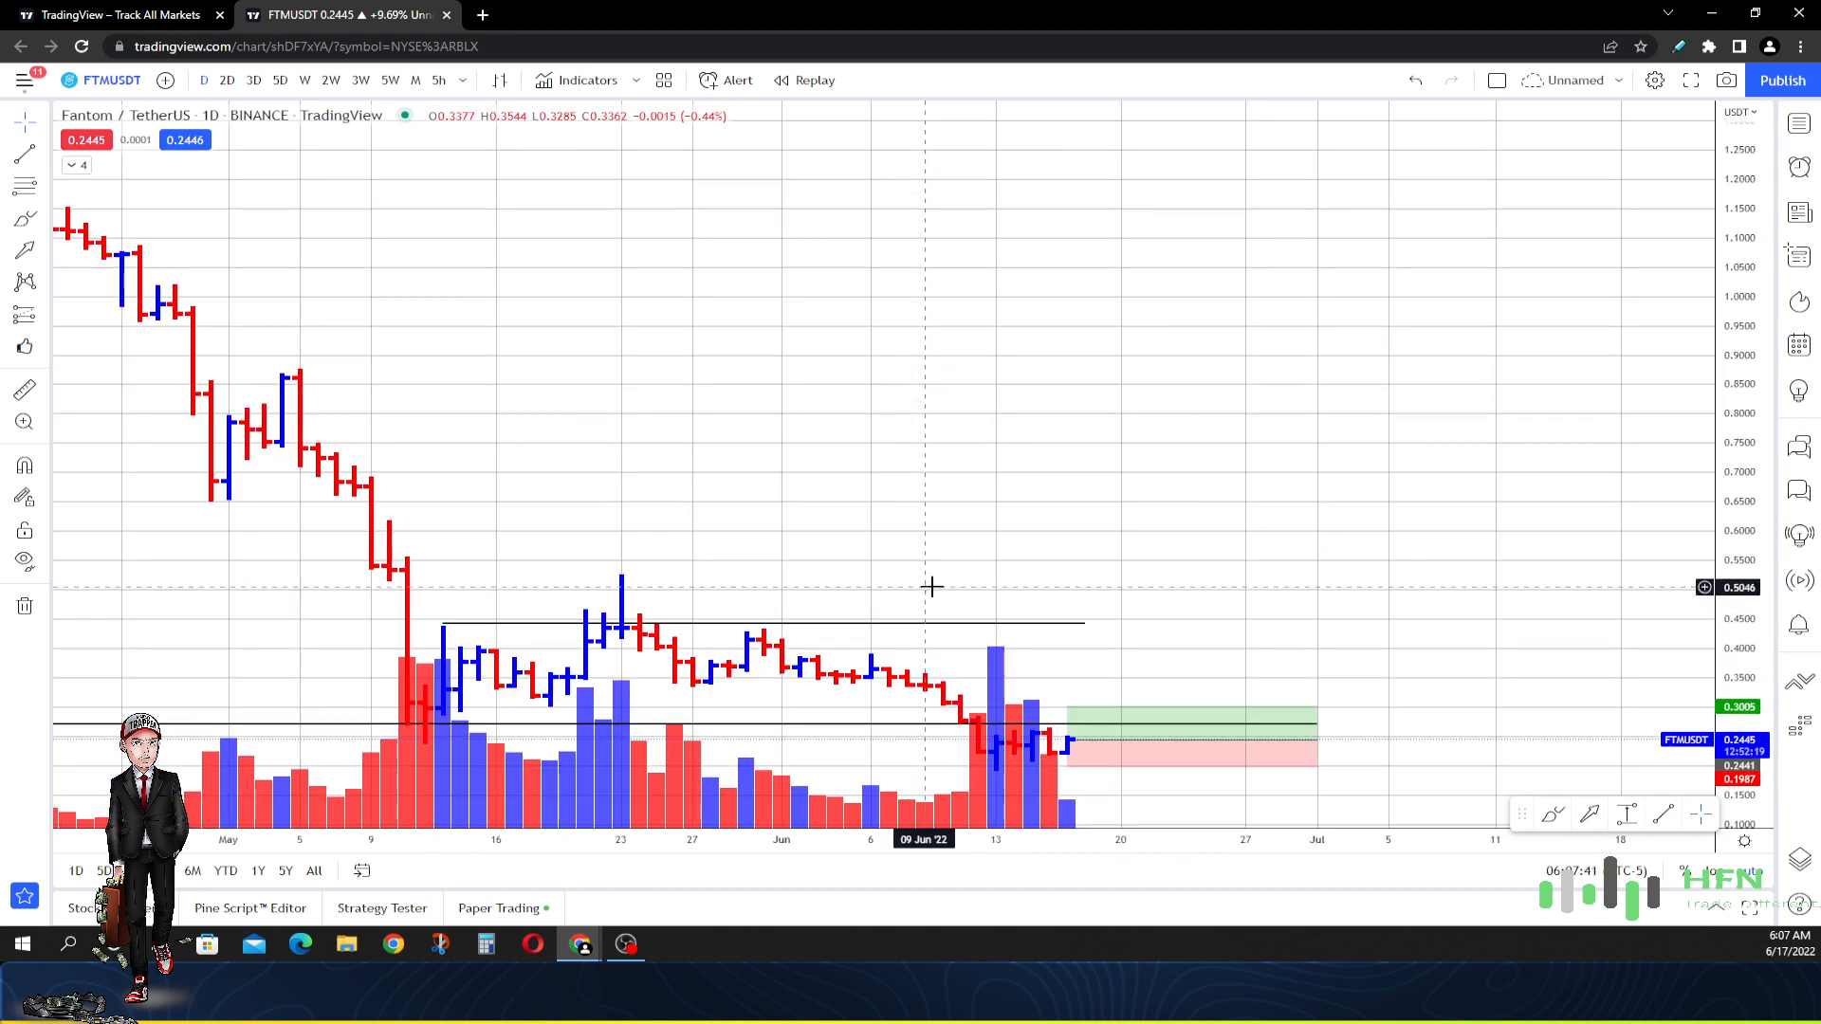
{"action": "mouse_move", "coordinate": [926, 556]}
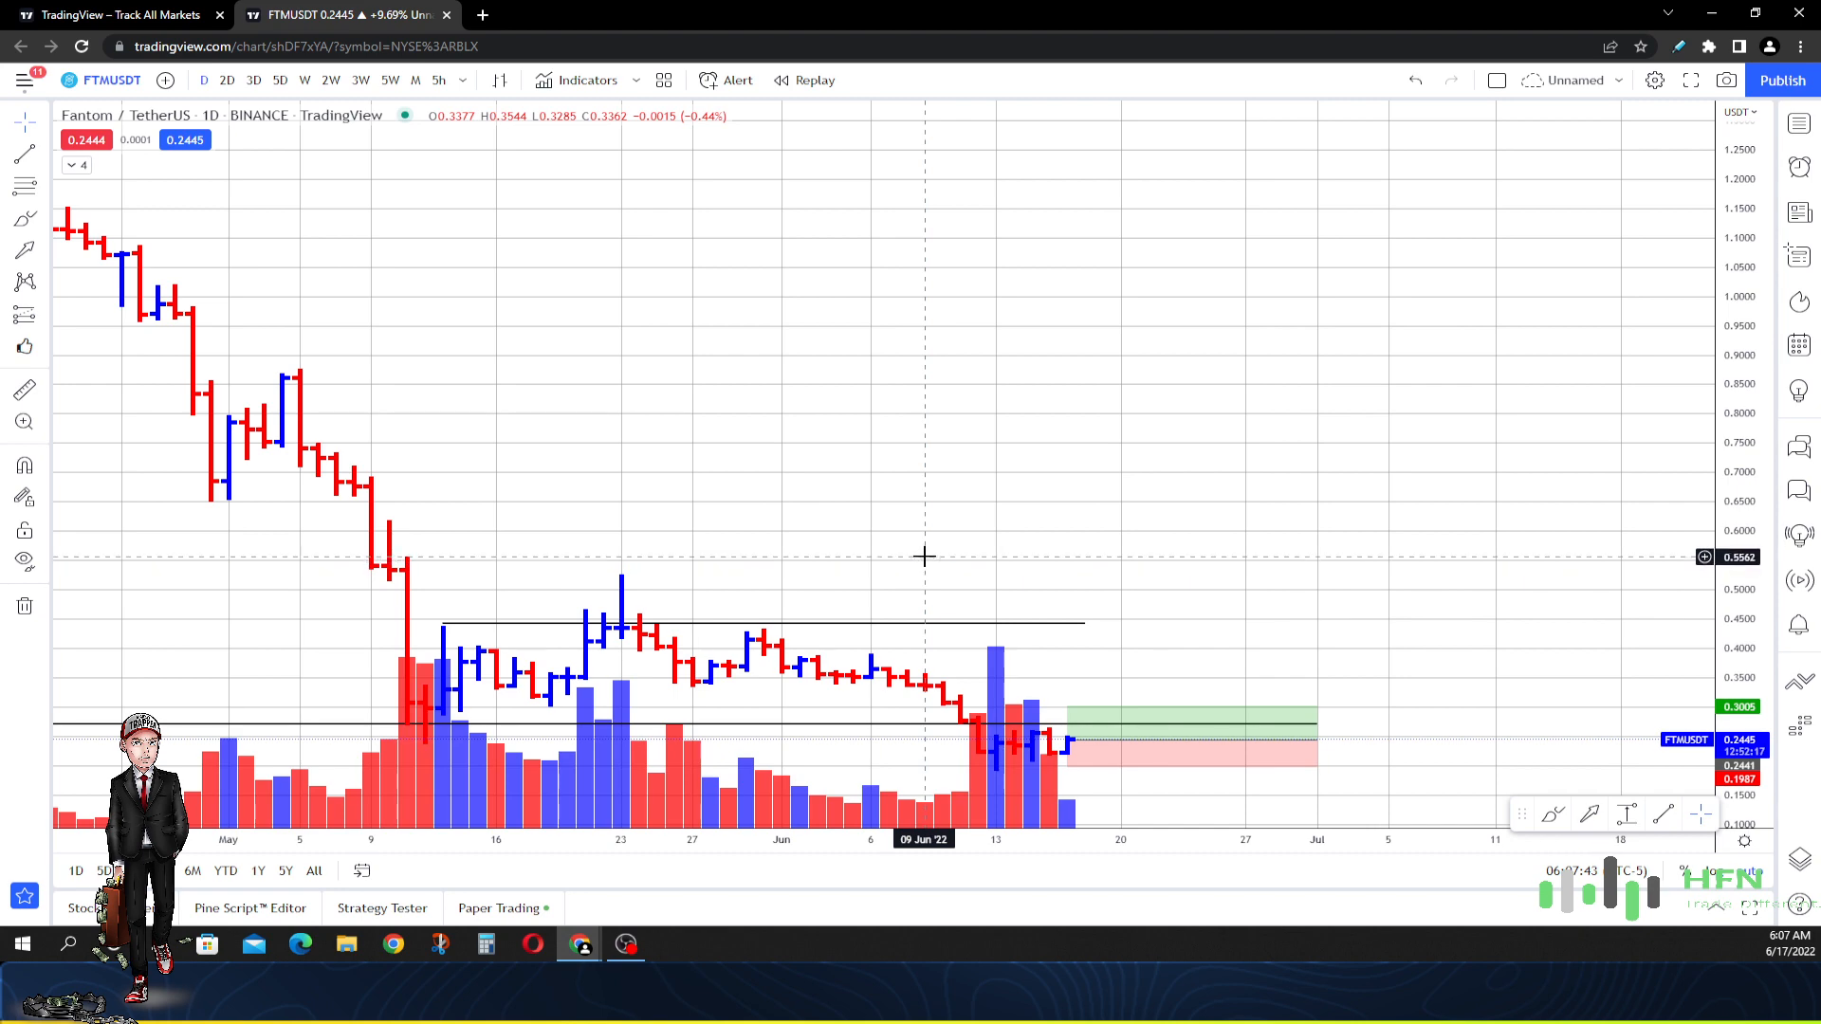
- Zoom out and select the support line to move it to about 0.1937
{"action": "scroll", "scroll_direction": "left", "scroll_amount": 3}
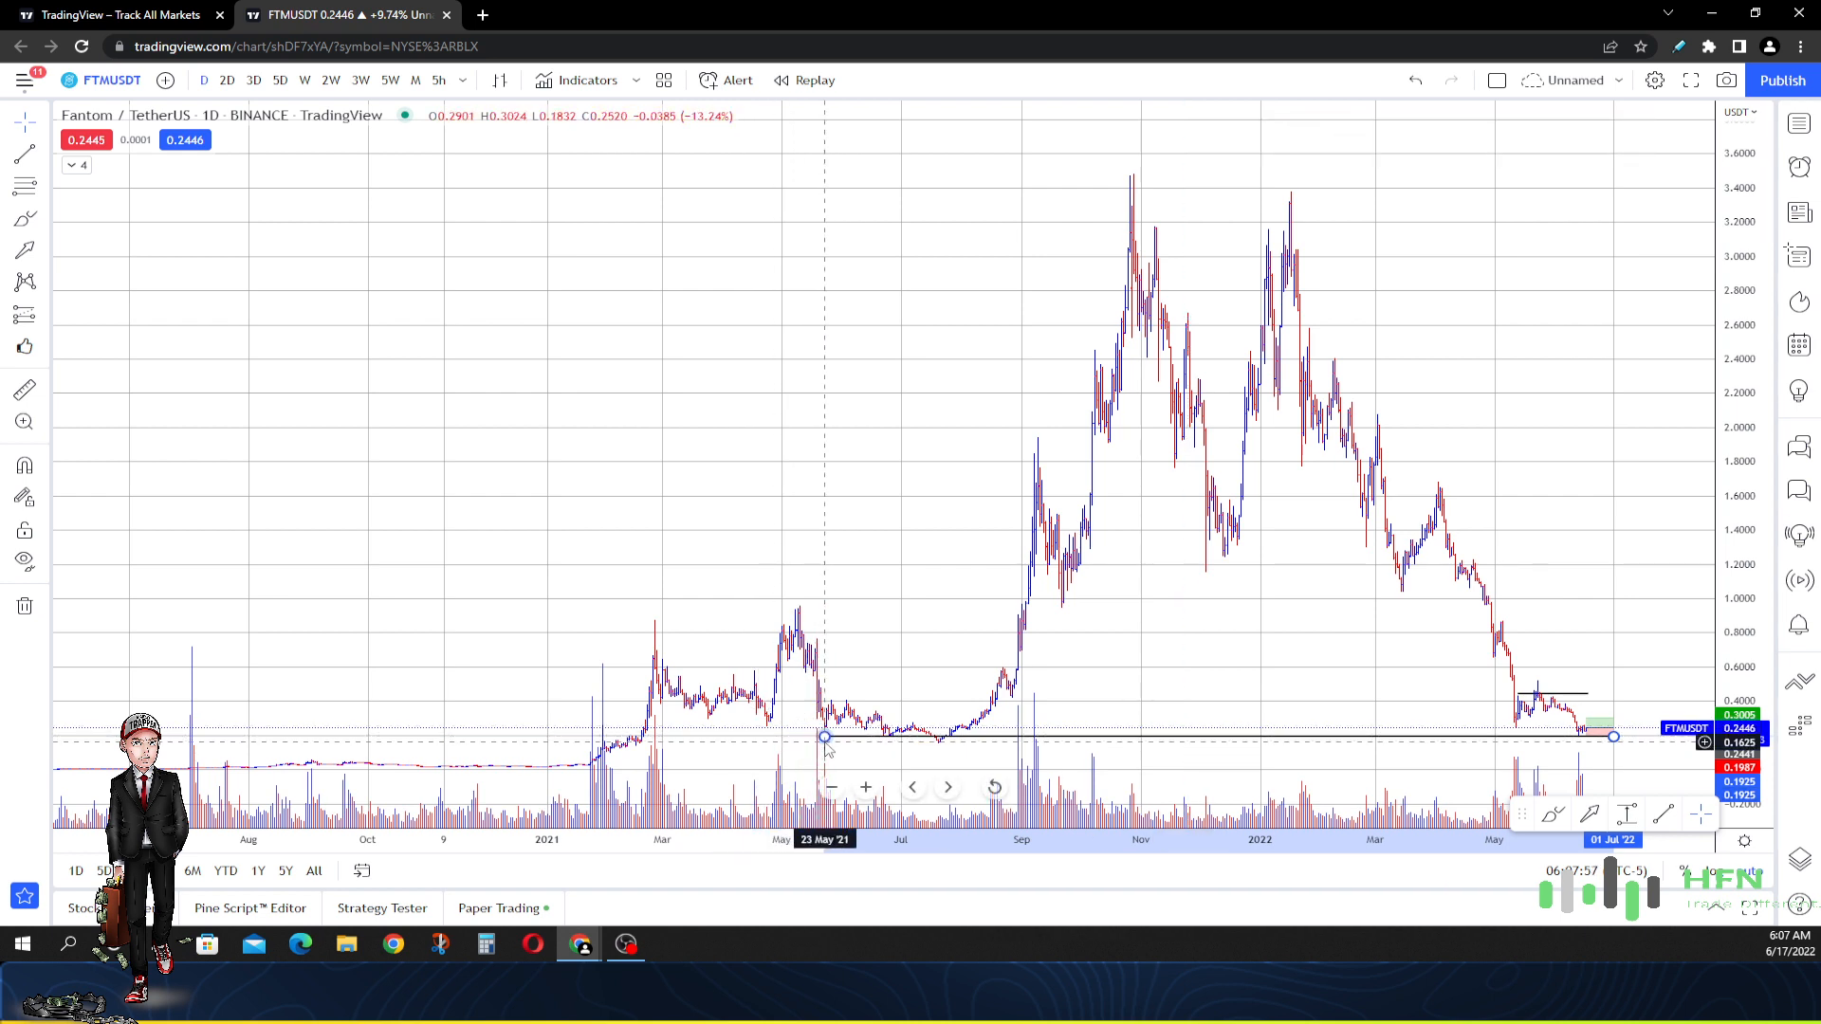
{"action": "left_click", "coordinate": [824, 738]}
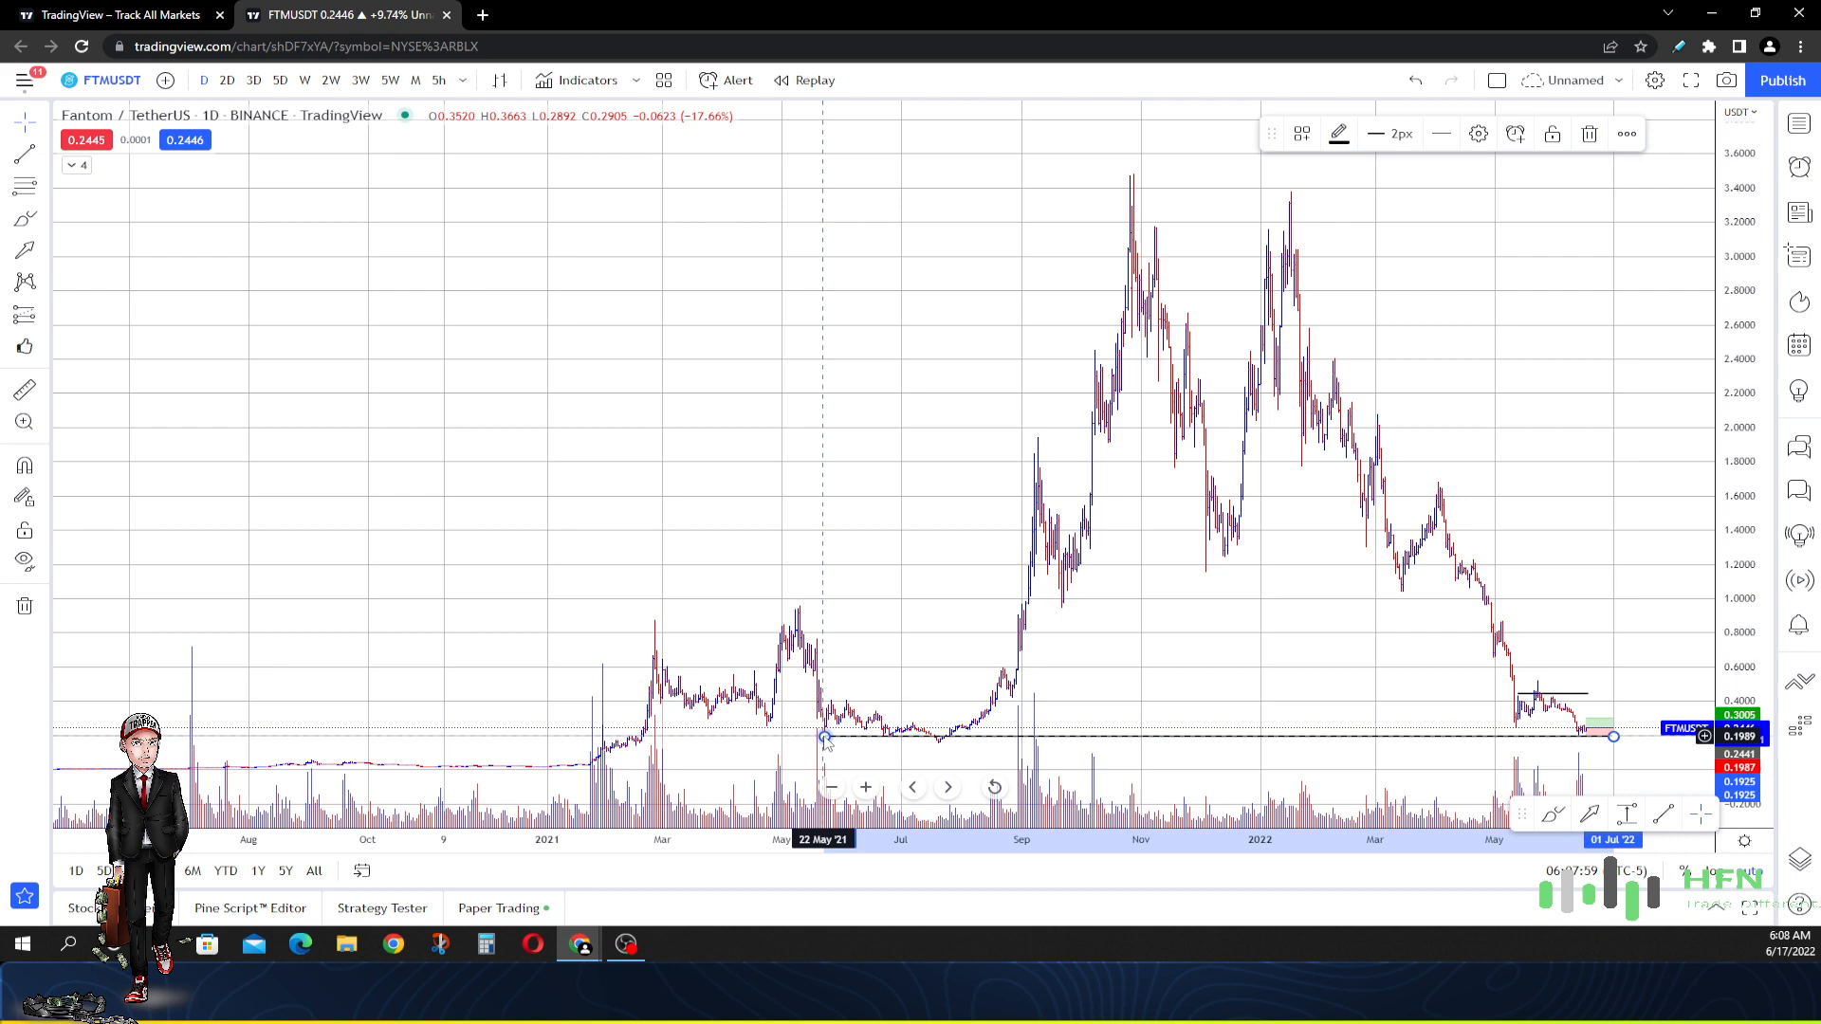
{"action": "mouse_move", "coordinate": [880, 740]}
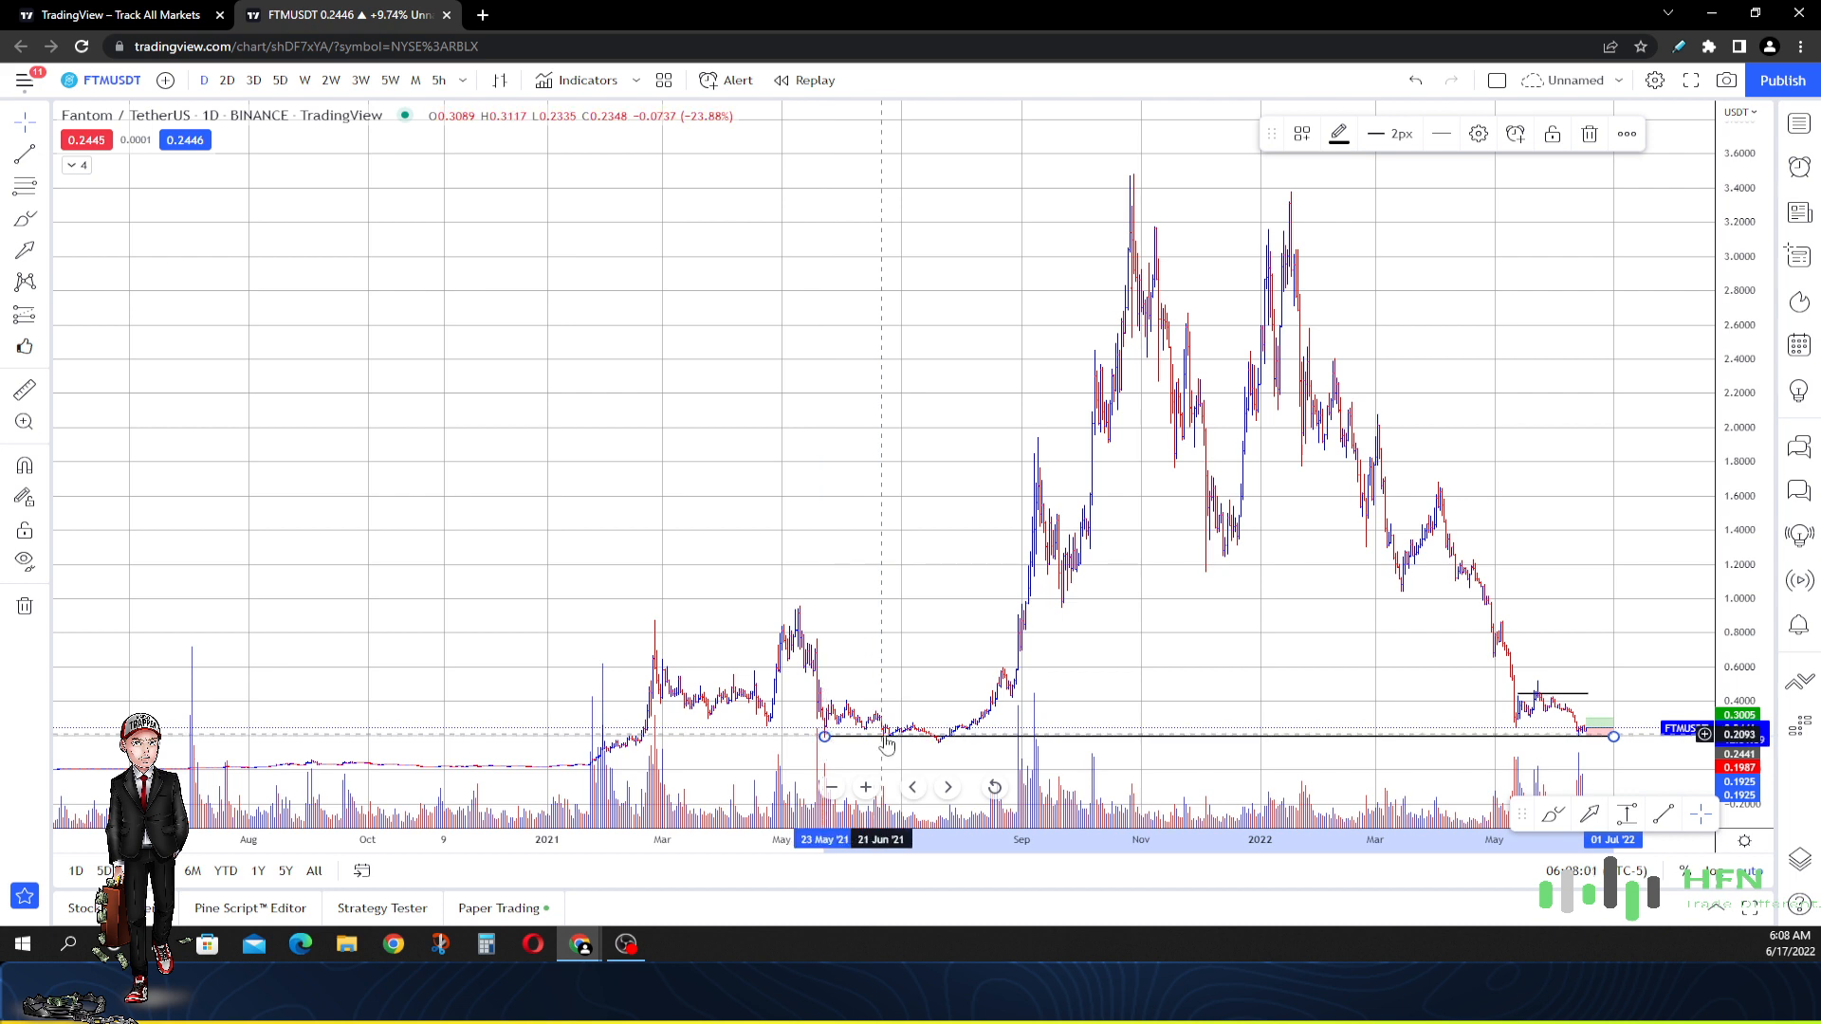
{"action": "mouse_move", "coordinate": [956, 740]}
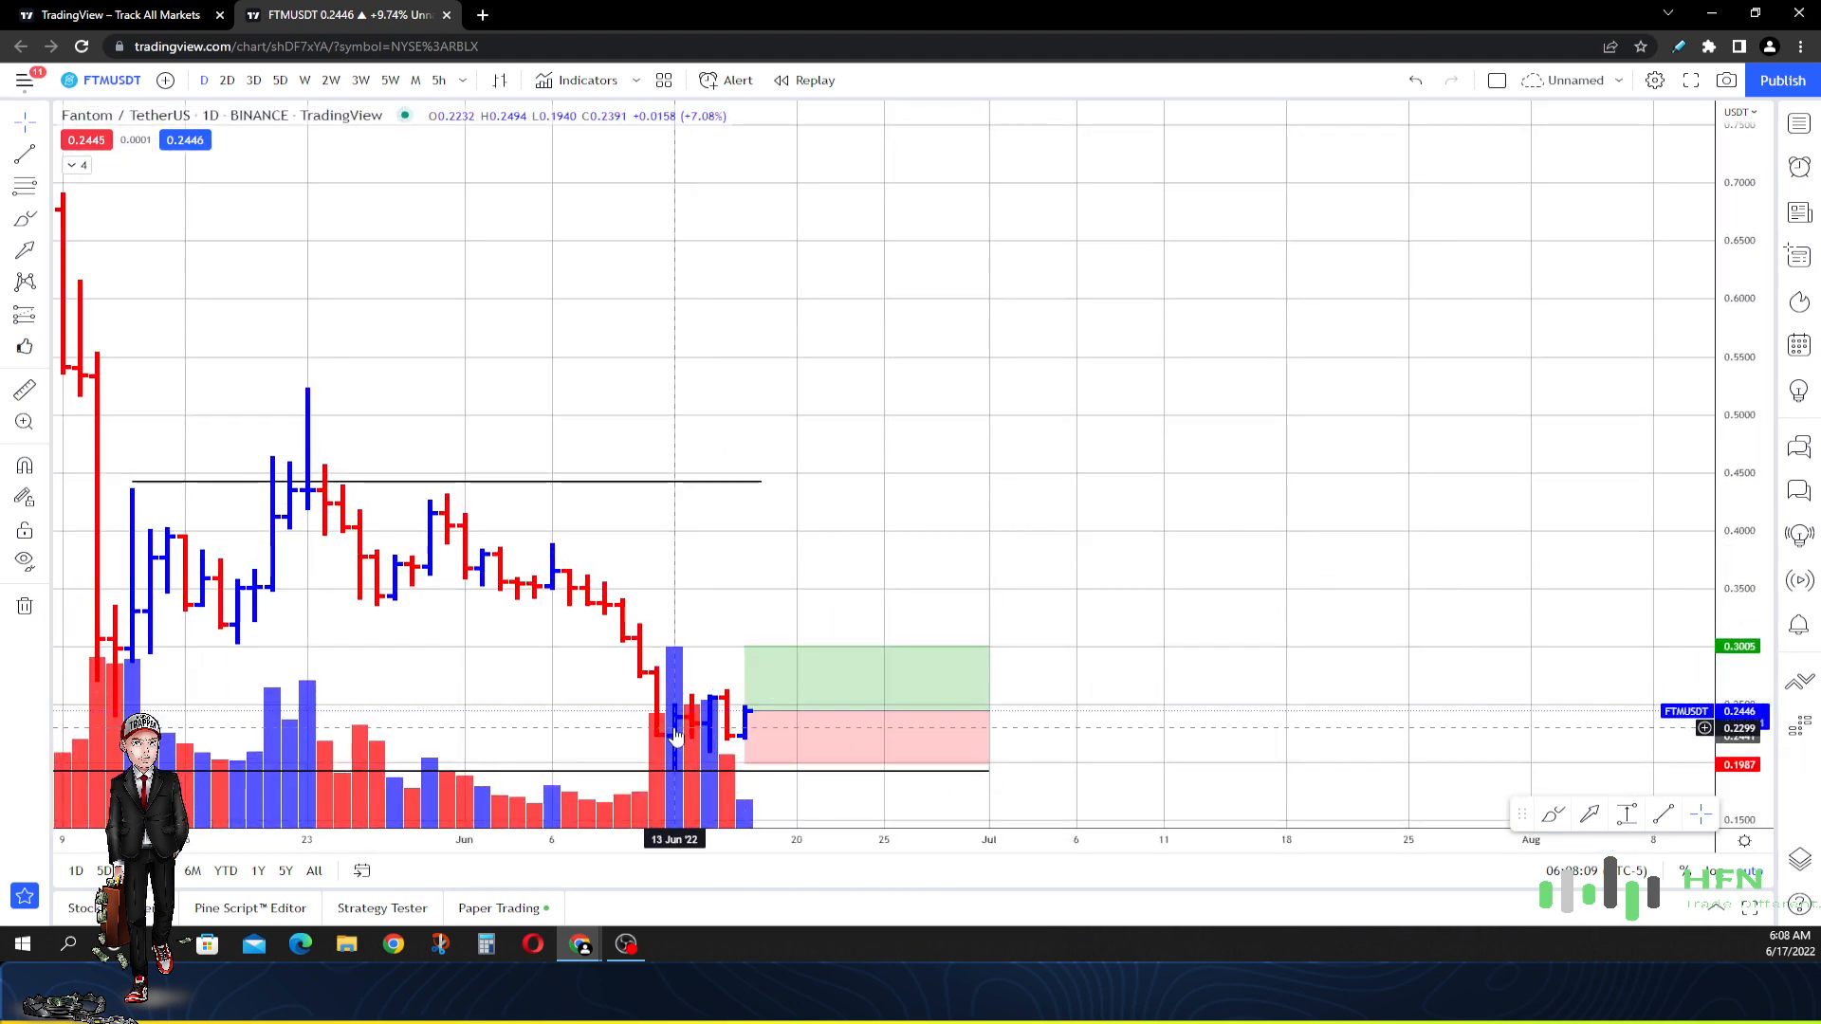
- Select the upper resistance line near 0.4418 and extend it into early July
{"action": "left_click", "coordinate": [865, 697]}
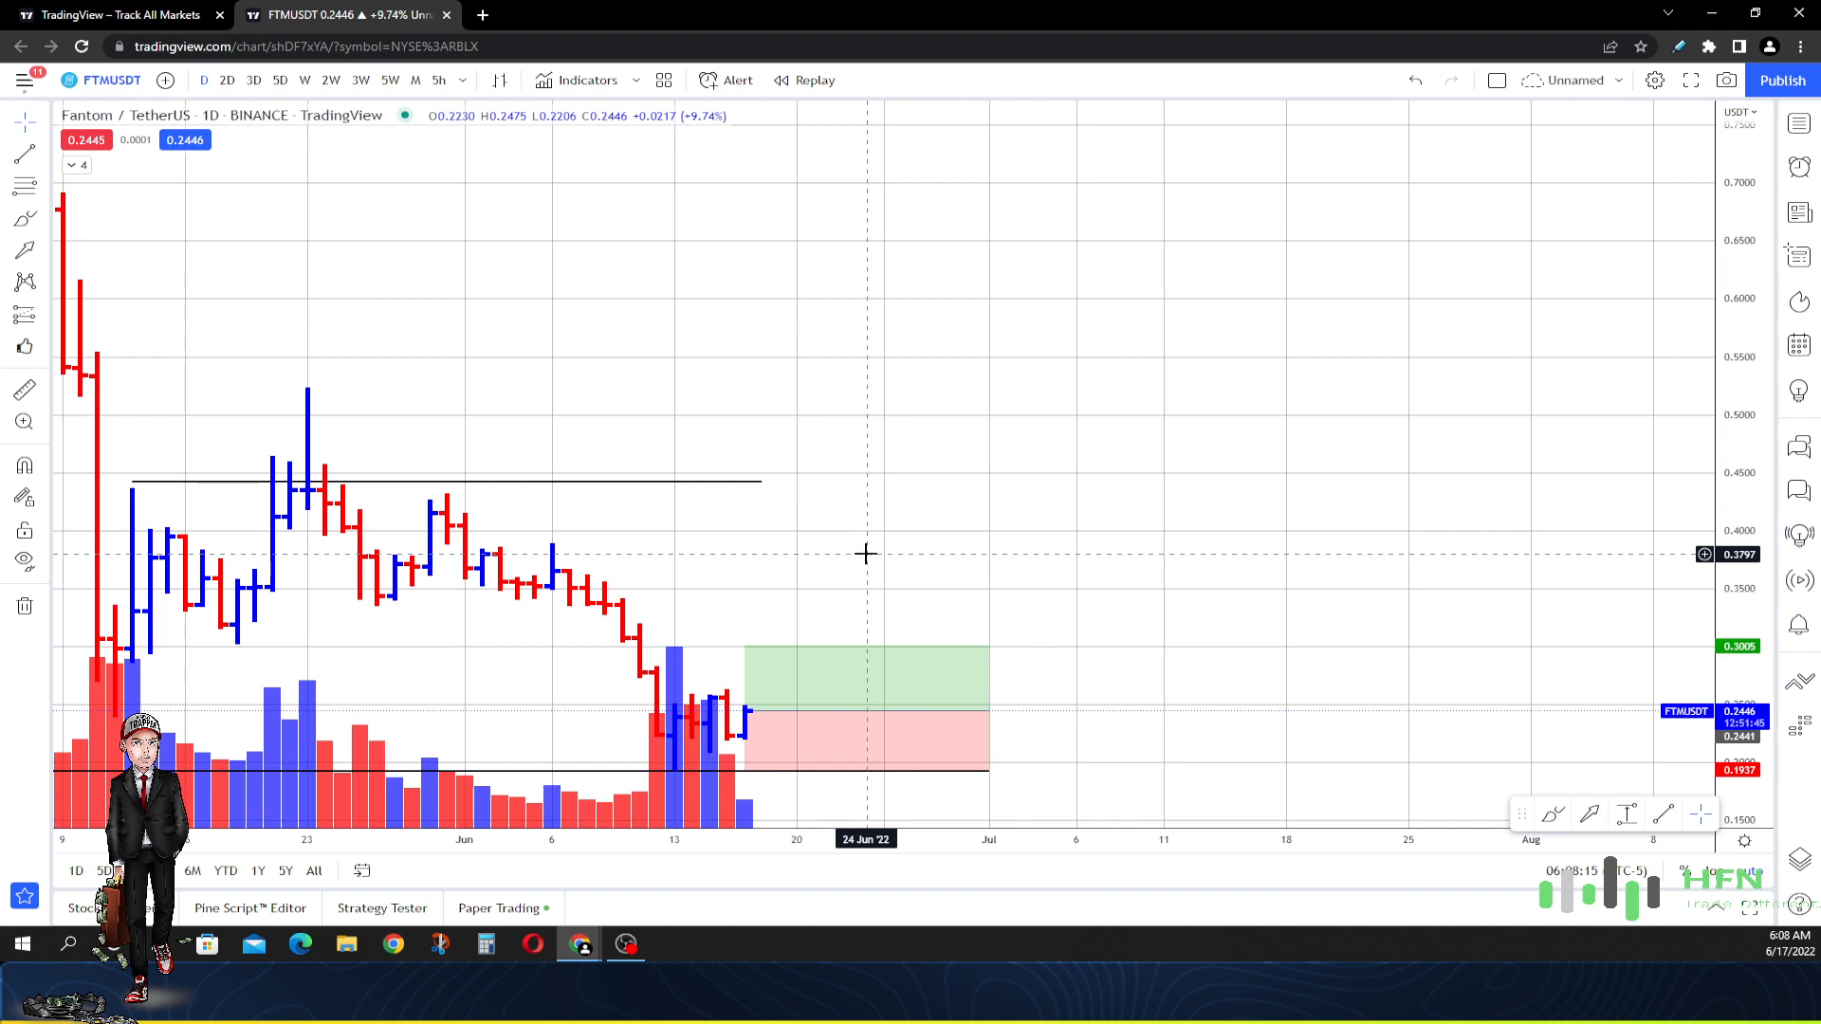
{"action": "scroll", "scroll_direction": "down", "scroll_amount": 3}
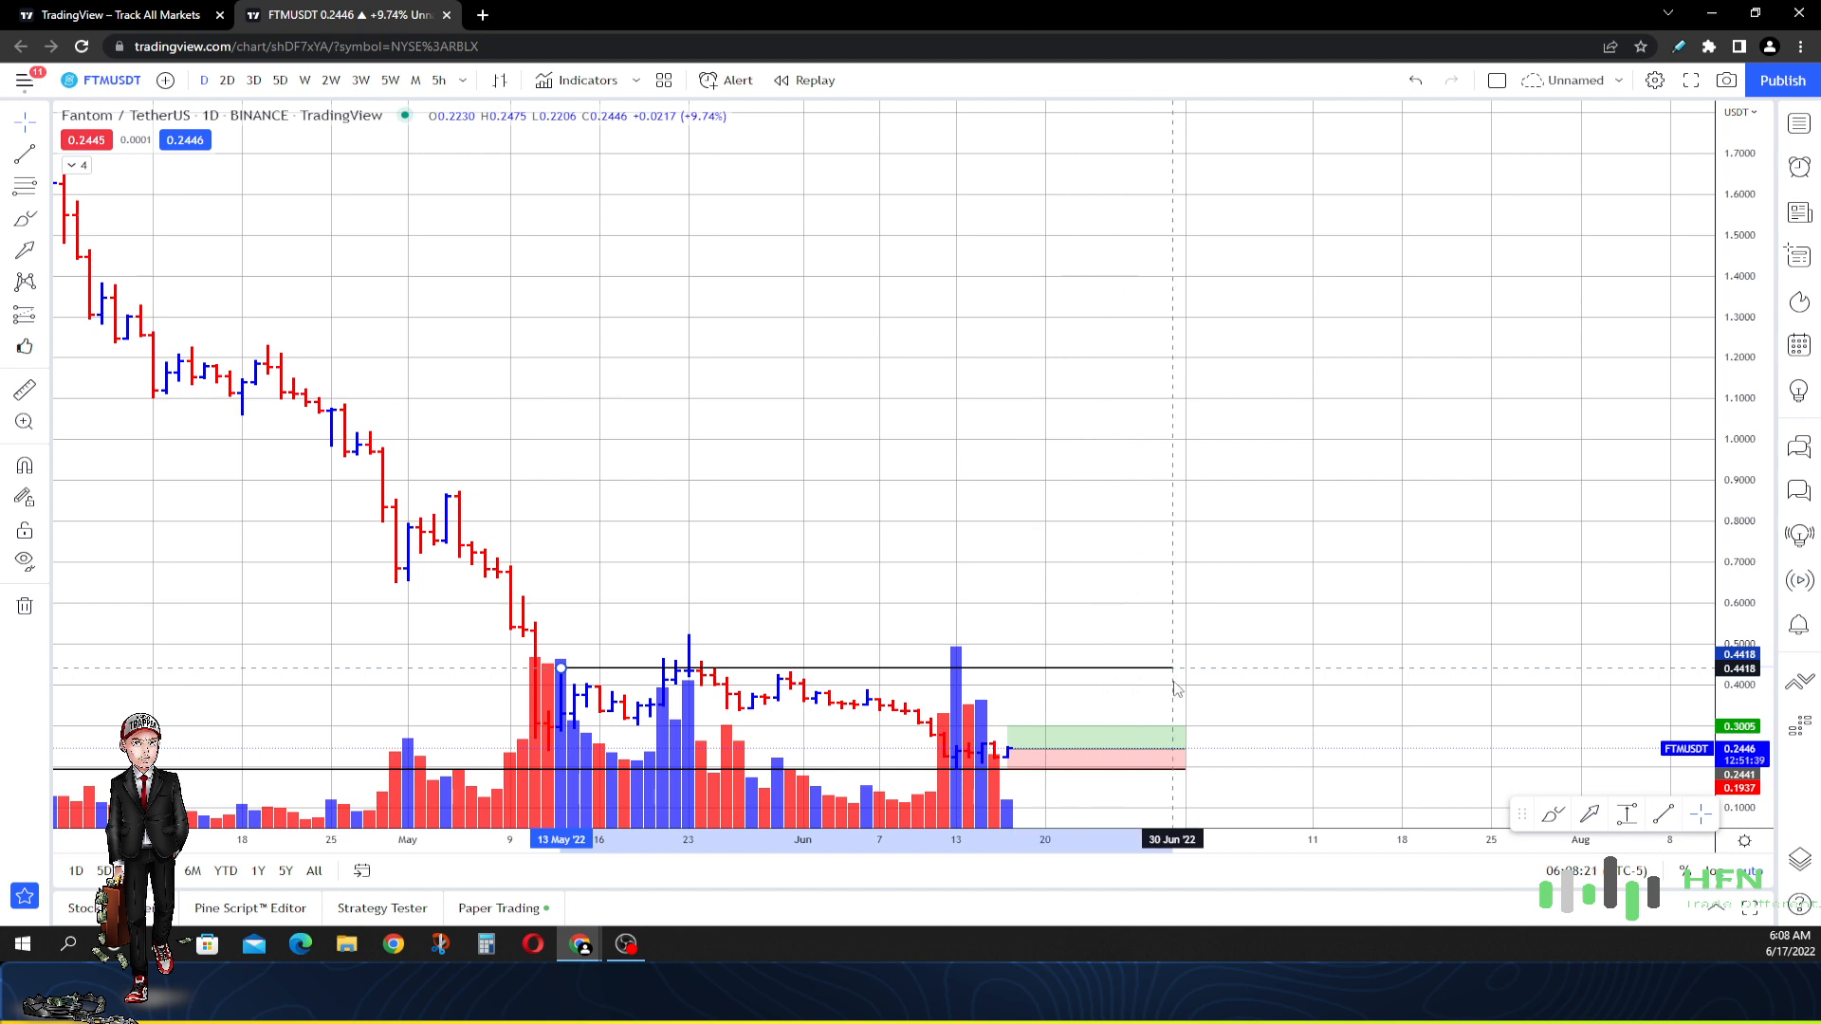
{"action": "mouse_move", "coordinate": [1461, 876]}
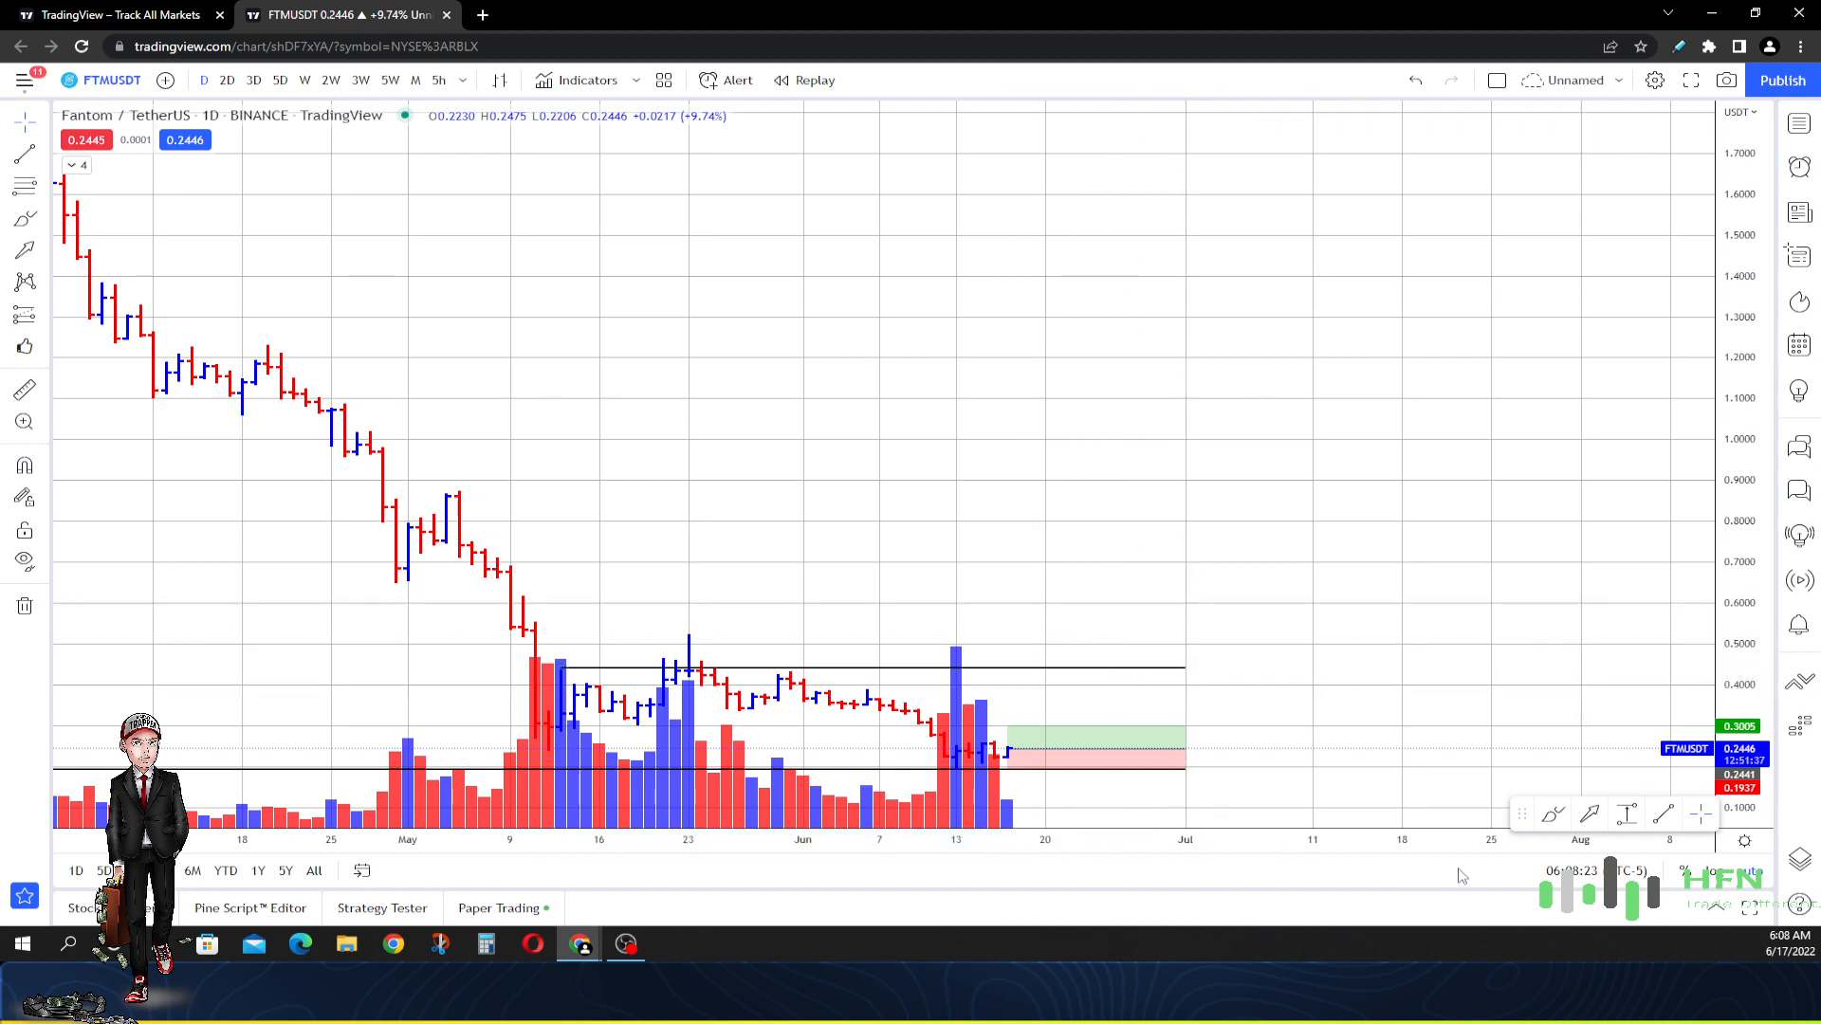
{"action": "mouse_move", "coordinate": [533, 695]}
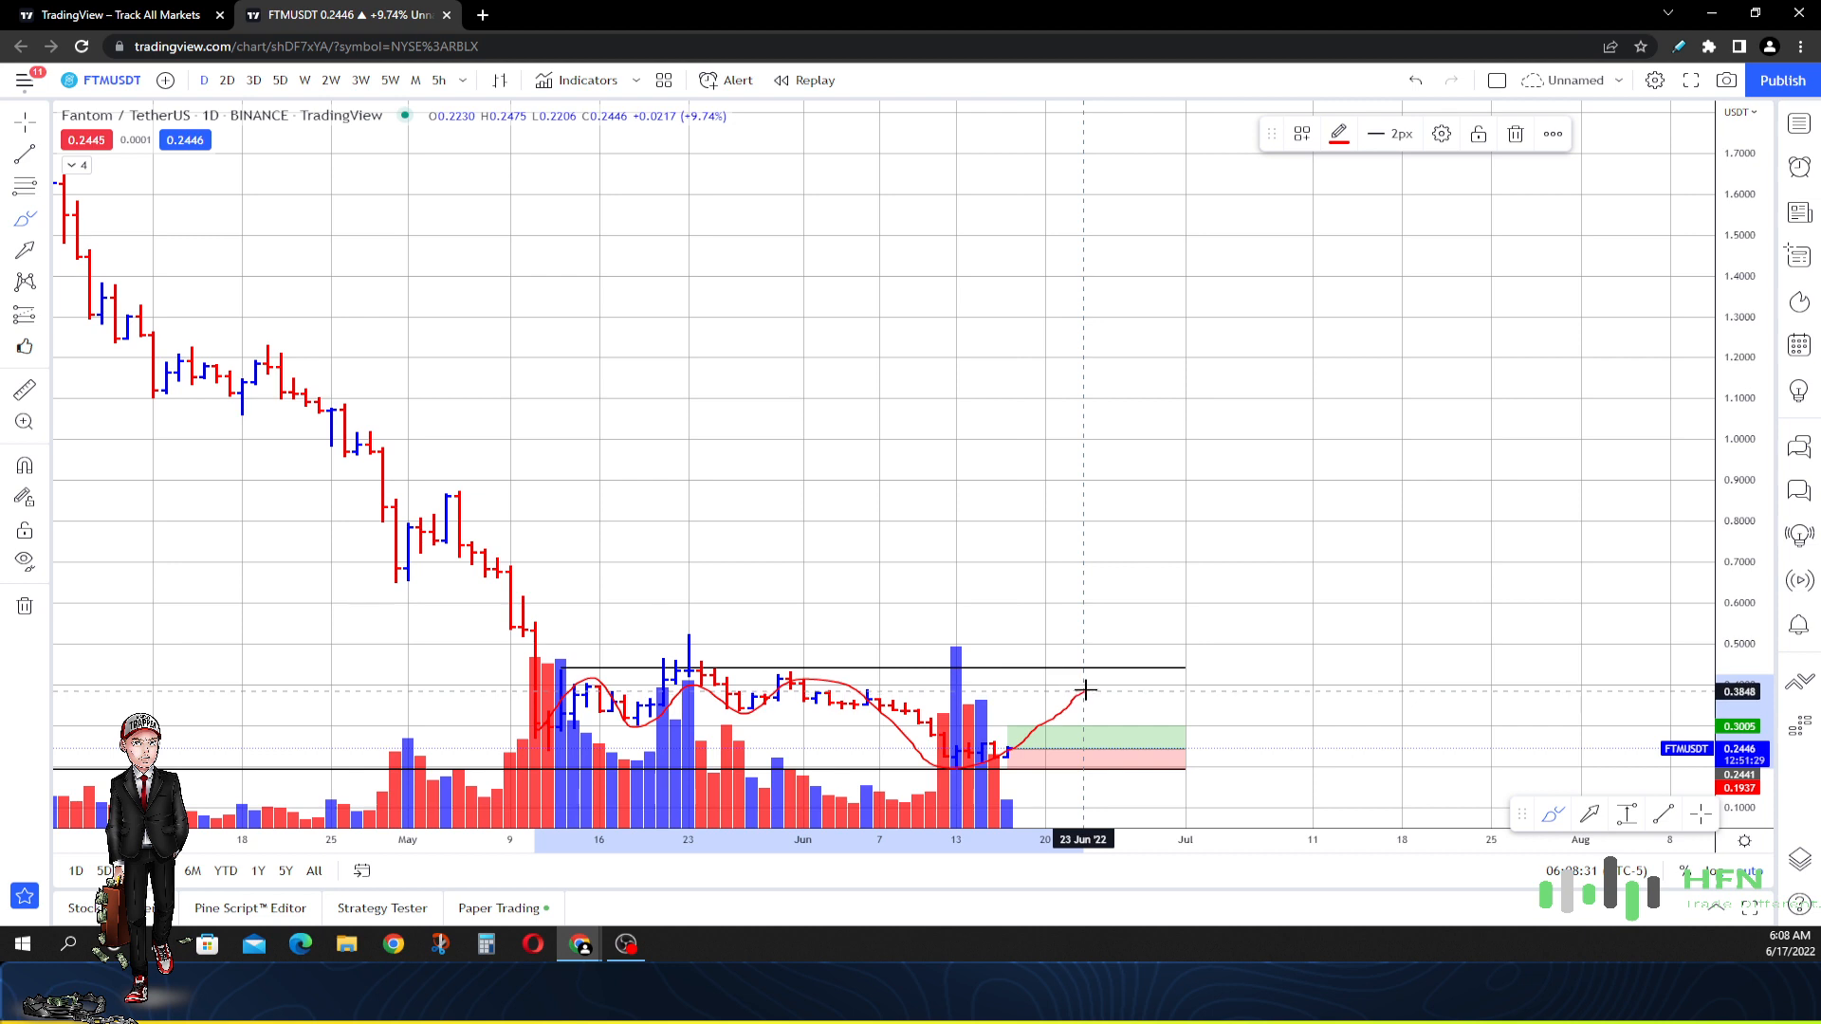
{"action": "mouse_move", "coordinate": [1124, 672]}
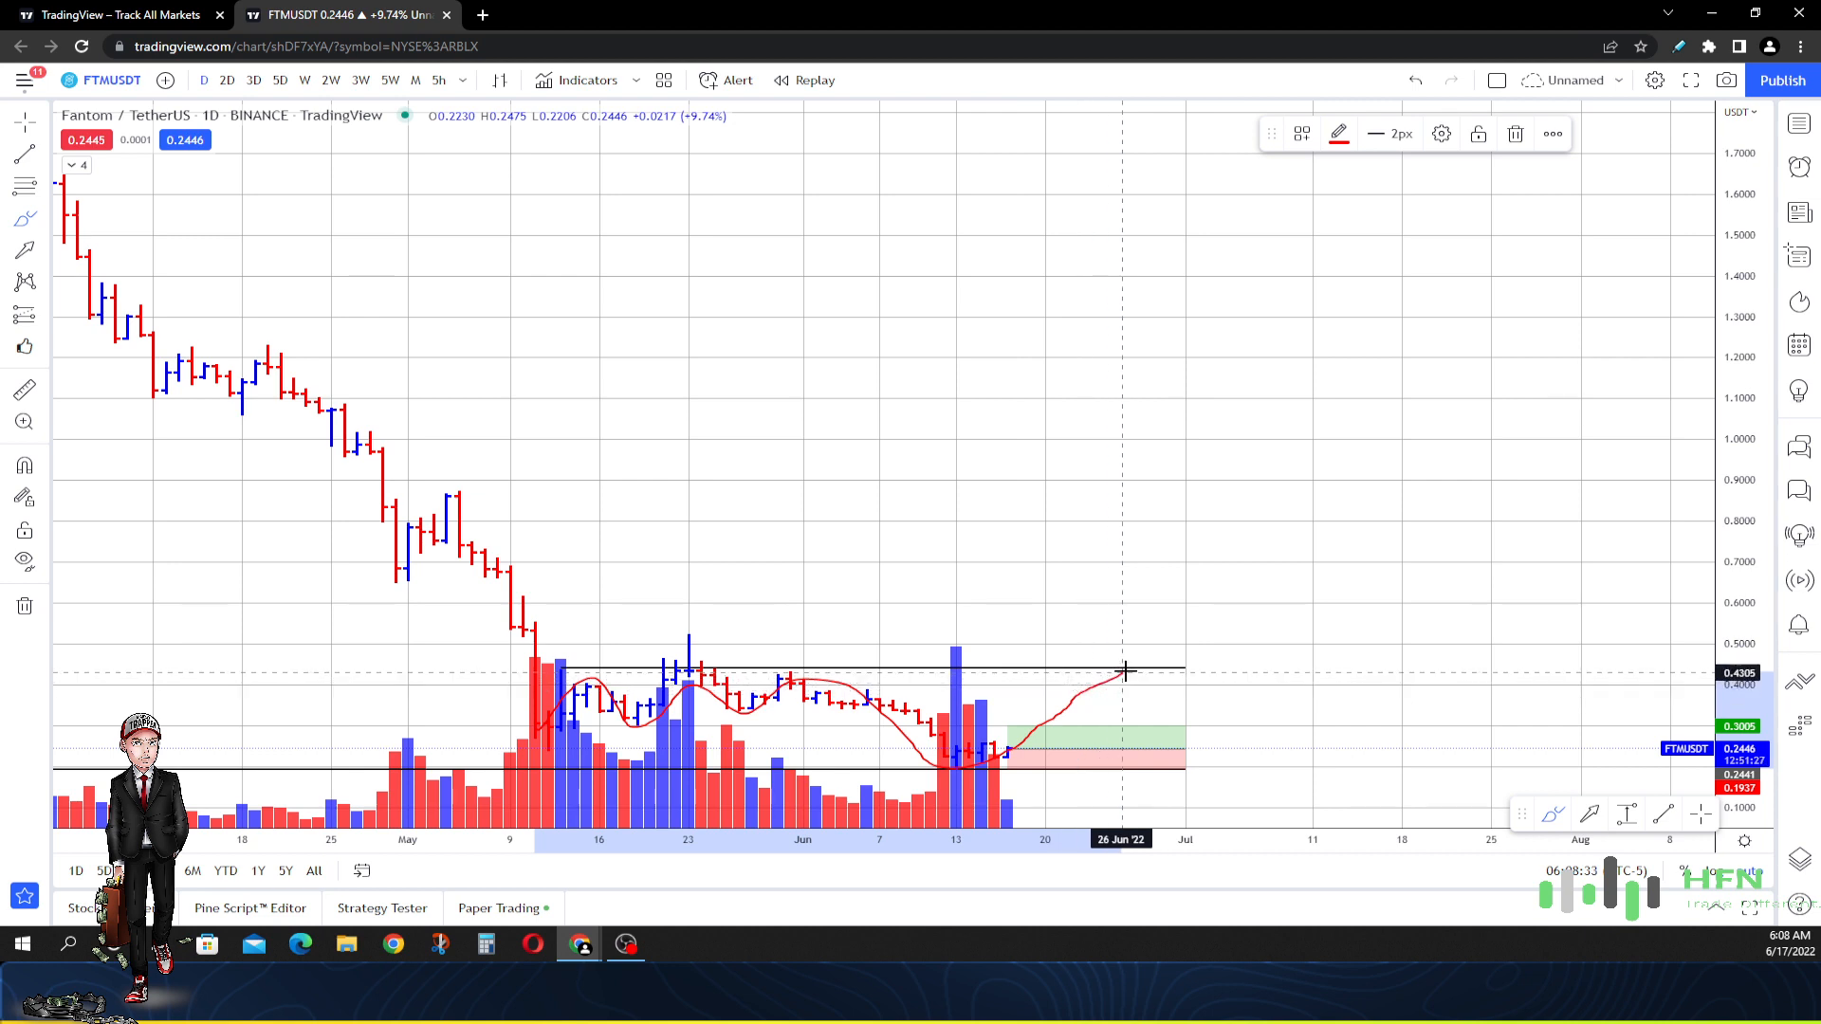
{"action": "mouse_move", "coordinate": [1195, 697]}
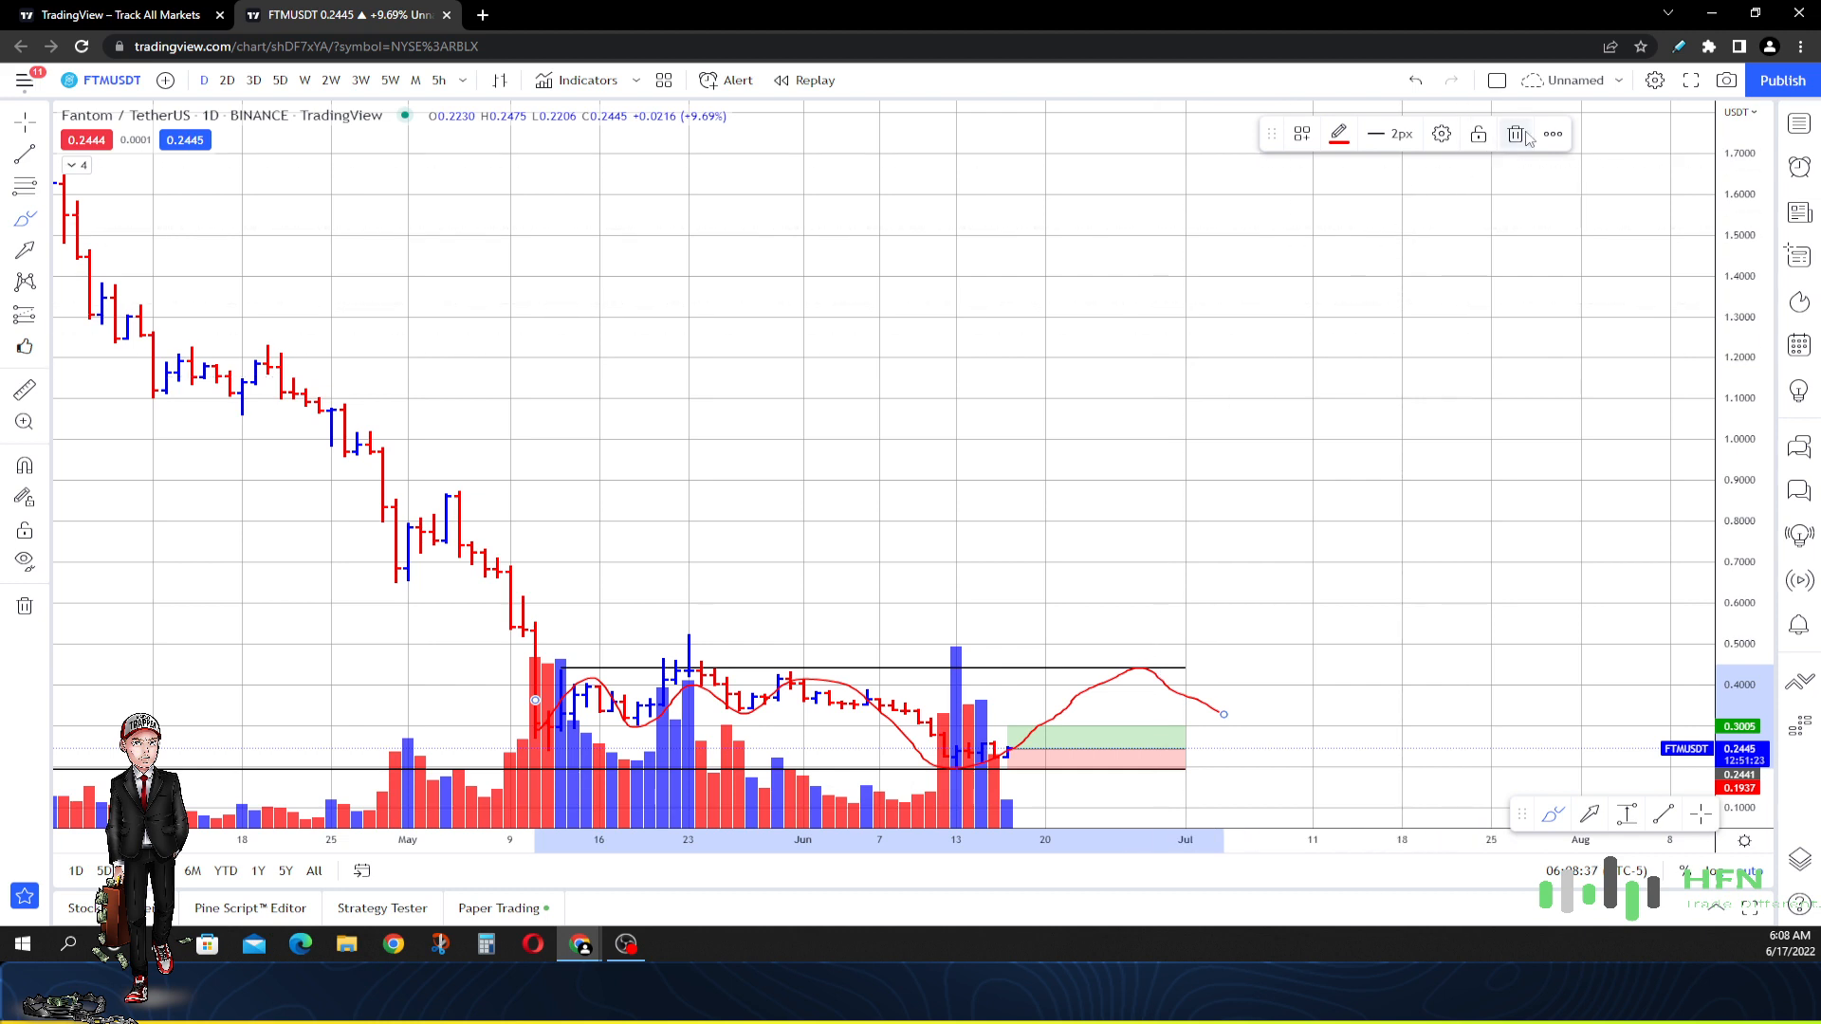
{"action": "left_click", "coordinate": [1516, 134]}
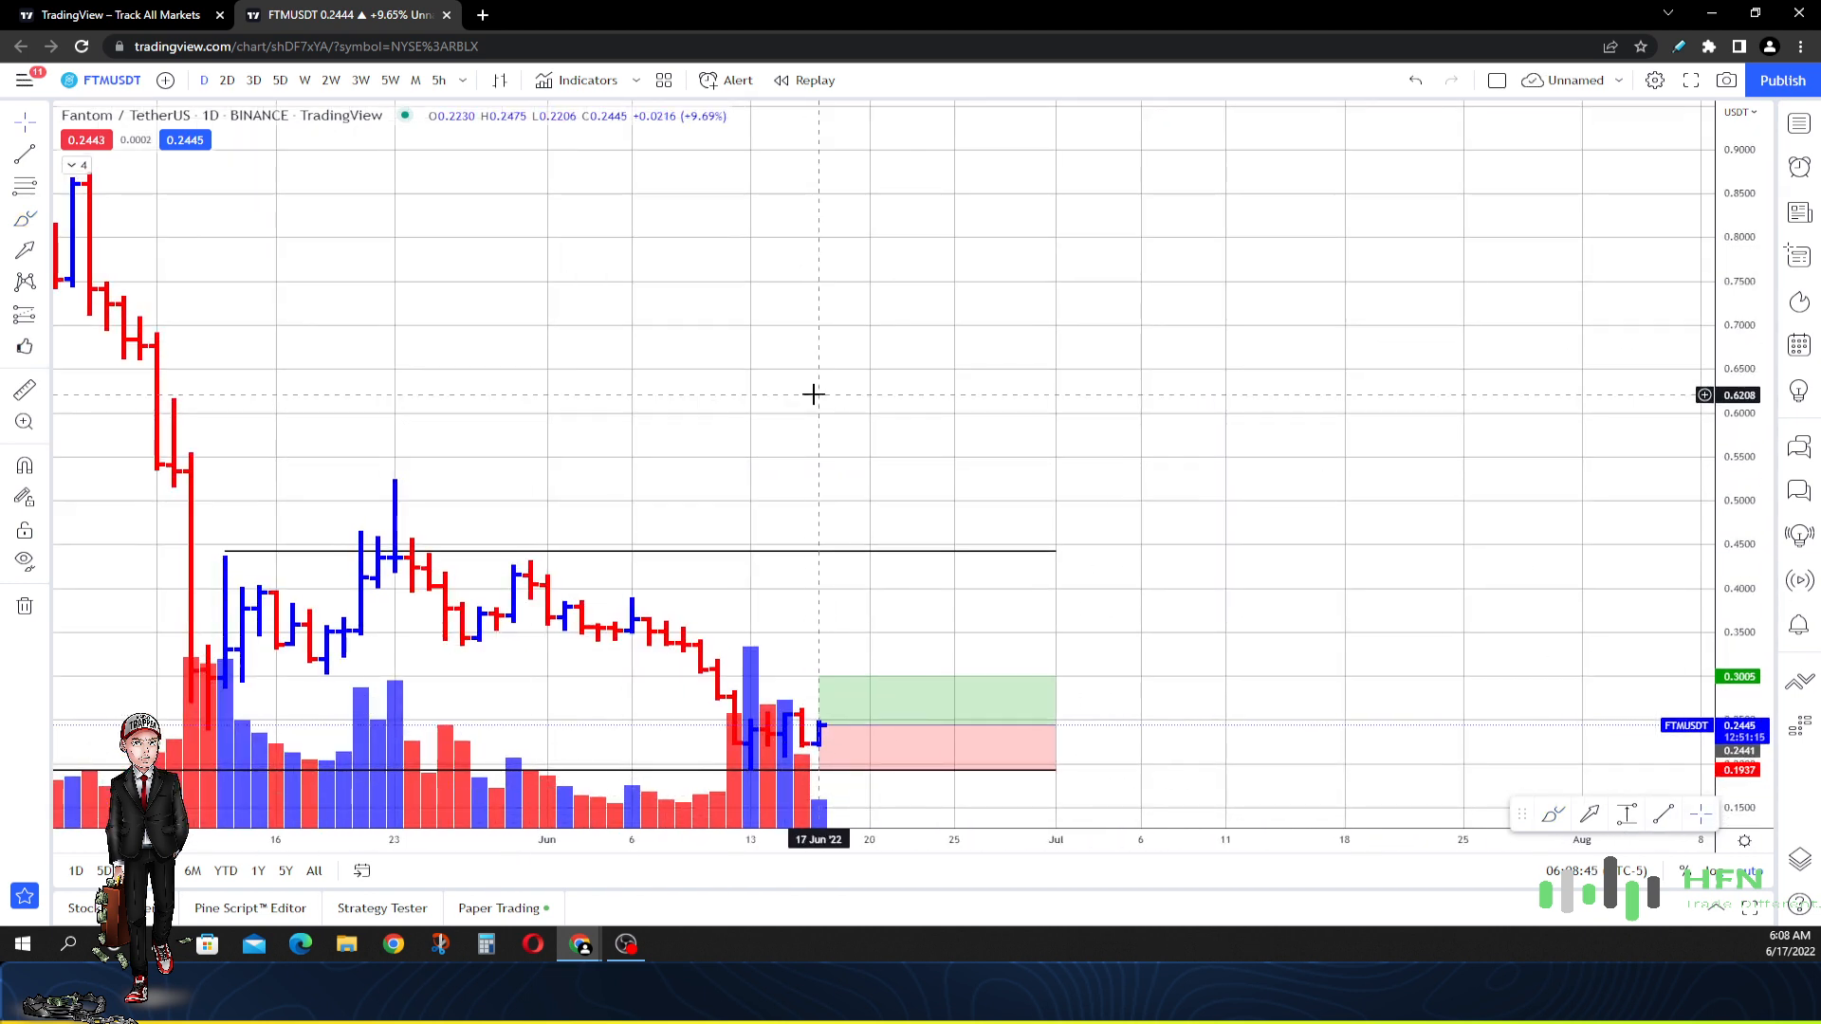
{"action": "mouse_move", "coordinate": [828, 386]}
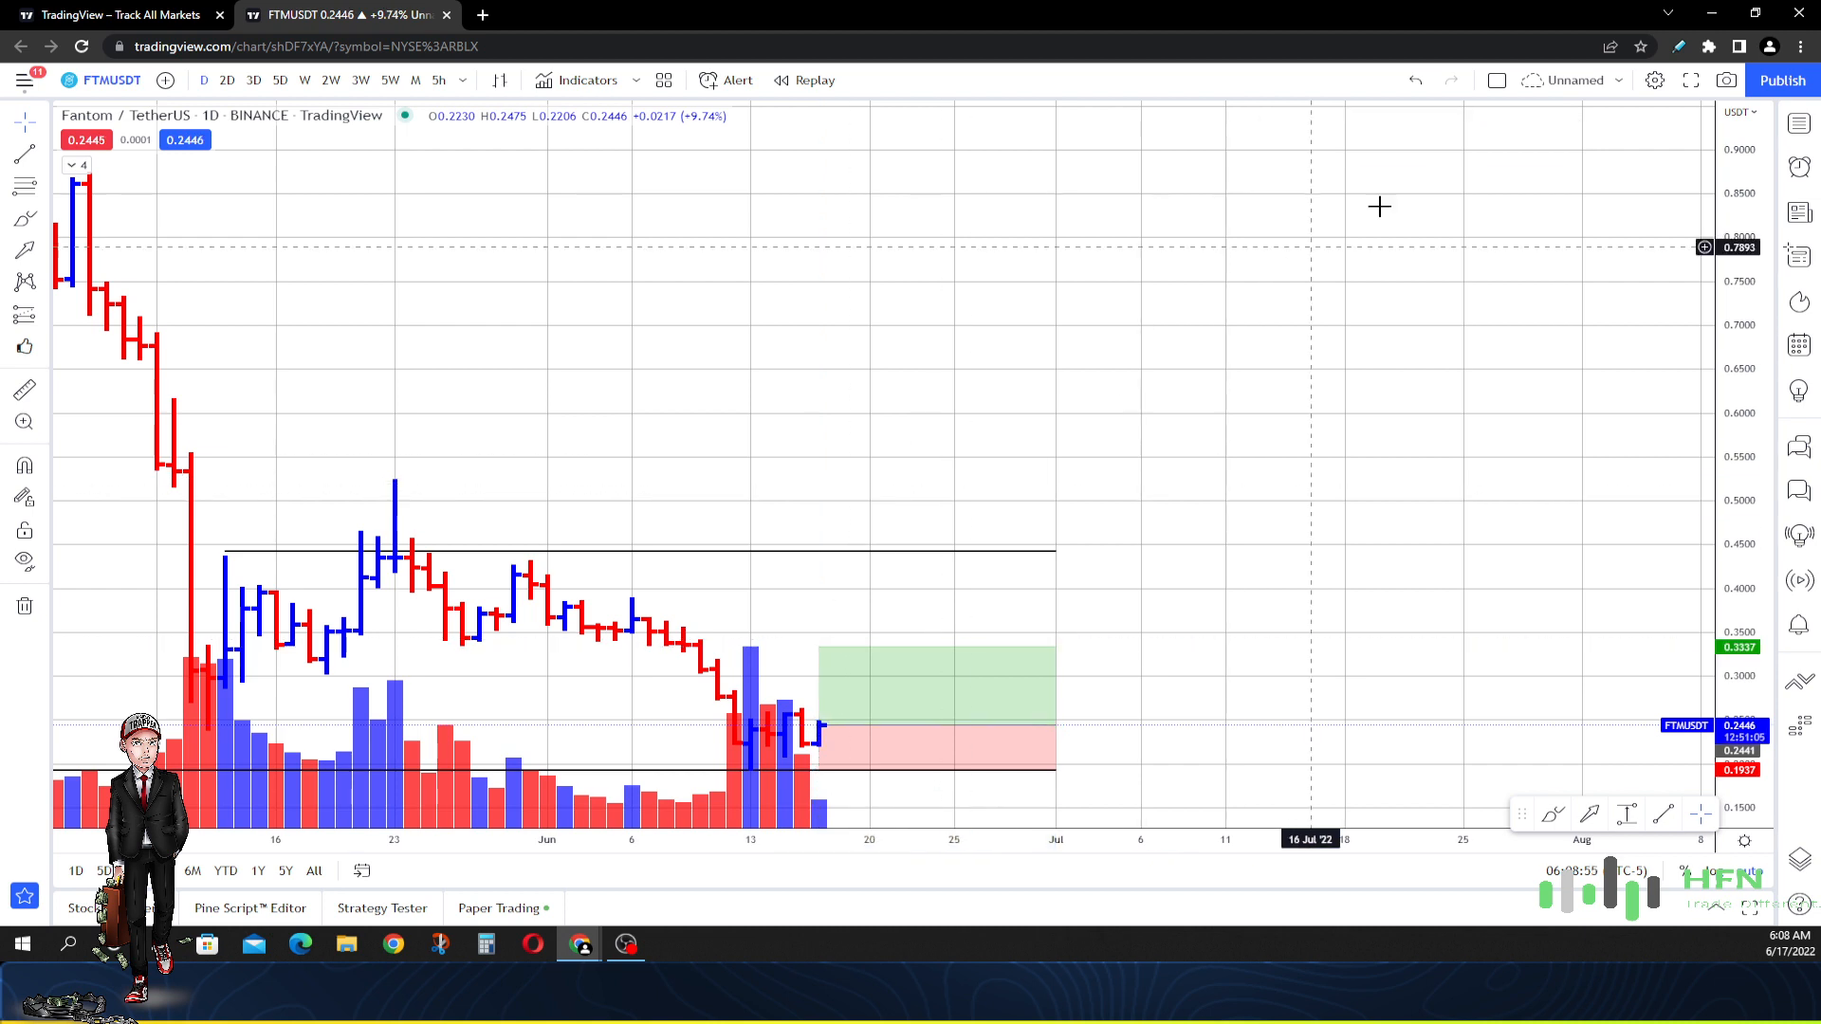
{"action": "mouse_move", "coordinate": [1128, 390]}
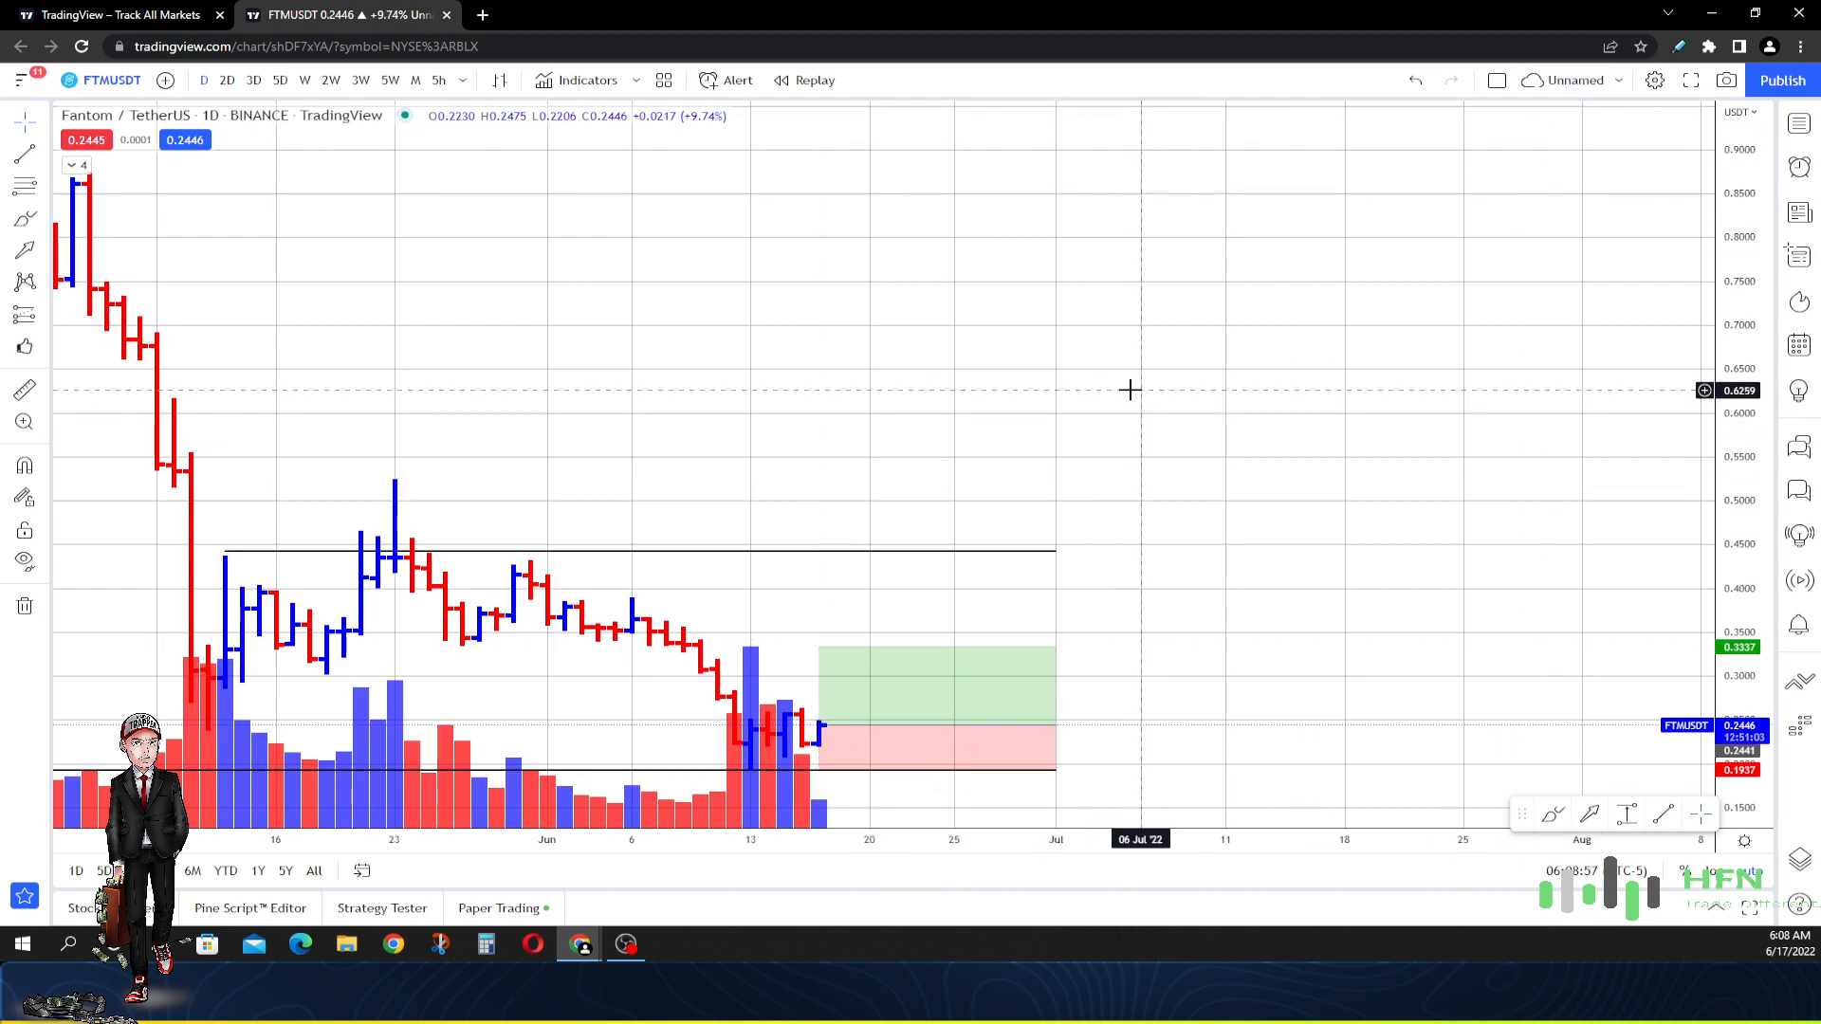